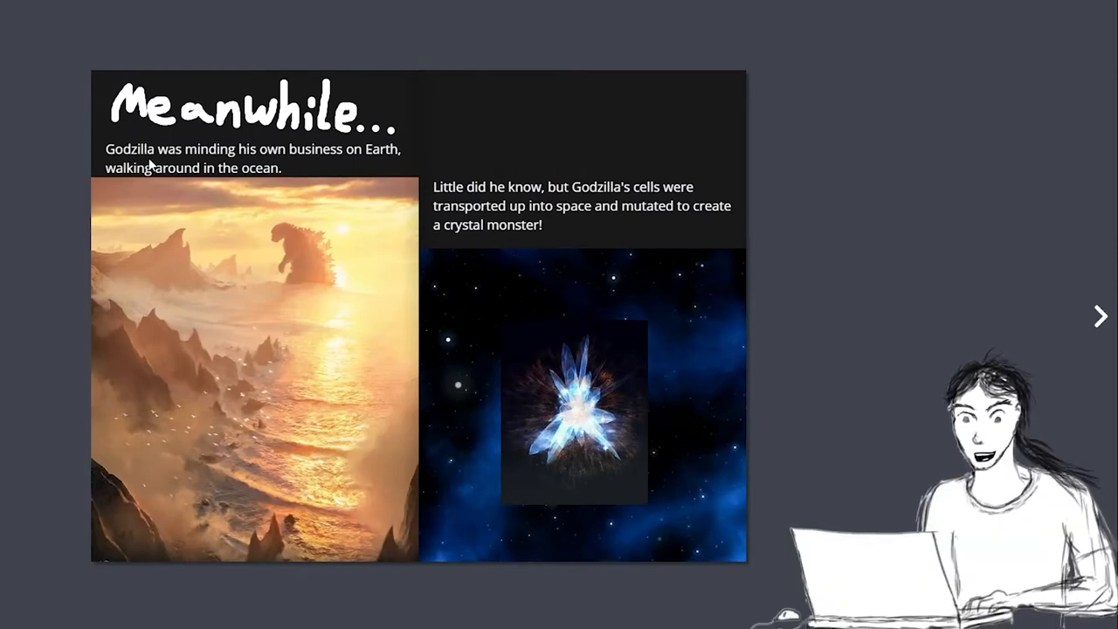
mouse_move(170, 166)
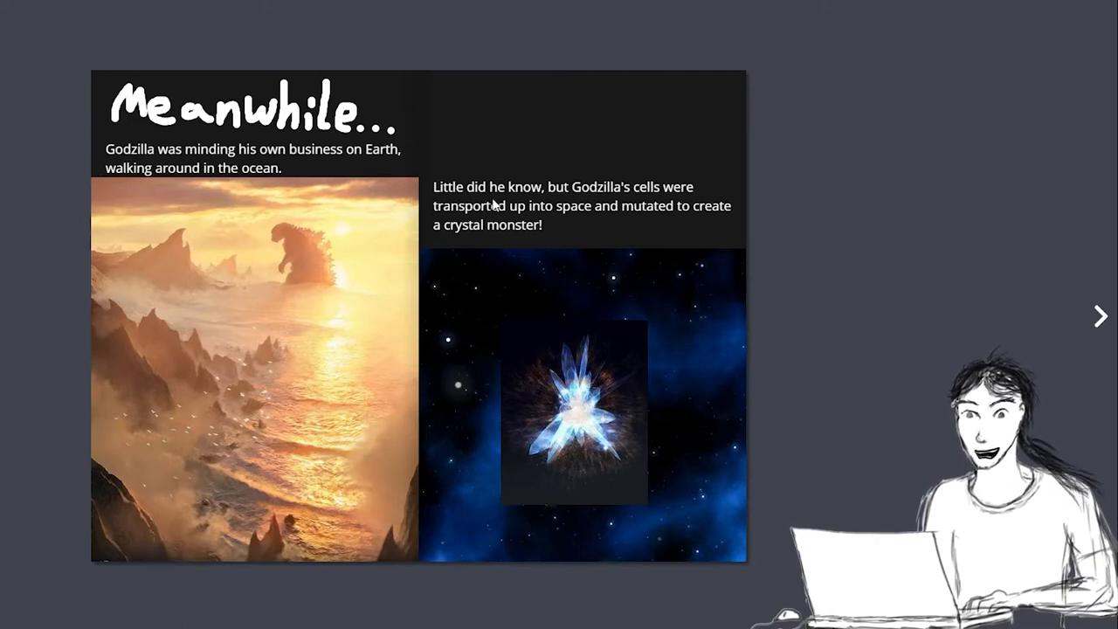
mouse_move(659, 203)
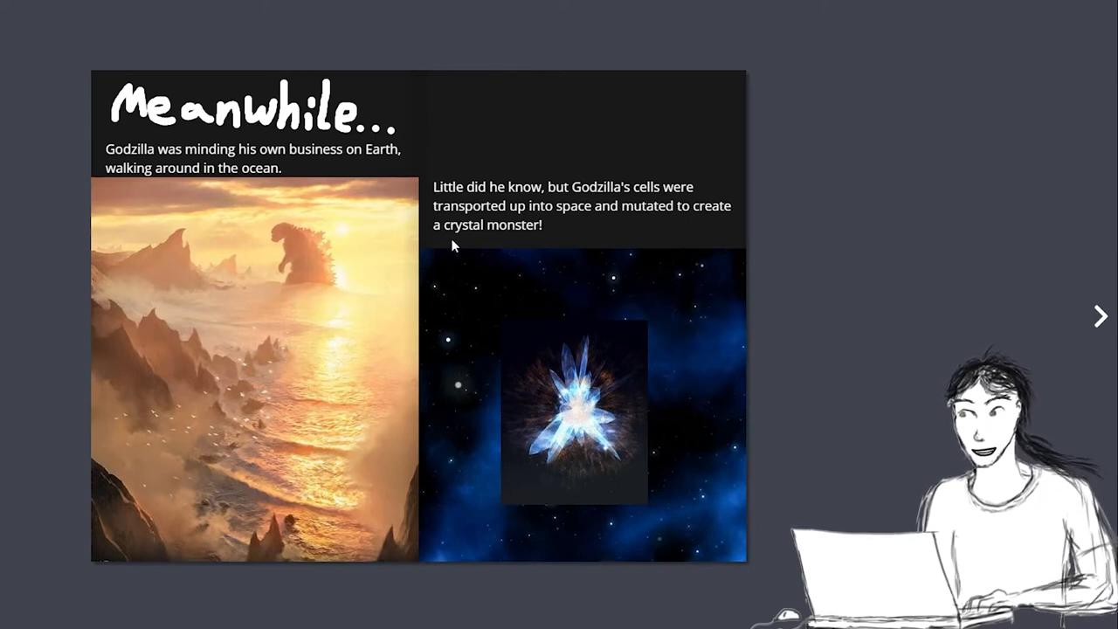
mouse_move(1056, 289)
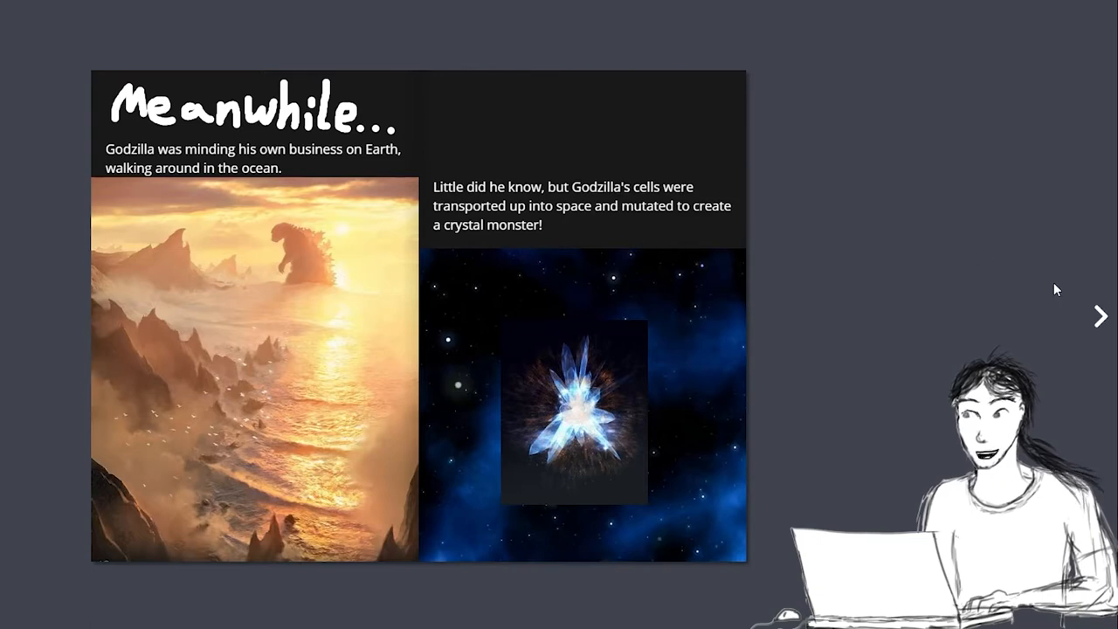
Page through the Godzilla comic's battle pages to the final THE END page.
left_click(1101, 316)
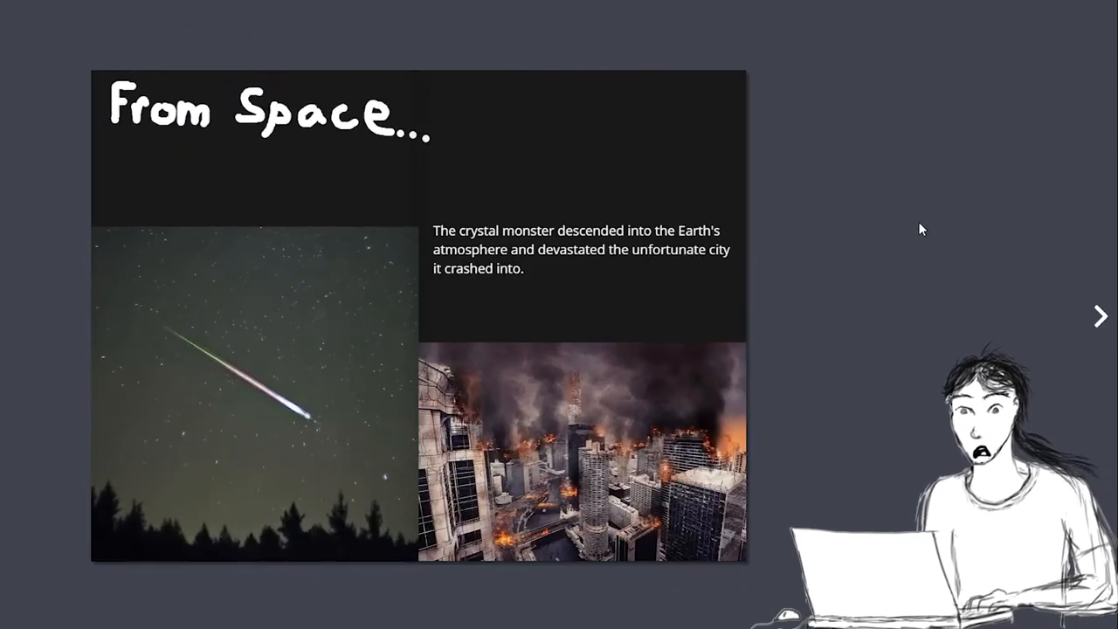
mouse_move(518, 180)
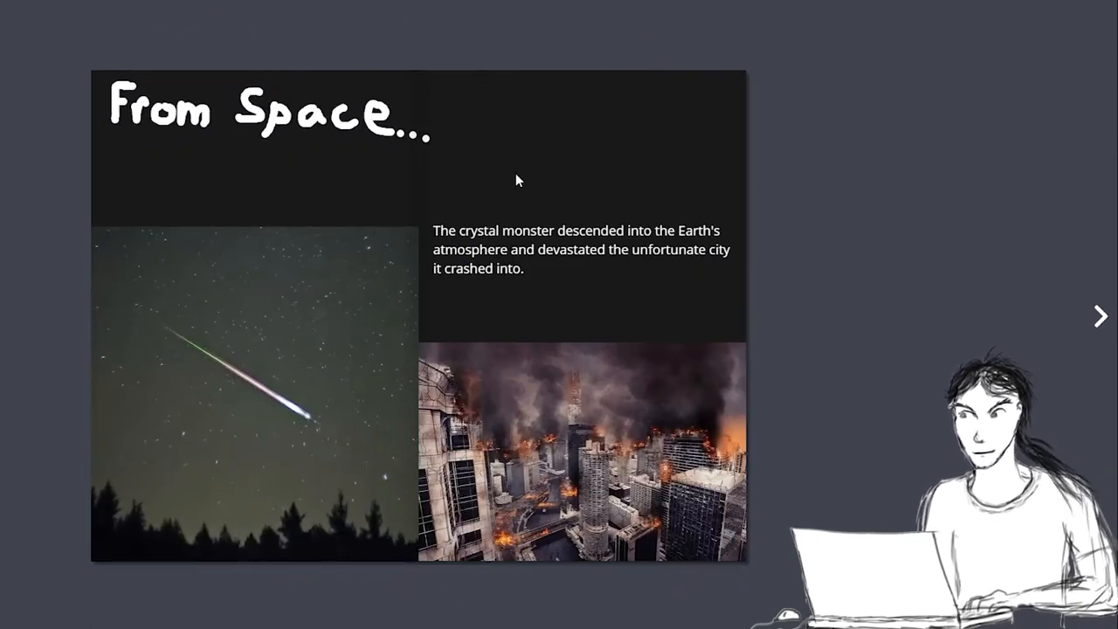
mouse_move(559, 247)
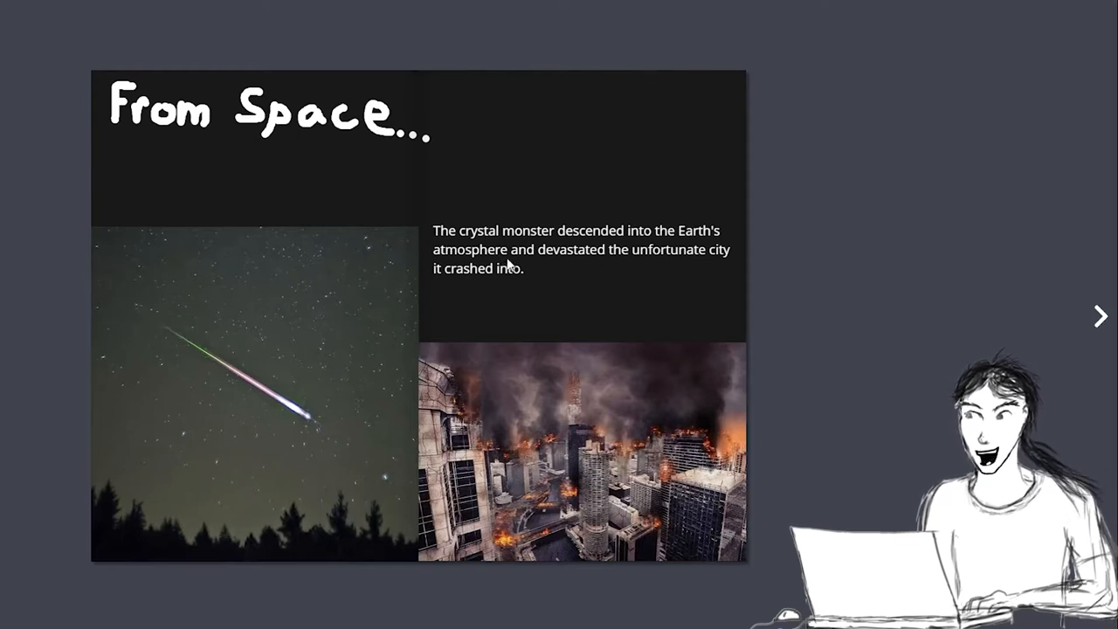
mouse_move(662, 260)
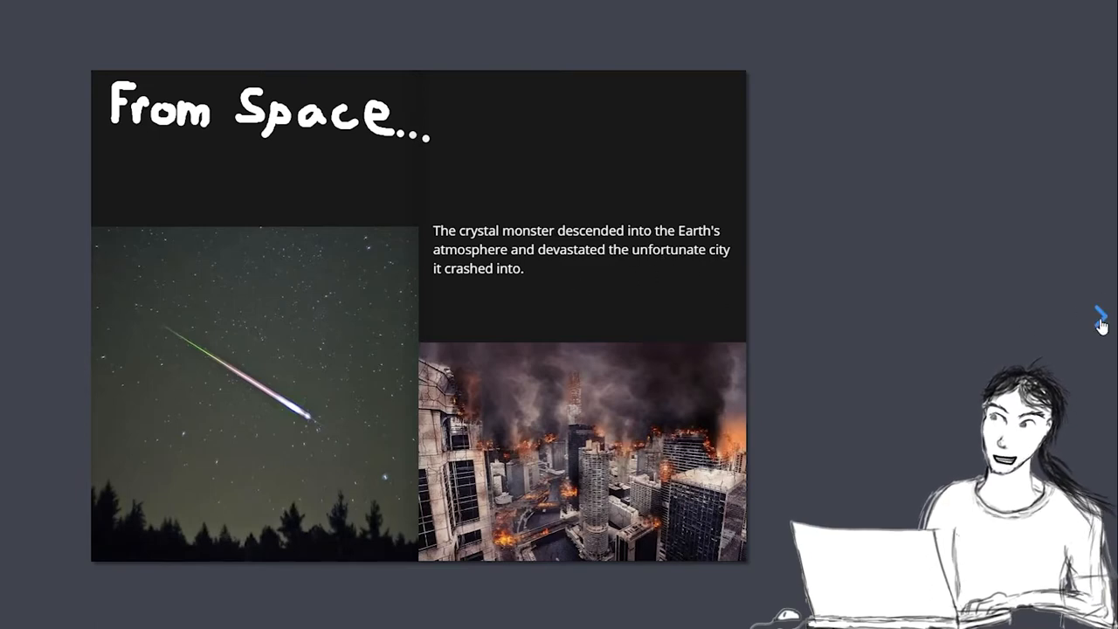
left_click(1100, 315)
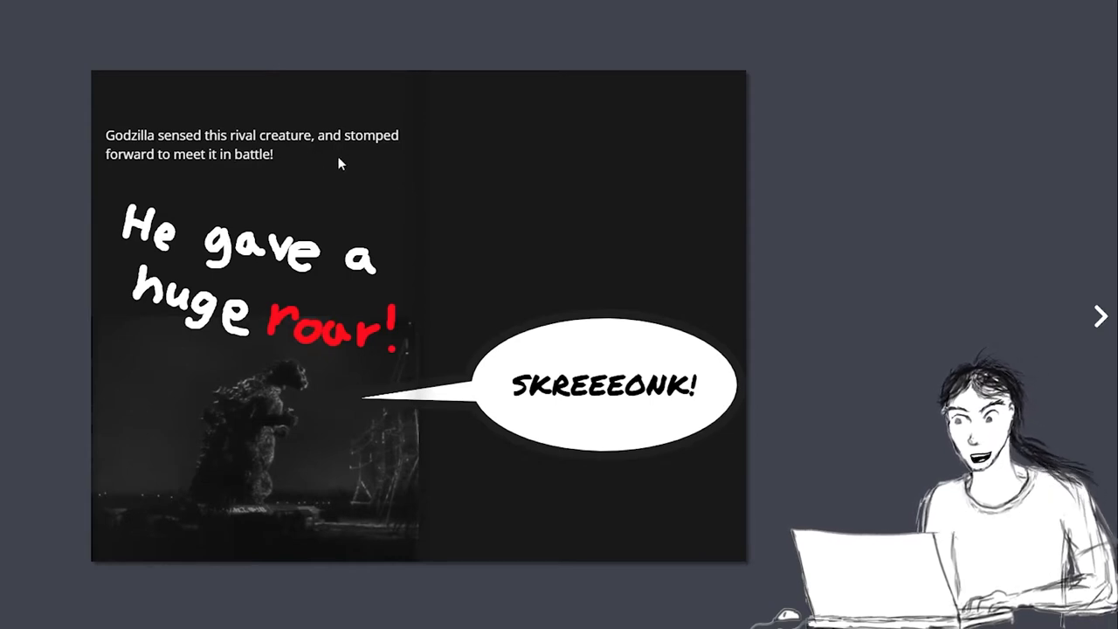
mouse_move(127, 280)
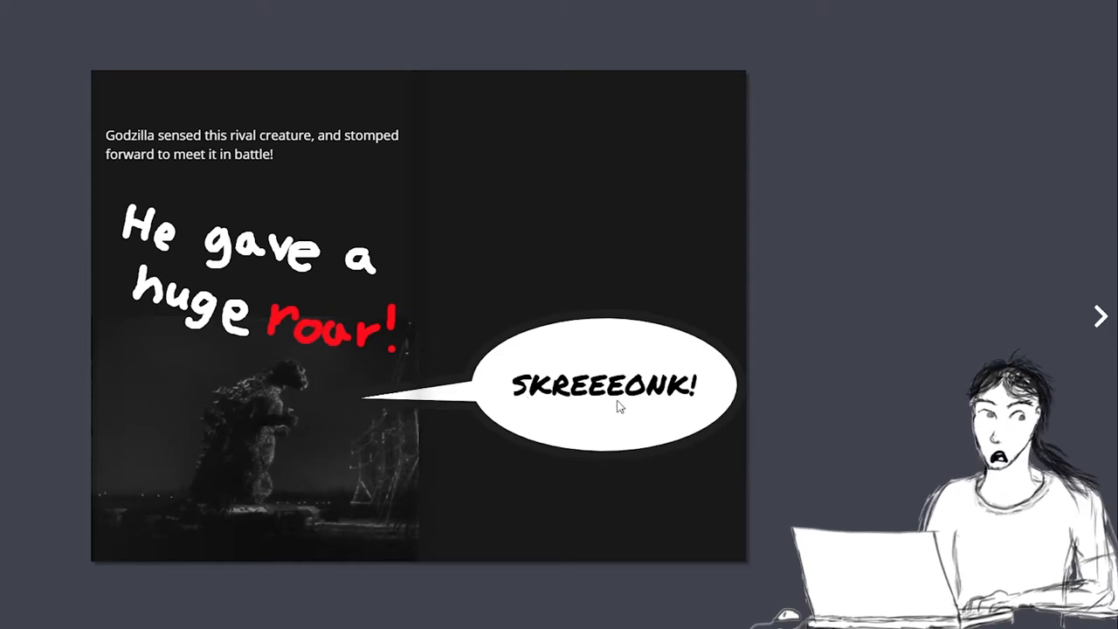
mouse_move(1022, 322)
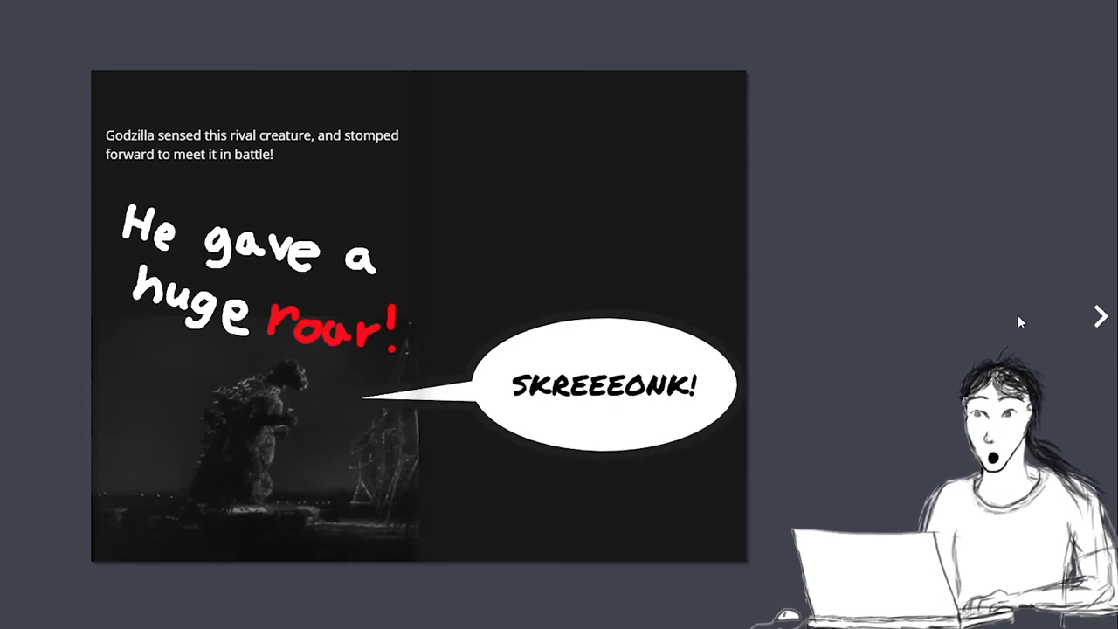
left_click(1100, 316)
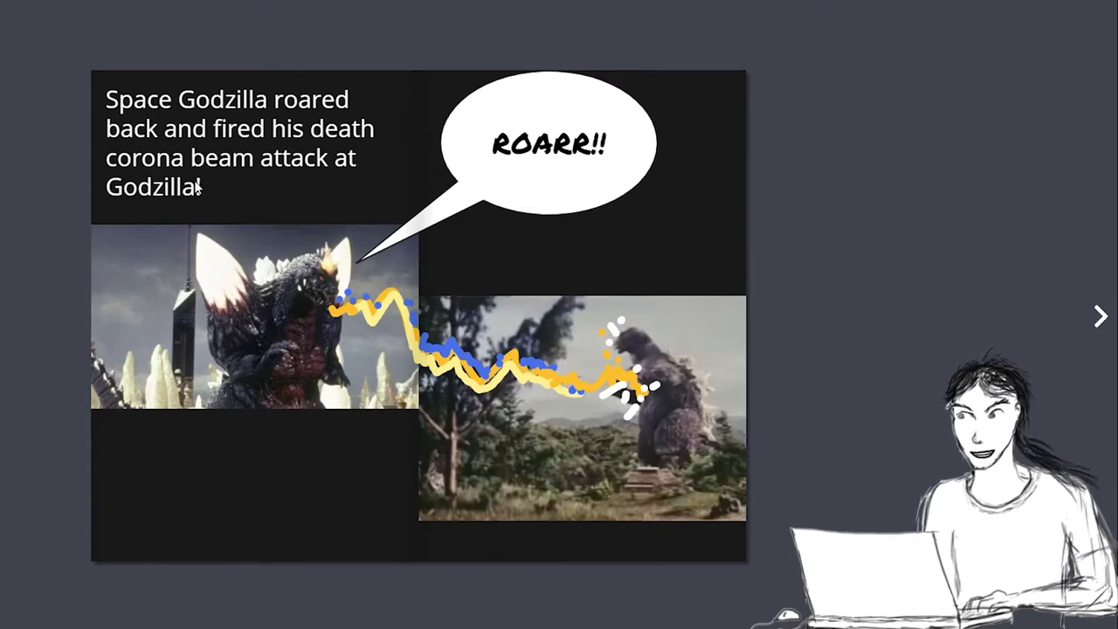
mouse_move(238, 227)
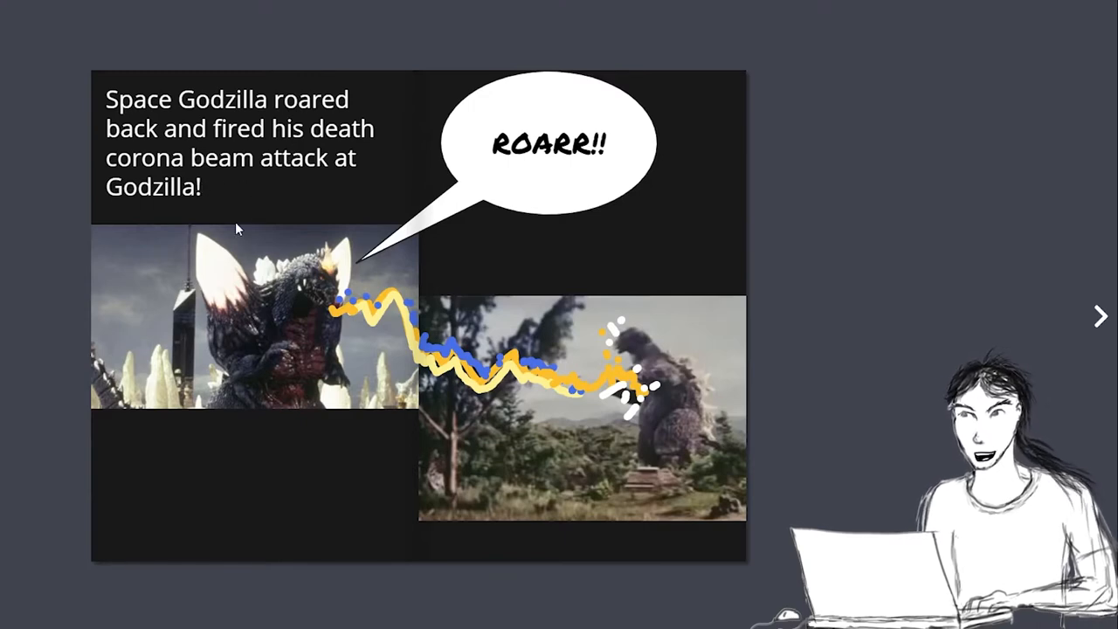
left_click(1099, 315)
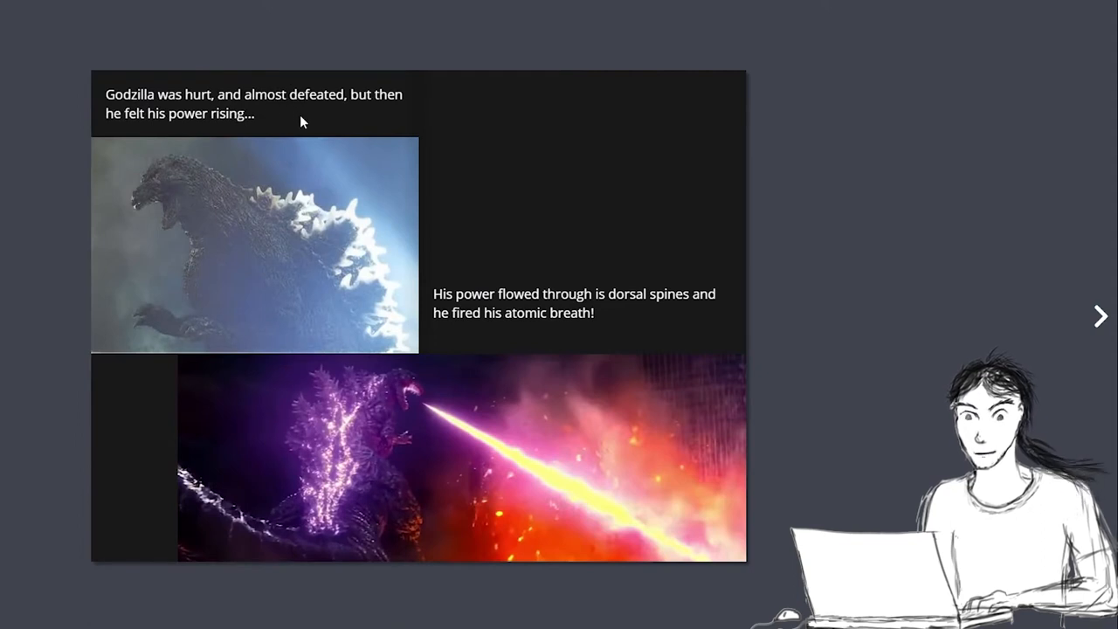
mouse_move(183, 141)
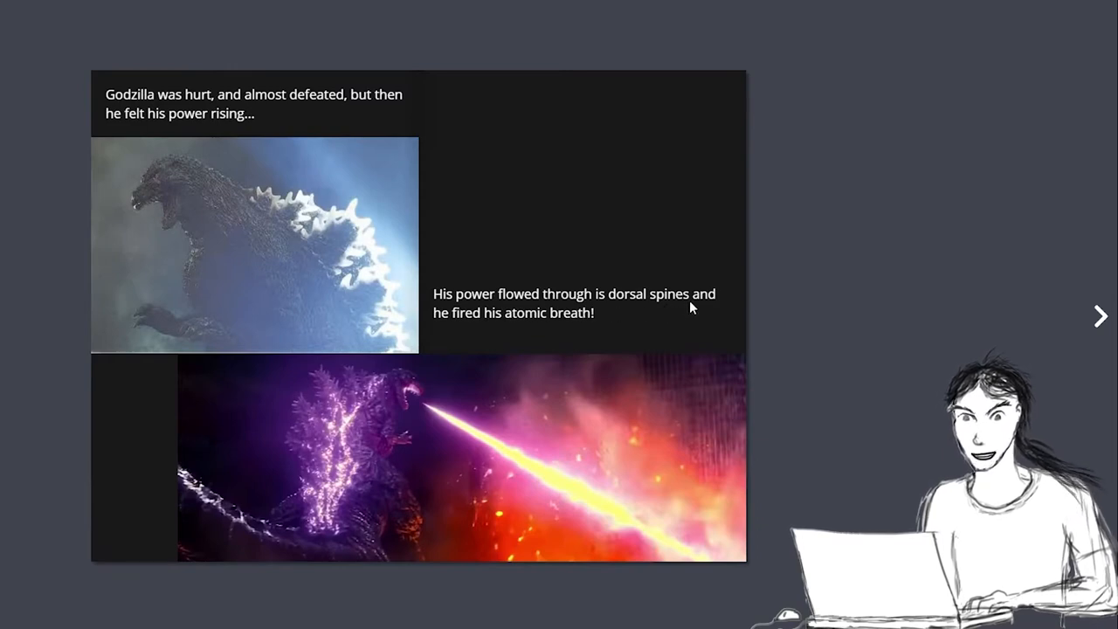
mouse_move(1103, 318)
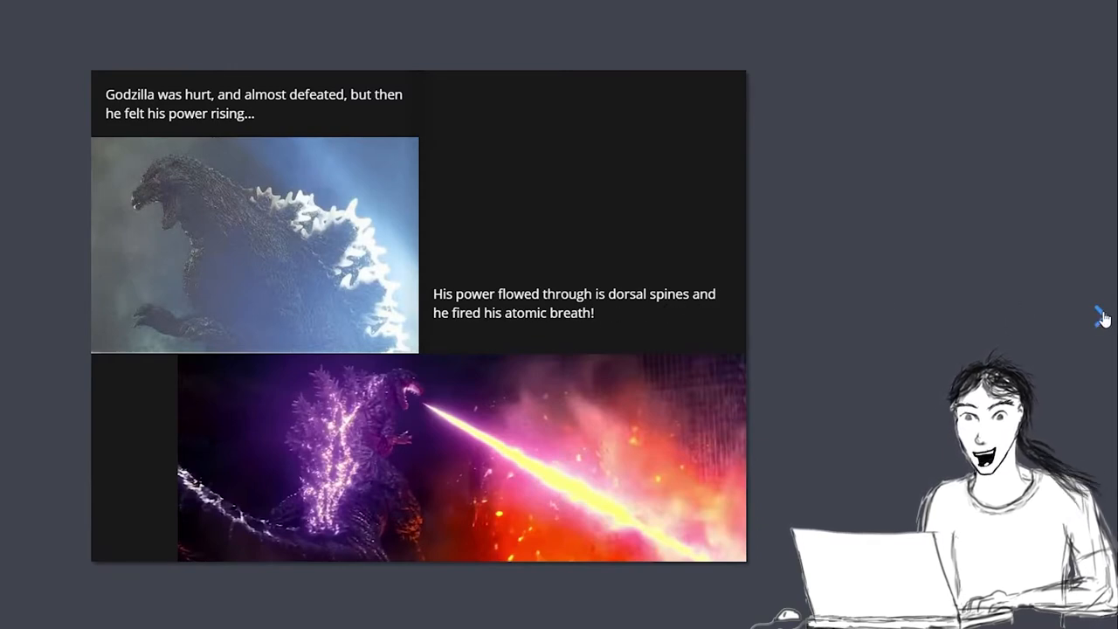
left_click(1100, 316)
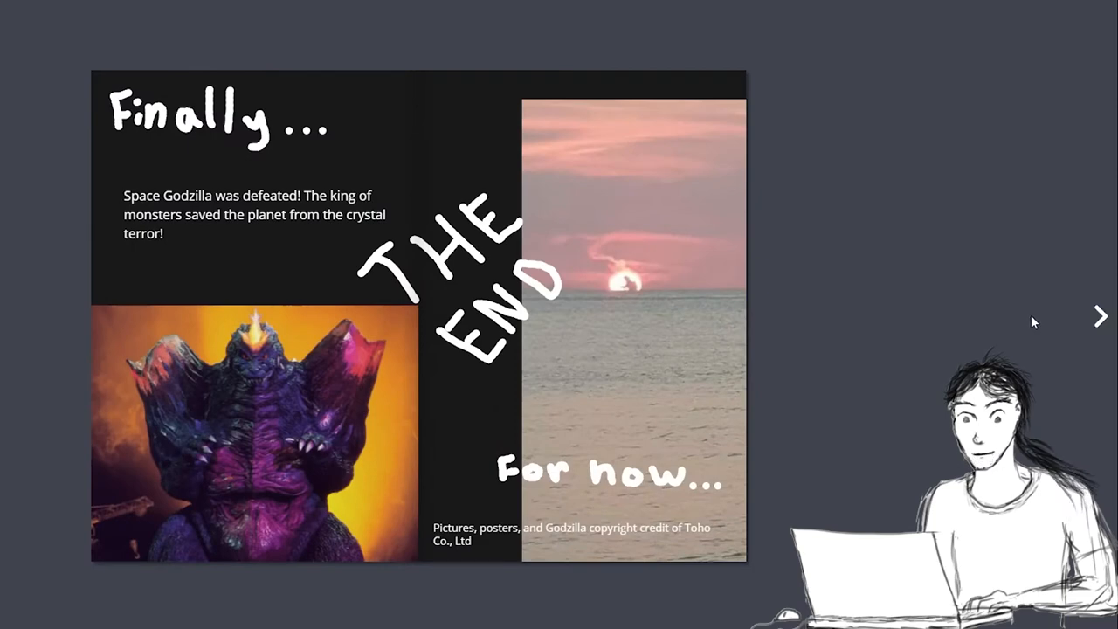
mouse_move(193, 224)
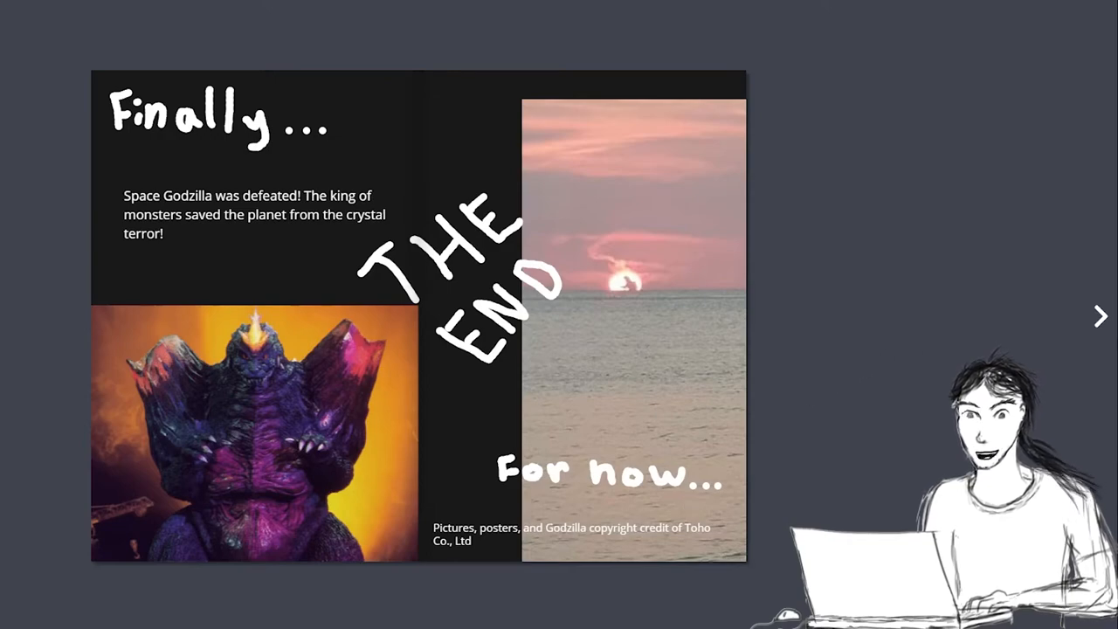
Have the Space Godzilla counterattack page read aloud, stop the narration, then show the cover.
left_click(1100, 316)
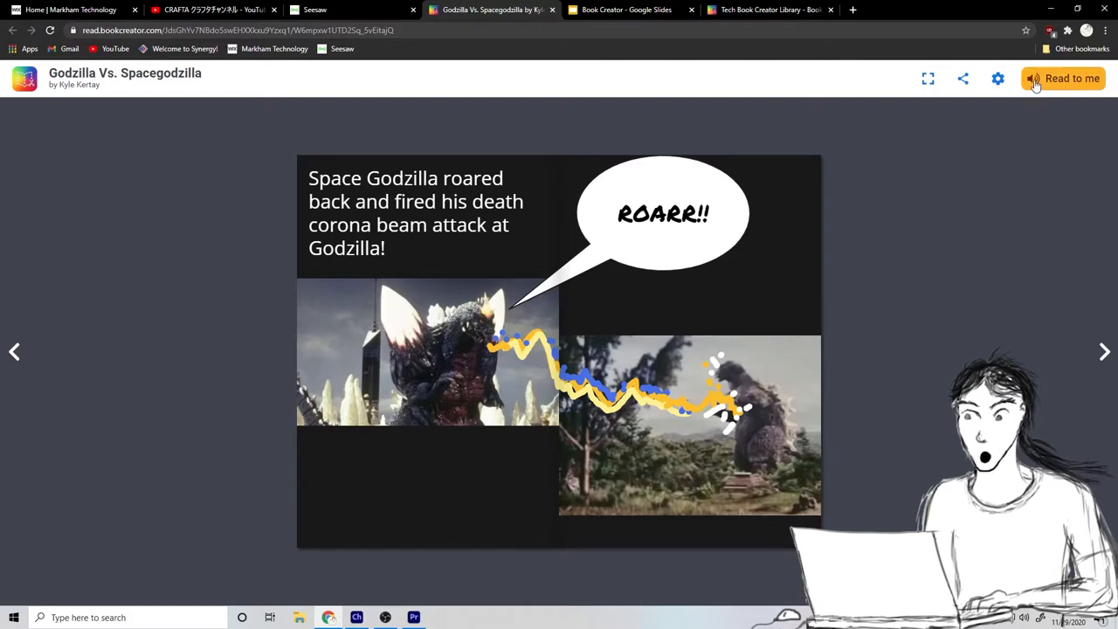
left_click(1035, 80)
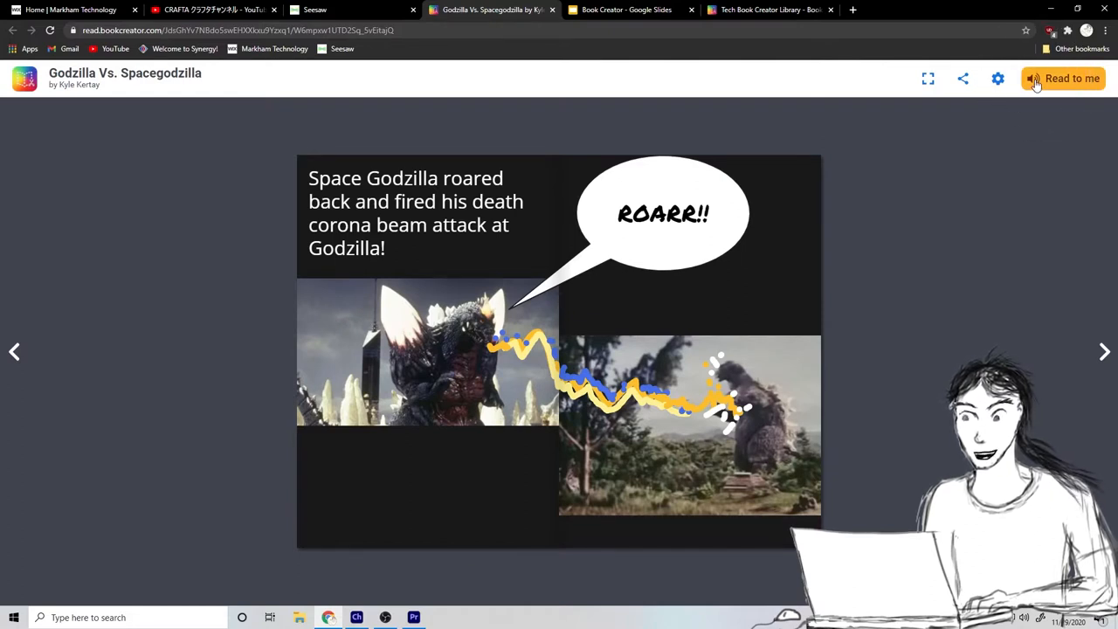
left_click(1072, 79)
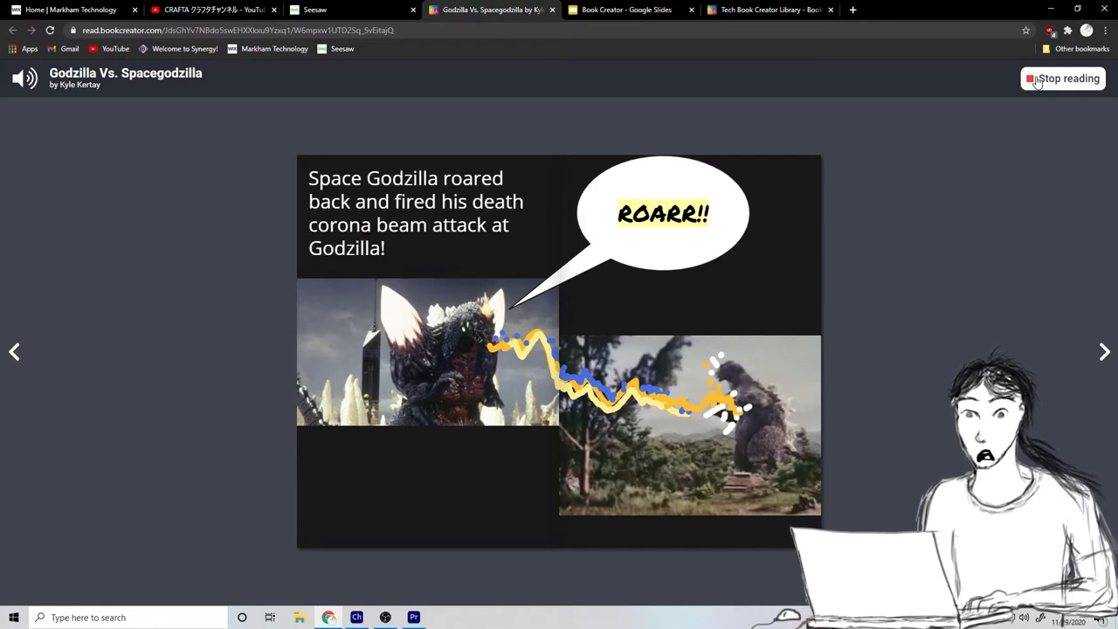
left_click(1062, 78)
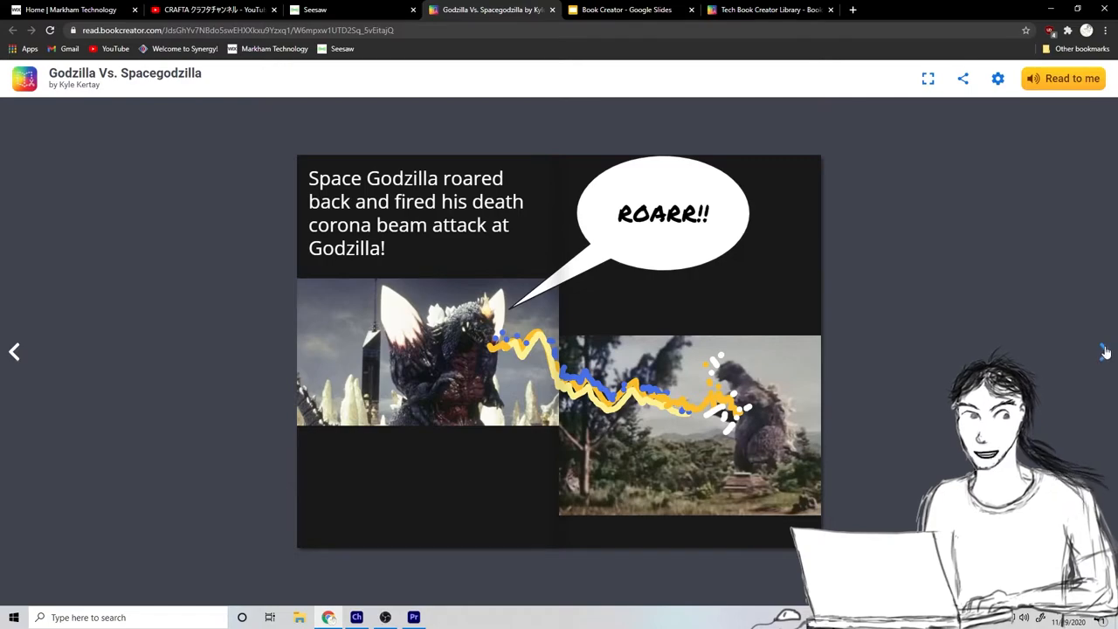
left_click(928, 78)
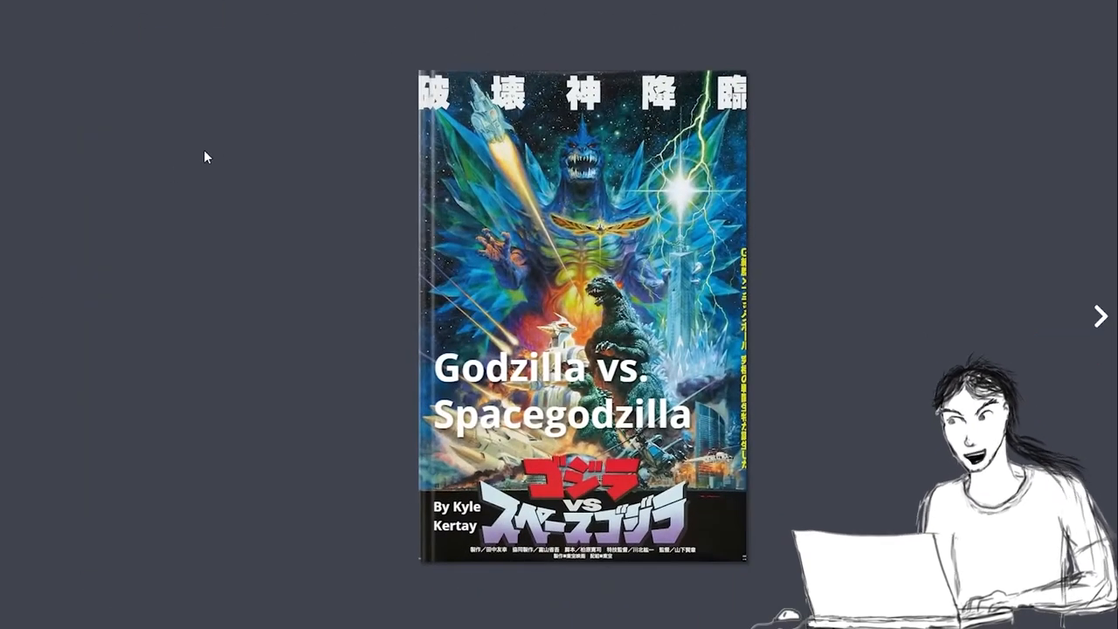
left_click(309, 9)
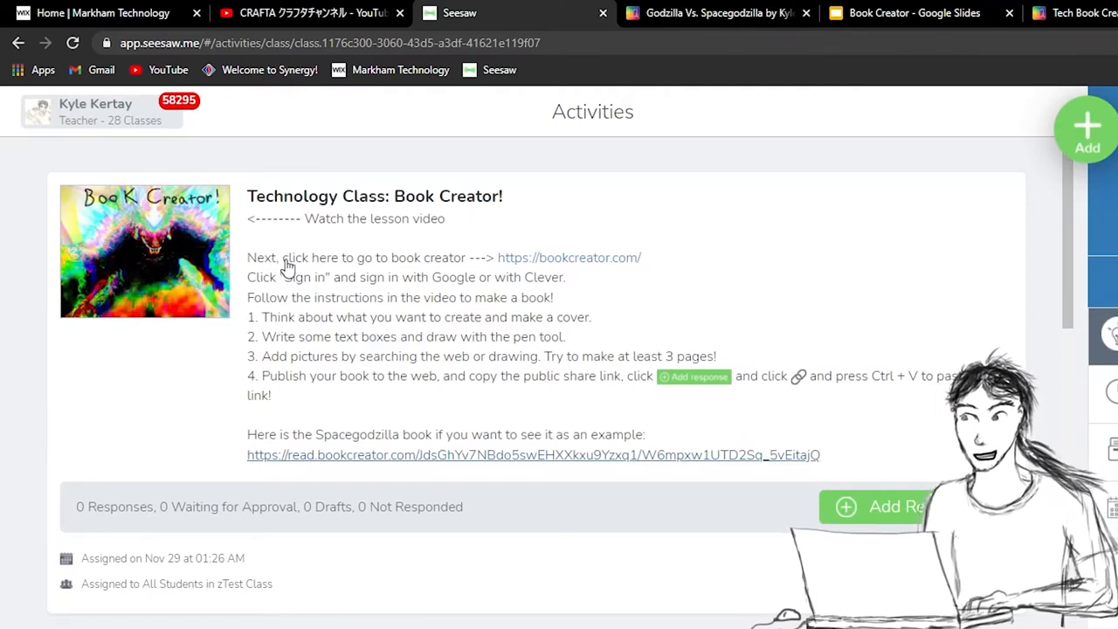
mouse_move(599, 266)
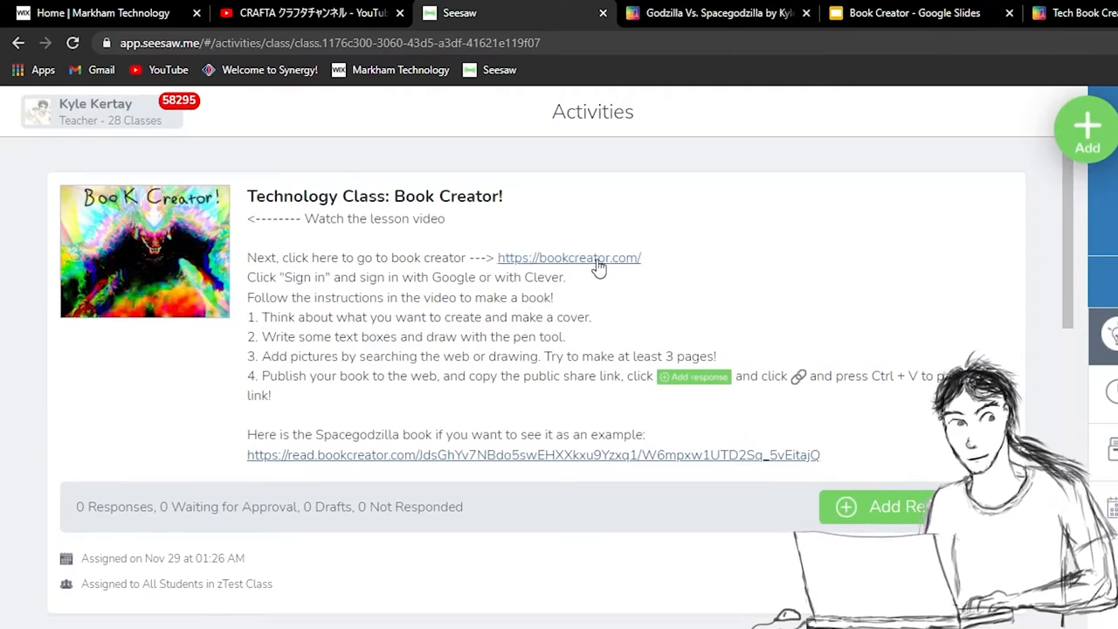
left_click(568, 258)
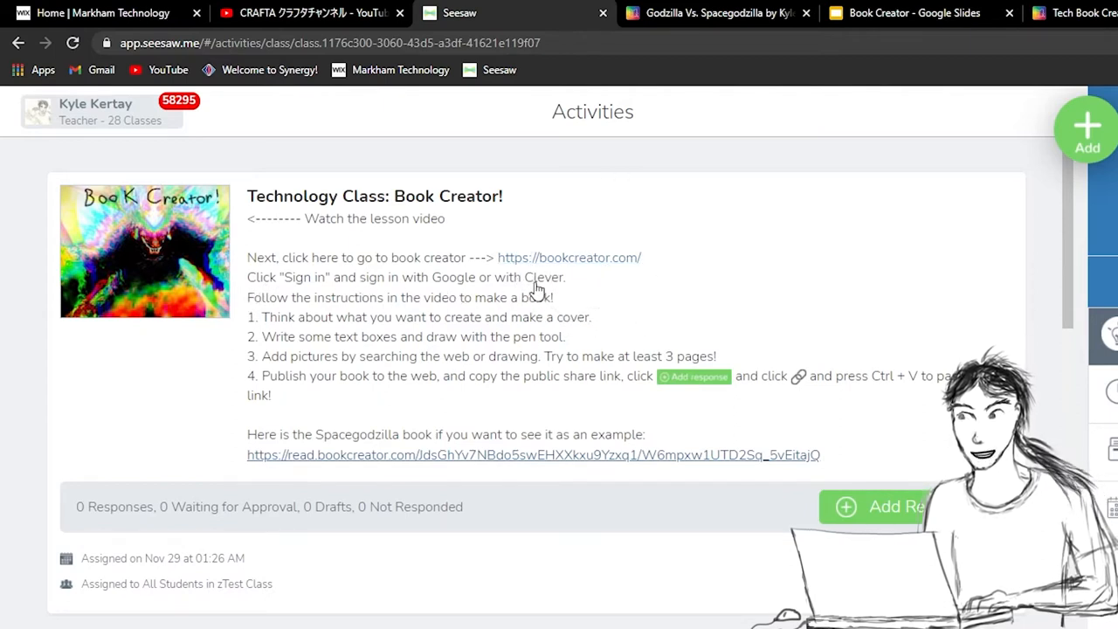
mouse_move(607, 262)
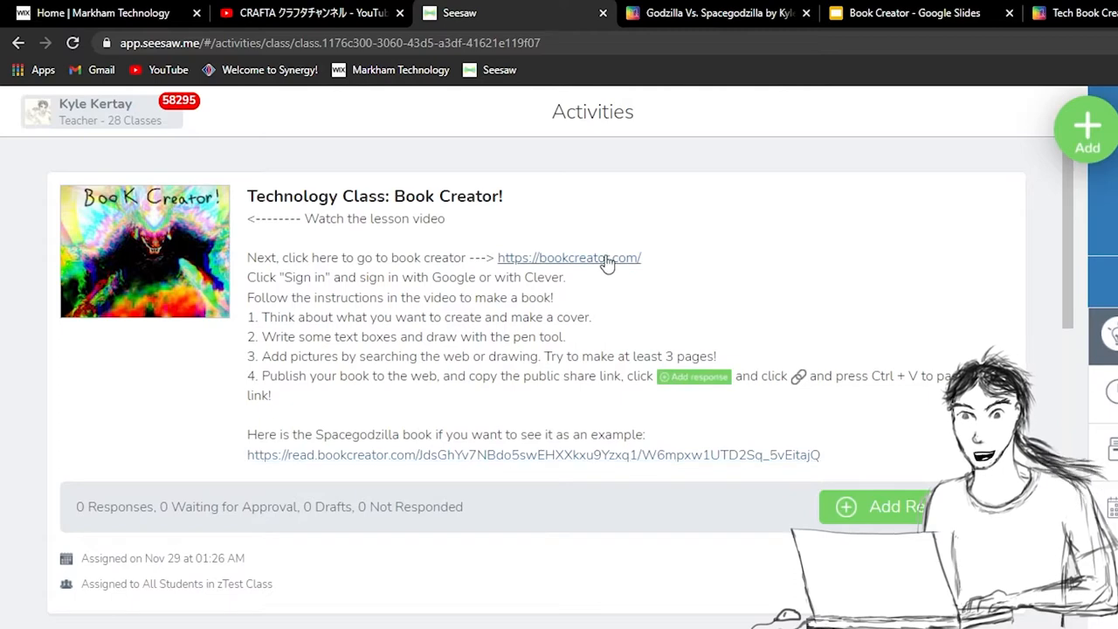
left_click(568, 257)
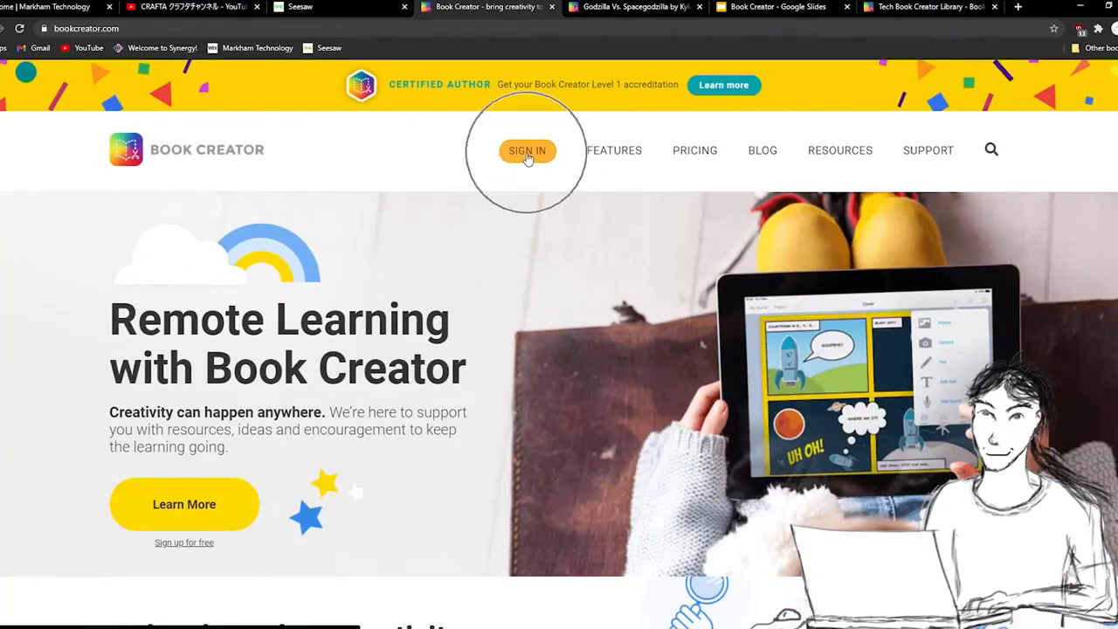
Go to Book Creator's sign-in page and choose Sign in with Google.
left_click(527, 150)
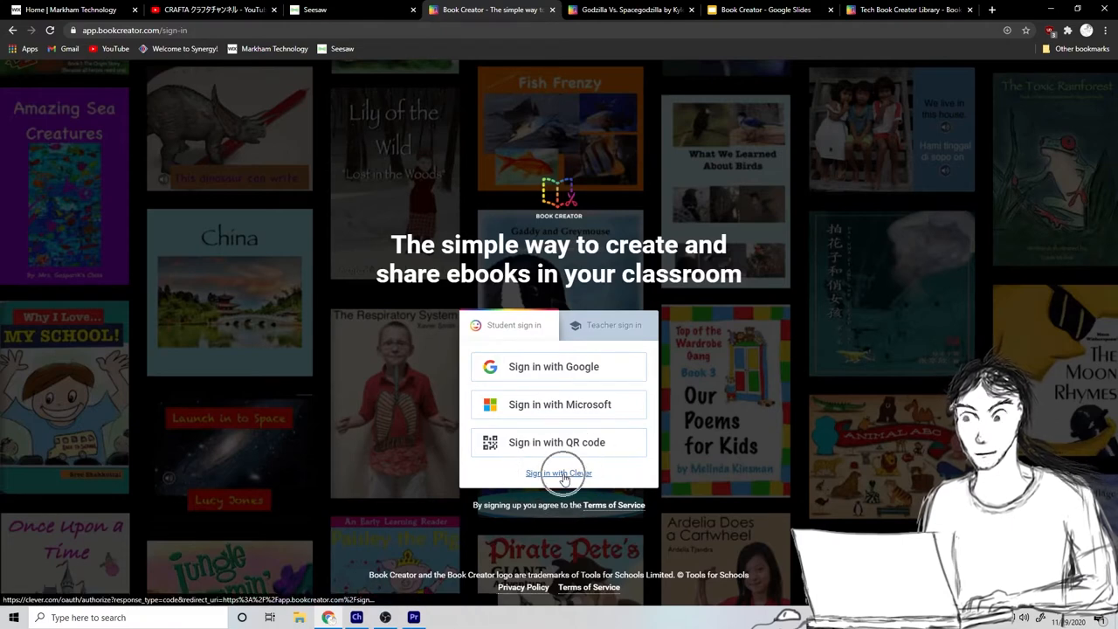
mouse_move(559, 366)
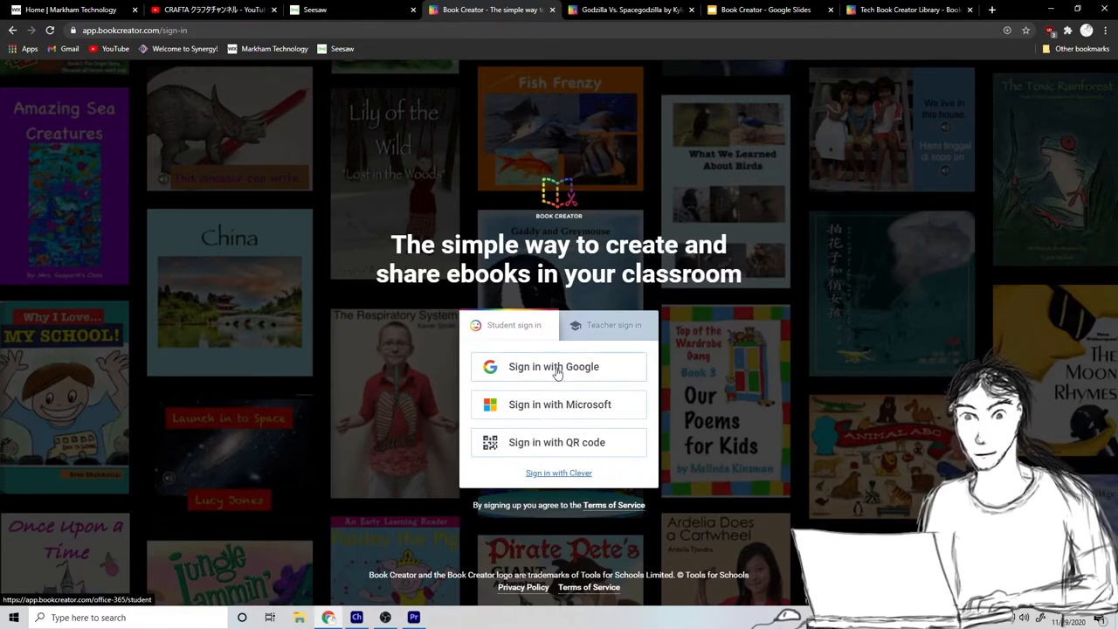
left_click(558, 366)
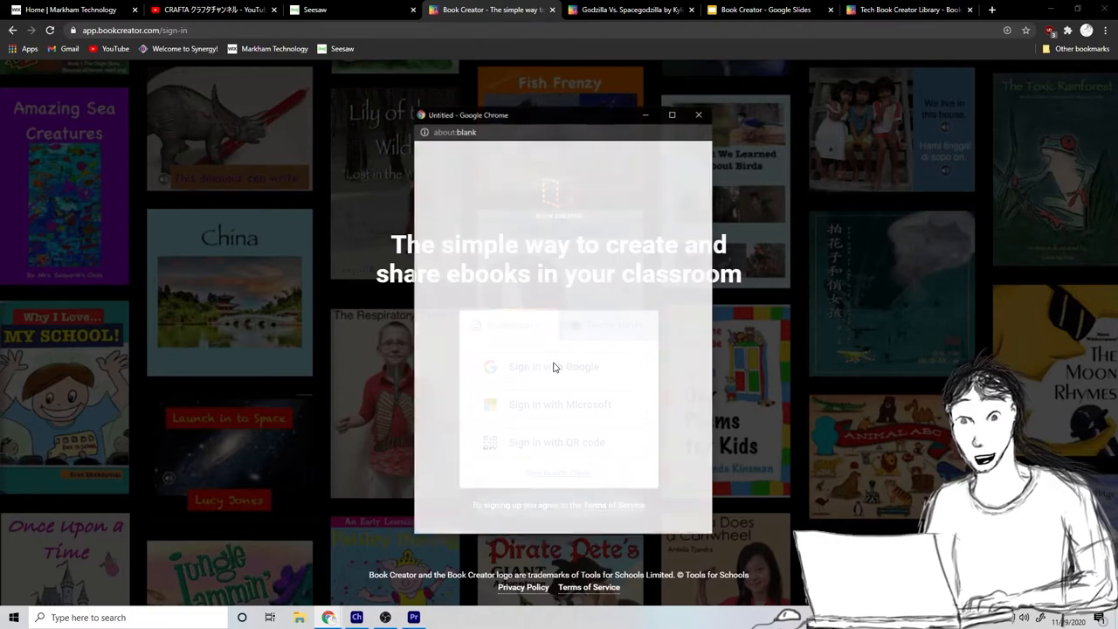
left_click(554, 366)
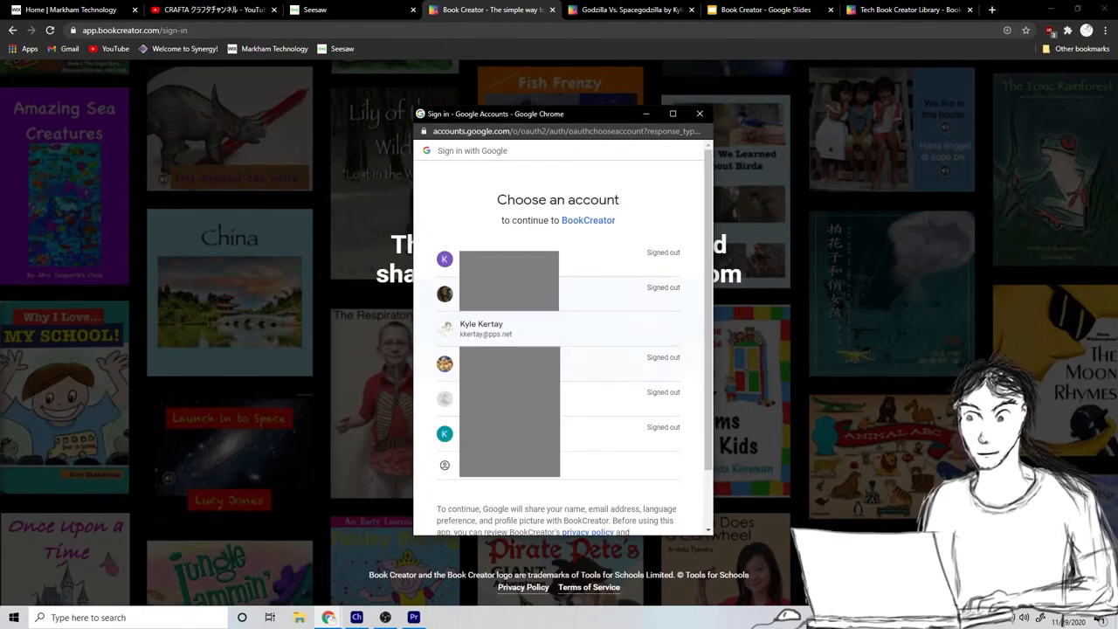
mouse_move(503, 225)
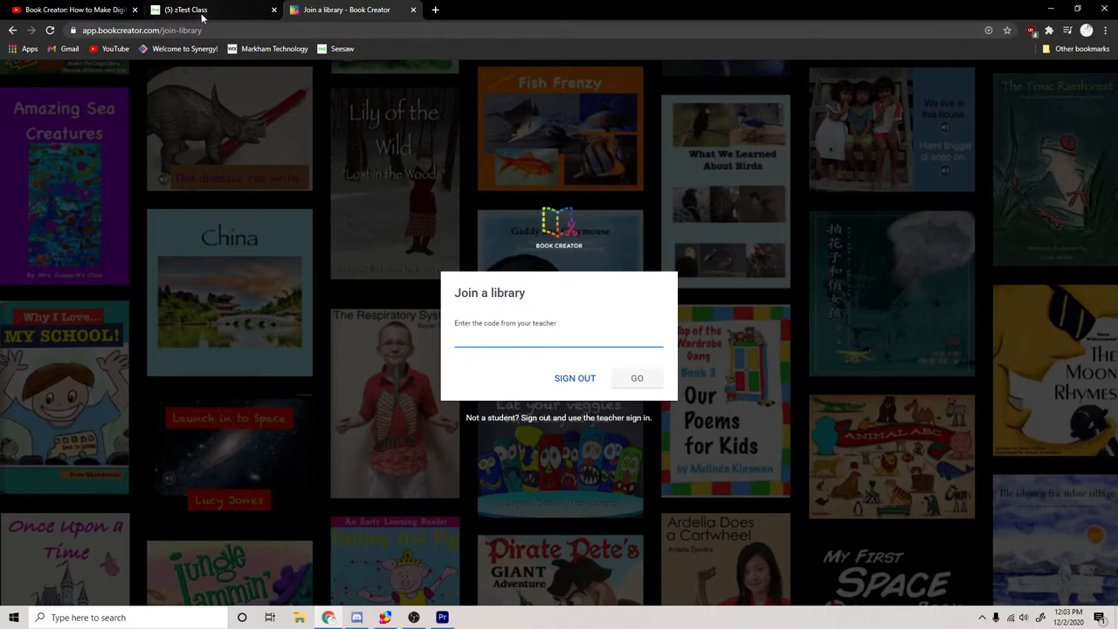
mouse_move(184, 9)
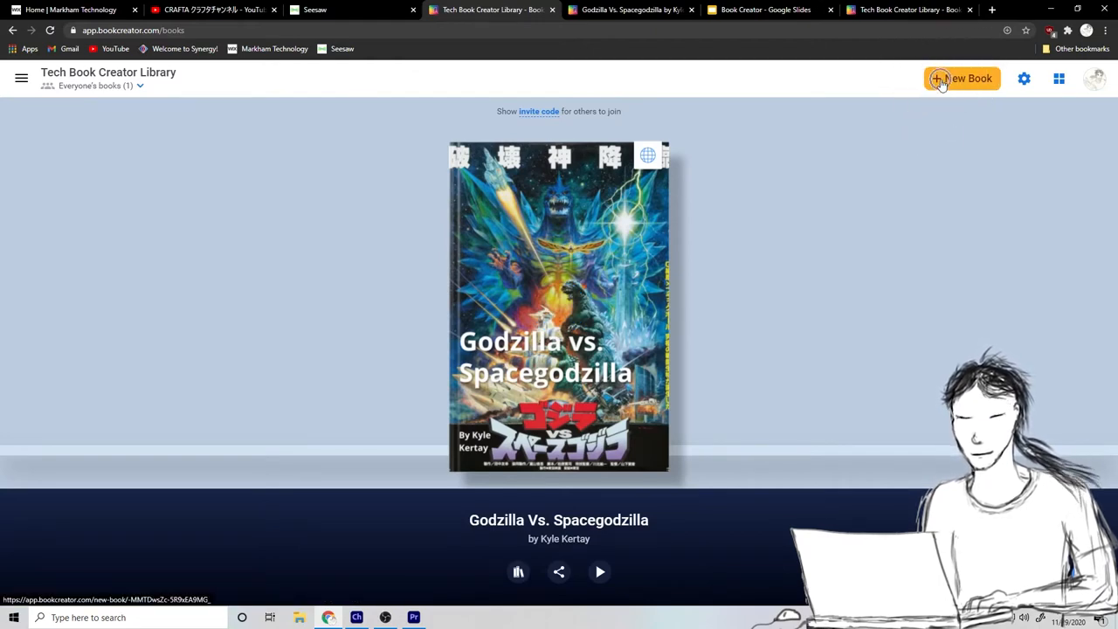
Create a new book in the Portrait 2:3 shape.
left_click(961, 79)
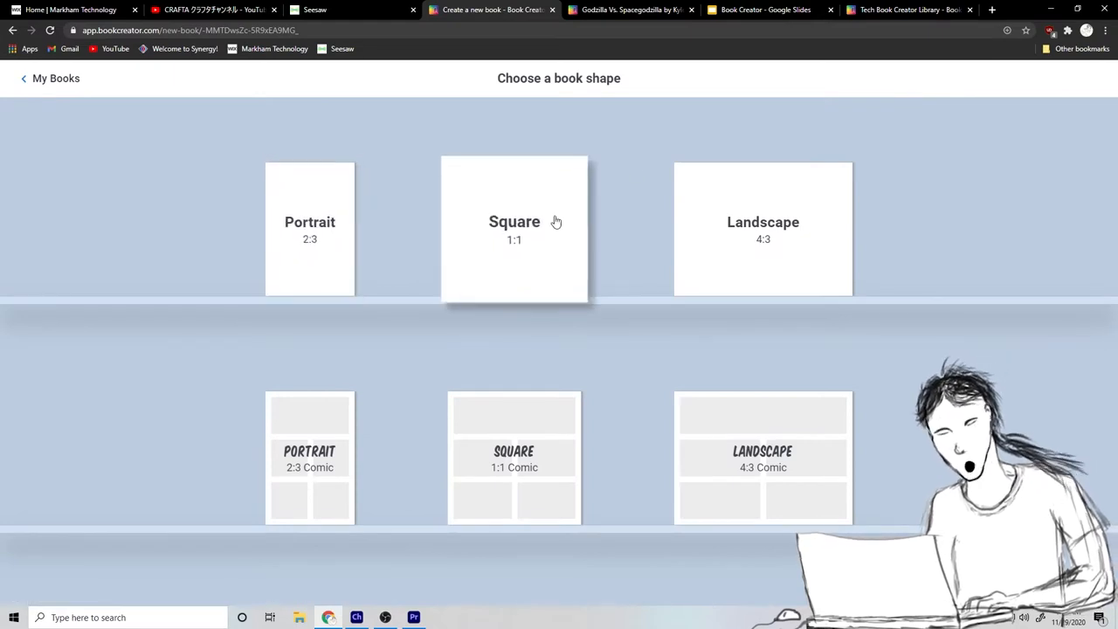
mouse_move(310, 227)
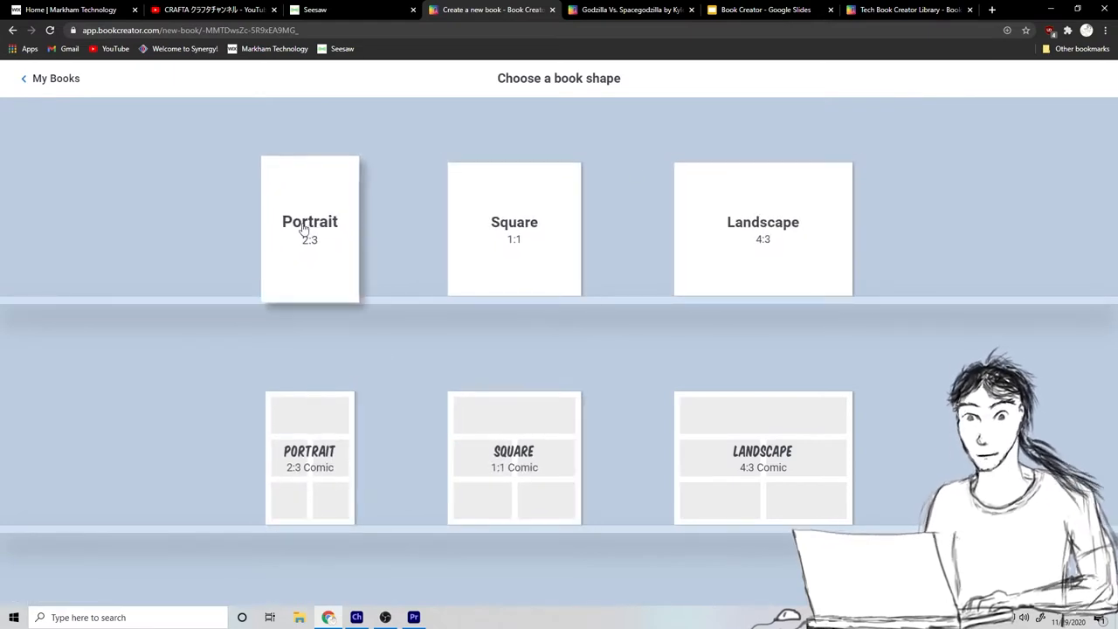
mouse_move(331, 253)
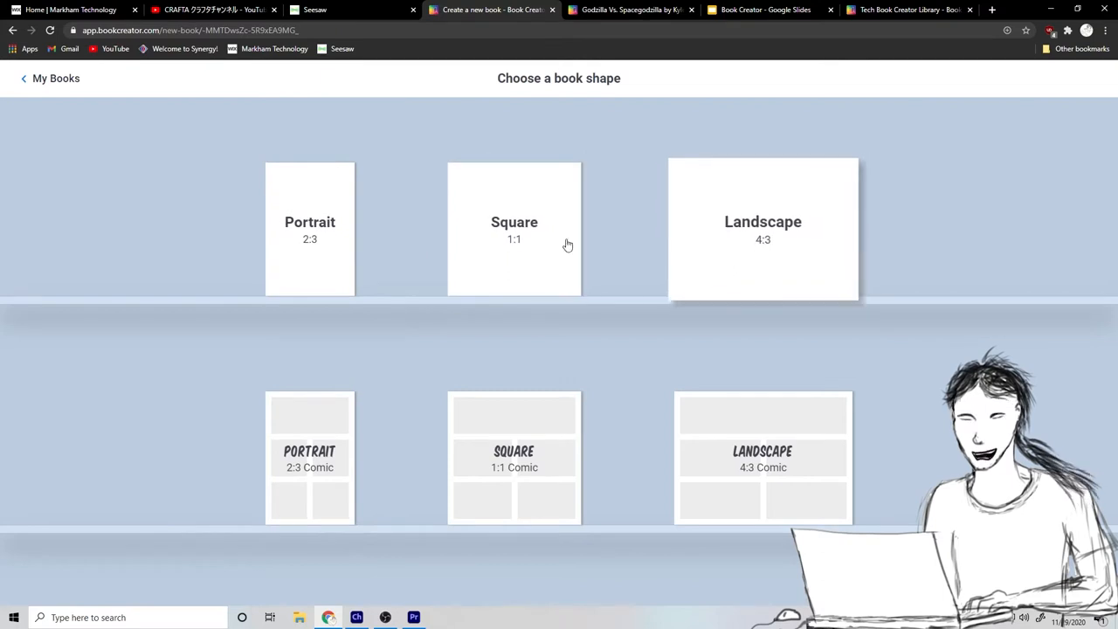
left_click(310, 229)
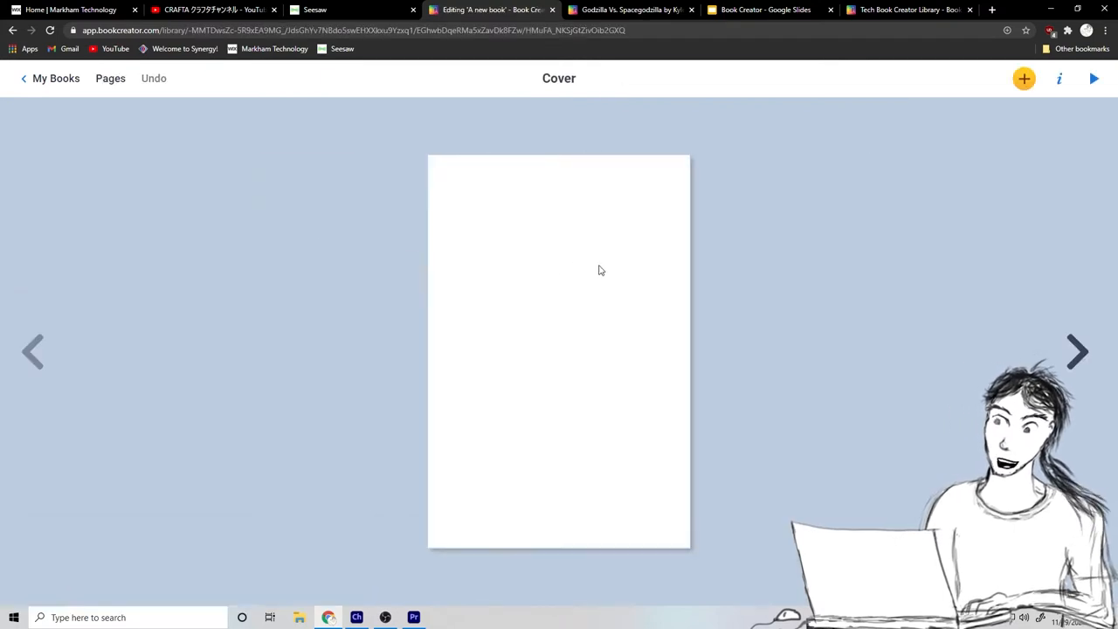
mouse_move(517, 300)
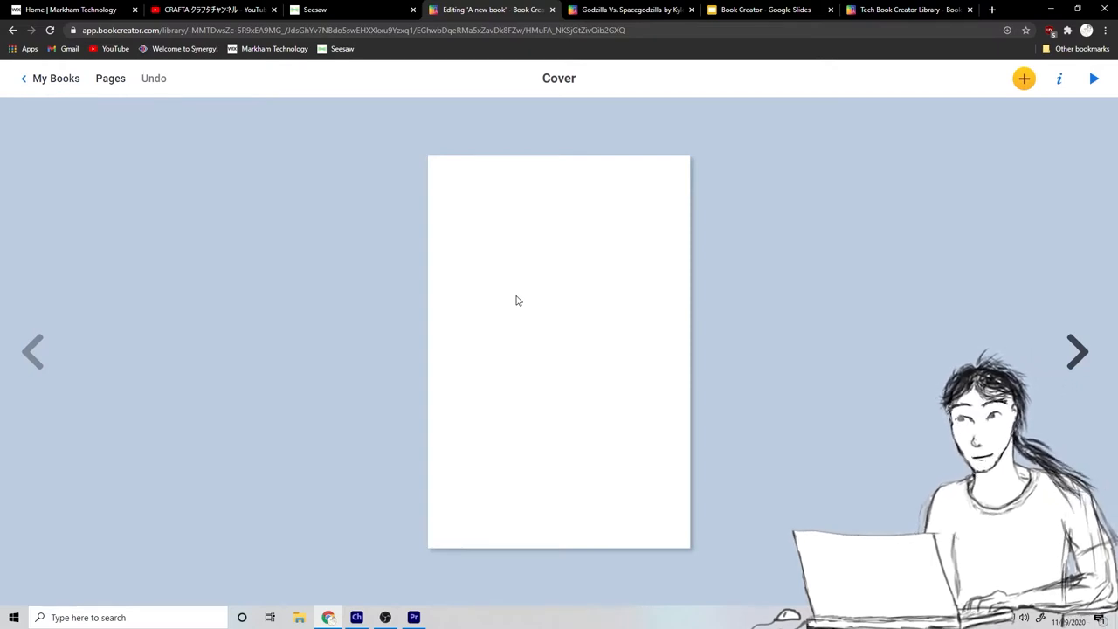
mouse_move(568, 297)
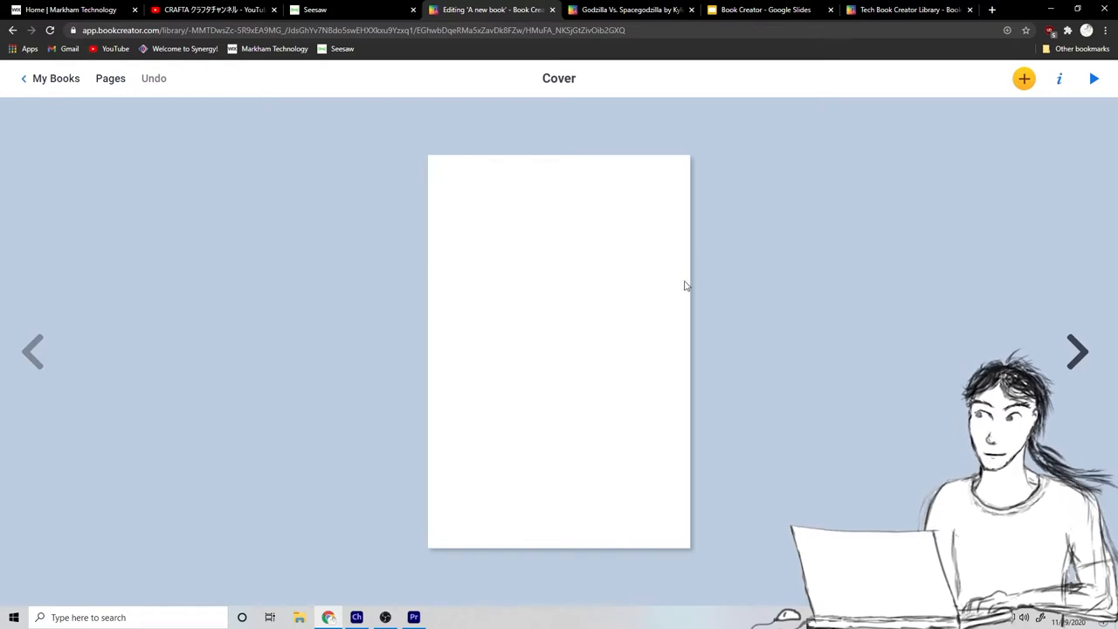
mouse_move(647, 288)
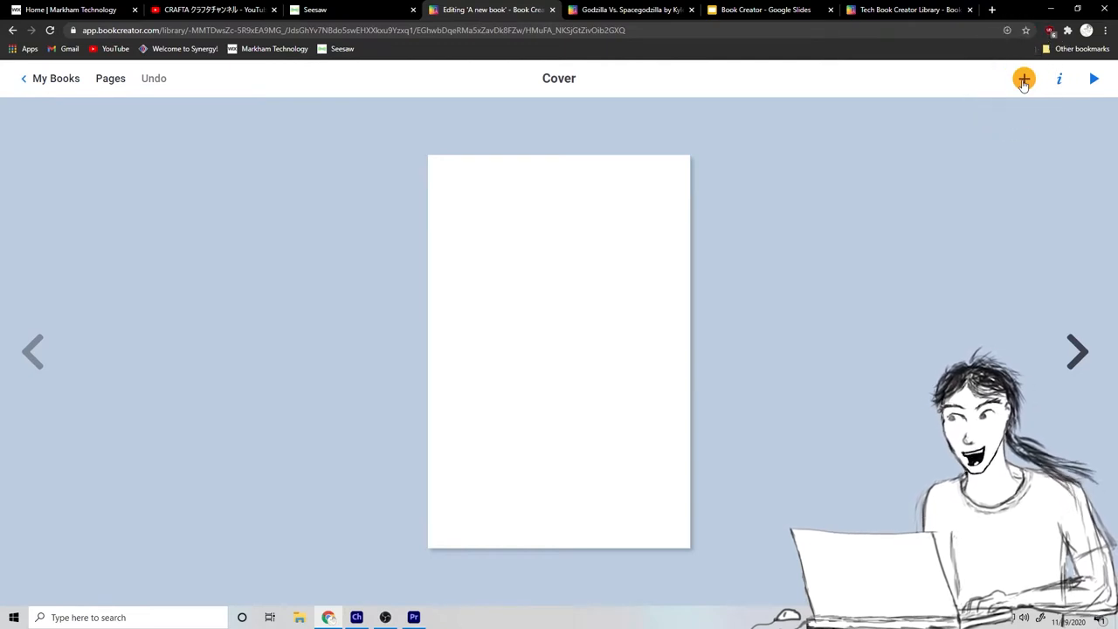
Add a cover text box reading 'Cheetahs / By Kyle Kertry'.
left_click(1024, 78)
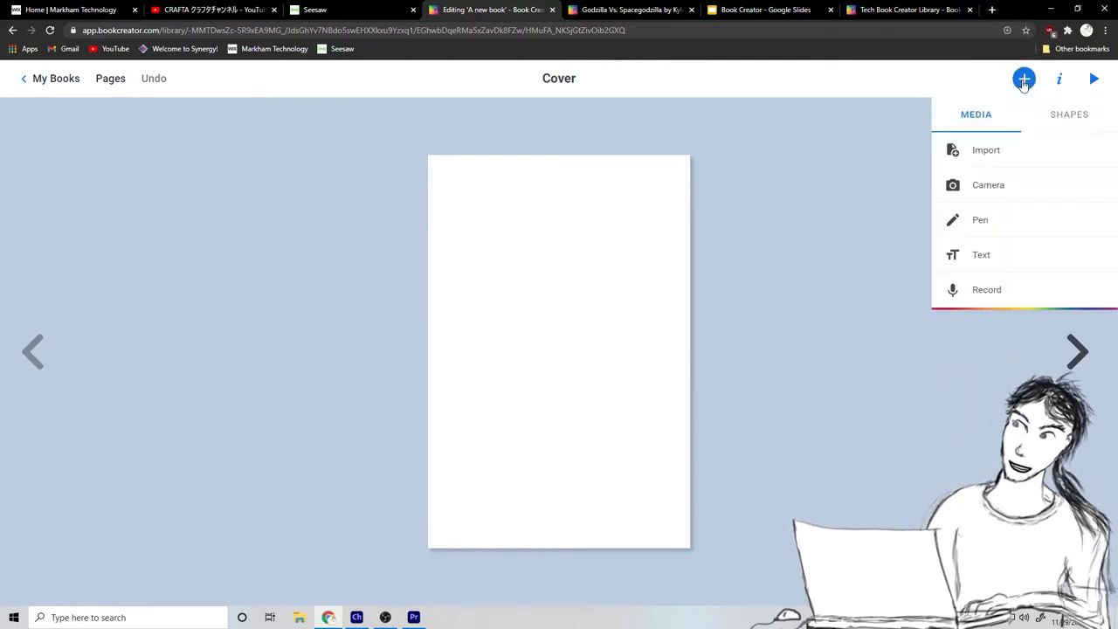
mouse_move(980, 254)
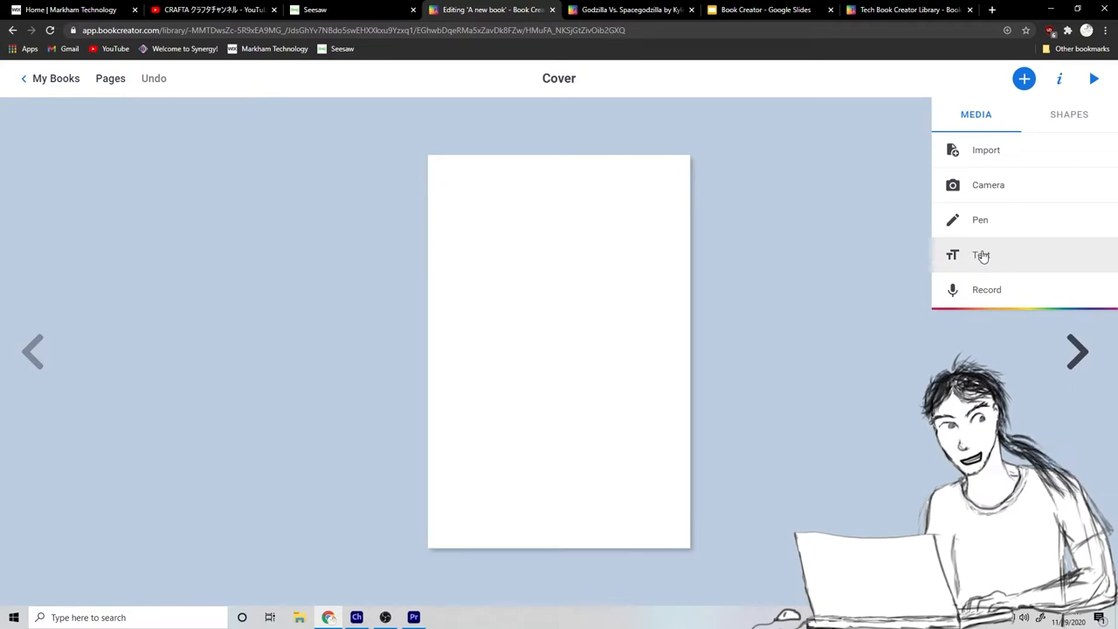
left_click(980, 254)
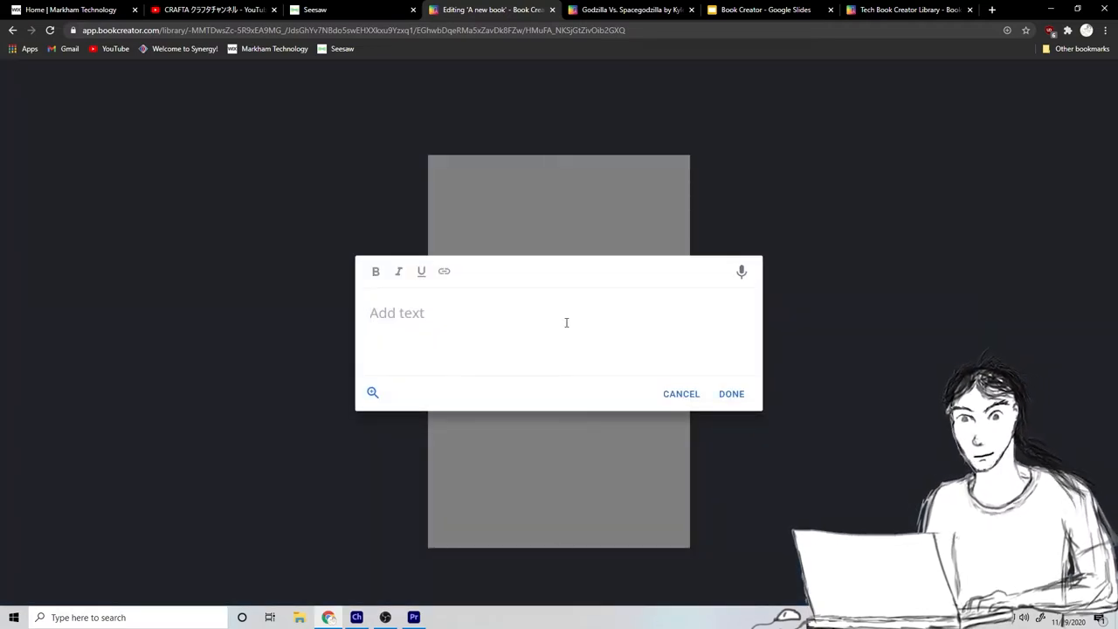
type("Cheetahs")
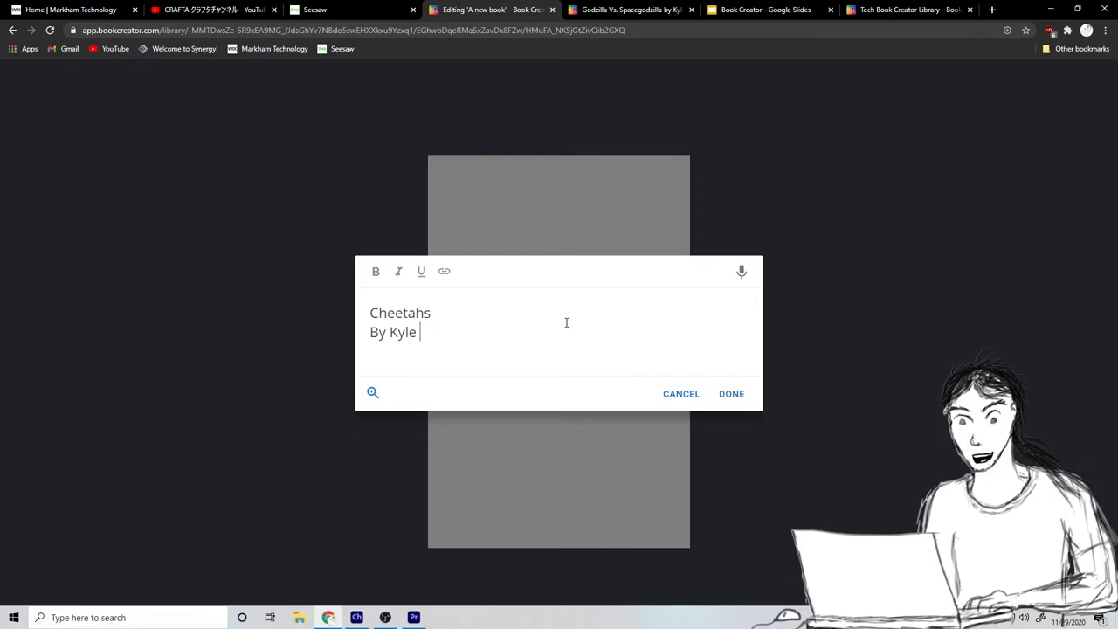
left_click(731, 393)
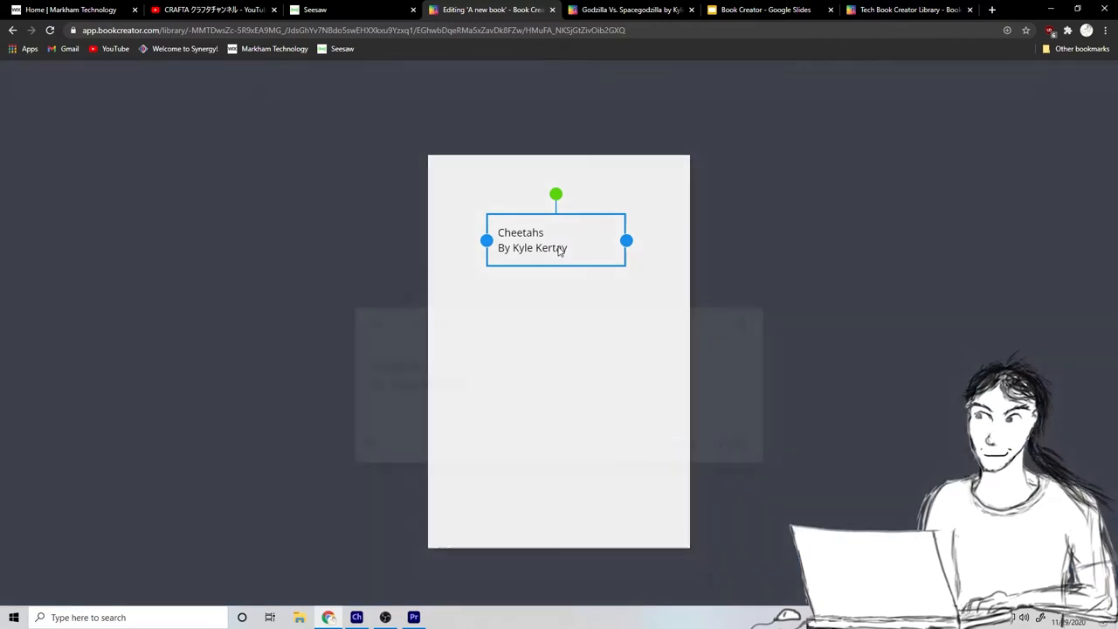
Make the 'Cheetahs / By Kyle Kertay' cover text bold.
double_click(533, 247)
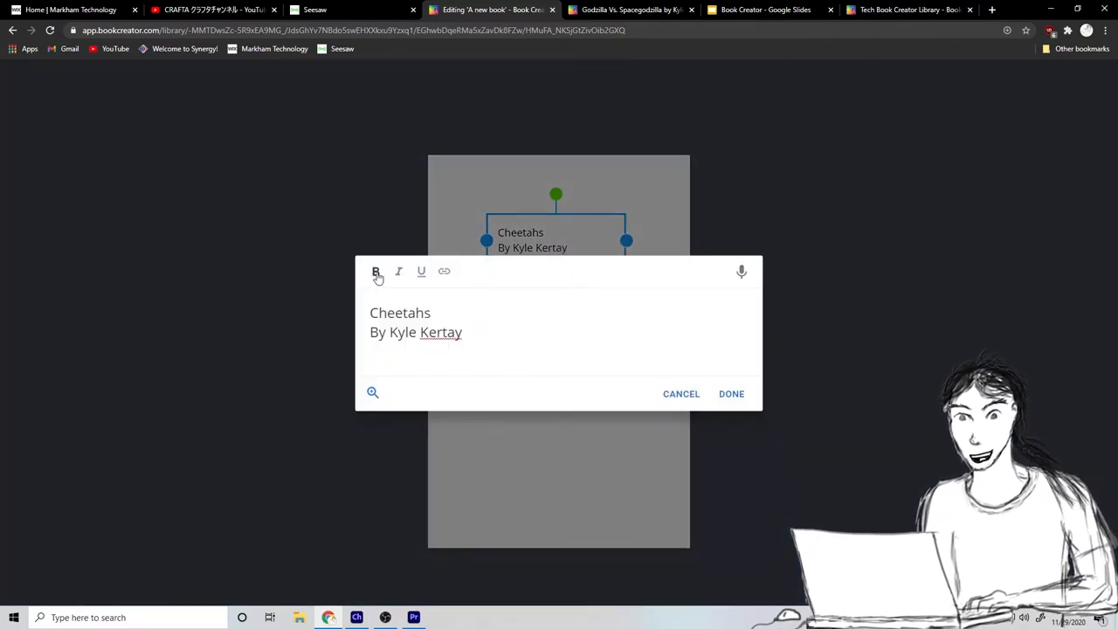
mouse_move(375, 272)
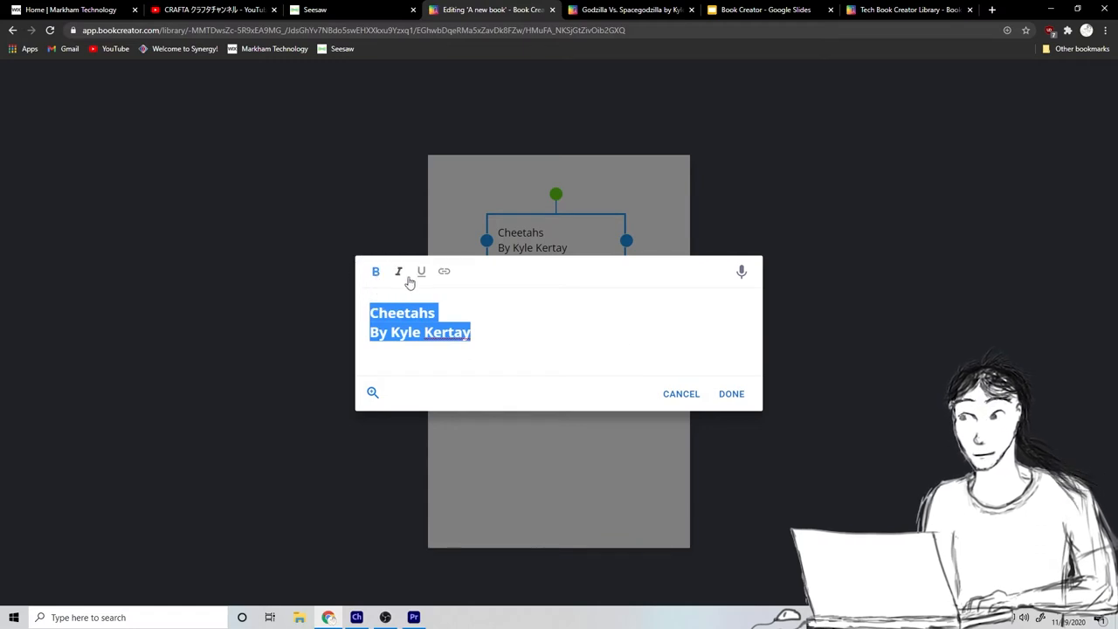
left_click(731, 393)
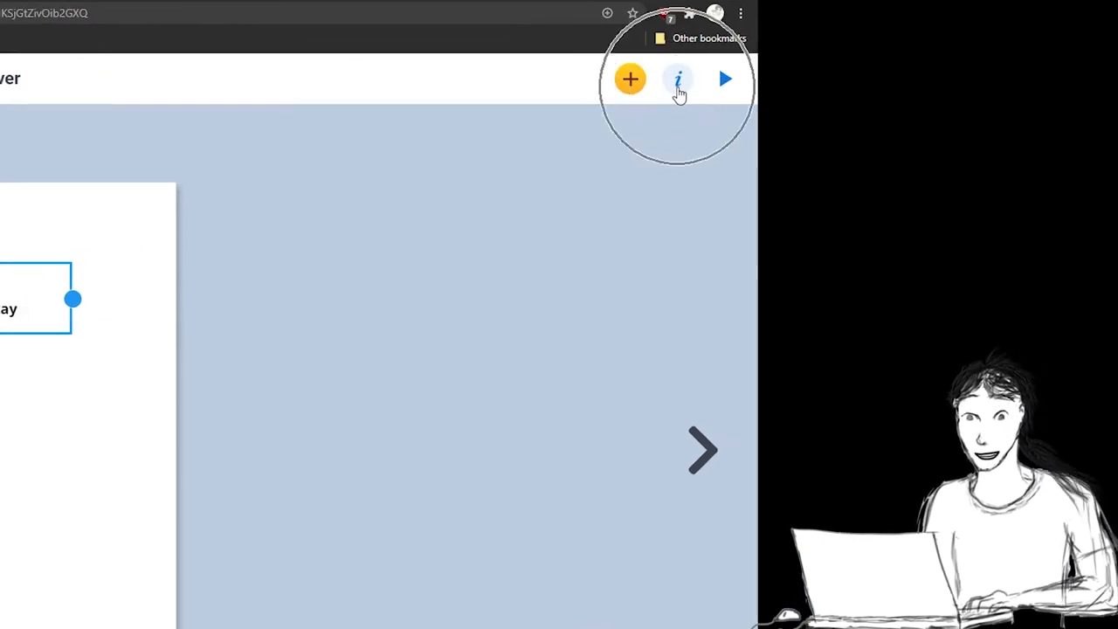
Set the cover title's font size to 48.
left_click(678, 79)
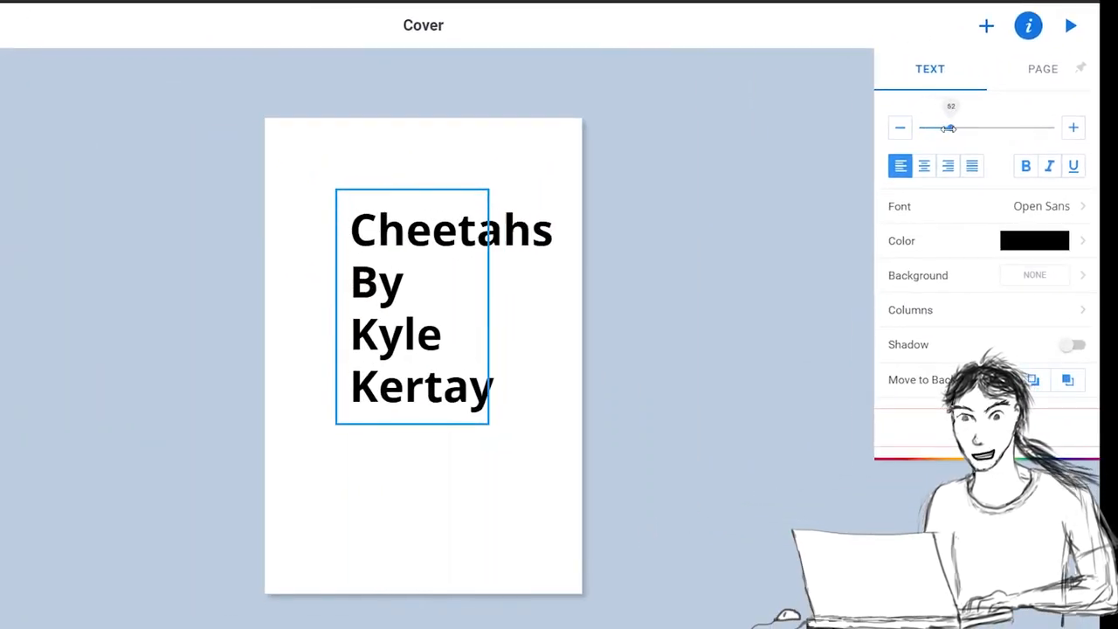
left_click(900, 128)
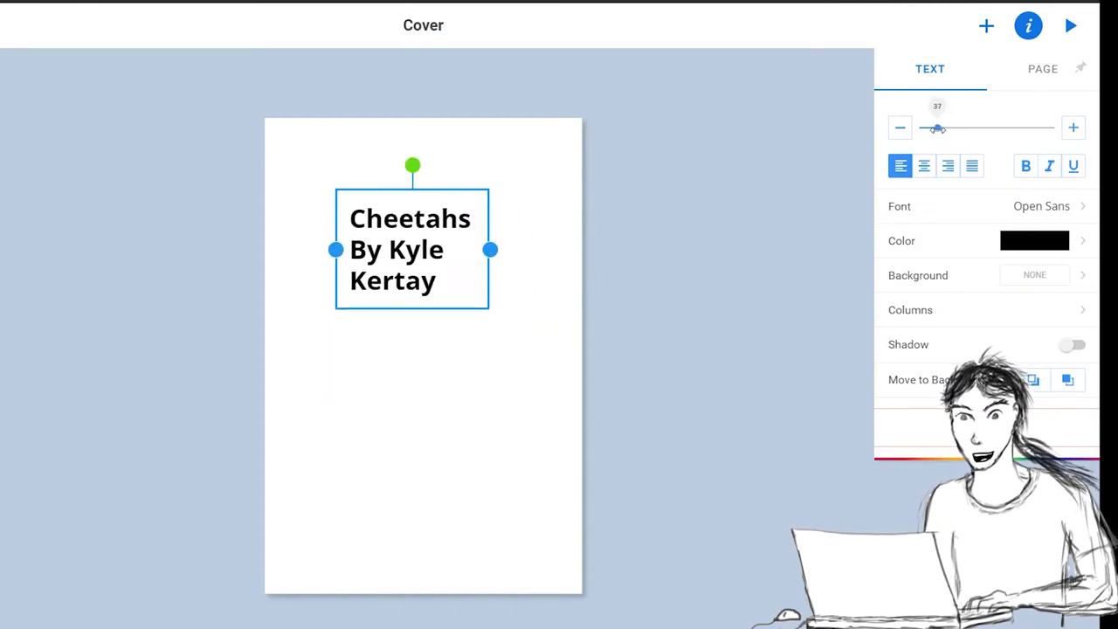
left_click(1072, 128)
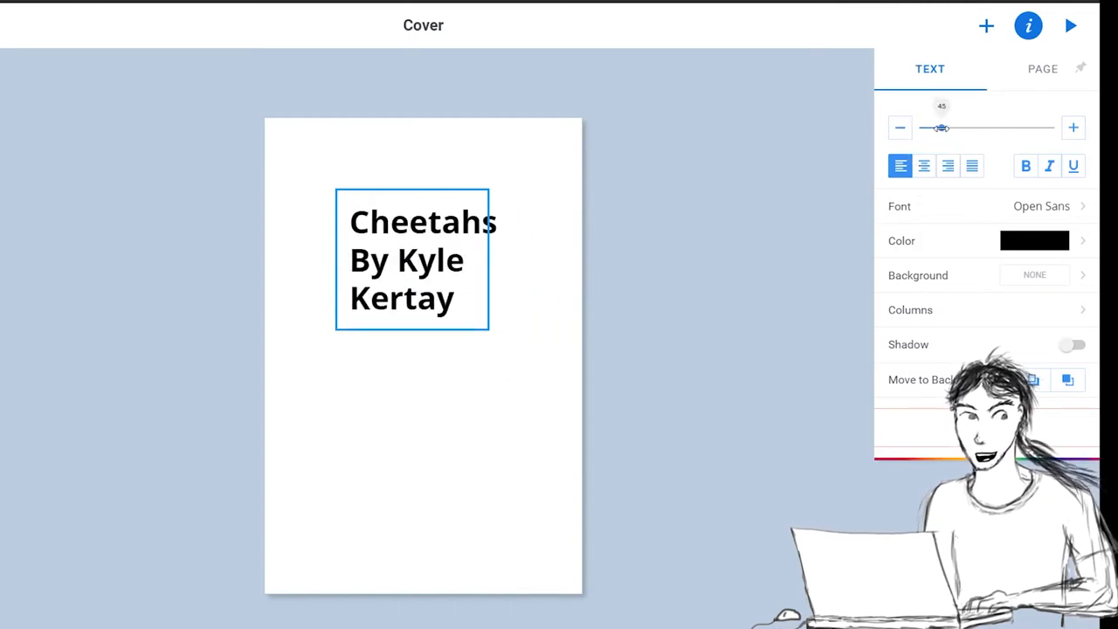
left_click(1072, 128)
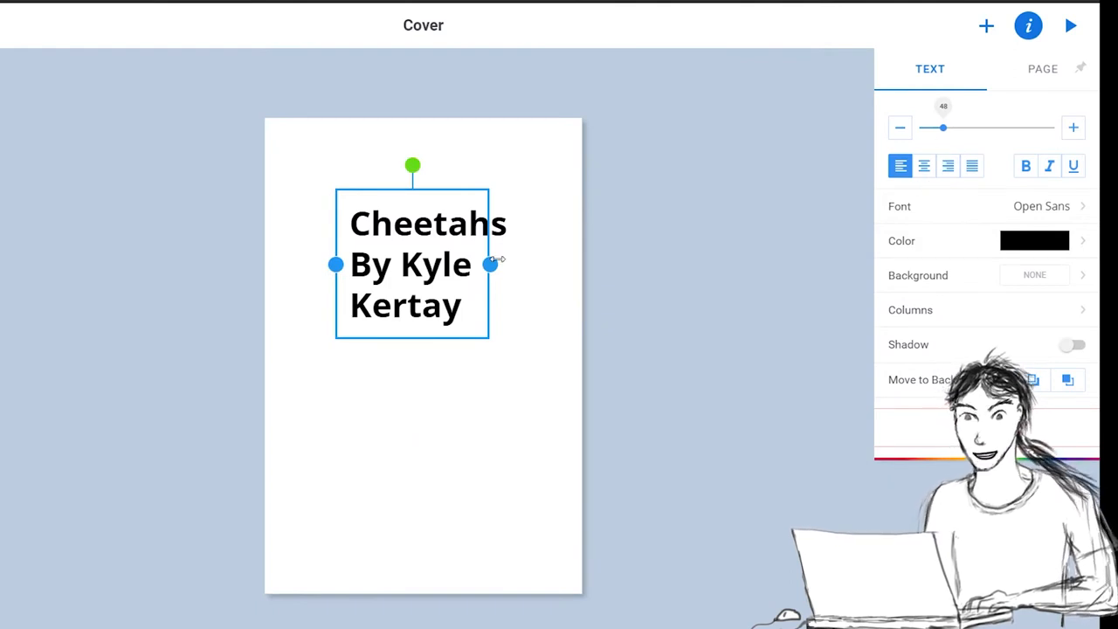
Resize and move the title box toward the upper left so the byline wraps.
left_click_drag(489, 264, 581, 245)
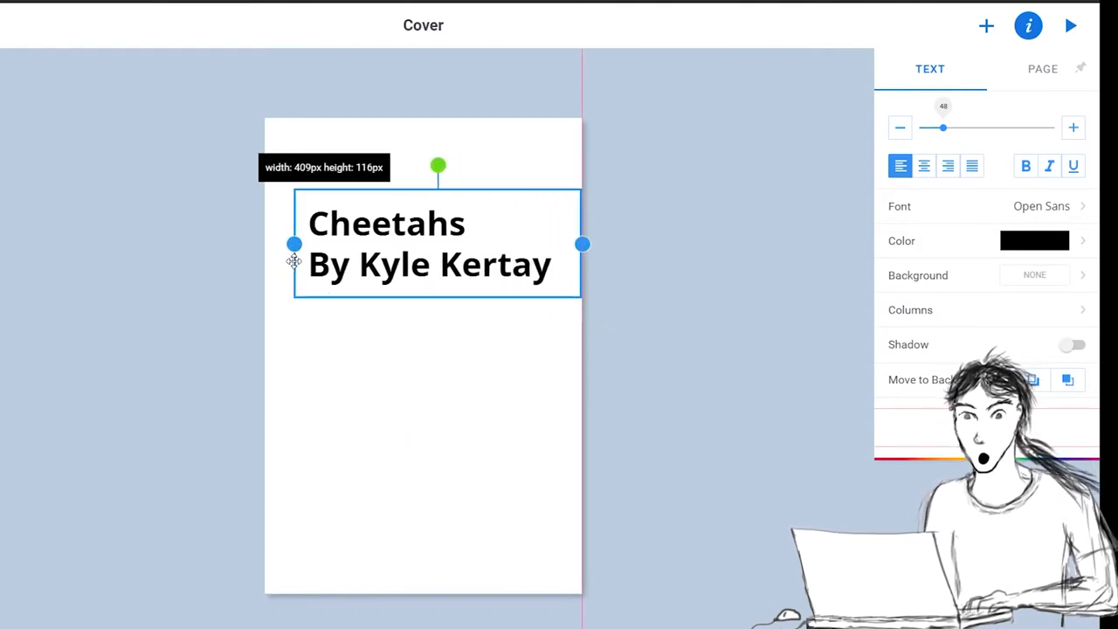
left_click_drag(428, 244, 424, 249)
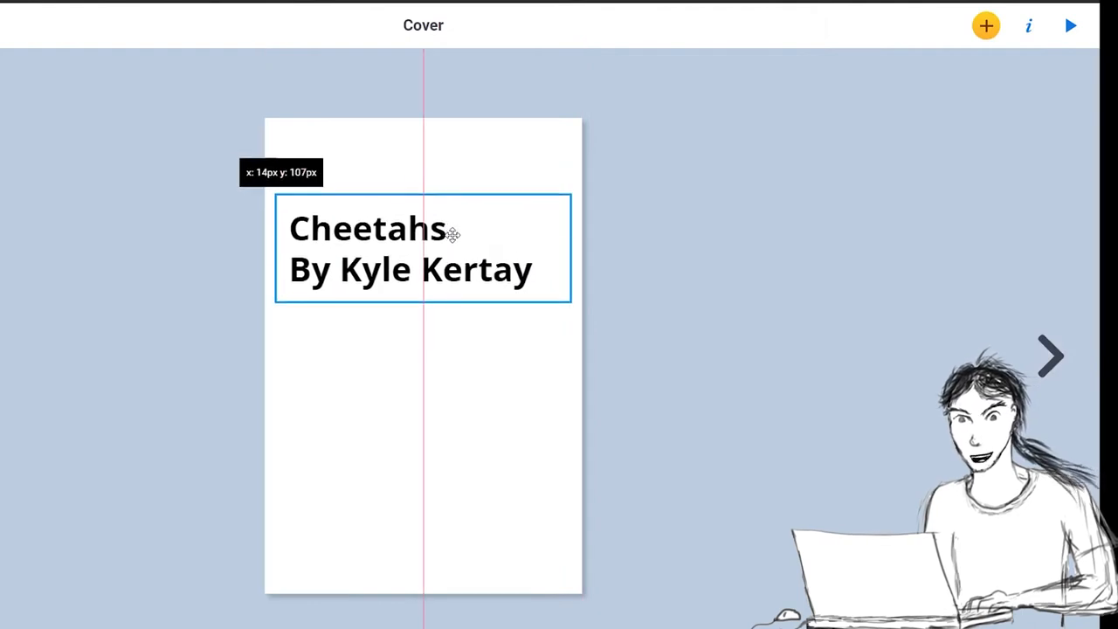
left_click_drag(568, 250, 515, 269)
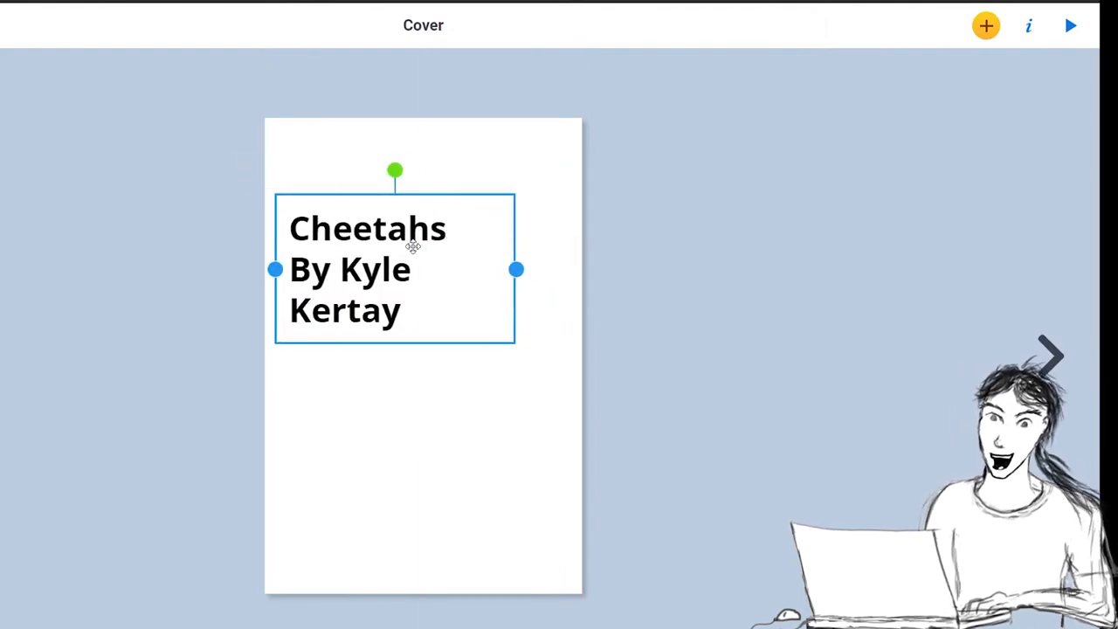
left_click(524, 410)
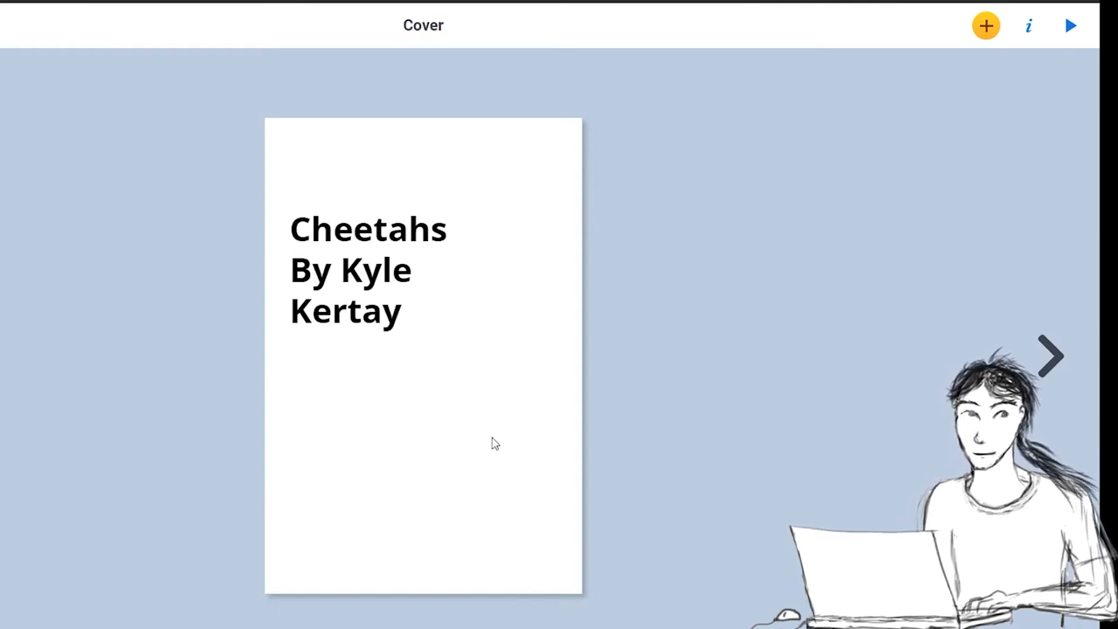
Give the cover a pale yellow dotted frame background.
left_click(366, 269)
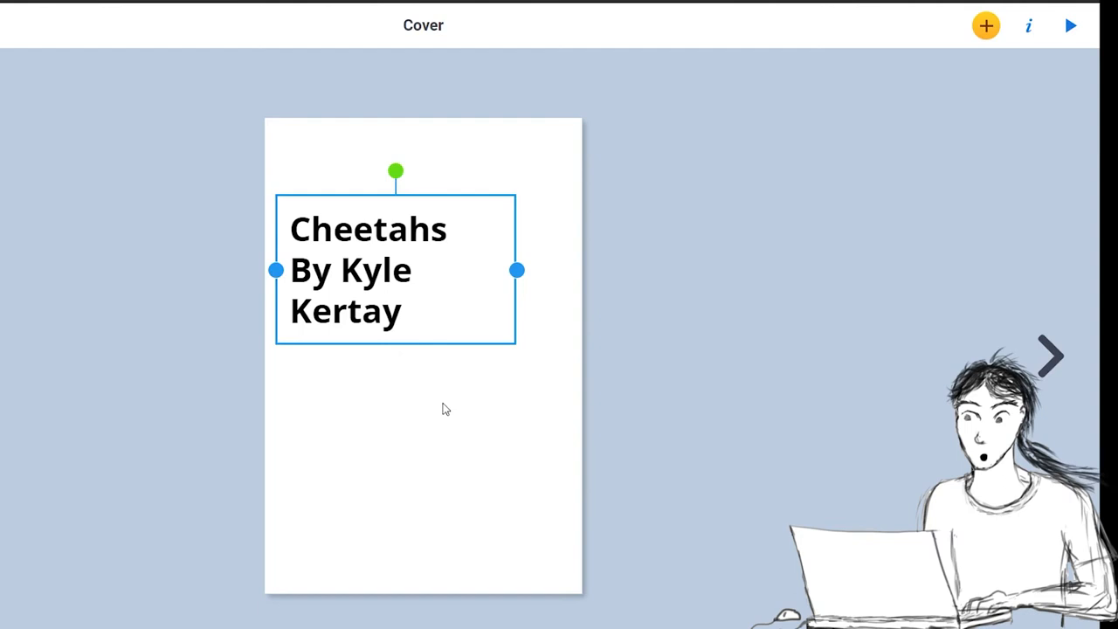
left_click(437, 450)
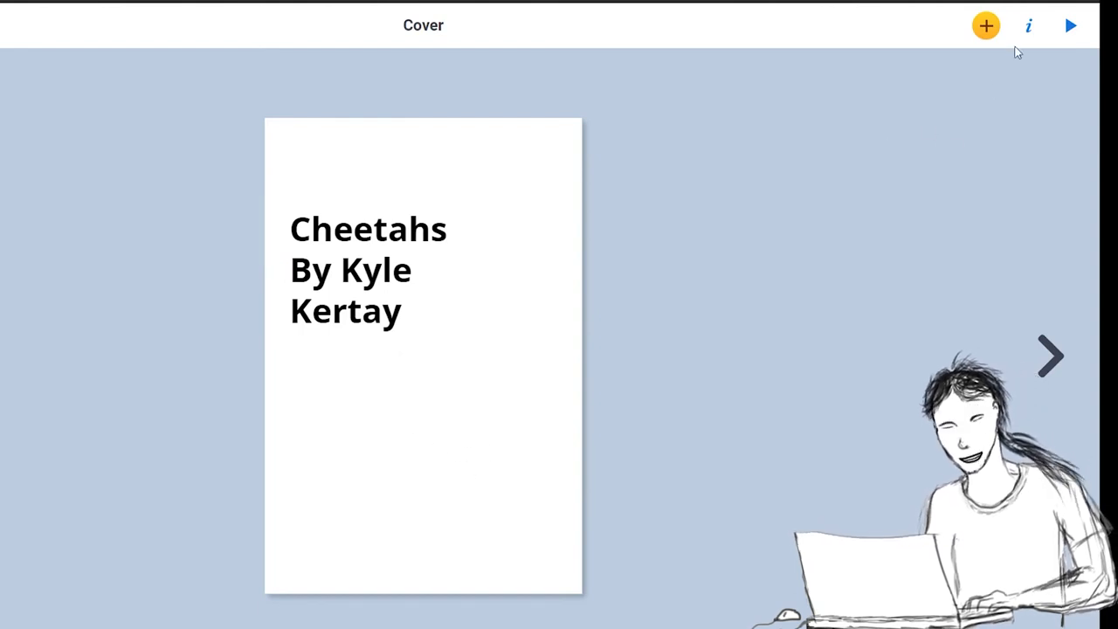
left_click(1028, 25)
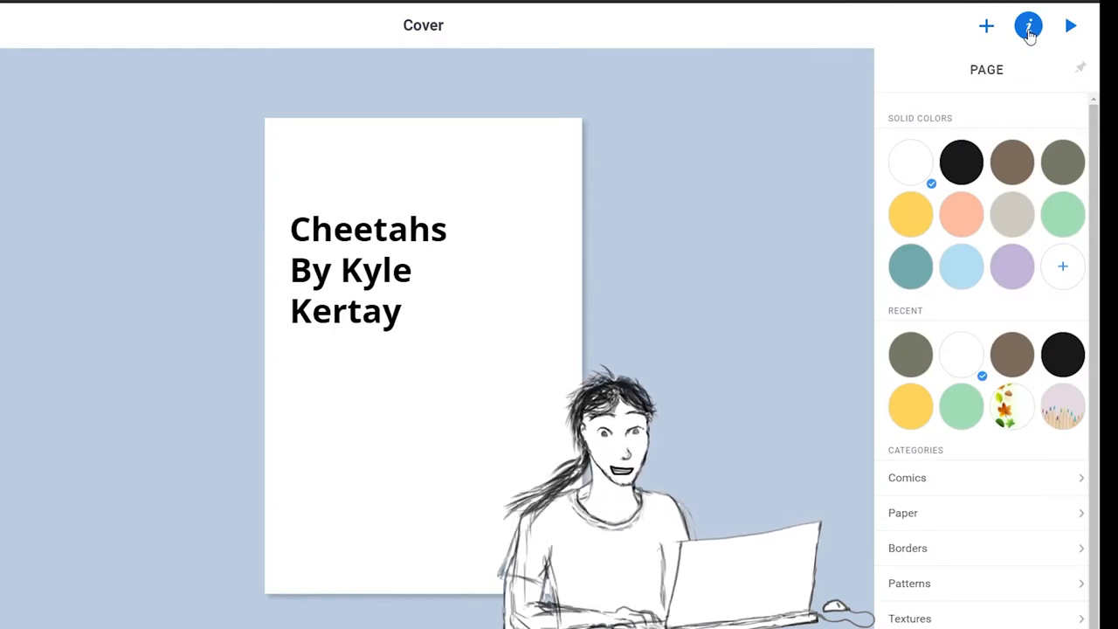
mouse_move(910, 214)
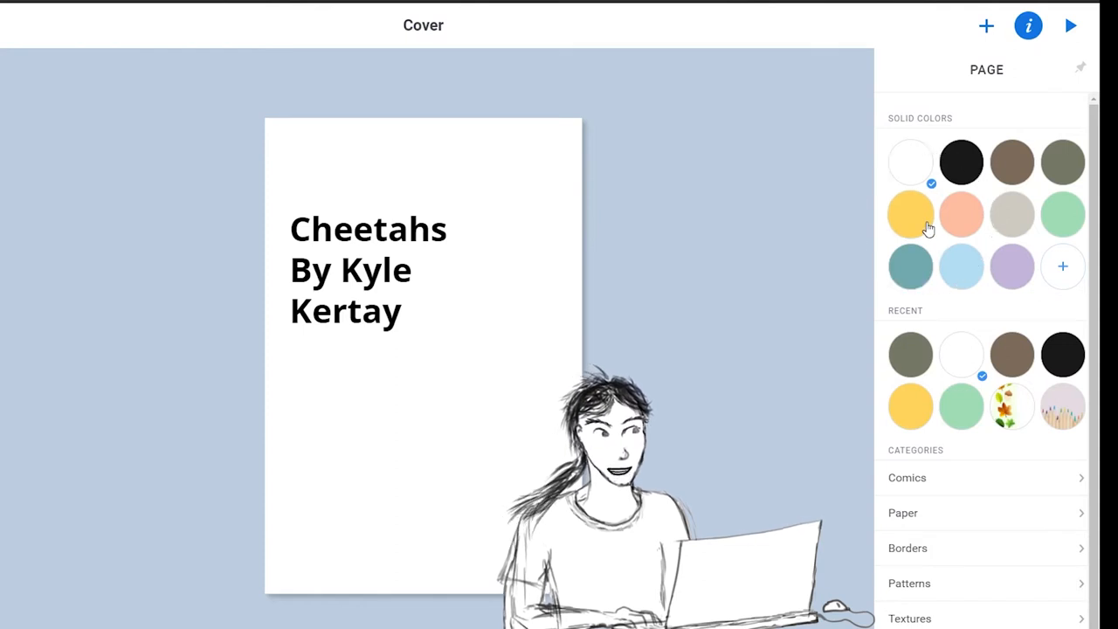
left_click(1013, 214)
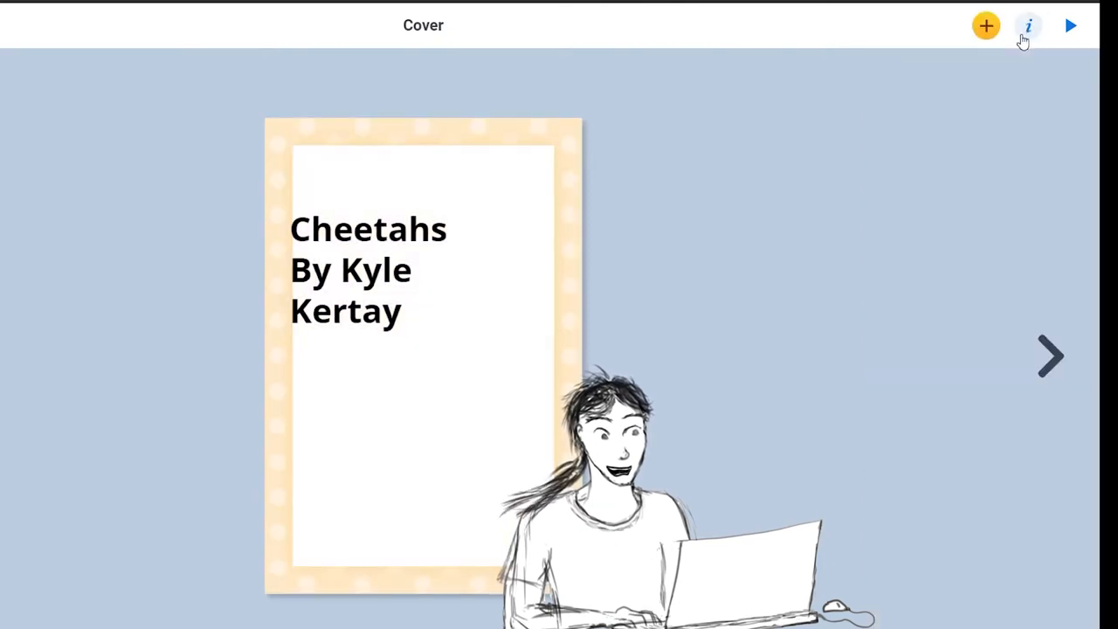
Replace the cover background with the tan paper texture.
left_click(1028, 26)
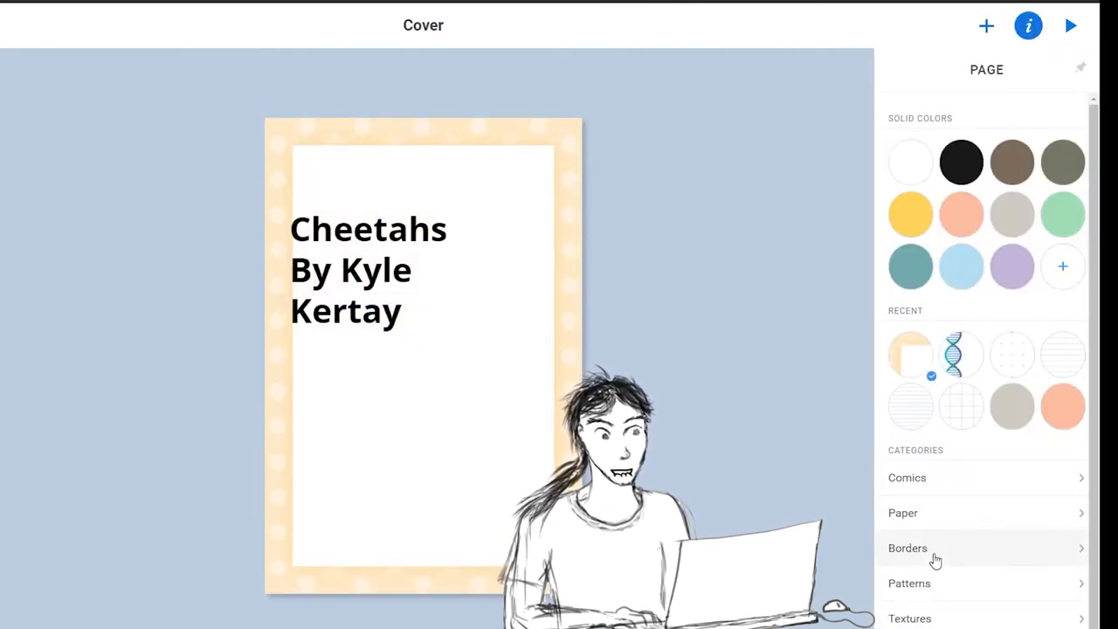
left_click(909, 583)
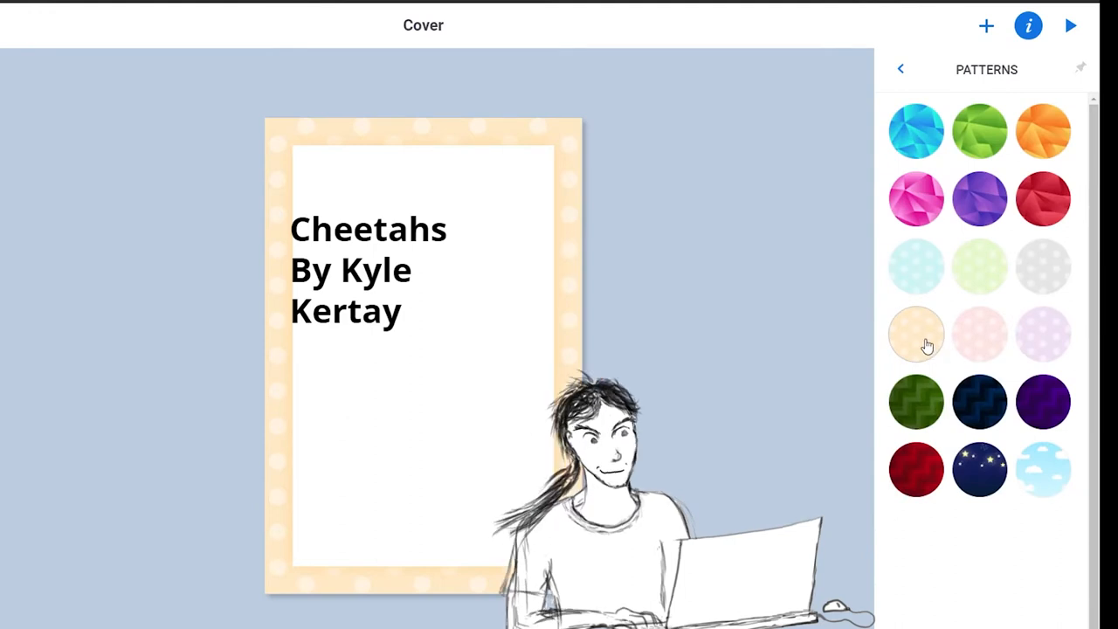
left_click(1028, 25)
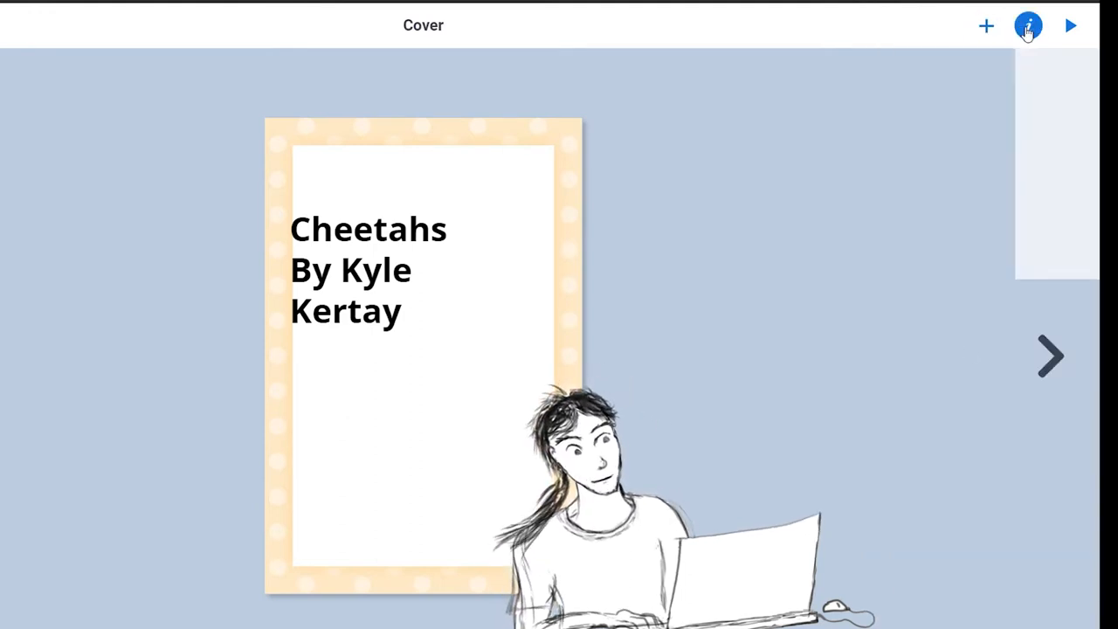
left_click(1028, 25)
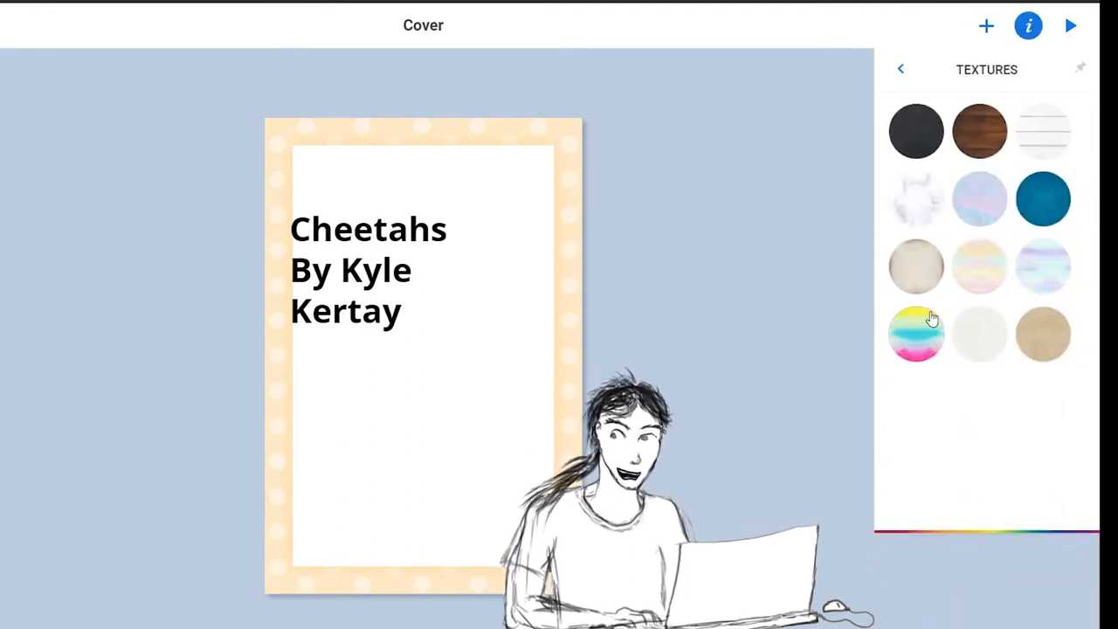
left_click(915, 266)
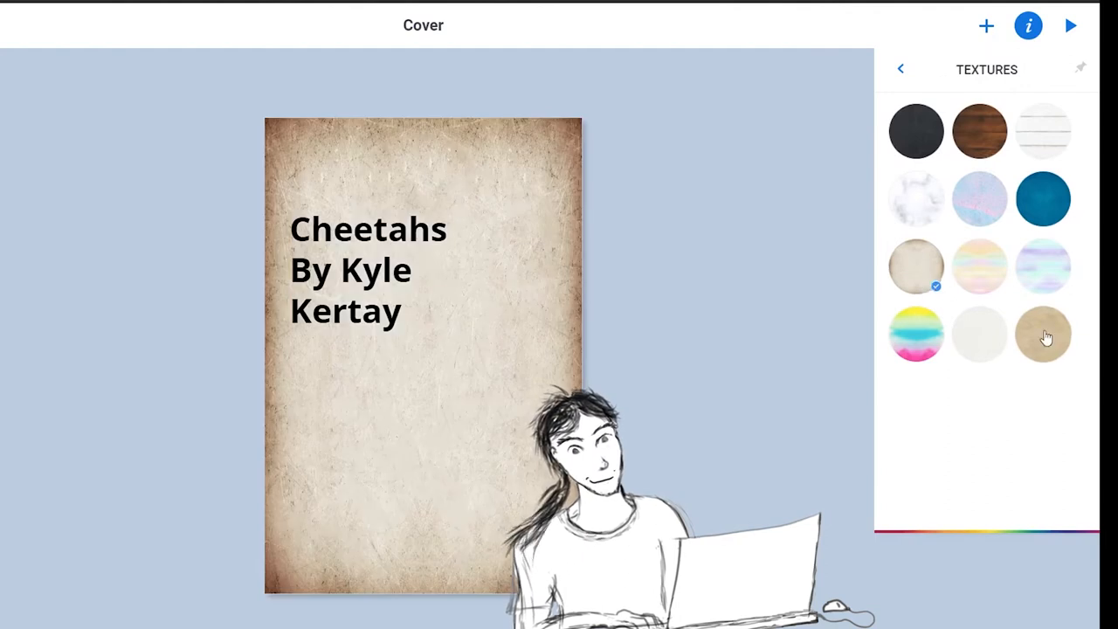
left_click(1043, 335)
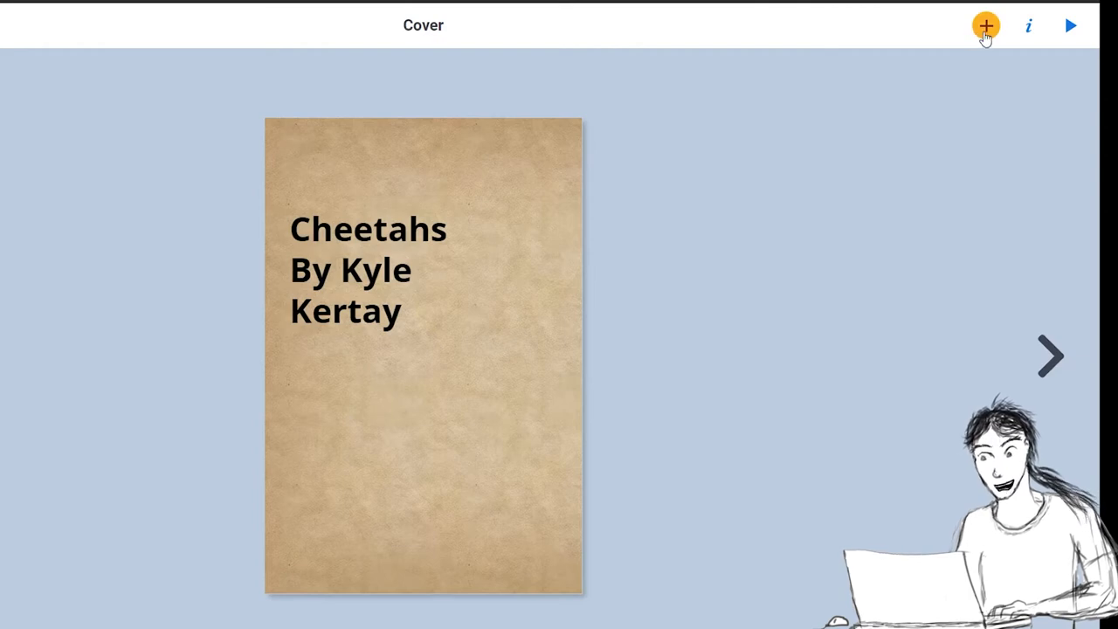
Start an image import and search for 'Cheetah' pictures.
left_click(985, 25)
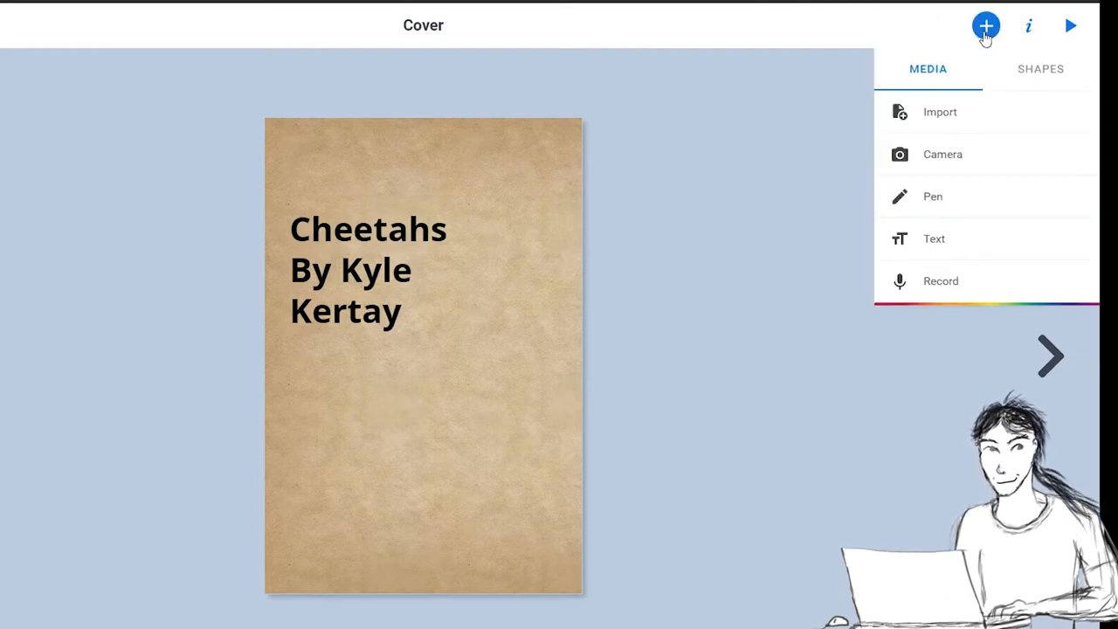
mouse_move(917, 118)
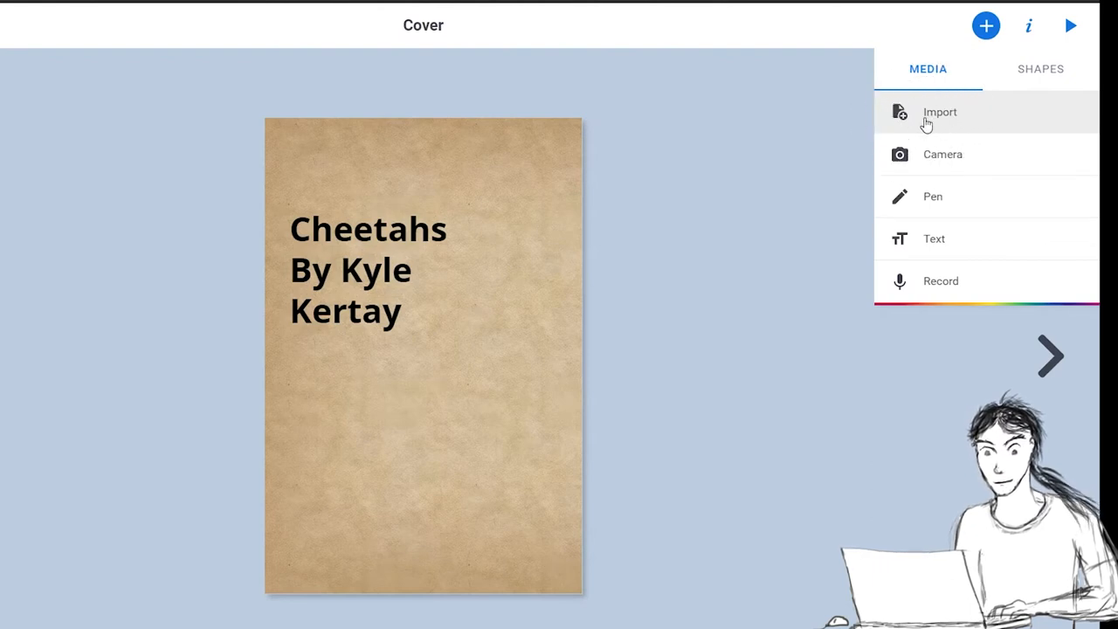
left_click(939, 112)
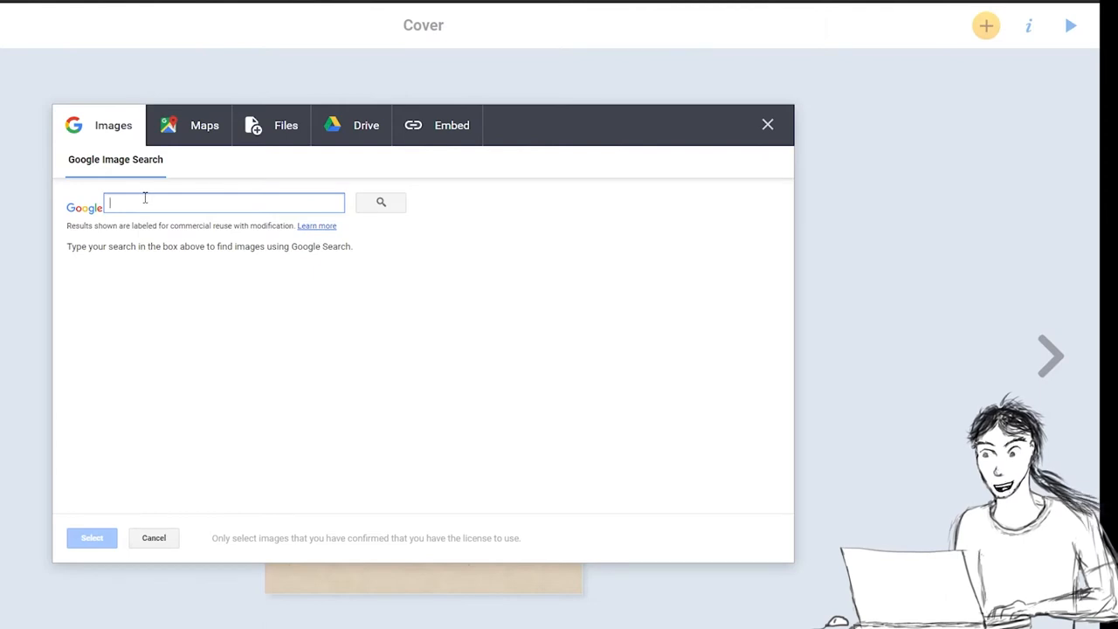
mouse_move(236, 358)
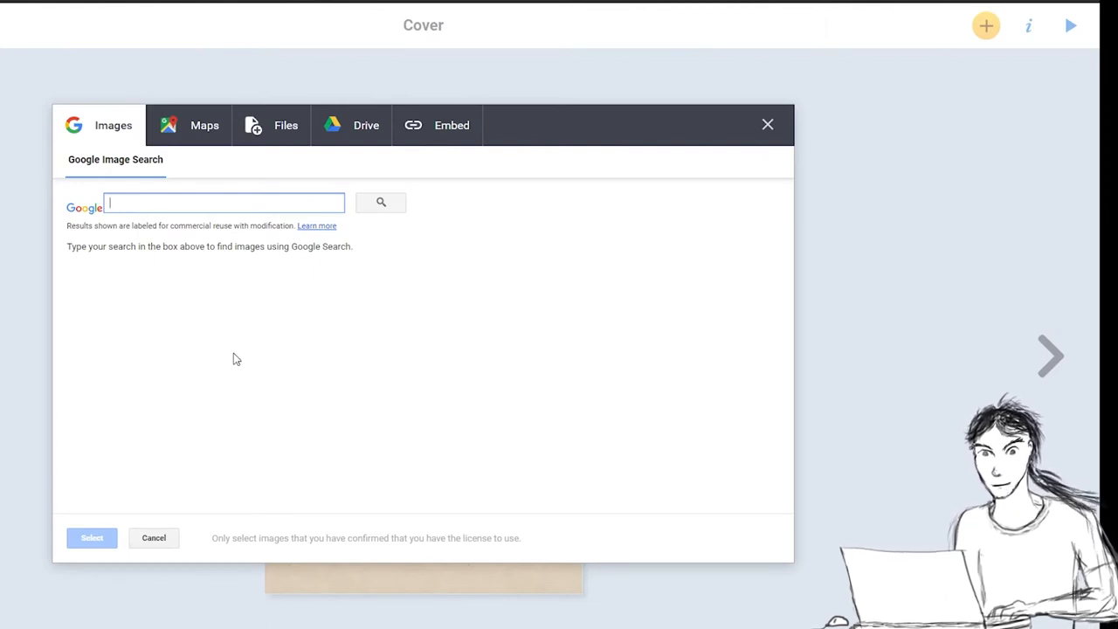
left_click(381, 201)
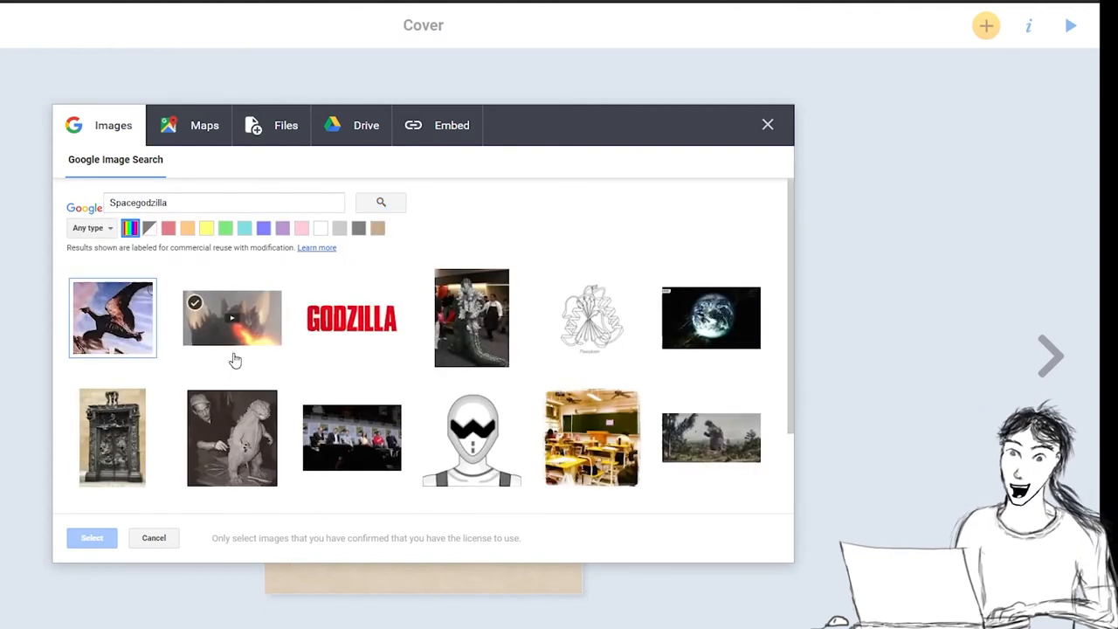
left_click(232, 437)
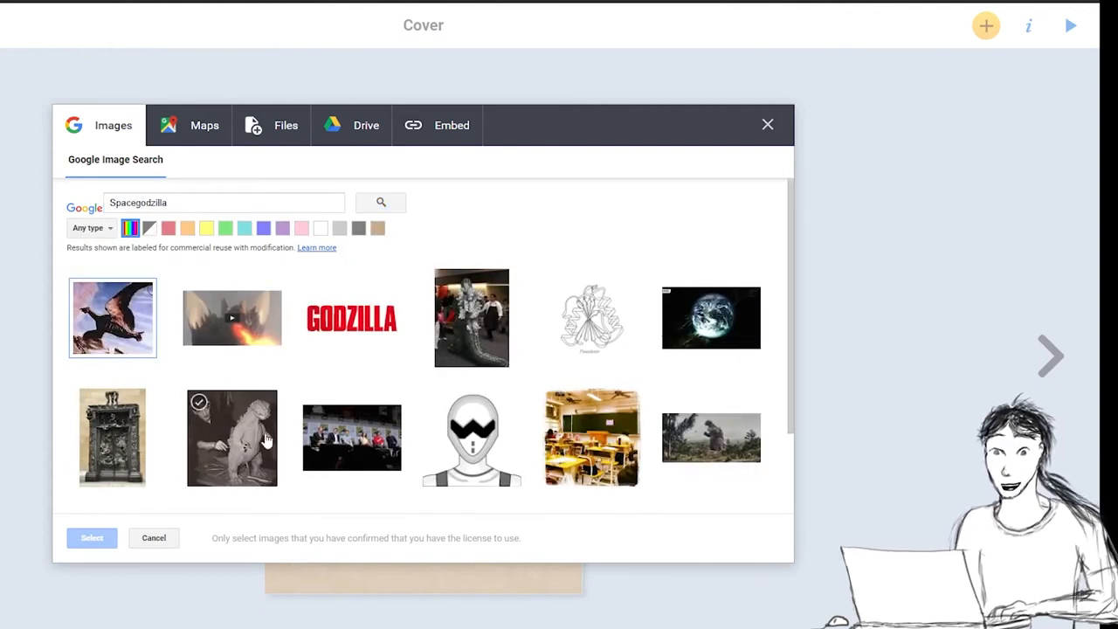
triple_click(223, 202)
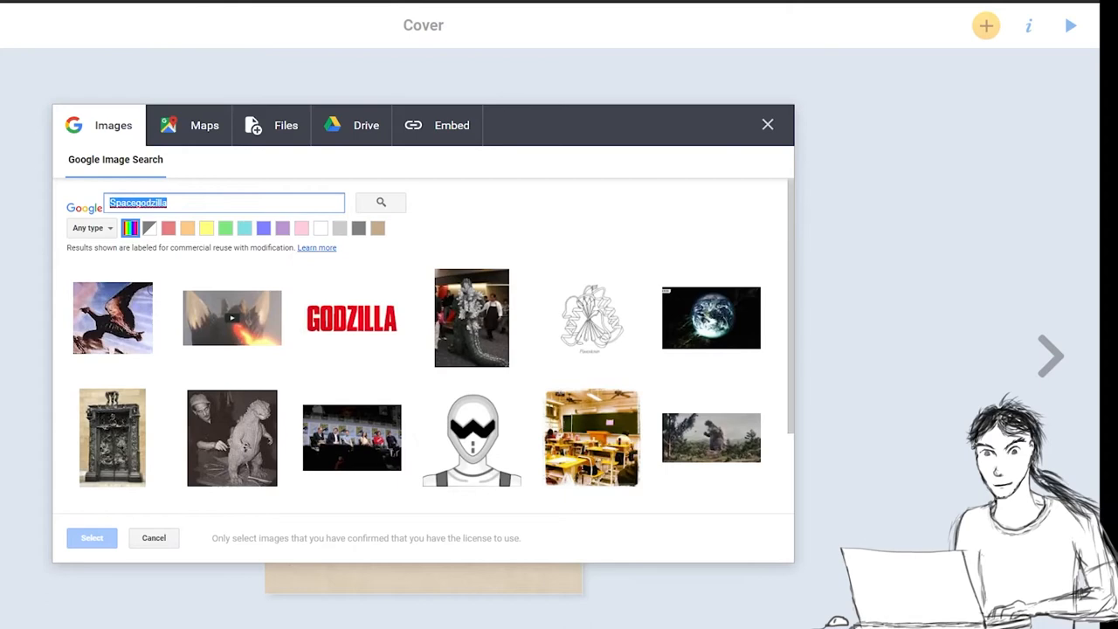
type("Chee")
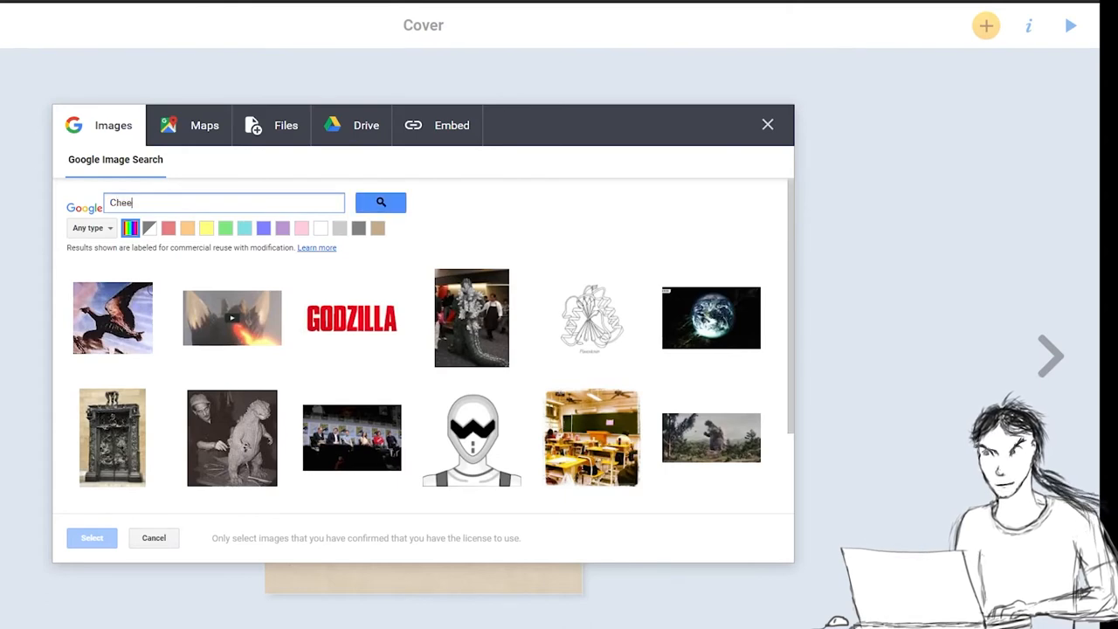
type("tah")
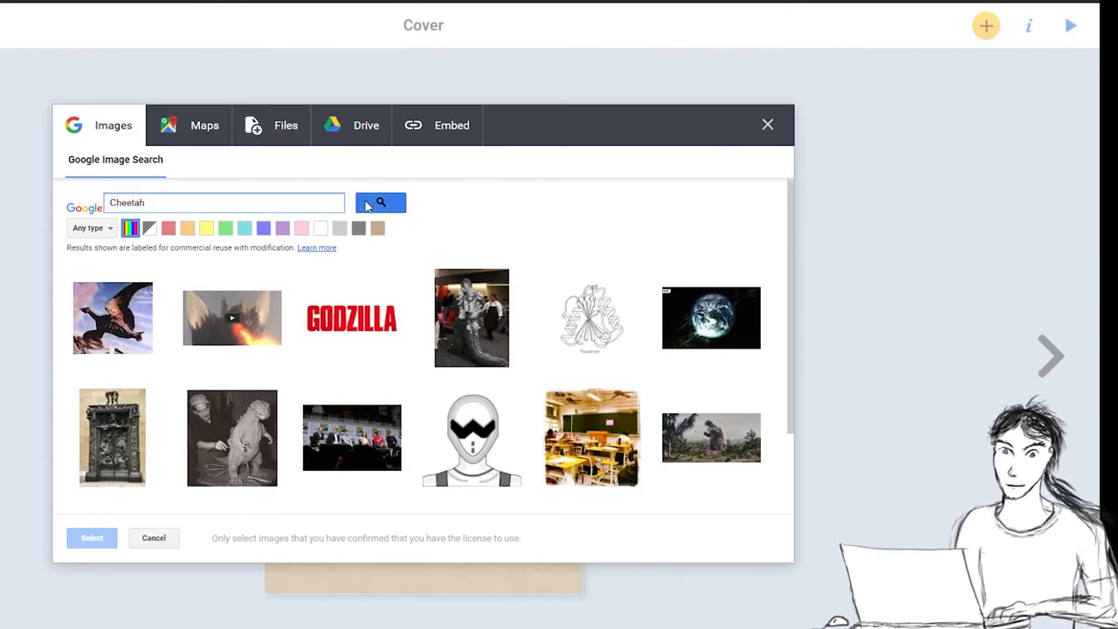
left_click(380, 202)
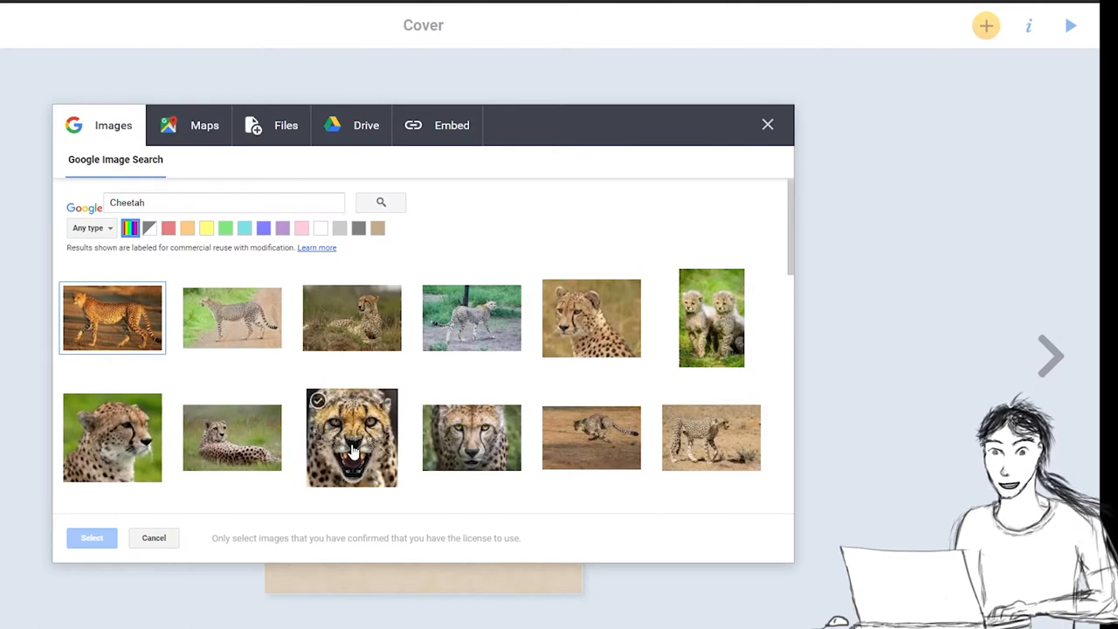
Insert the snarling cheetah close-up photo onto the cover.
left_click(351, 437)
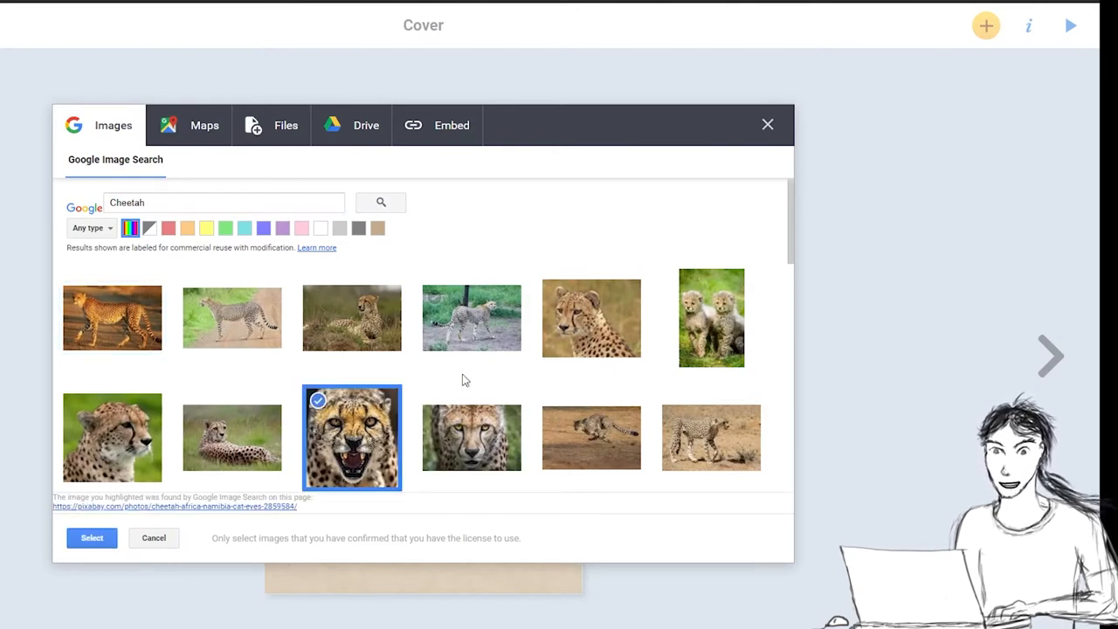
mouse_move(319, 413)
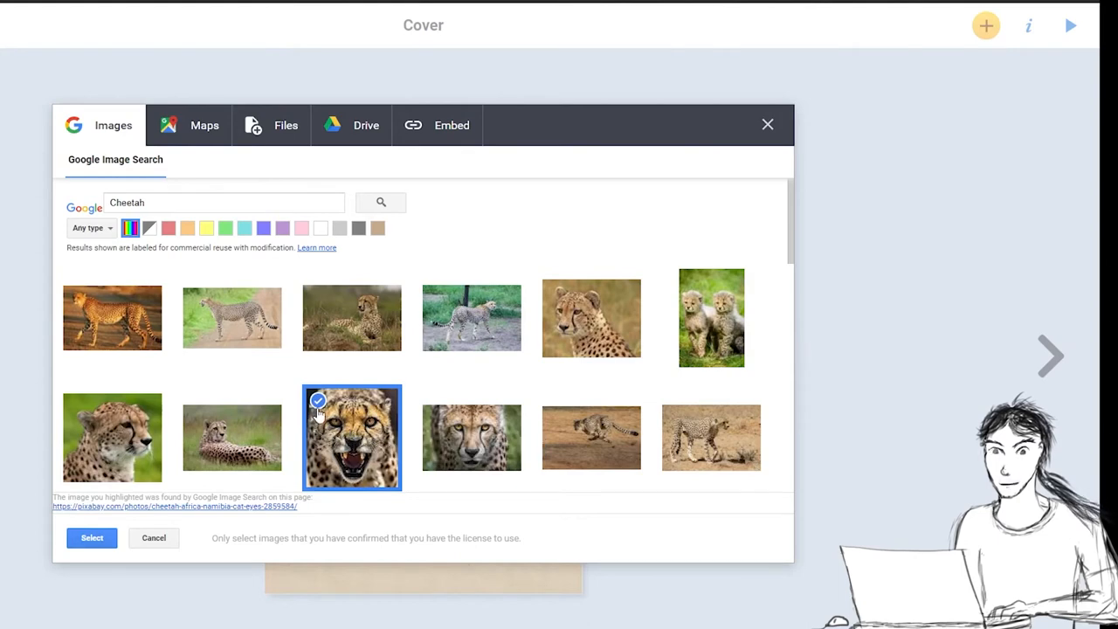
mouse_move(323, 425)
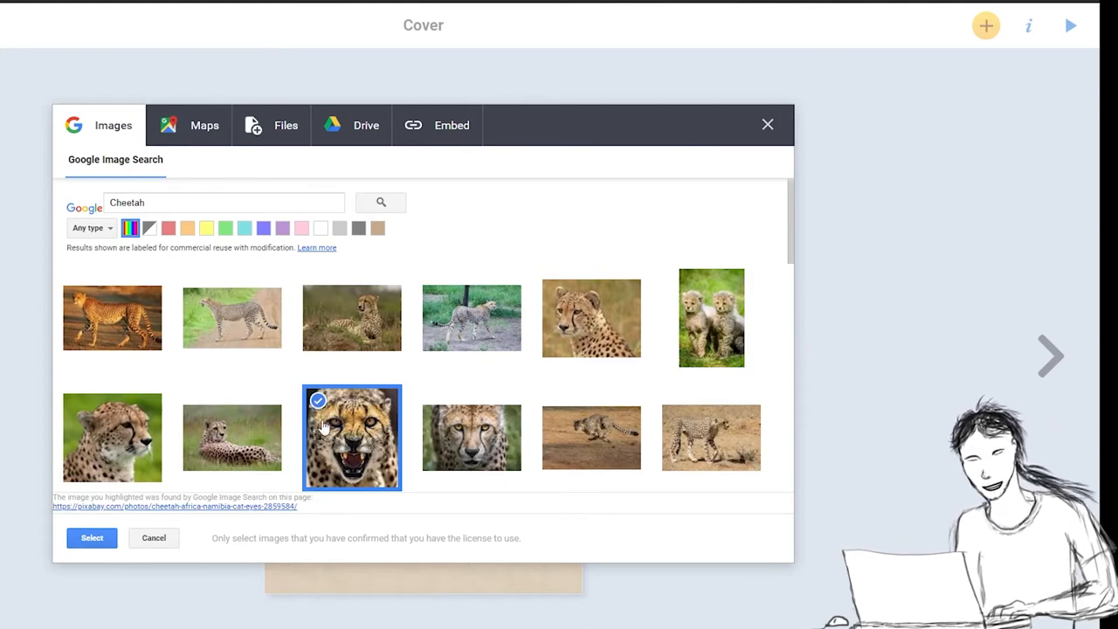
left_click(472, 436)
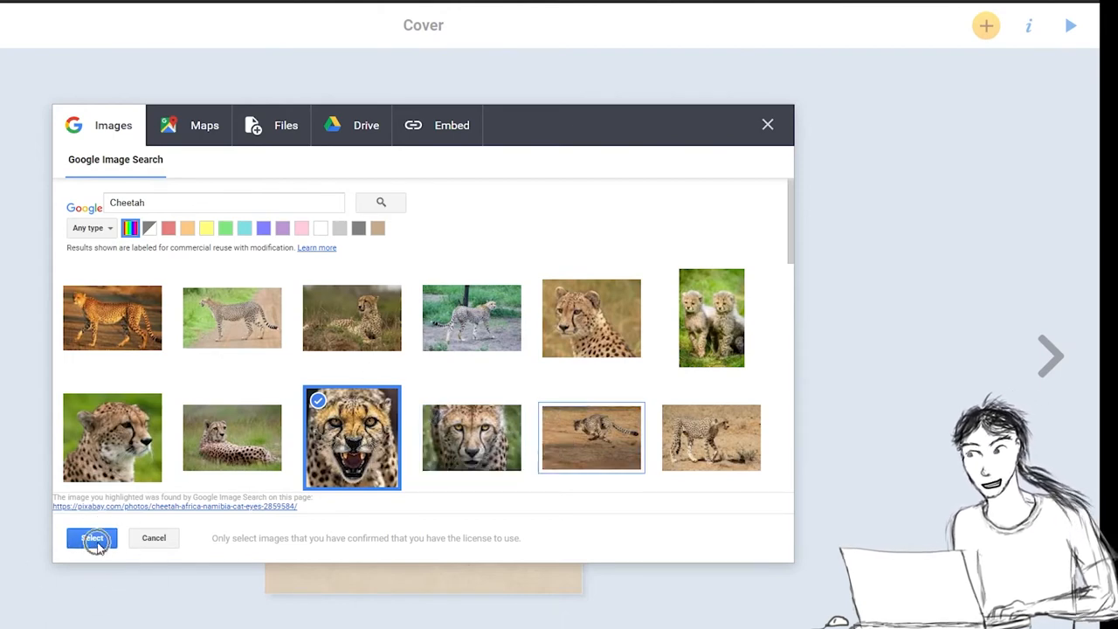
left_click(92, 537)
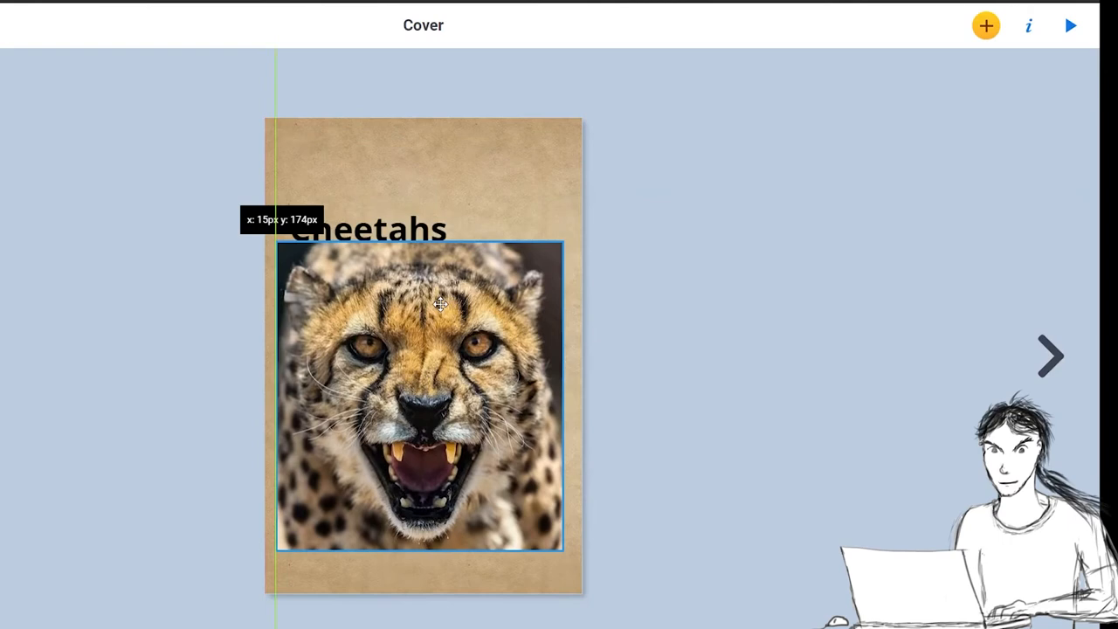
Move the cheetah photo below the title and shift the title toward the top-left.
left_click_drag(441, 304, 421, 392)
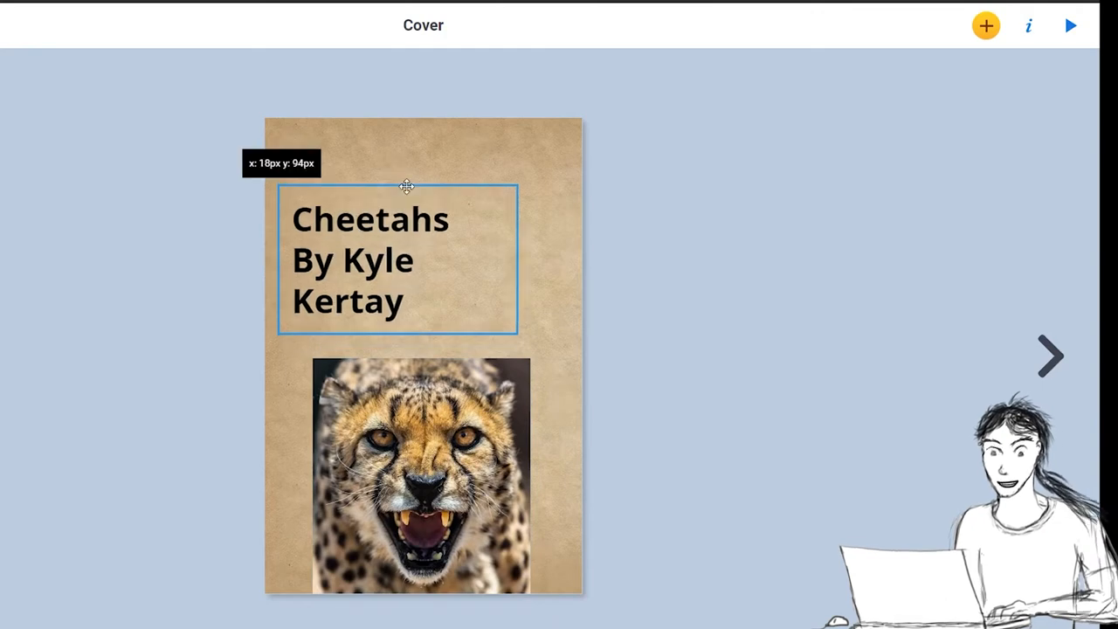
left_click_drag(406, 186, 417, 146)
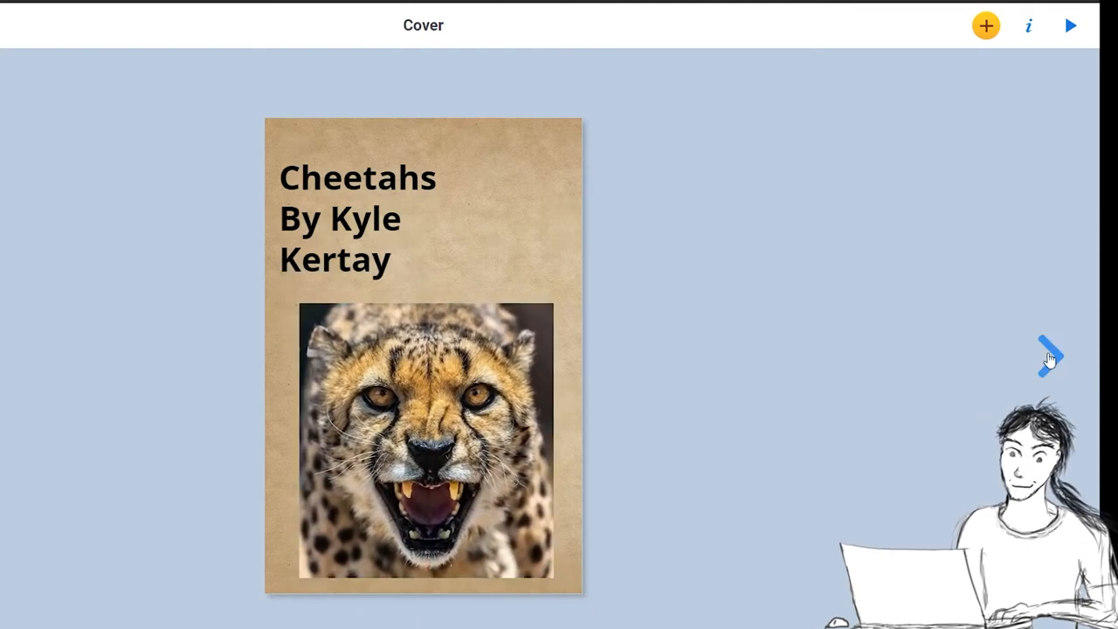
mouse_move(1048, 358)
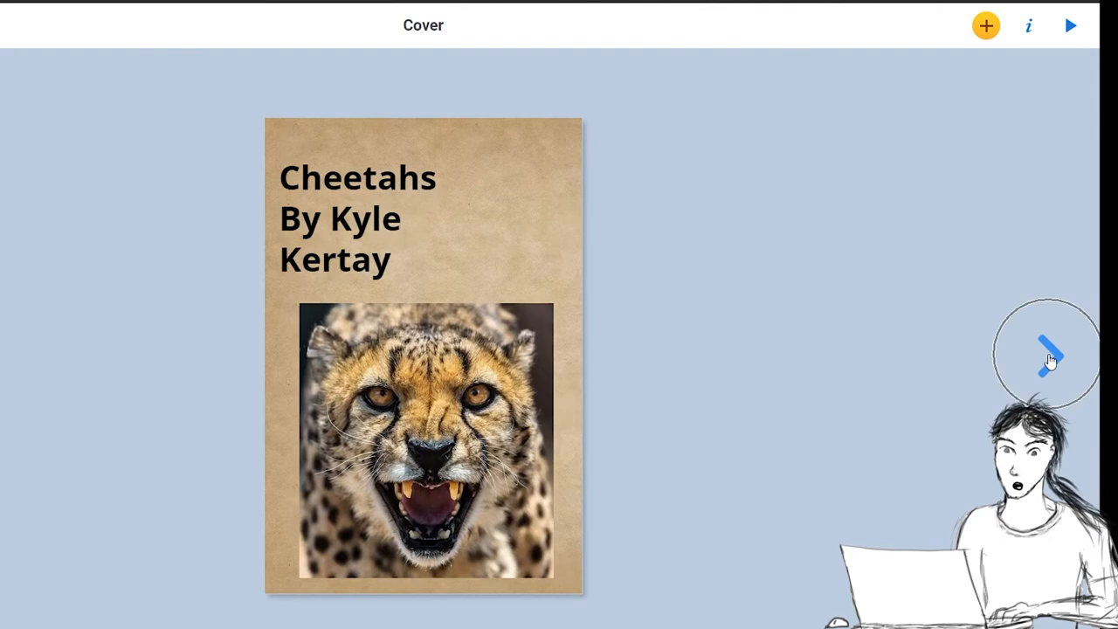
Turn to pages 2 and 3 and change their white background to solid brown.
left_click(1052, 361)
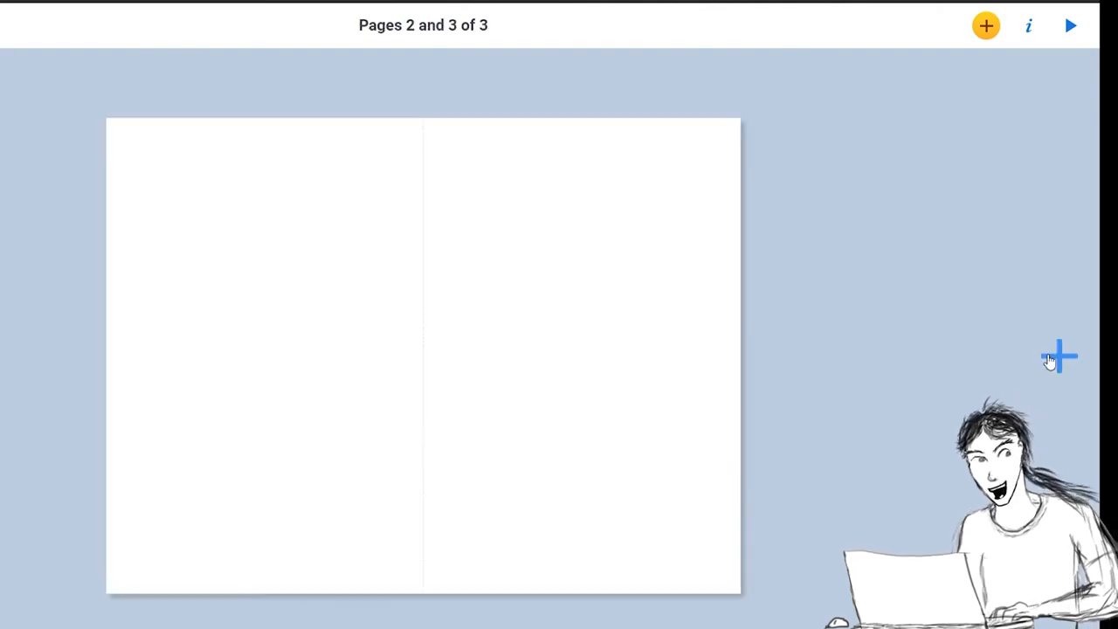
mouse_move(550, 278)
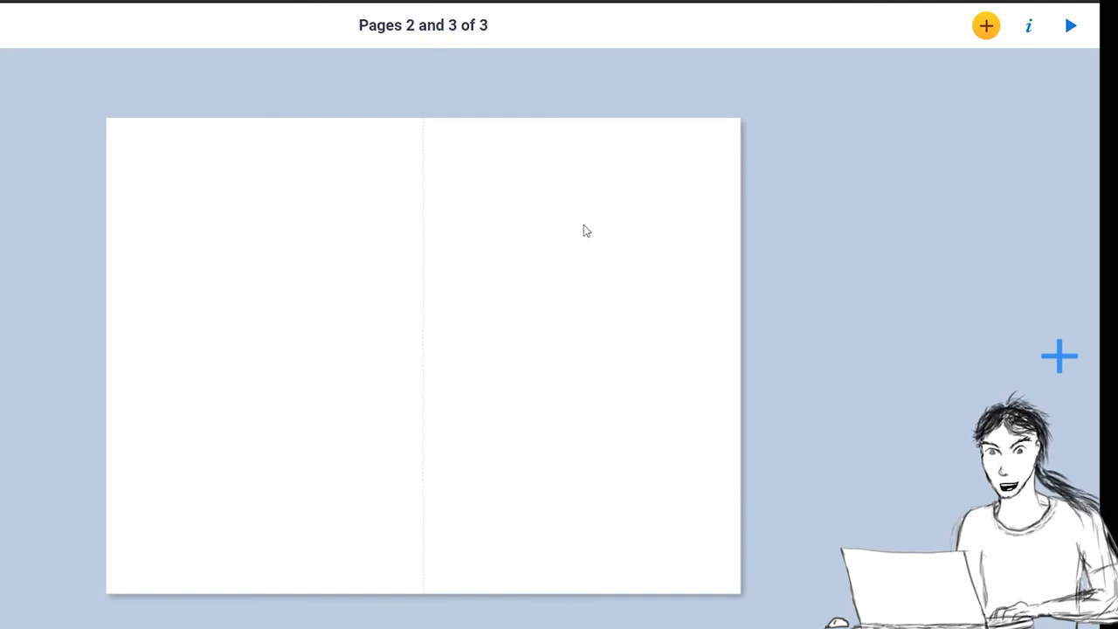
left_click(1028, 25)
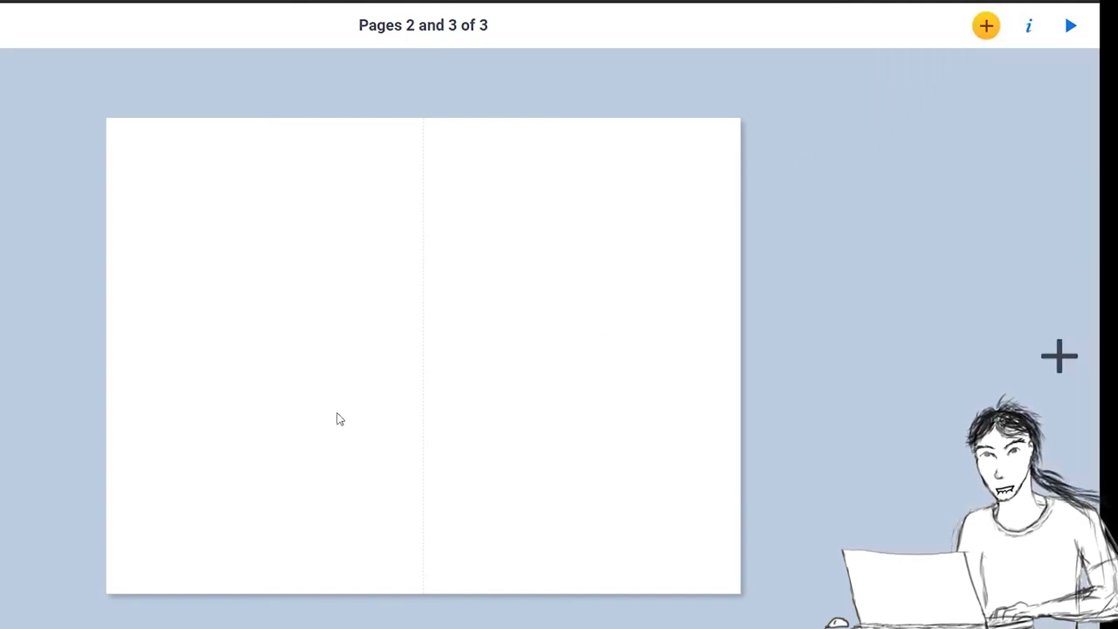
left_click(1028, 25)
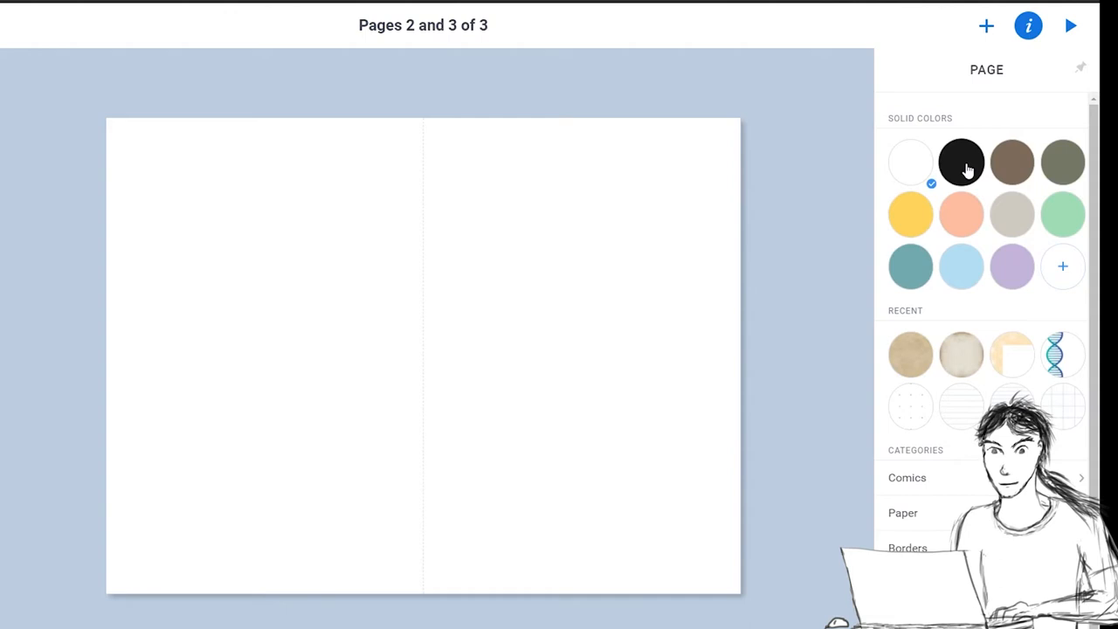
left_click(1011, 162)
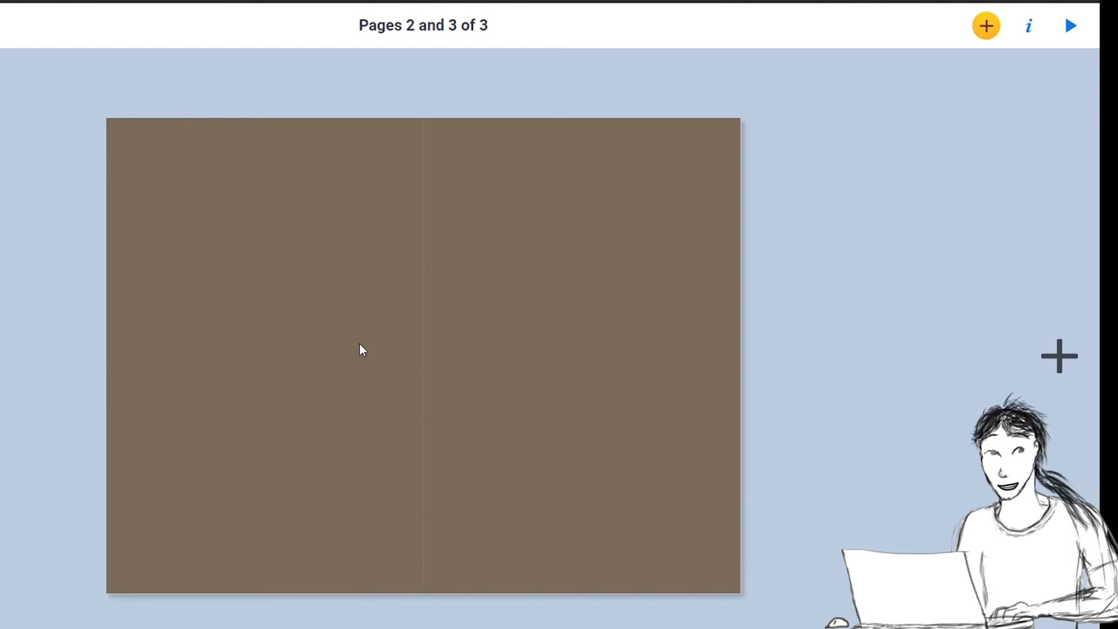
mouse_move(394, 263)
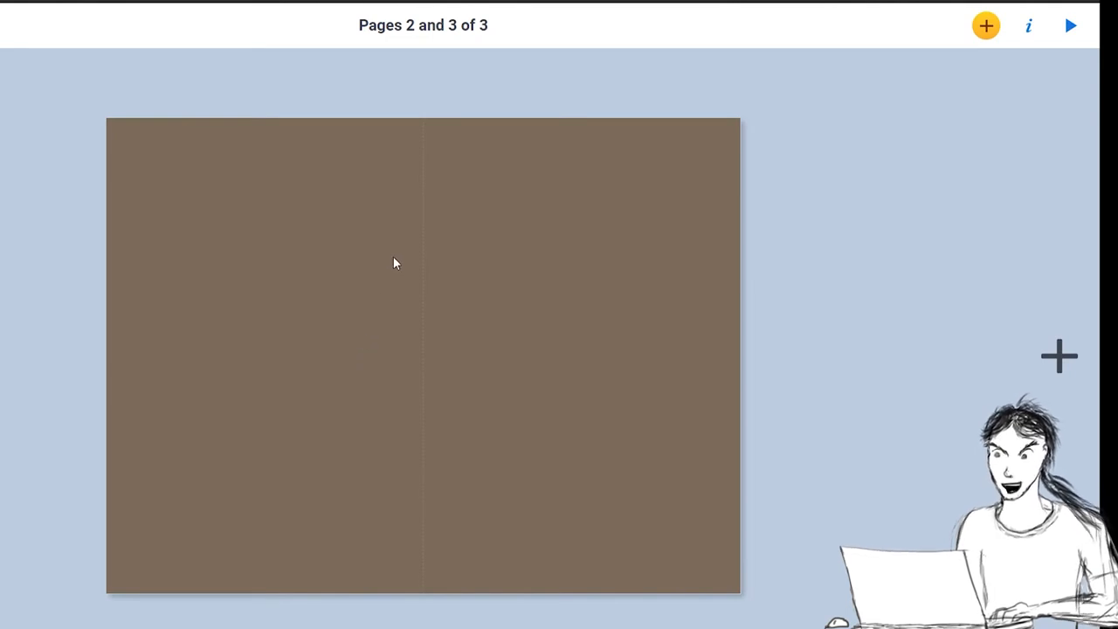
mouse_move(388, 256)
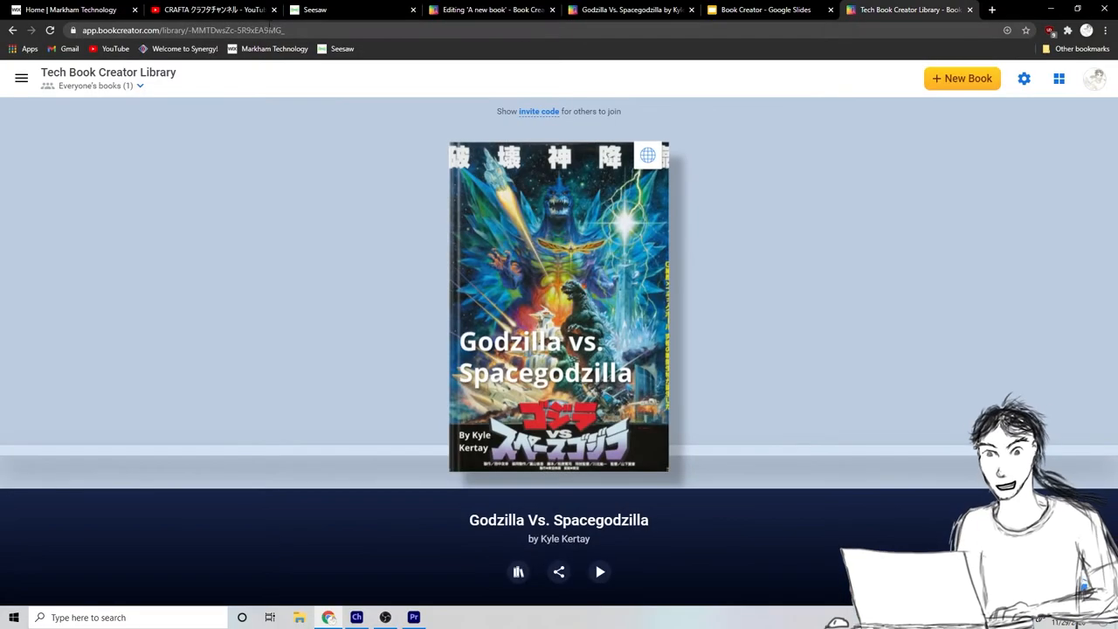
Open the Markham Technology site via 'markham' and search World Book Kids for cheetah.
left_click(908, 9)
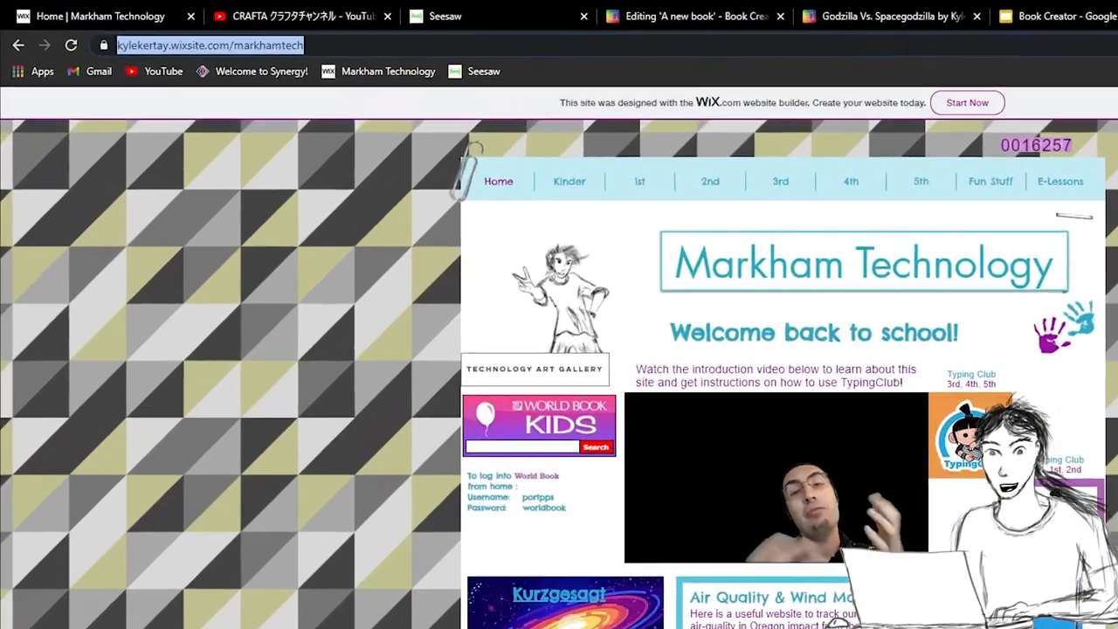
type("markham")
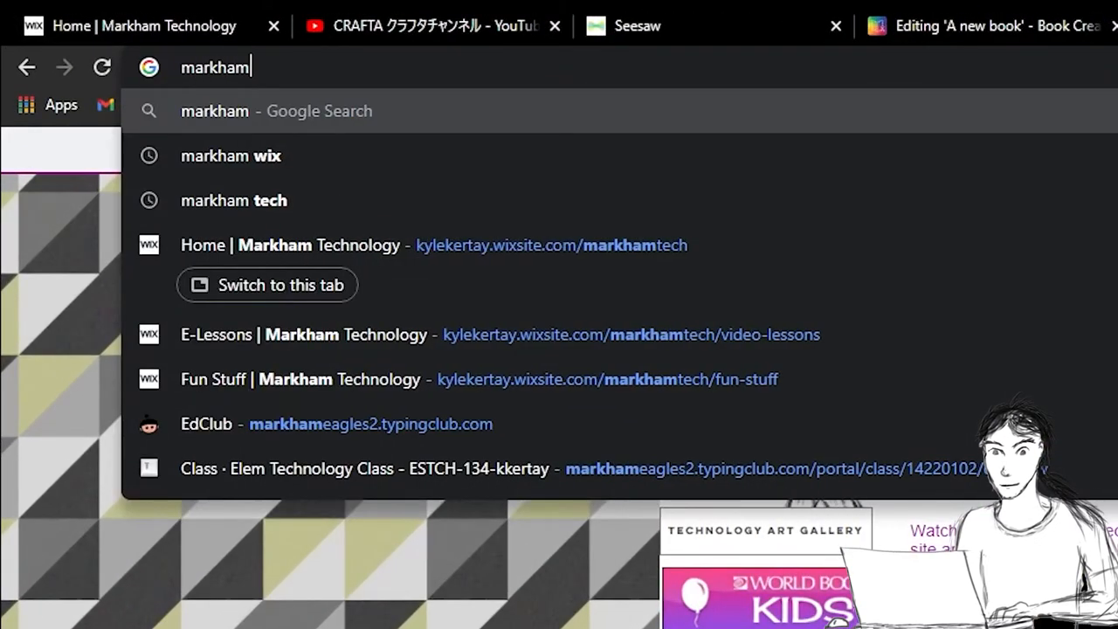
left_click(231, 155)
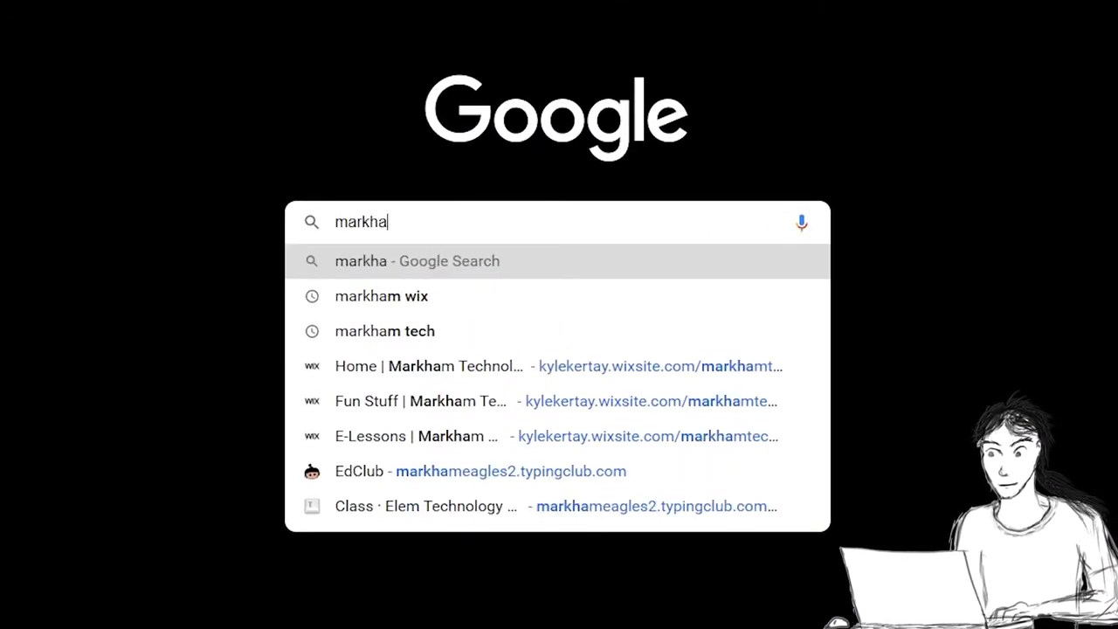
type("m")
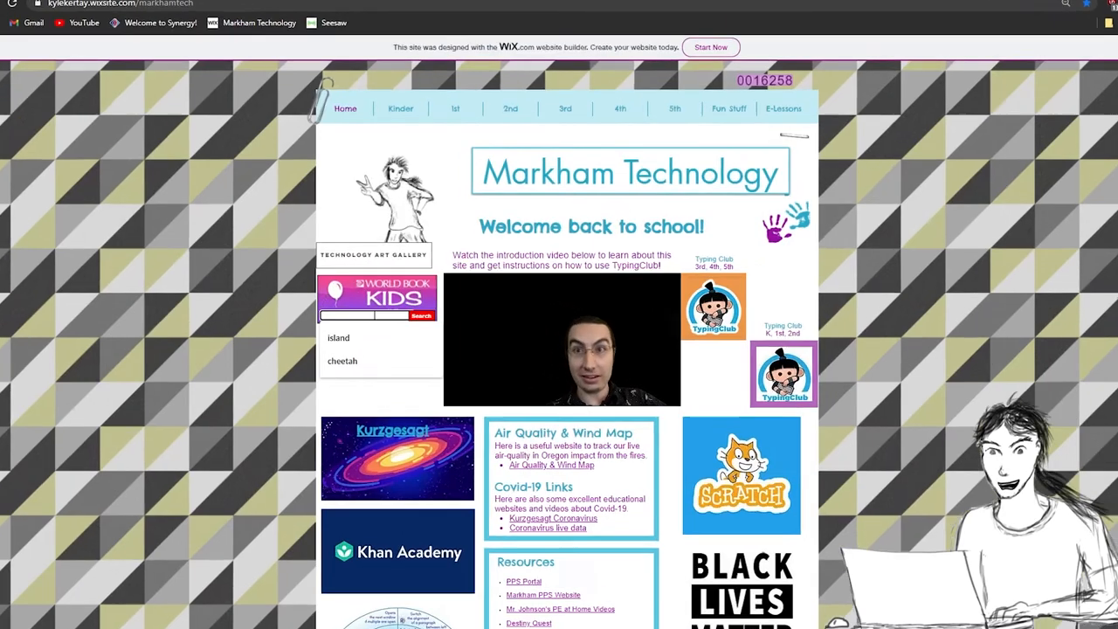
left_click(341, 361)
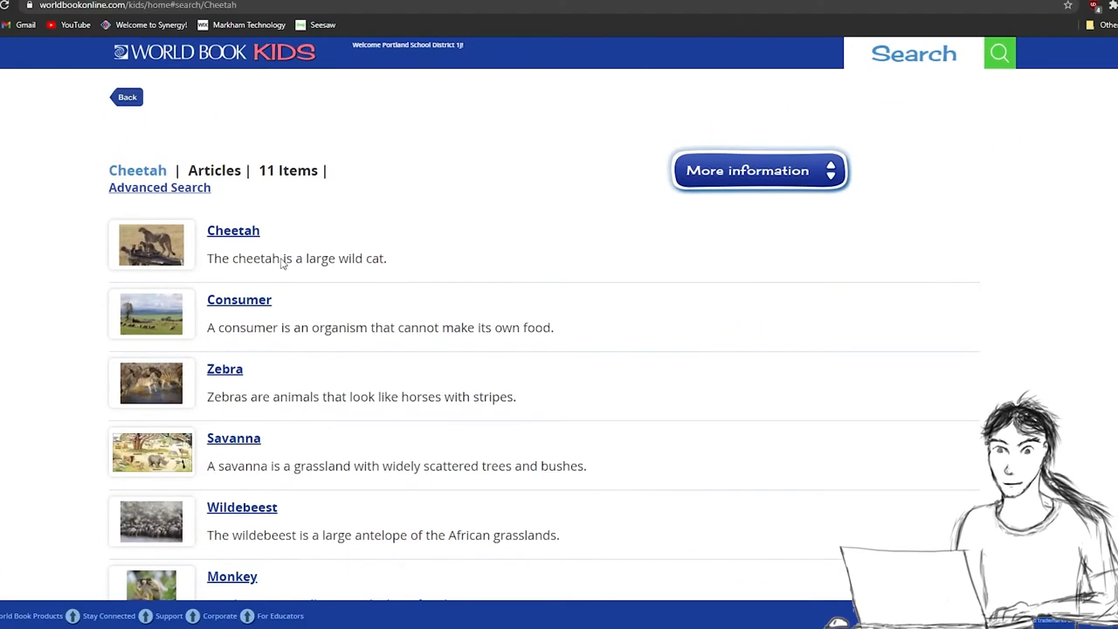
Open the Cheetah article from the World Book Kids results.
scroll("down", 3)
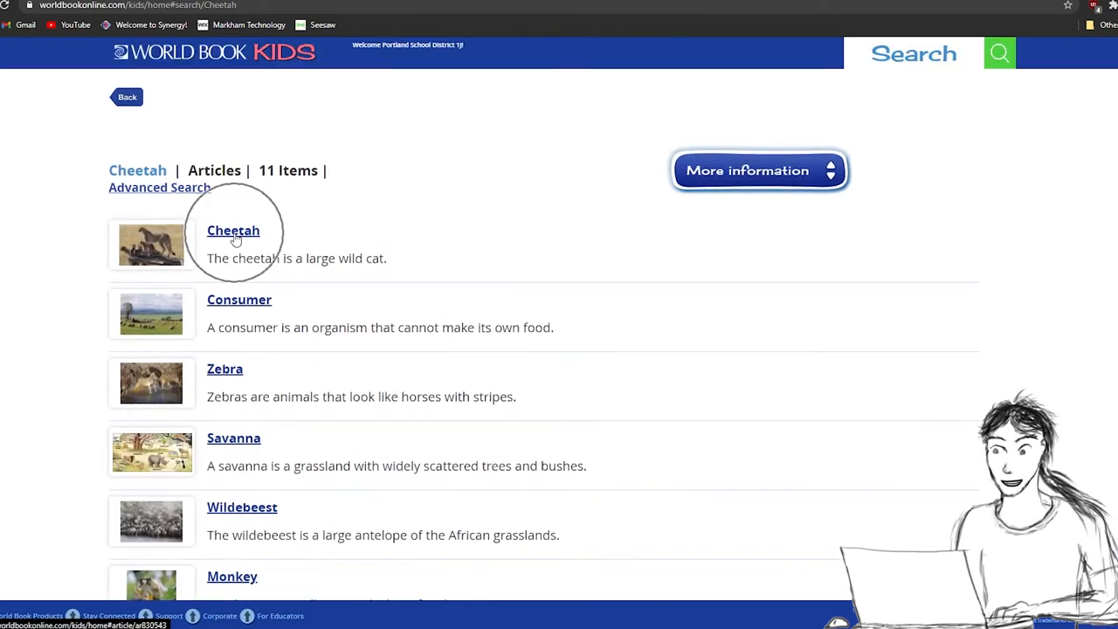
left_click(233, 230)
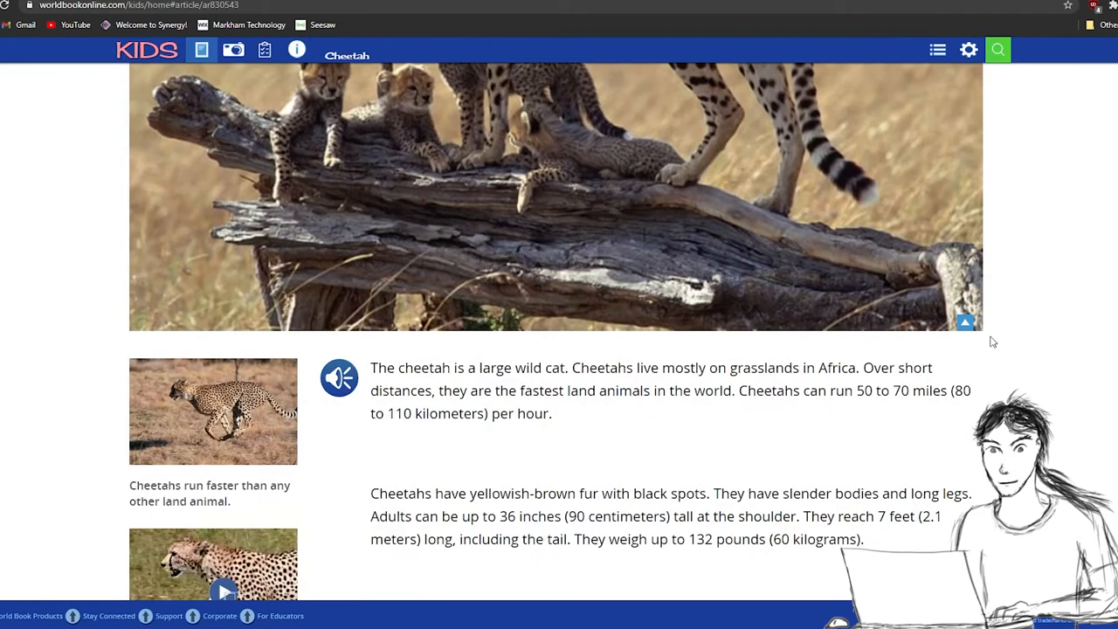
scroll("down", 3)
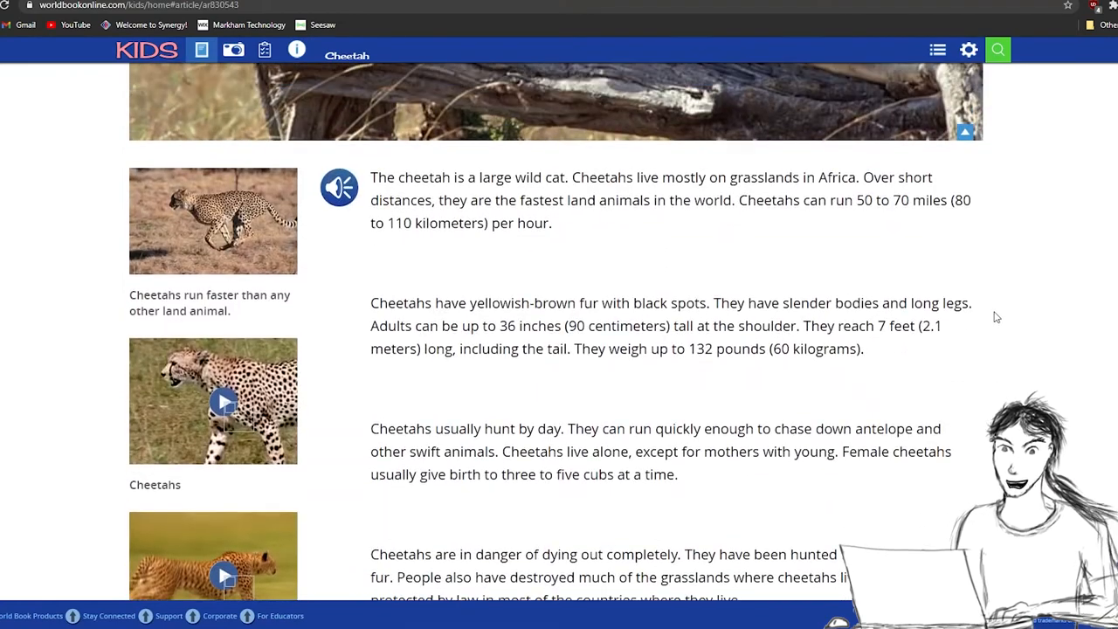
scroll("up", 3)
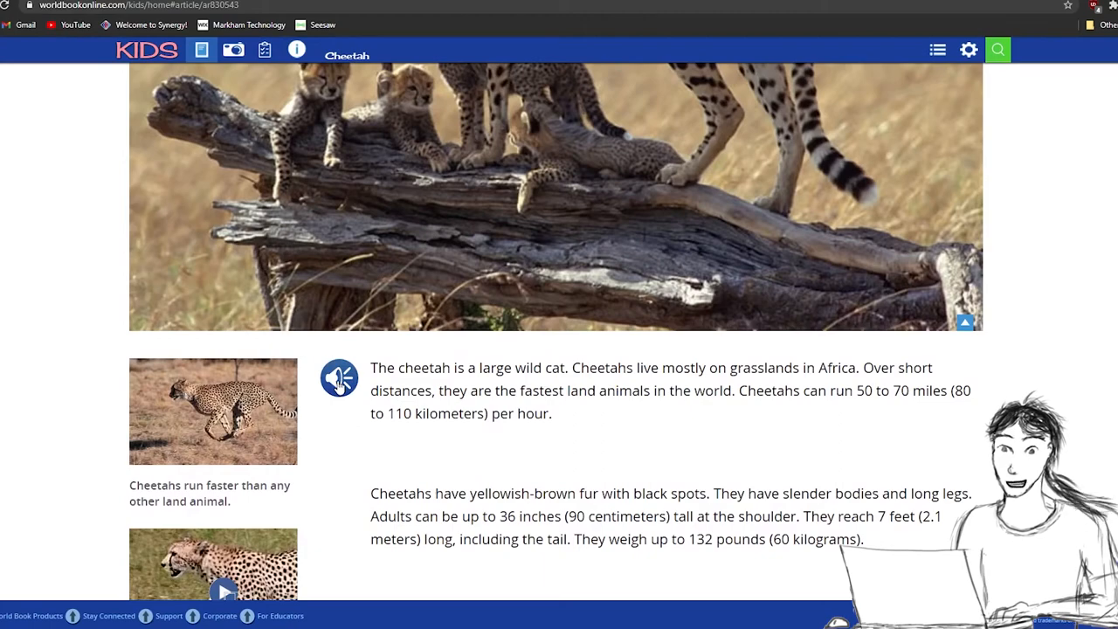
Play read-aloud for the article's opening paragraph, then stop it.
left_click(339, 378)
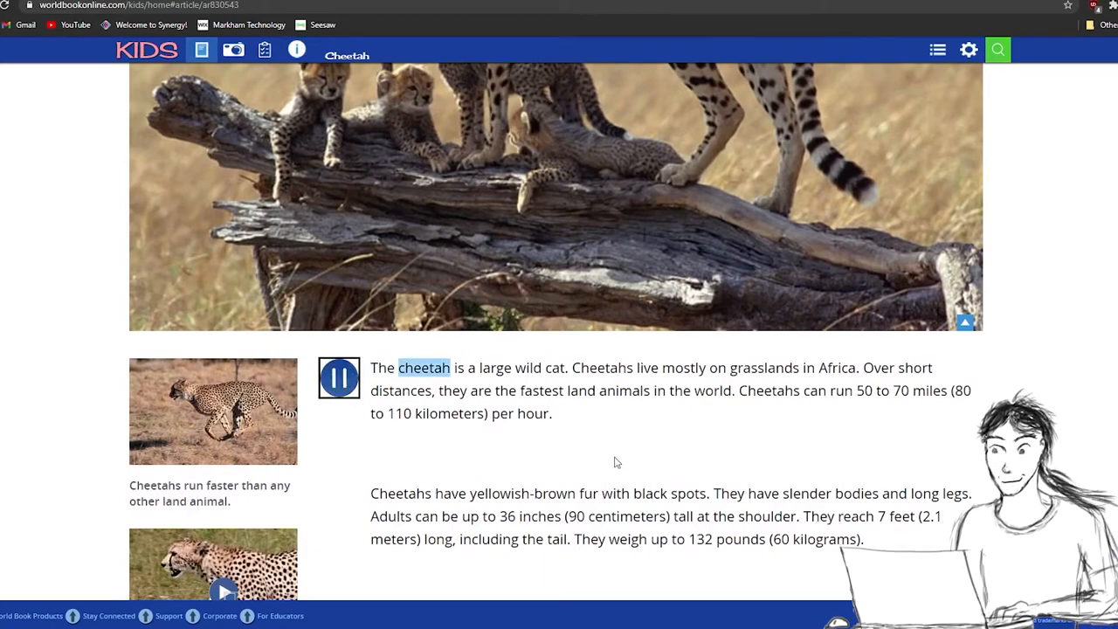
scroll("down", 3)
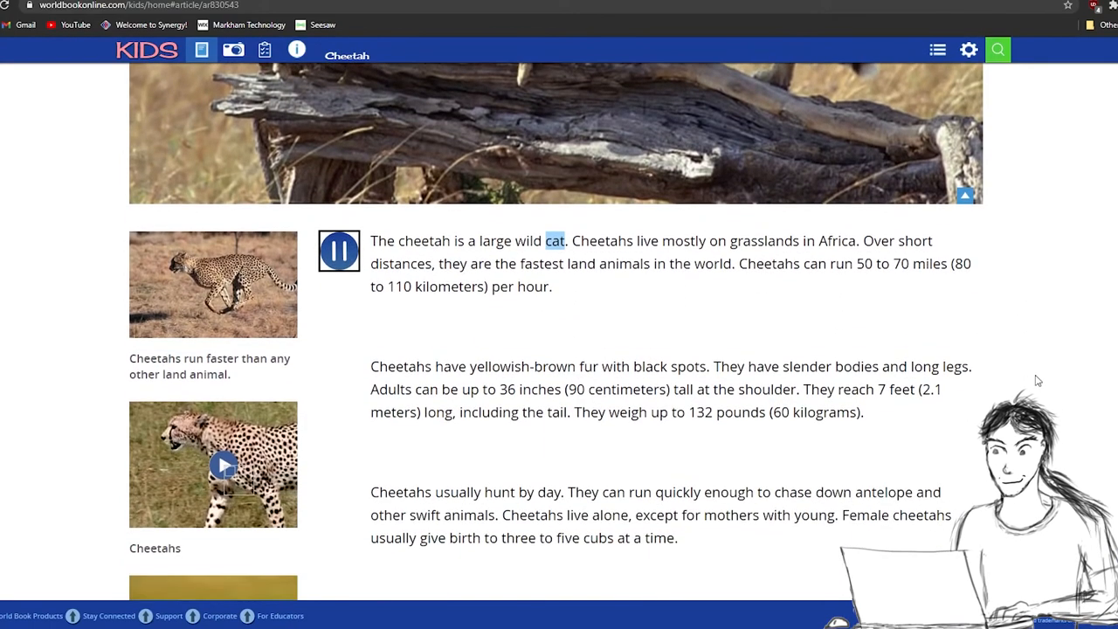
scroll("down", 3)
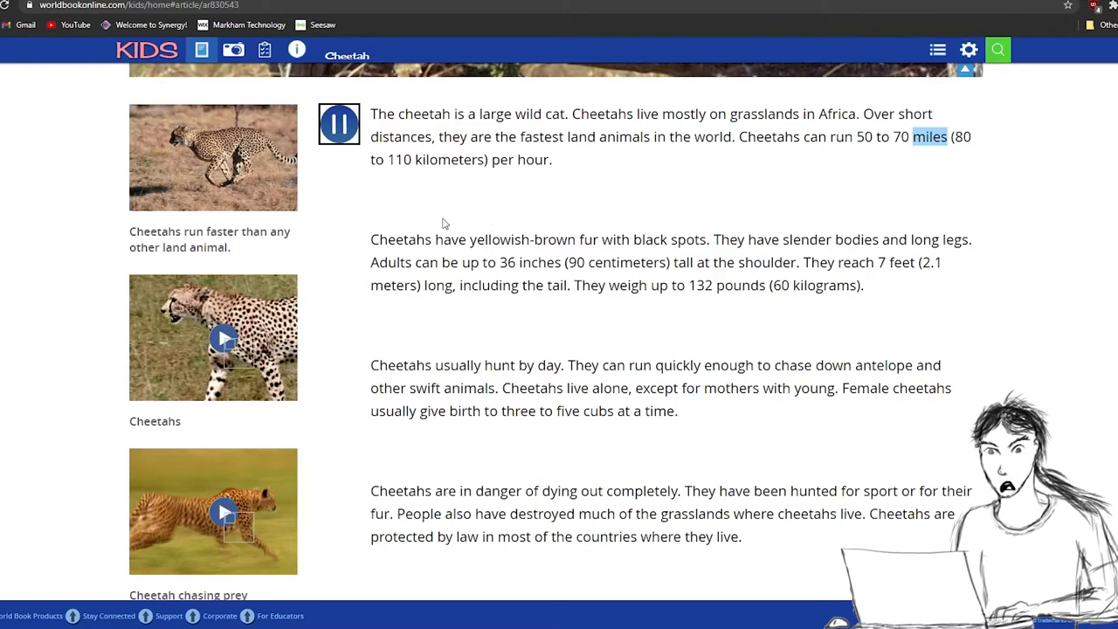
left_click(338, 123)
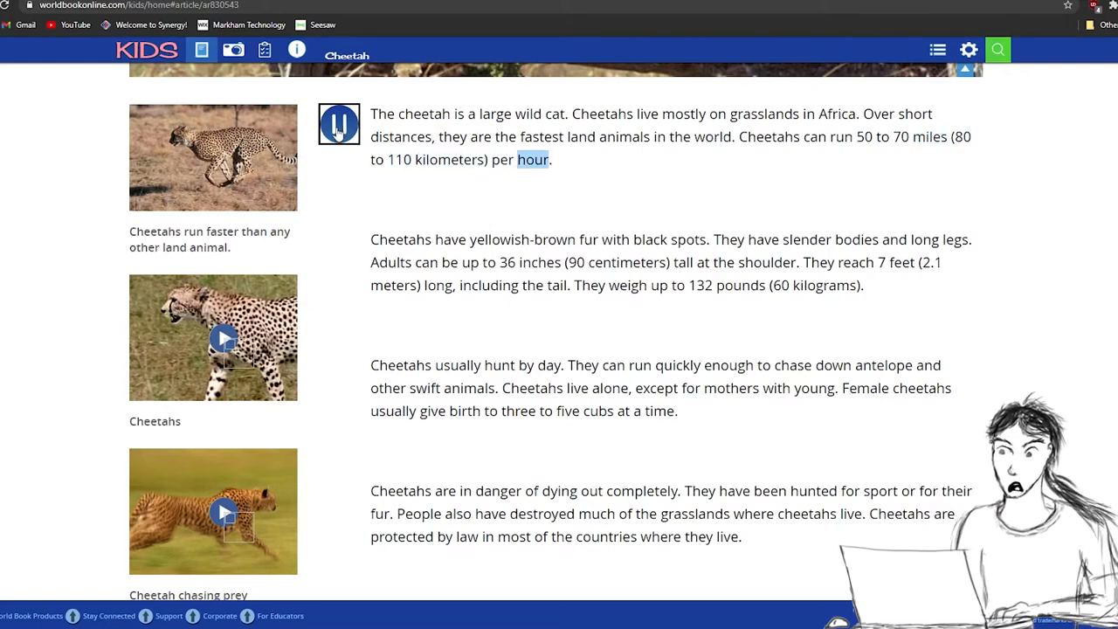
left_click(339, 123)
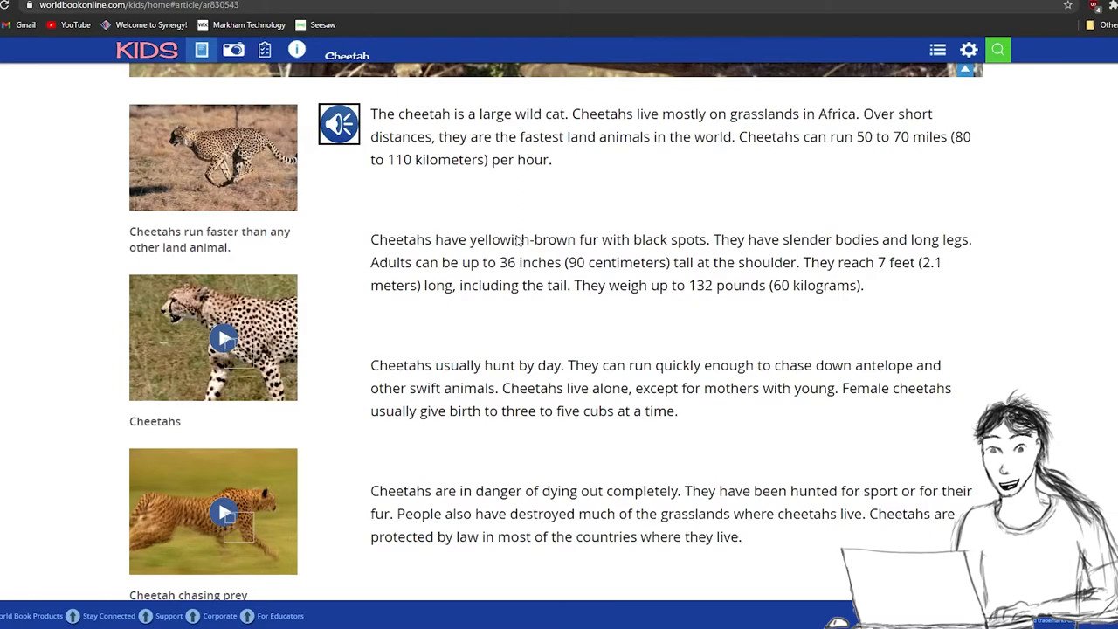
mouse_move(511, 321)
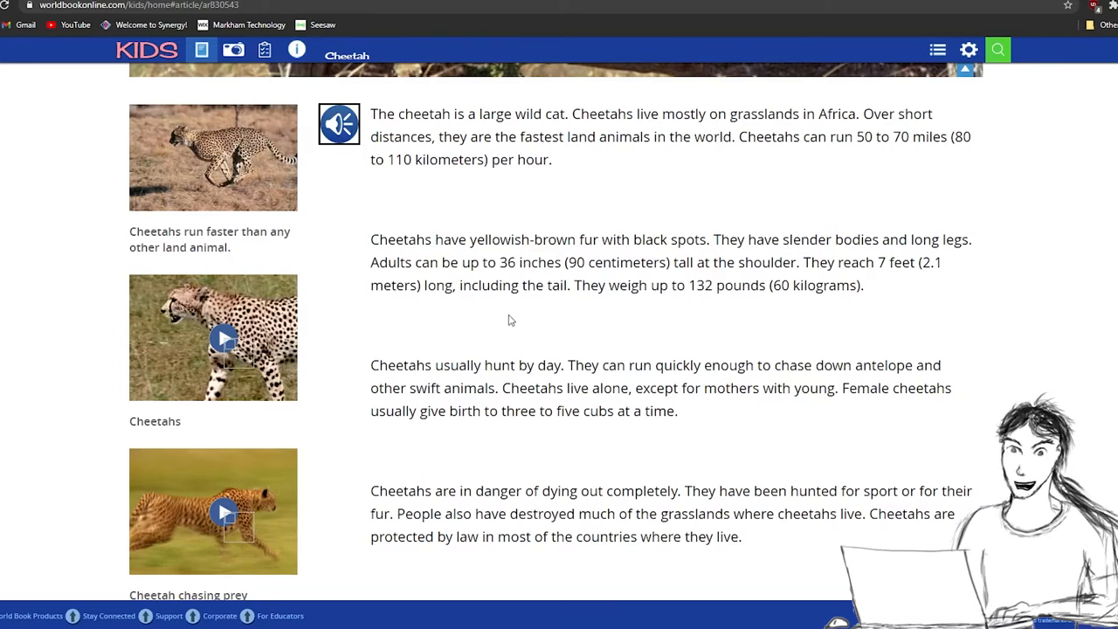
mouse_move(585, 156)
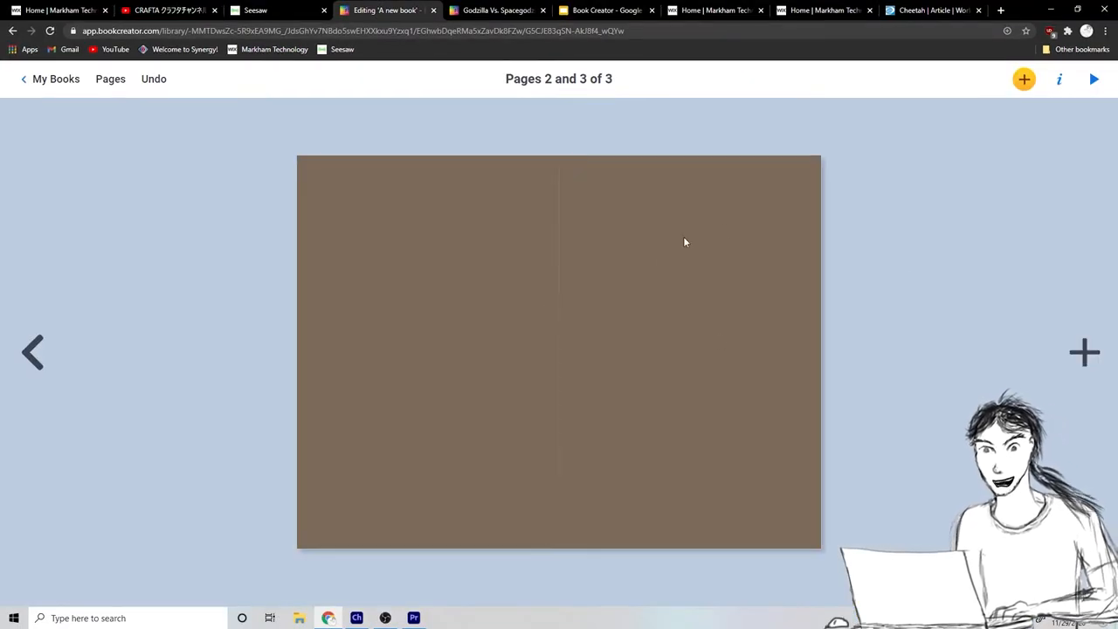
Add a text box 'Cheetahs are the fastest land animals in the world.' and narrow it to two lines.
left_click(1023, 79)
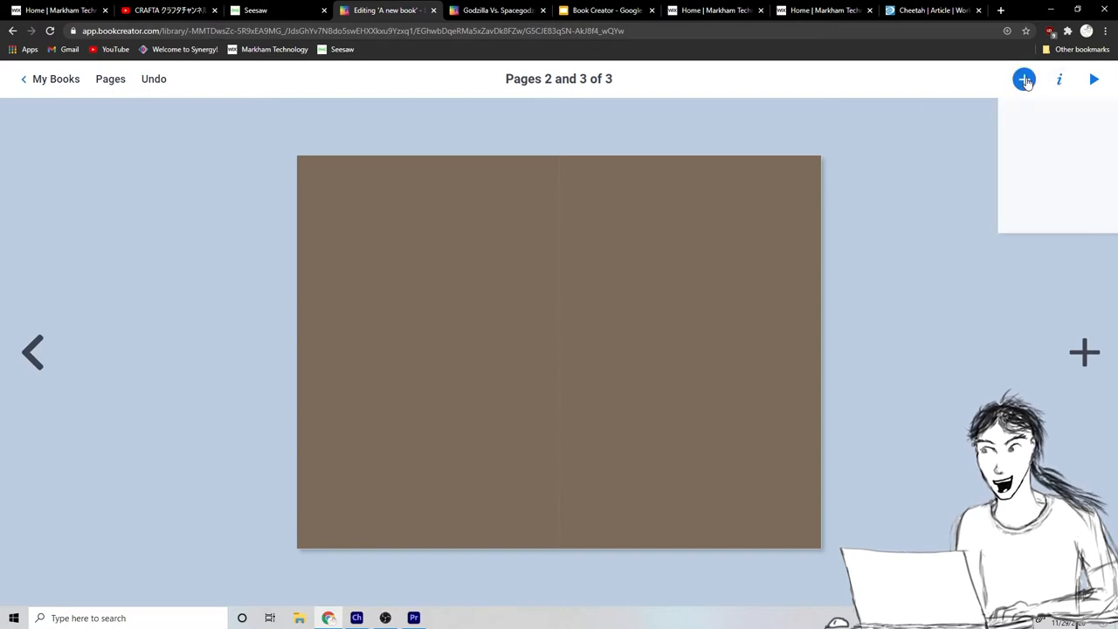
left_click(1024, 79)
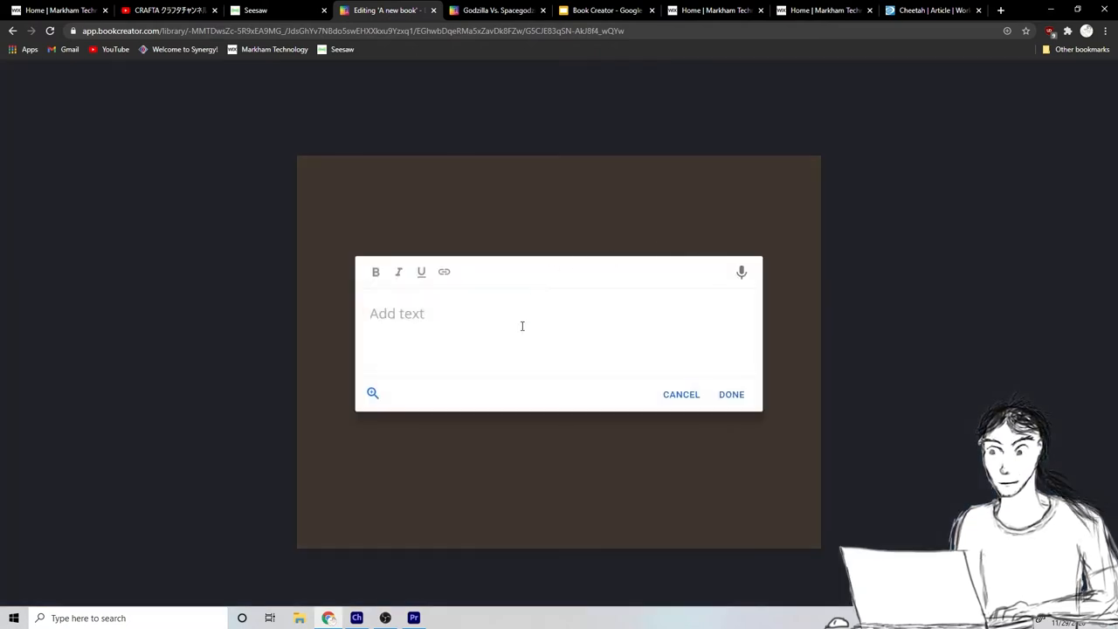
type("Chee")
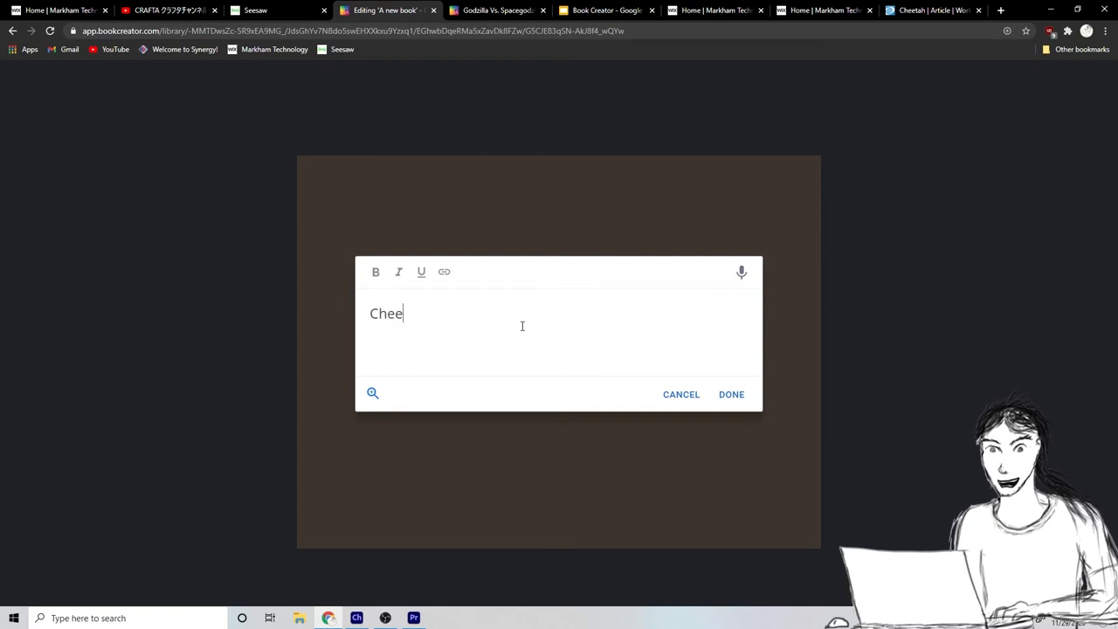
type("tahs are")
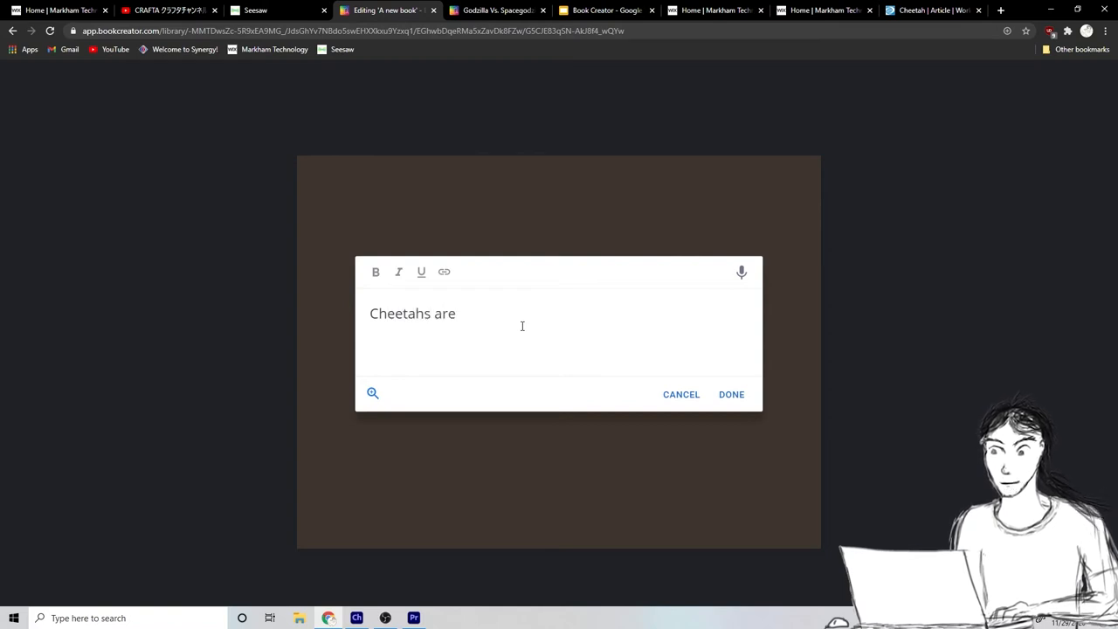
type("the fast")
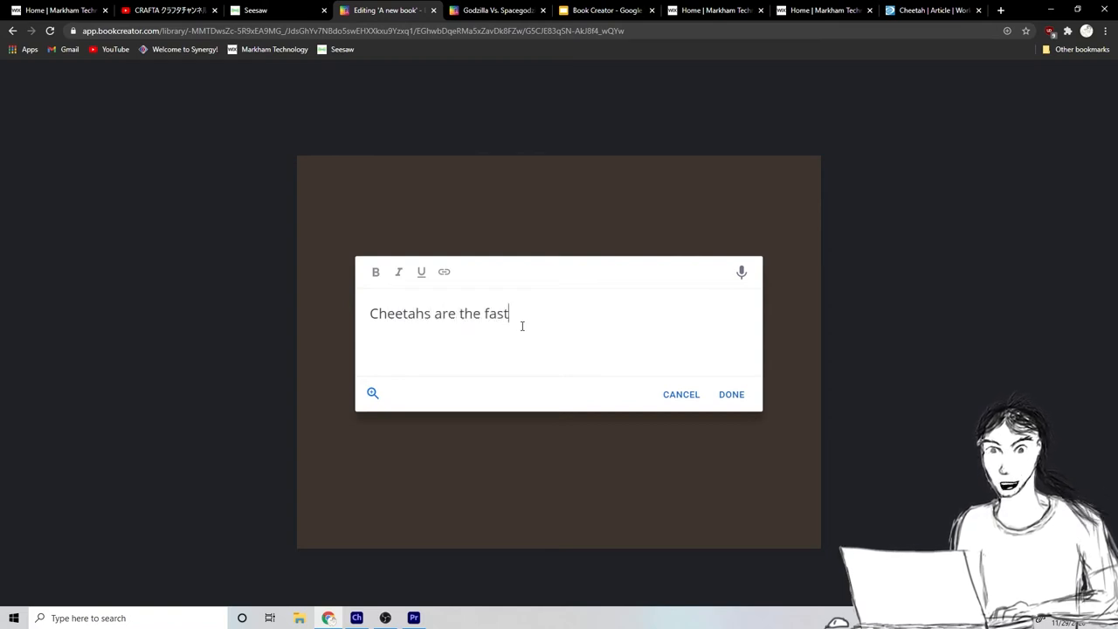
type("est land")
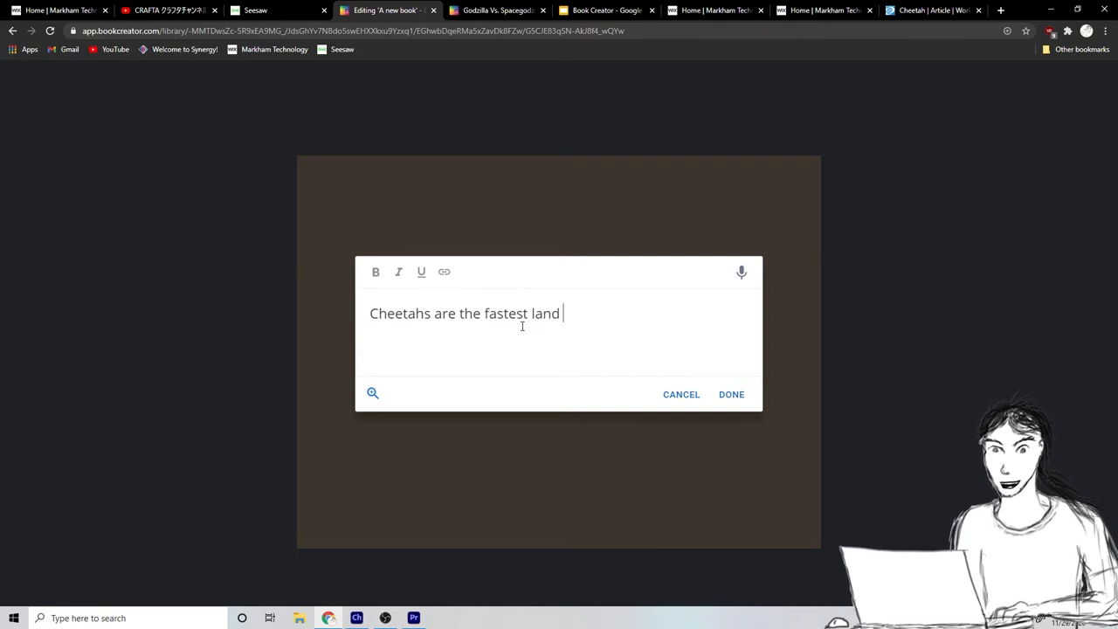
type("animals in the w")
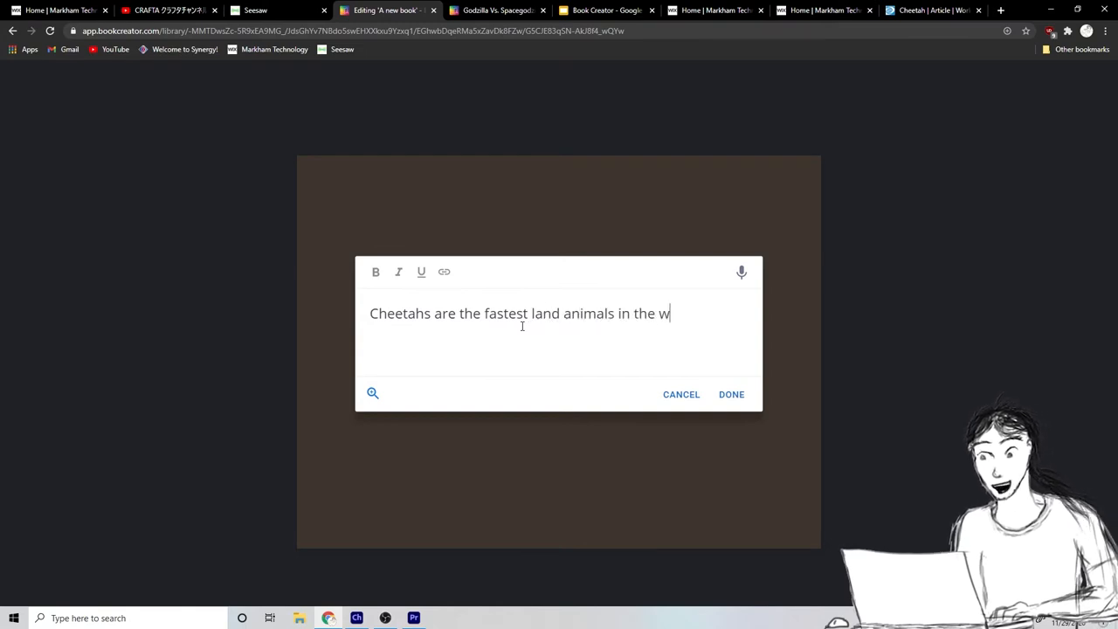
type("orld.")
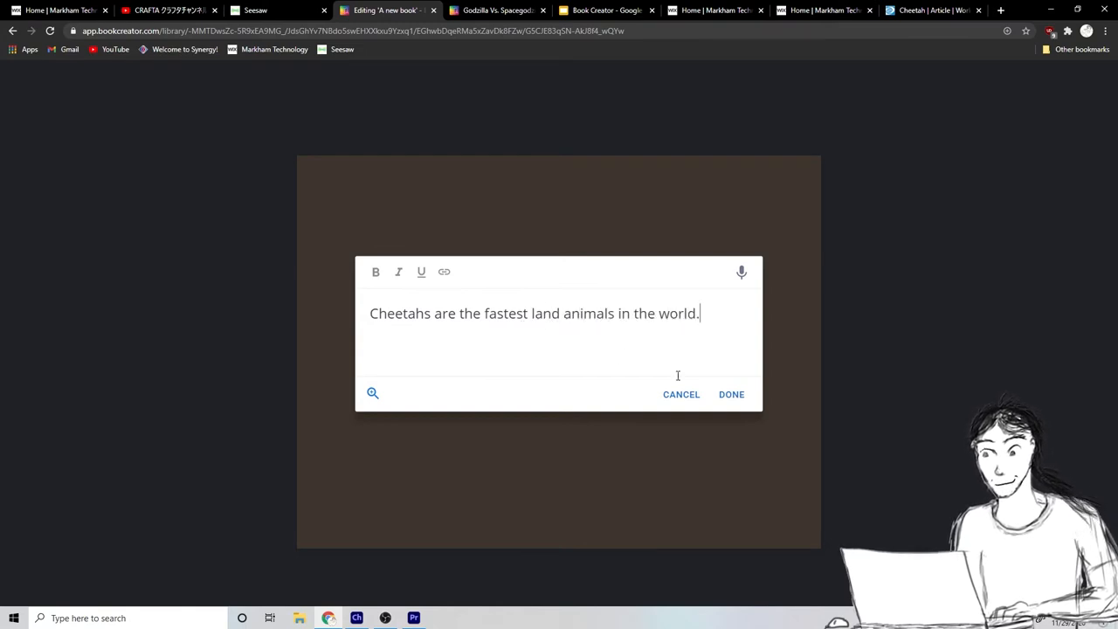
left_click(731, 394)
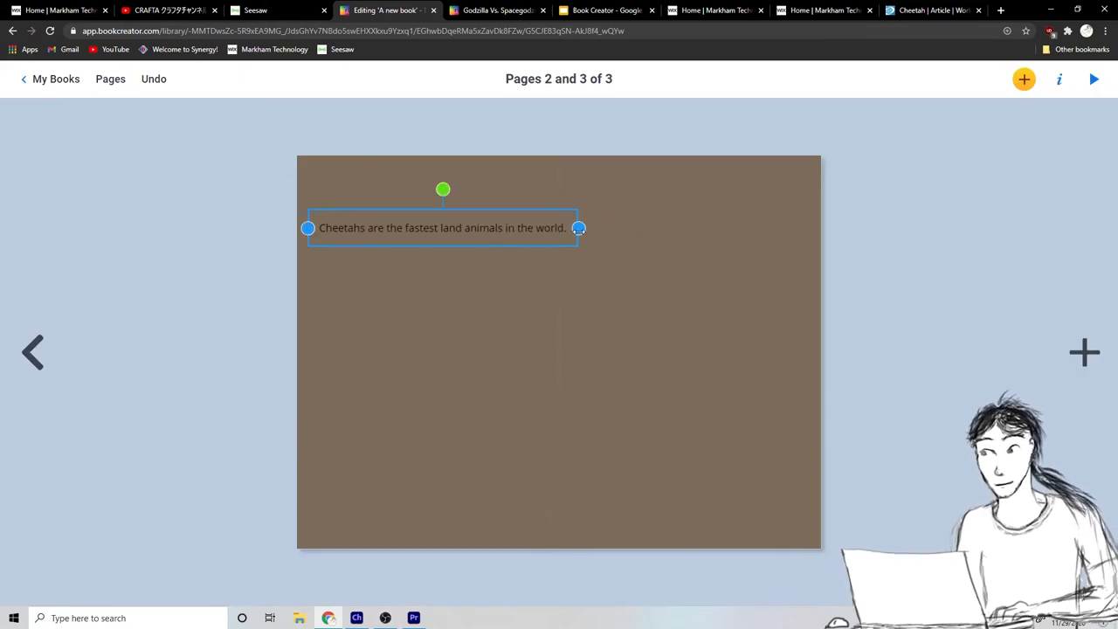
left_click_drag(579, 228, 501, 226)
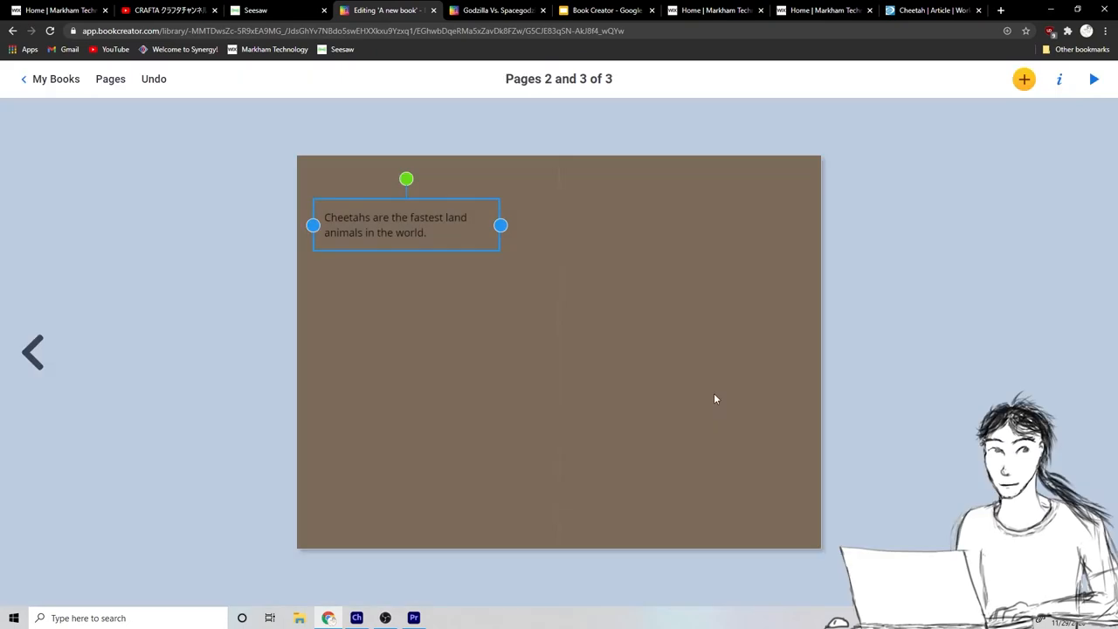
Add the fact that cheetahs run up to 50–70 mph (85–100 kph) atop the right page.
double_click(406, 225)
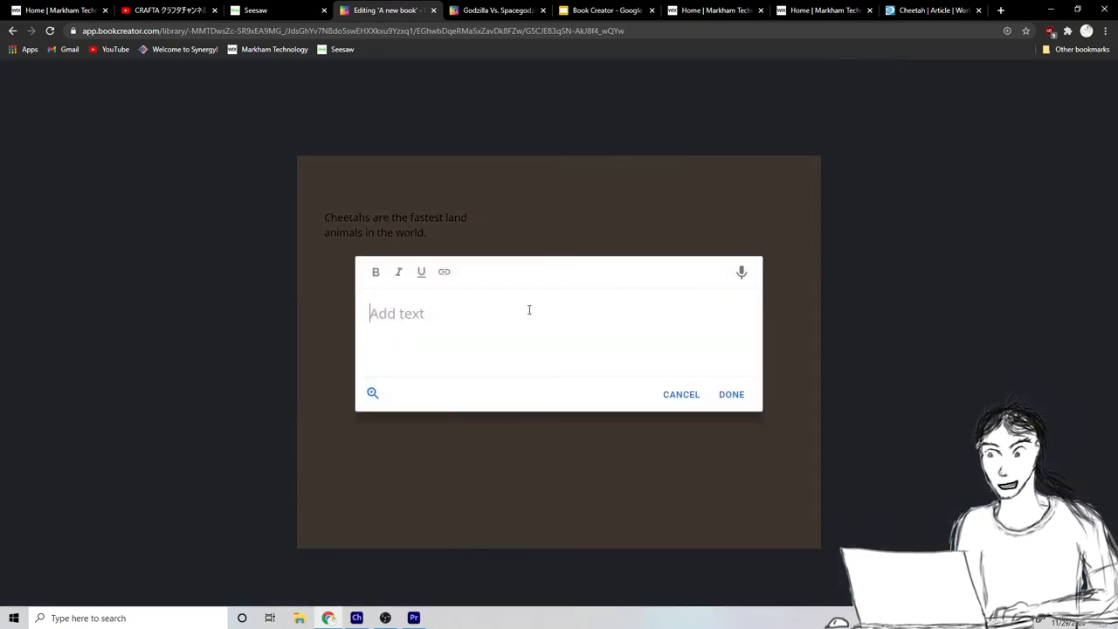
type("Cheetahs ca")
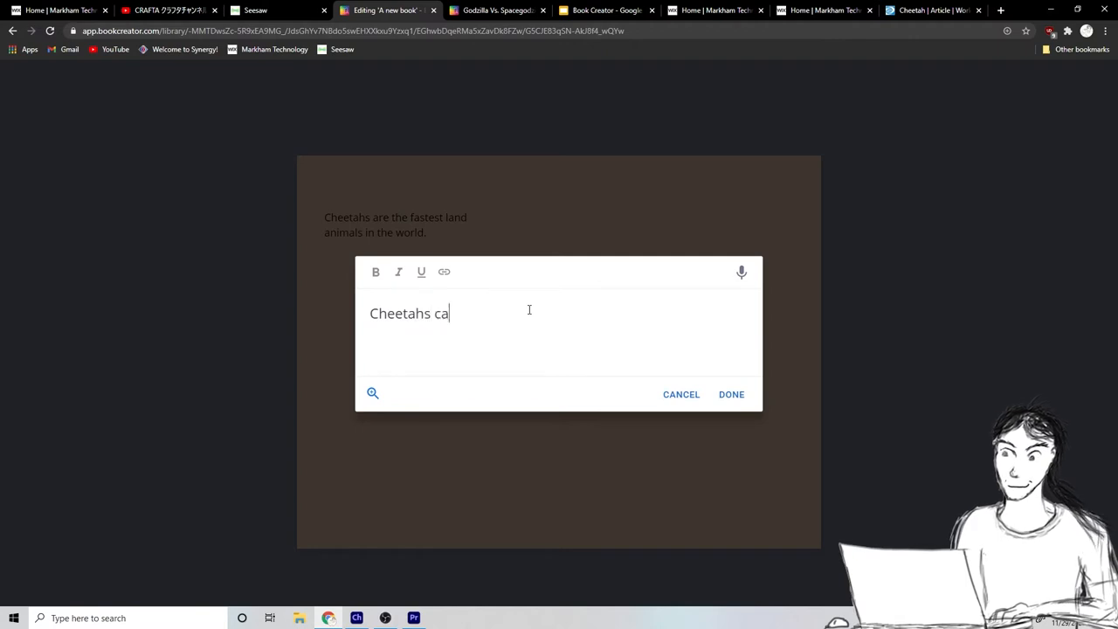
type("n run up")
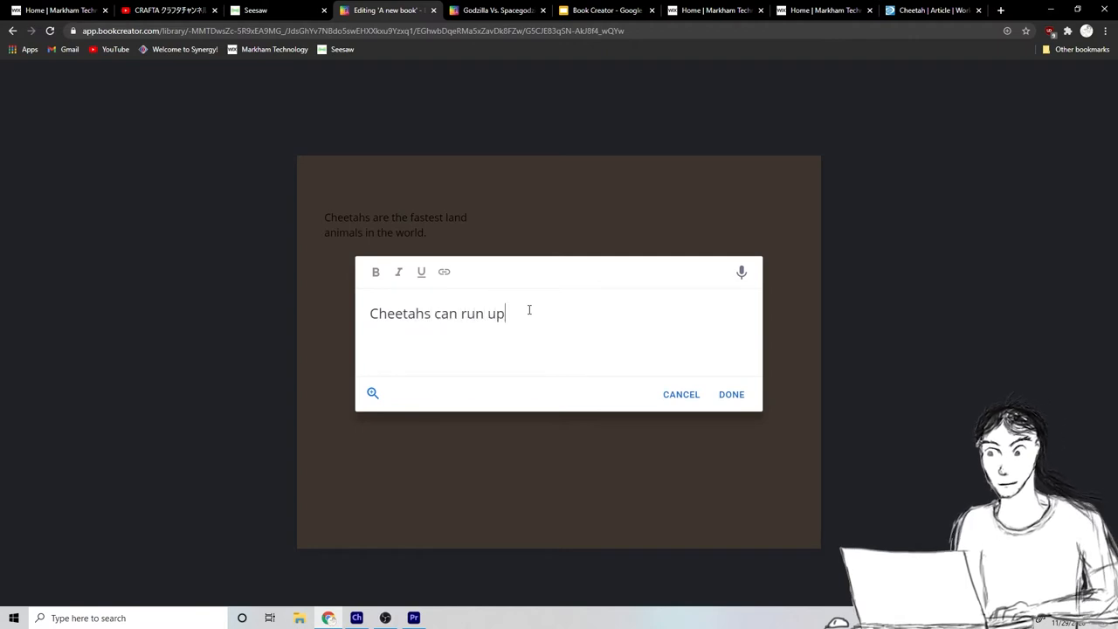
type("to")
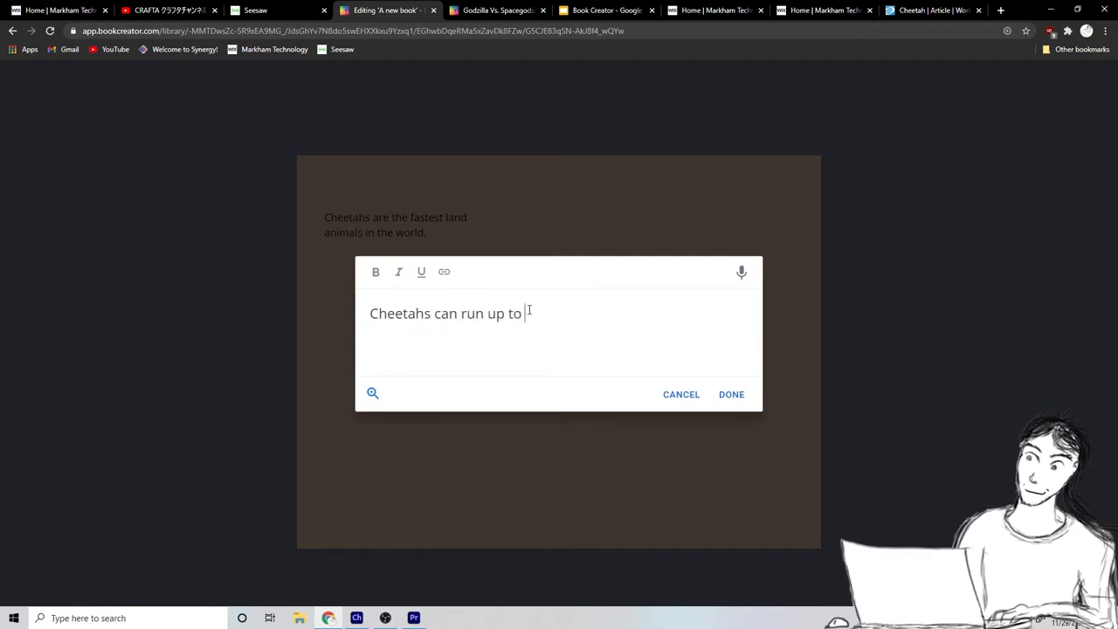
type("50 to 70 mil")
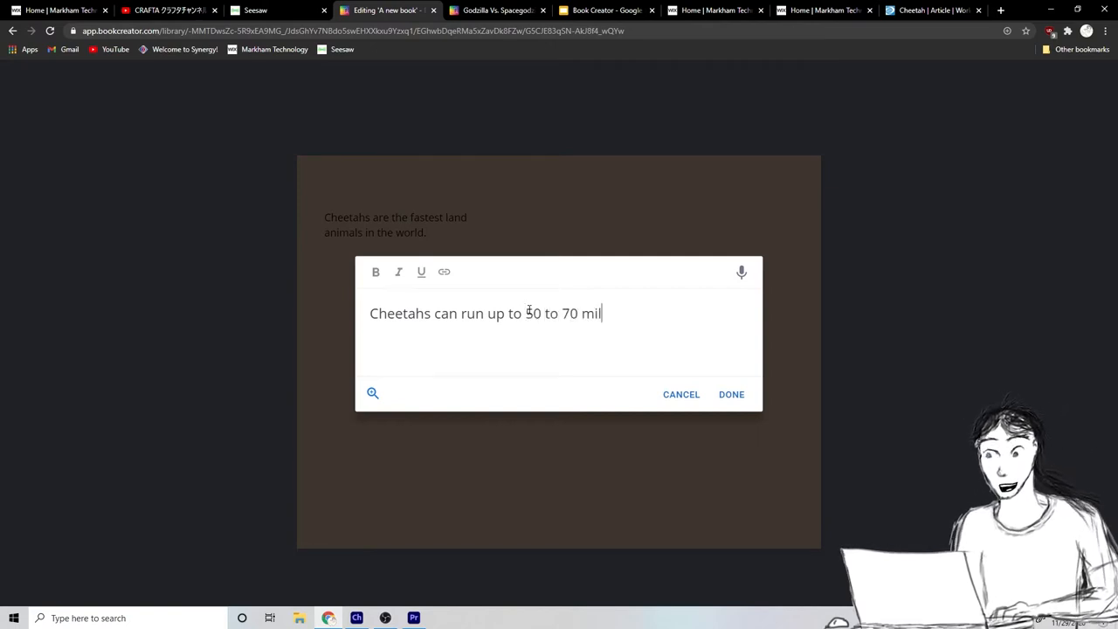
type("es per hour (")
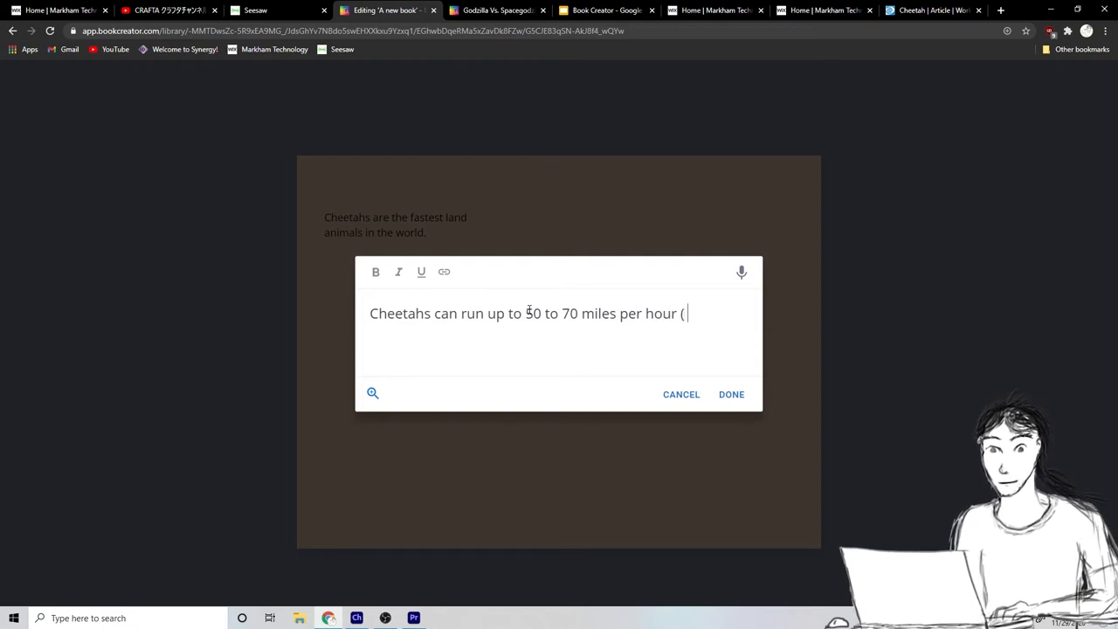
type("85")
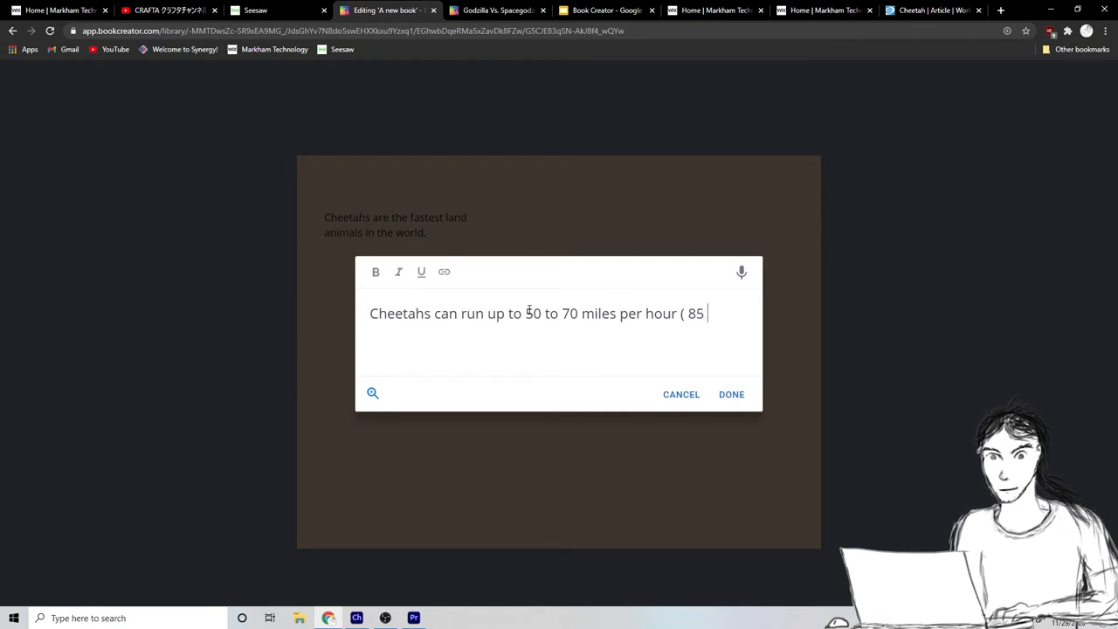
type("to 10")
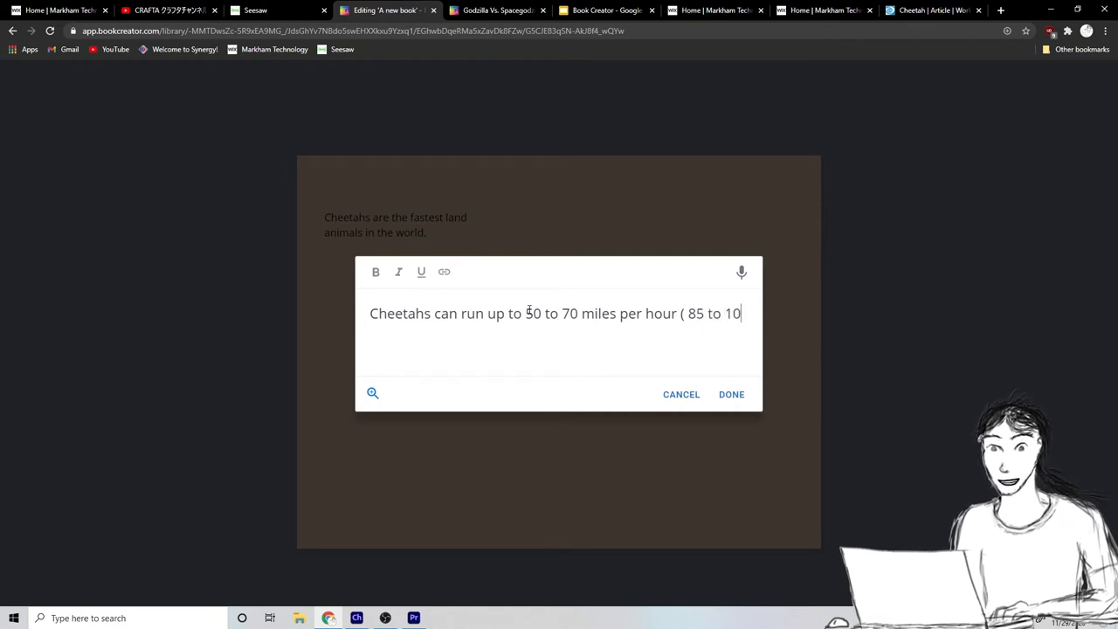
type("0 kph")
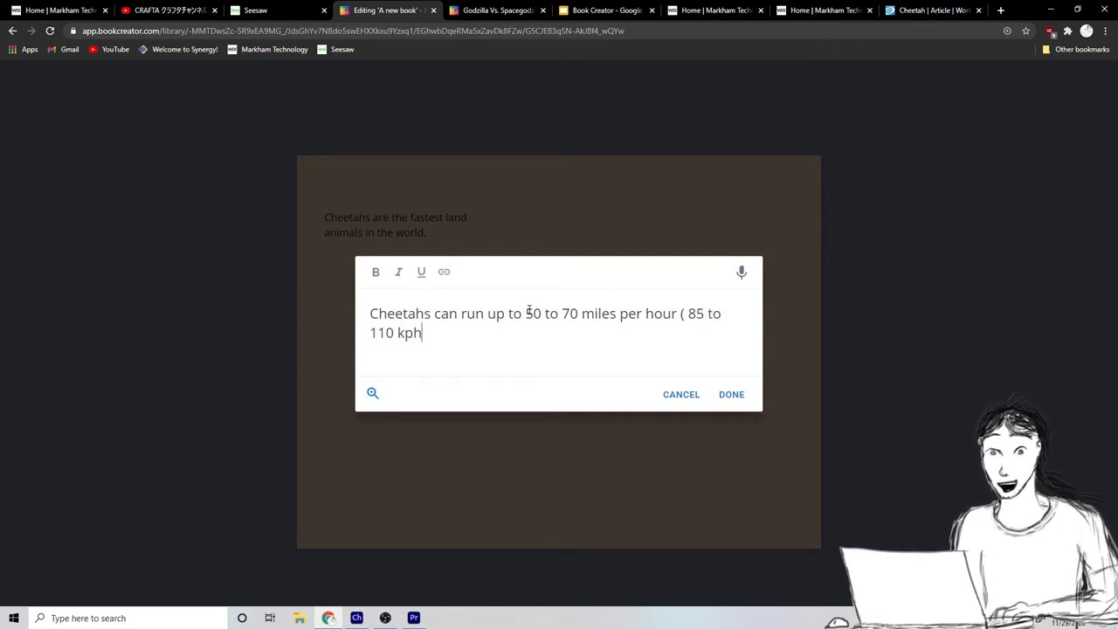
type(")")
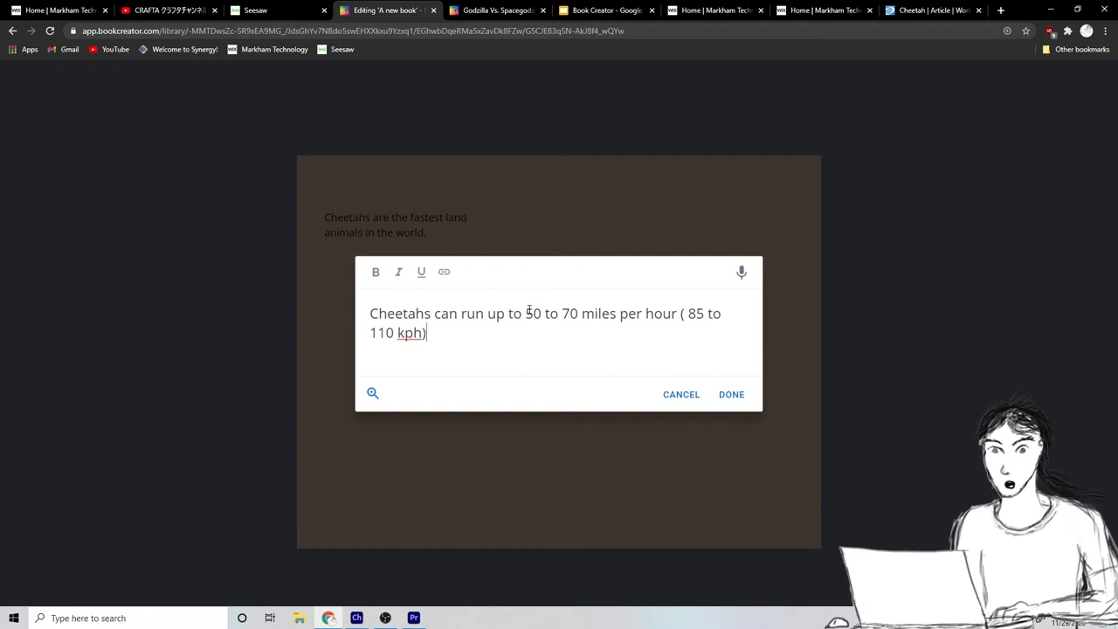
left_click(731, 394)
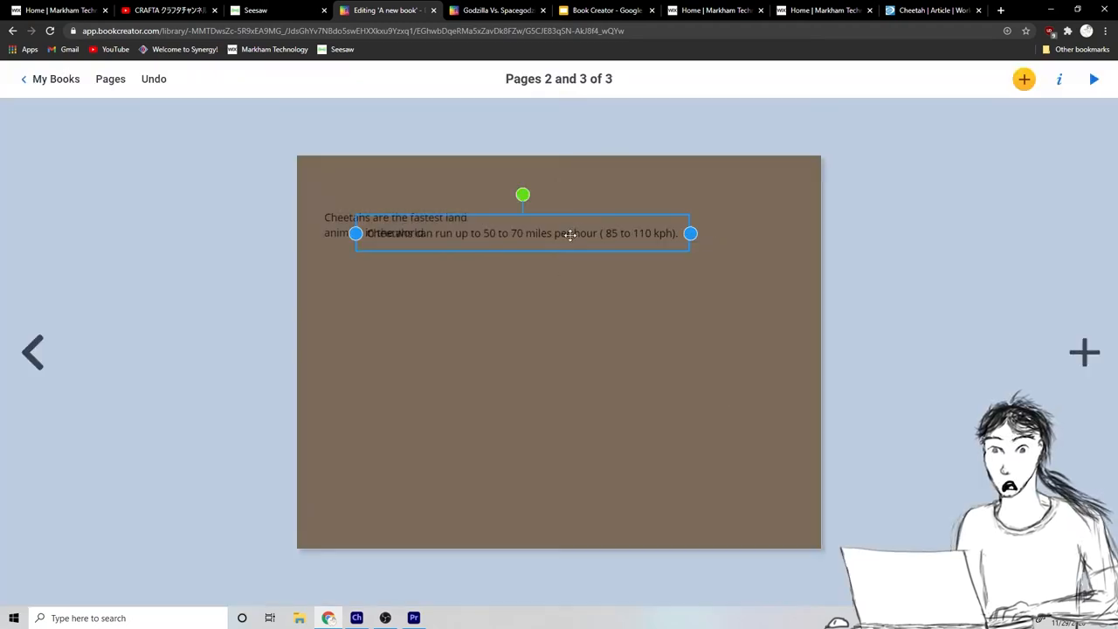
left_click_drag(522, 234, 547, 335)
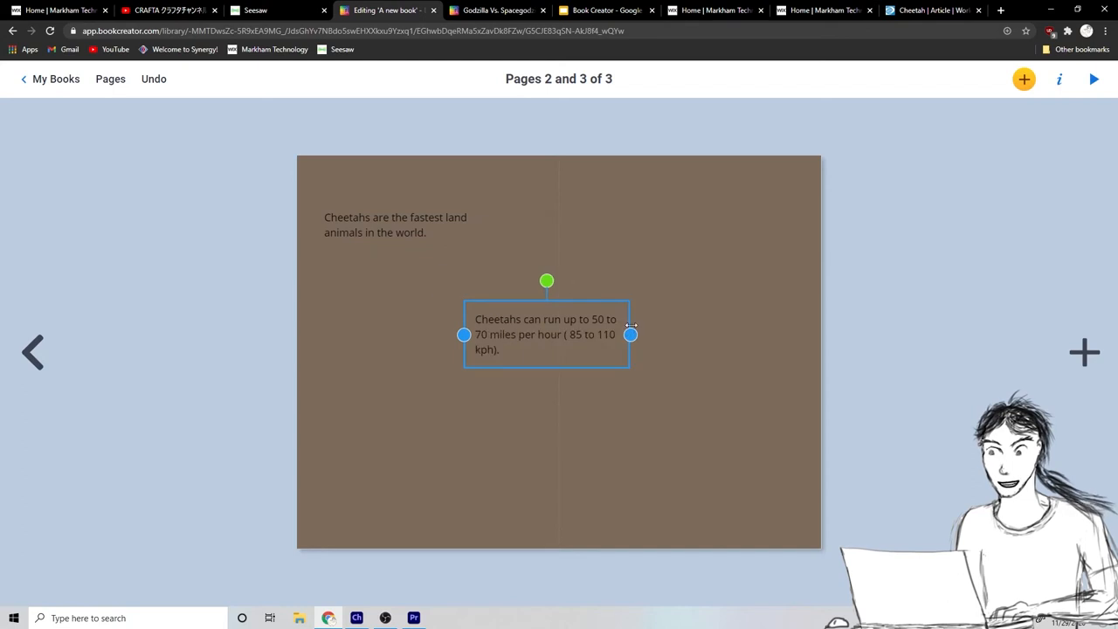
left_click_drag(546, 335, 670, 240)
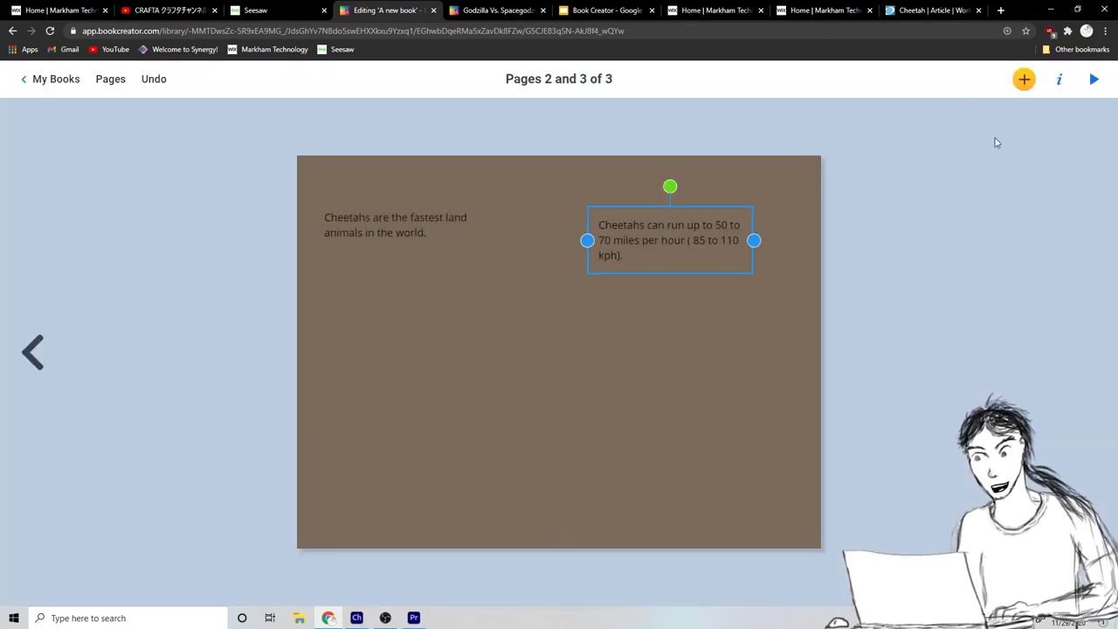
Set the speed fact in the Montserrat font.
left_click(1058, 79)
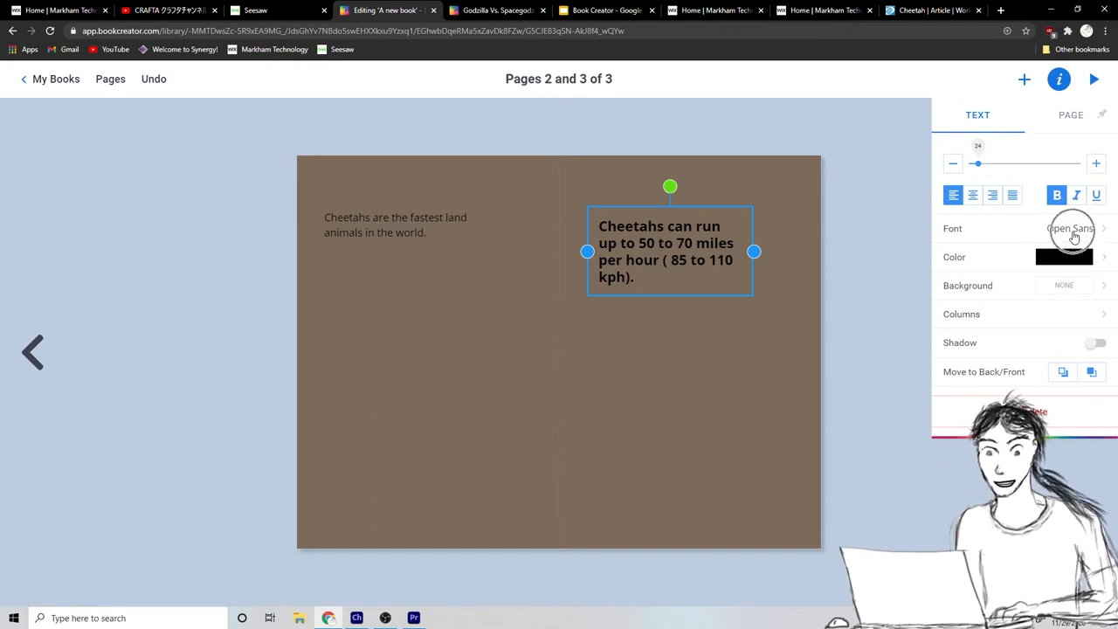
left_click(1070, 228)
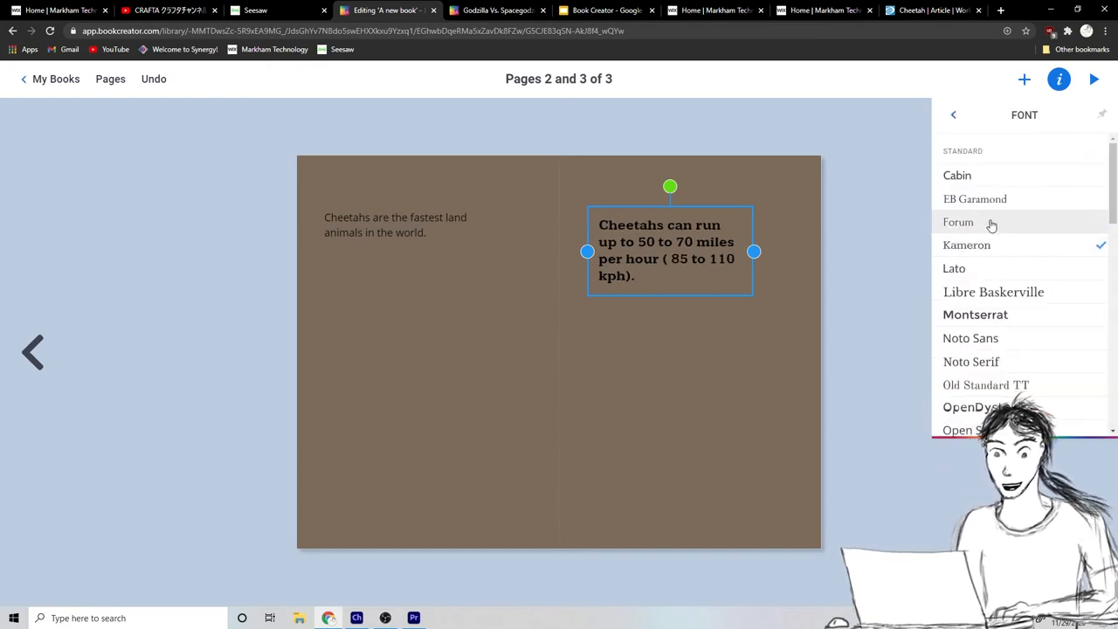
left_click(974, 314)
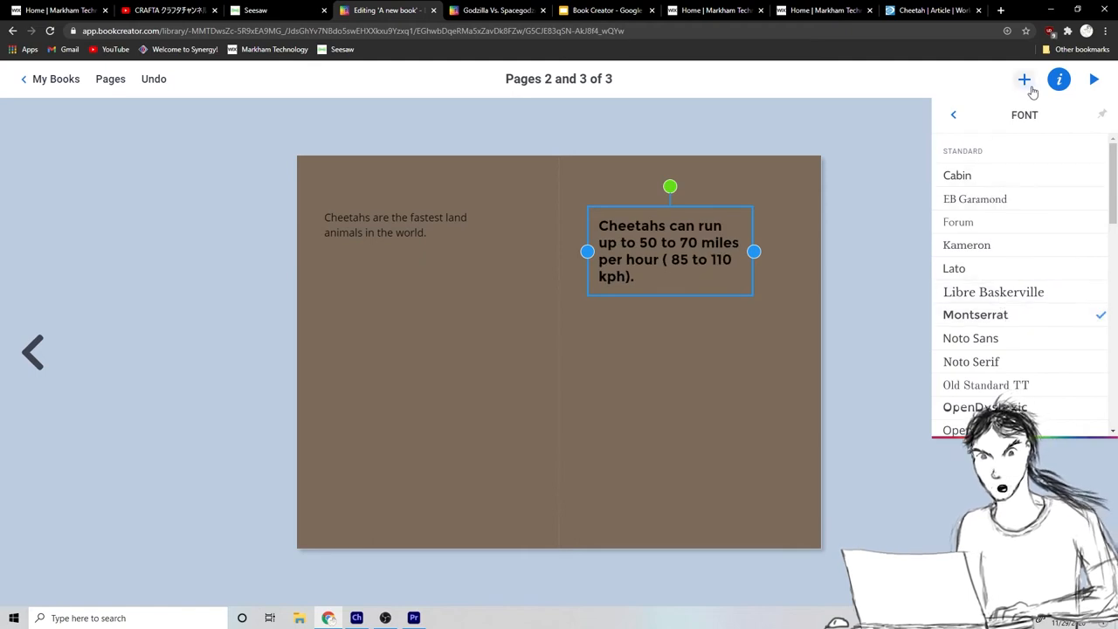
Make the fastest-land-animals fact bold and set it in Montserrat.
left_click(406, 225)
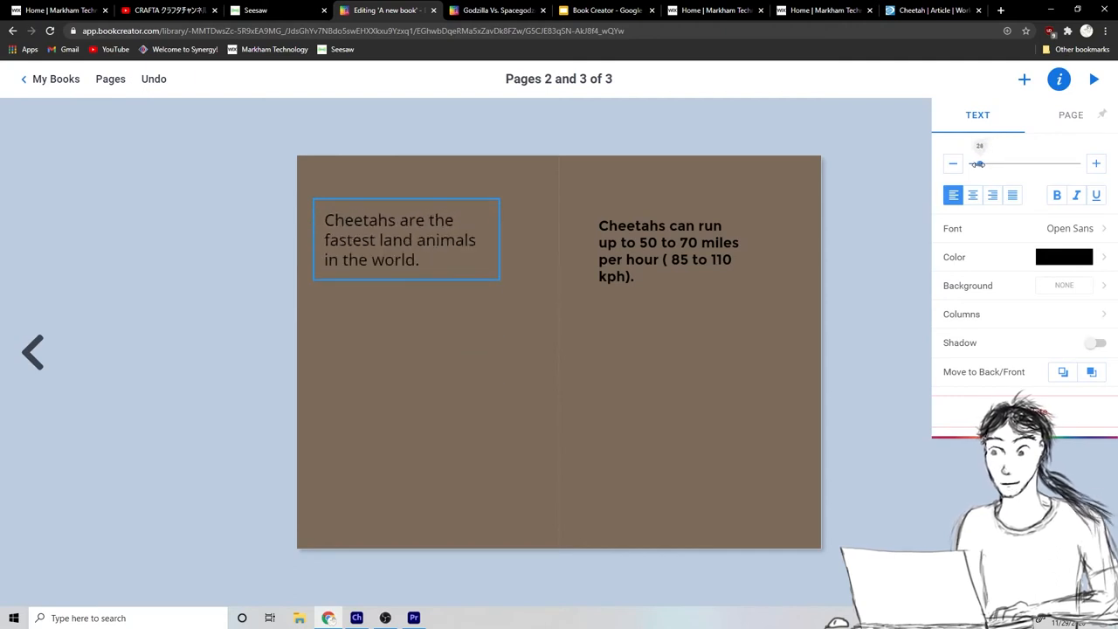
left_click(406, 240)
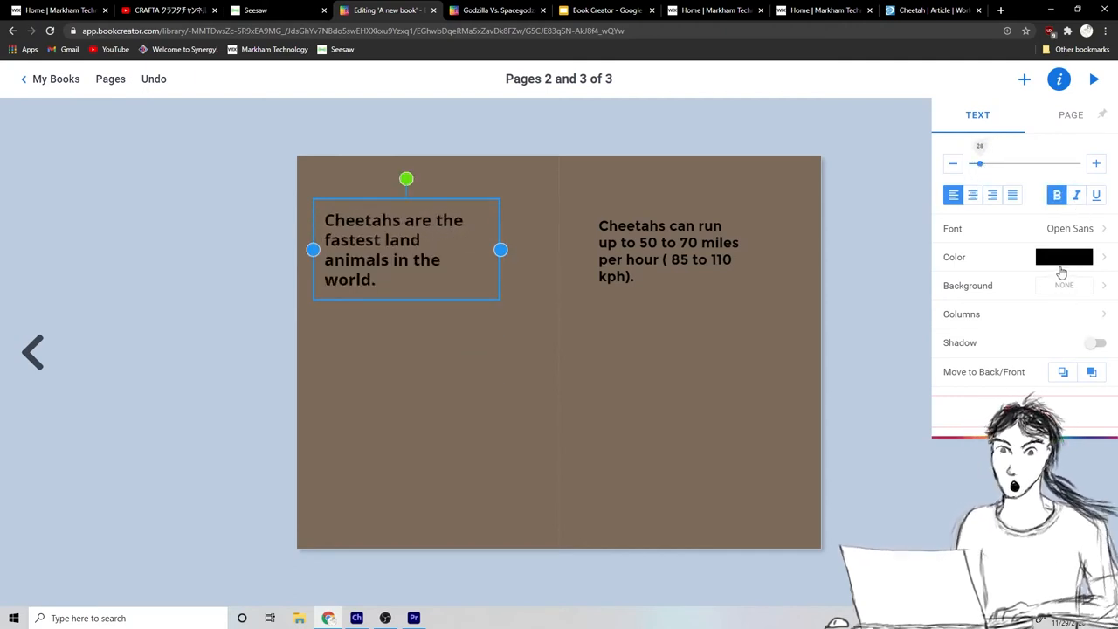
left_click(1069, 228)
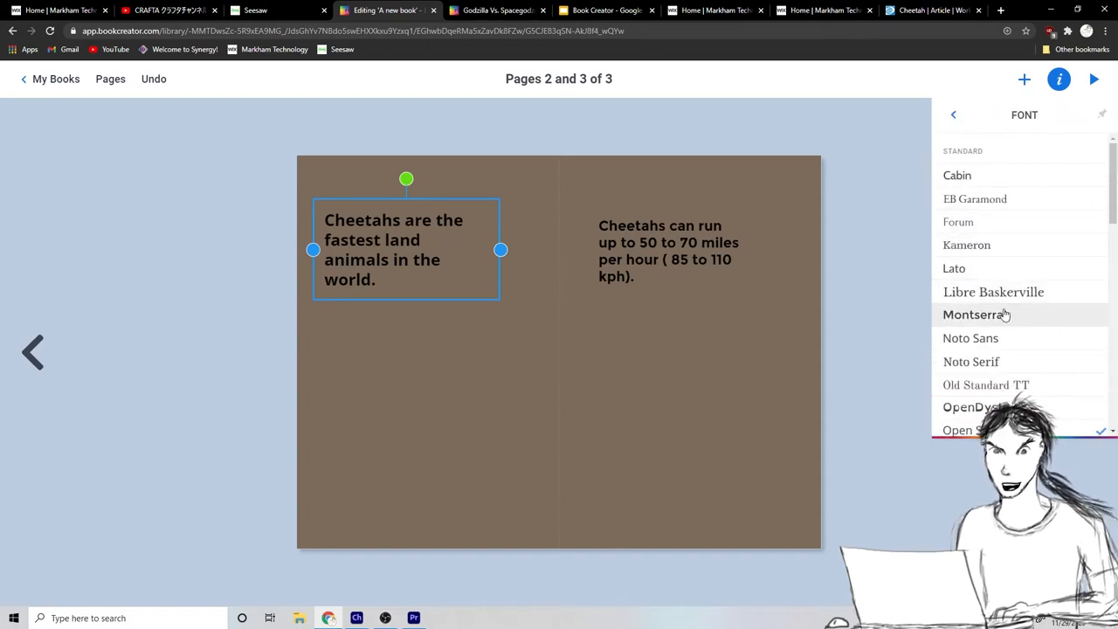
left_click(972, 314)
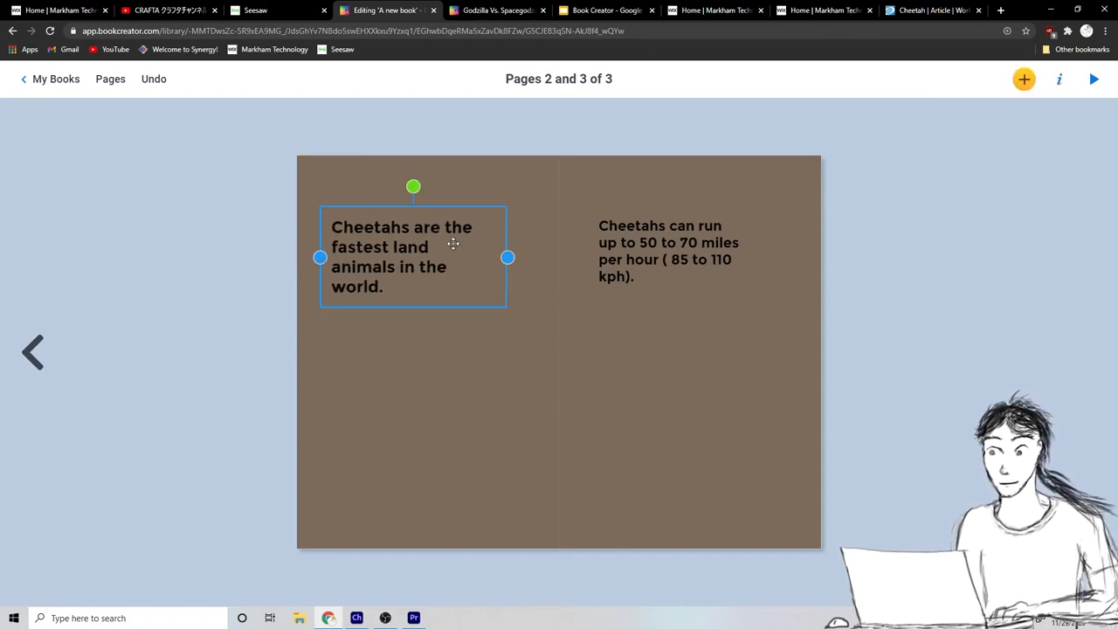
left_click(535, 370)
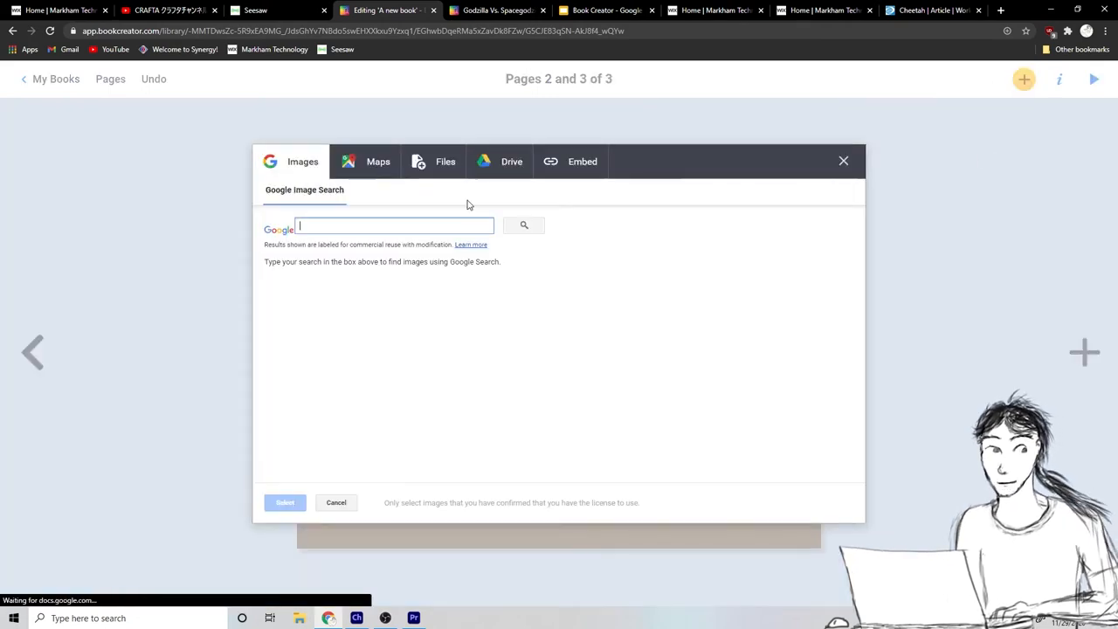
Search images for 'Cheetahs' and insert the walking cheetah photo under the first fact.
type("Che")
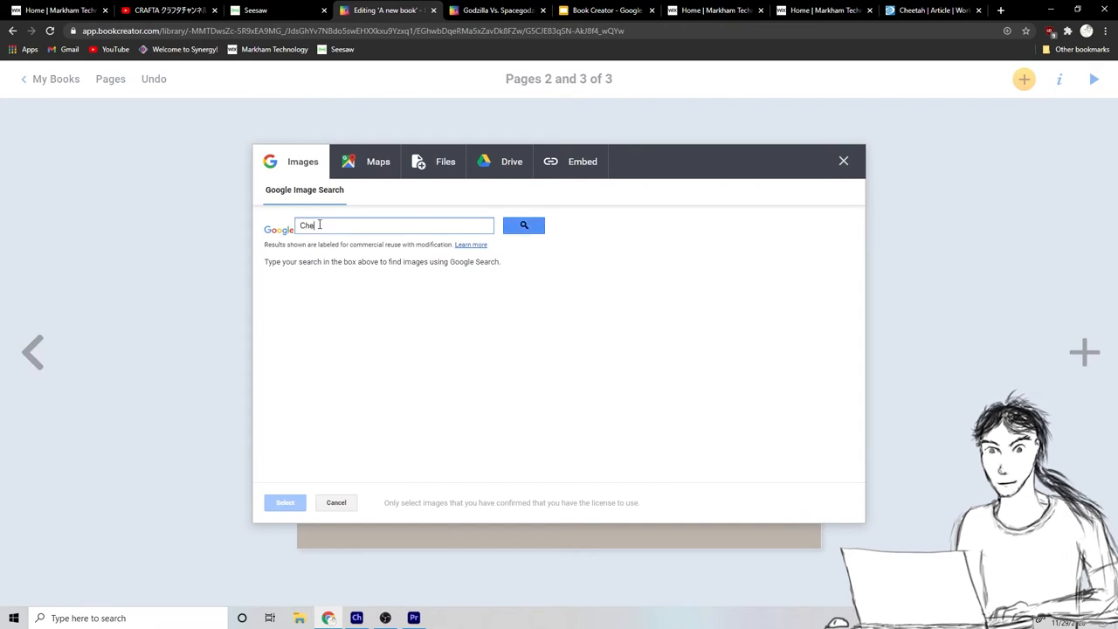
type("etahs")
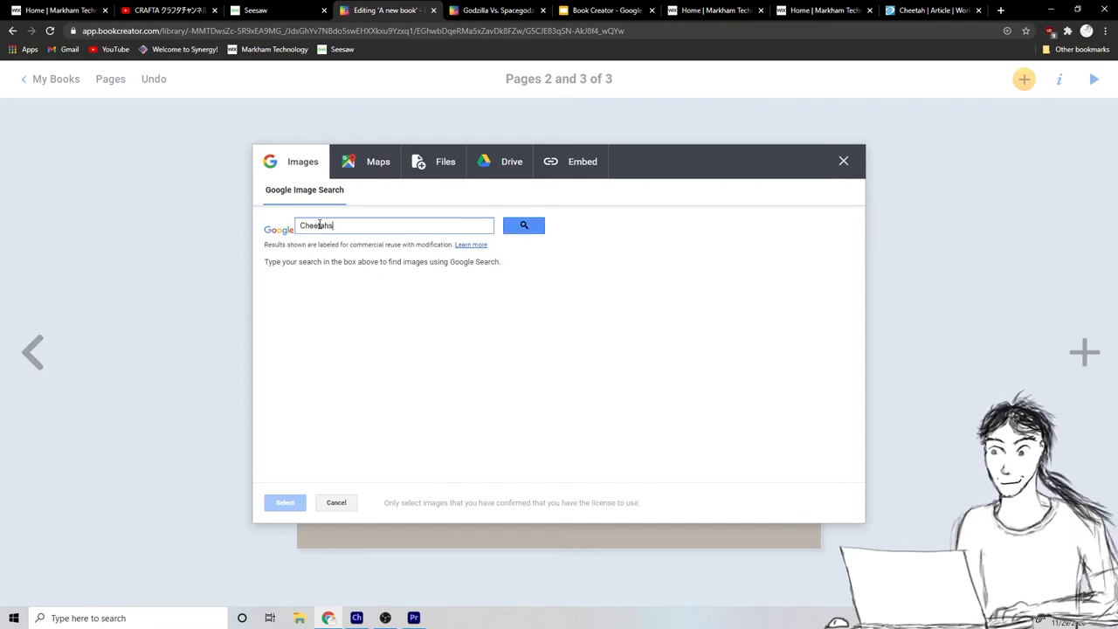
left_click(523, 225)
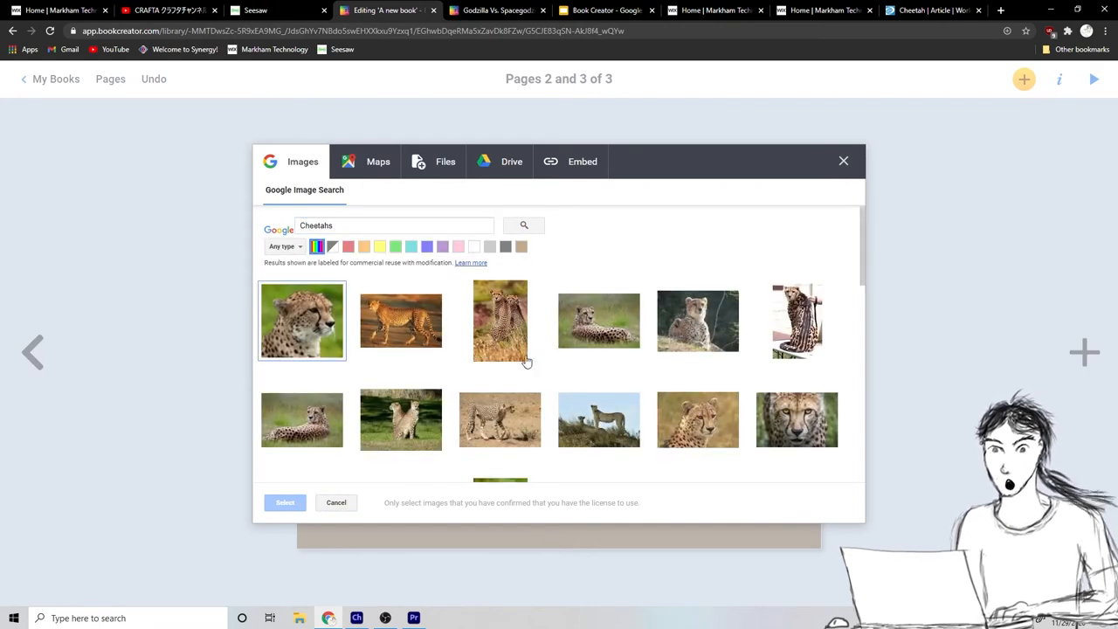
left_click(400, 321)
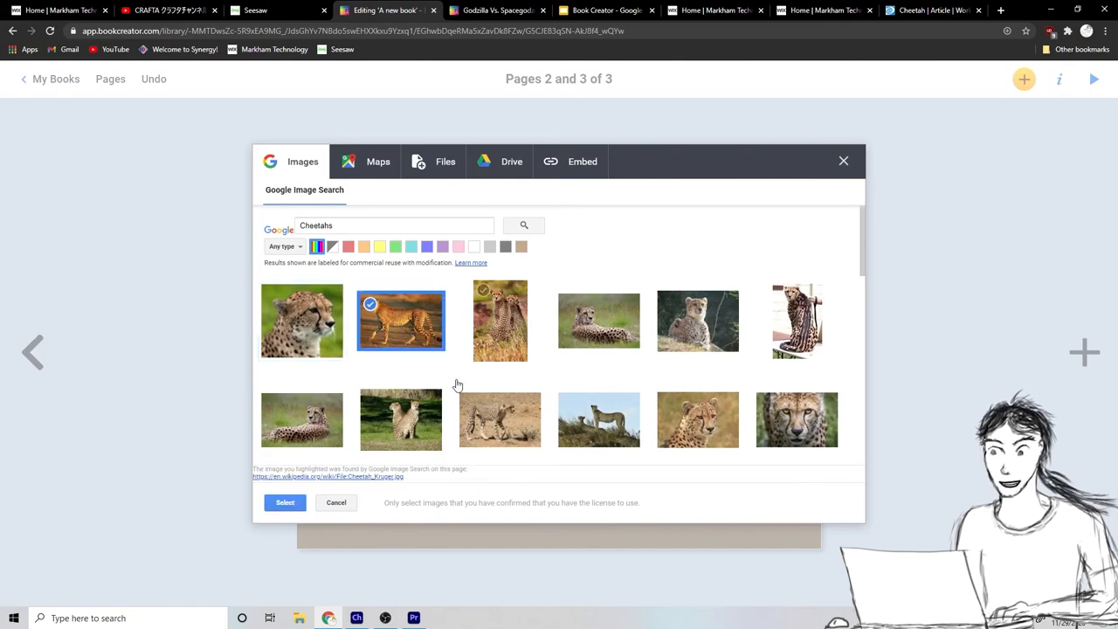
left_click(285, 503)
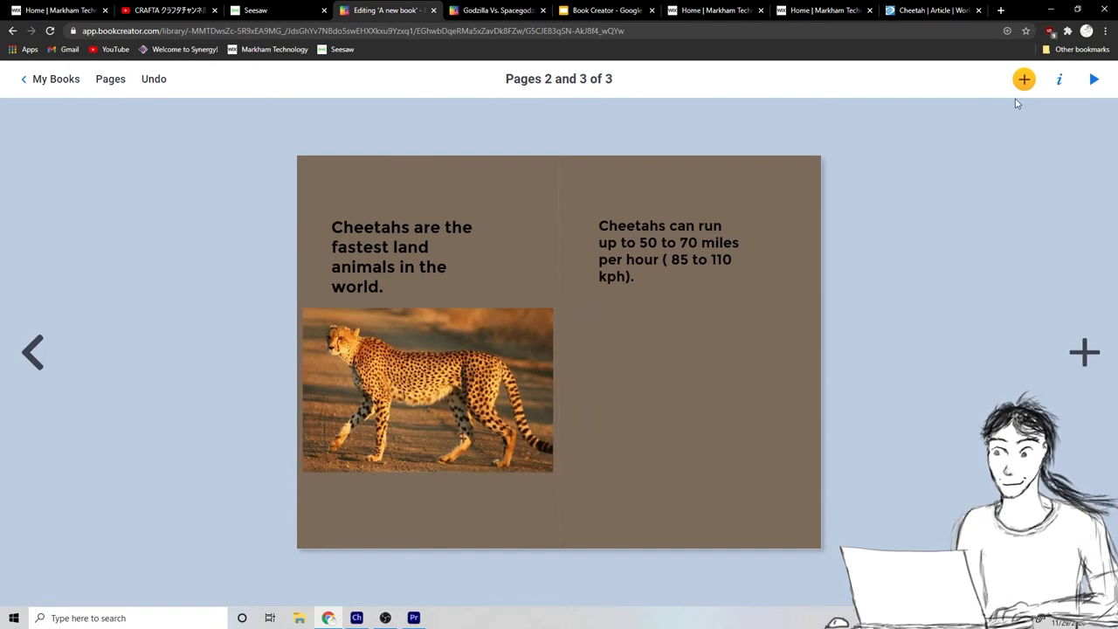
Insert the cheetah-carrying-prey photo and shrink it to fit under the speed fact.
left_click(1024, 79)
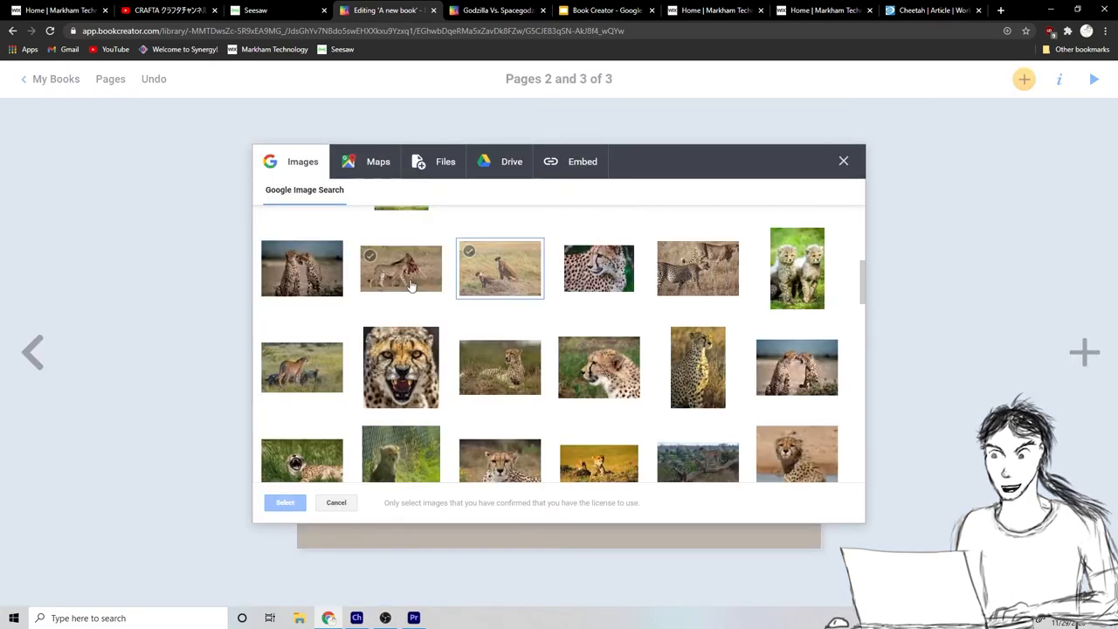
left_click(400, 268)
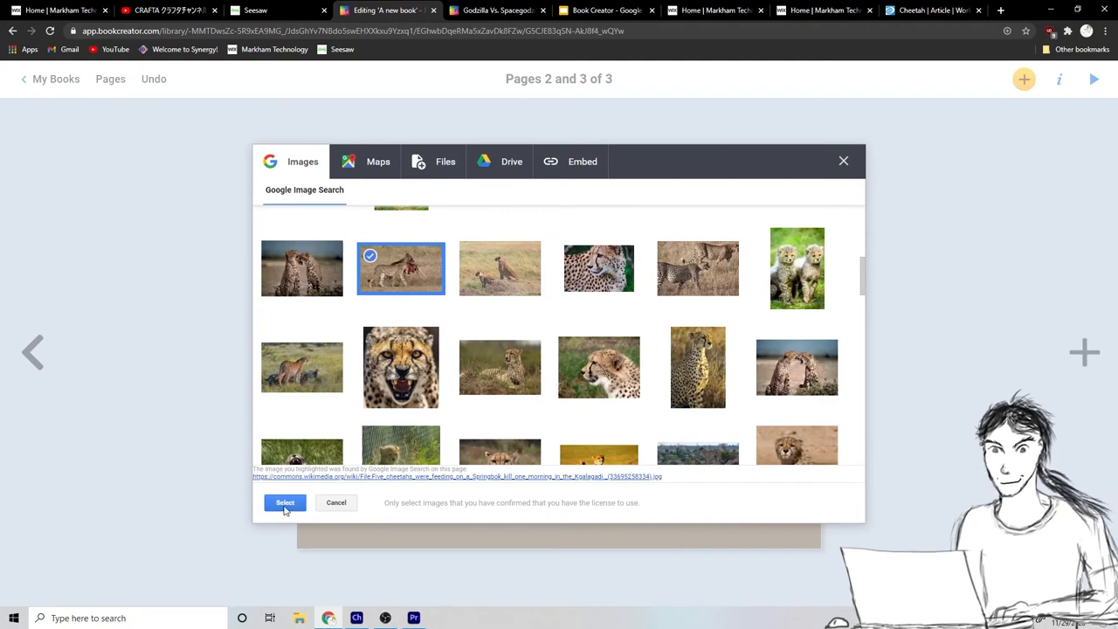
left_click(285, 502)
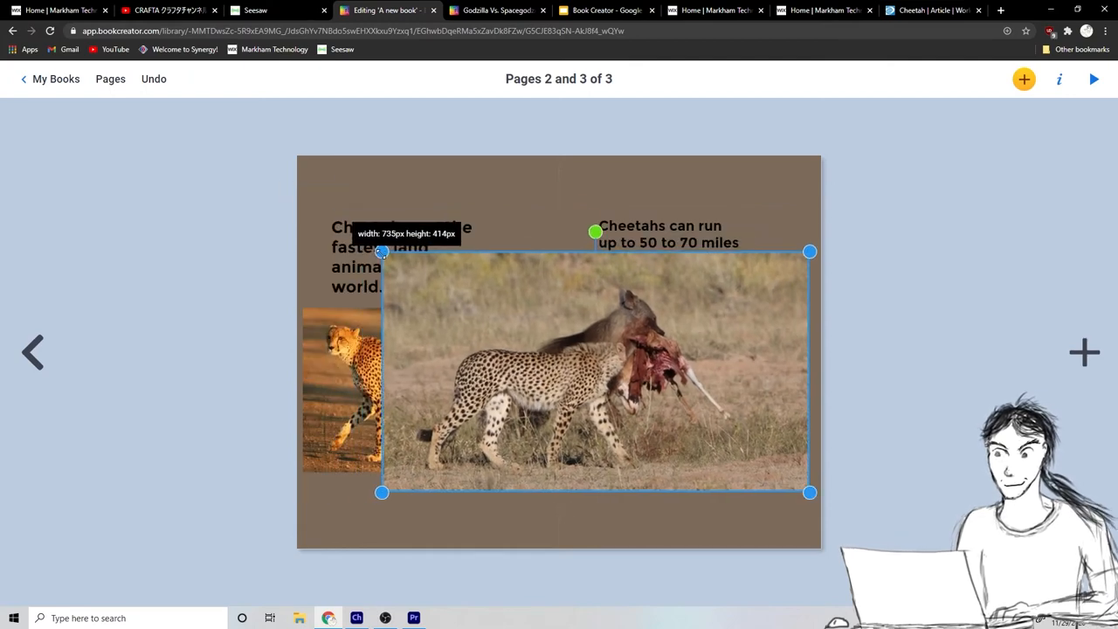
left_click_drag(382, 251, 522, 330)
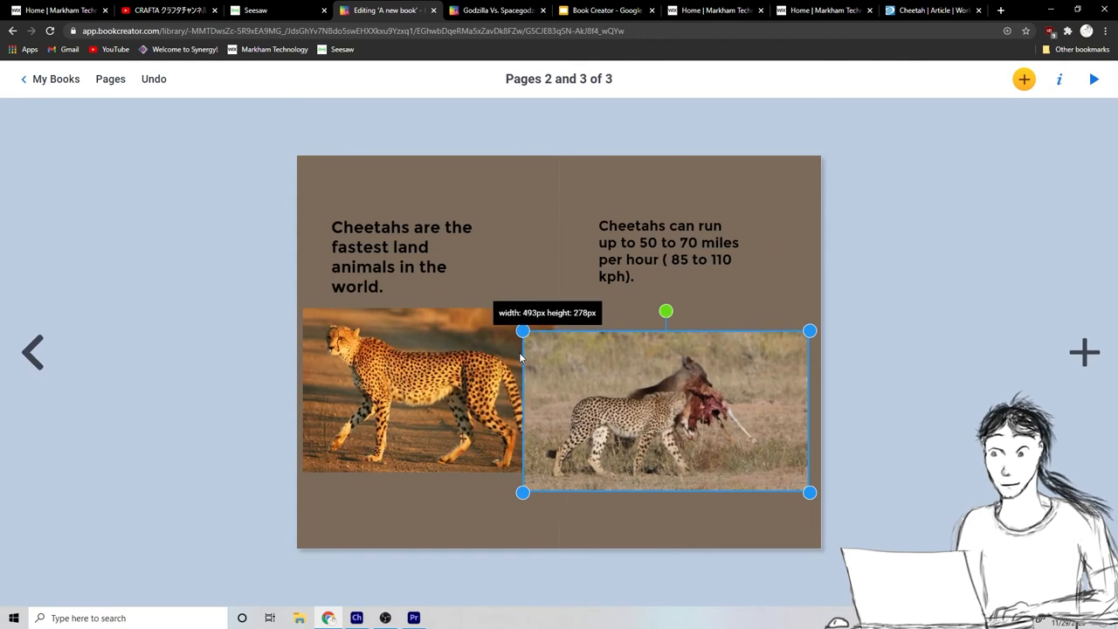
left_click_drag(522, 330, 570, 357)
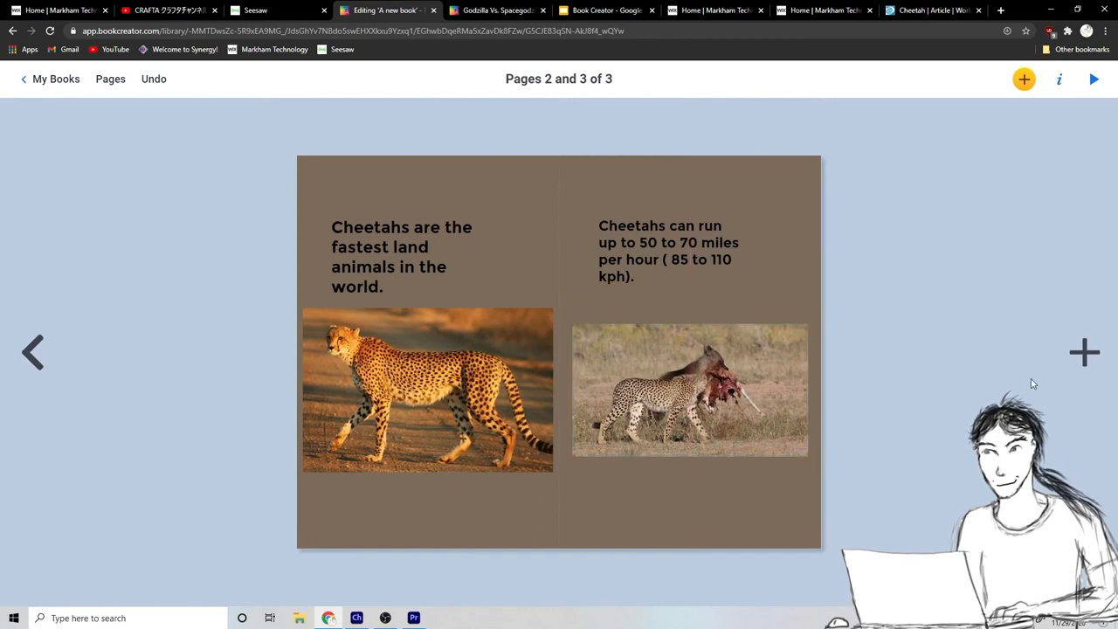
mouse_move(306, 406)
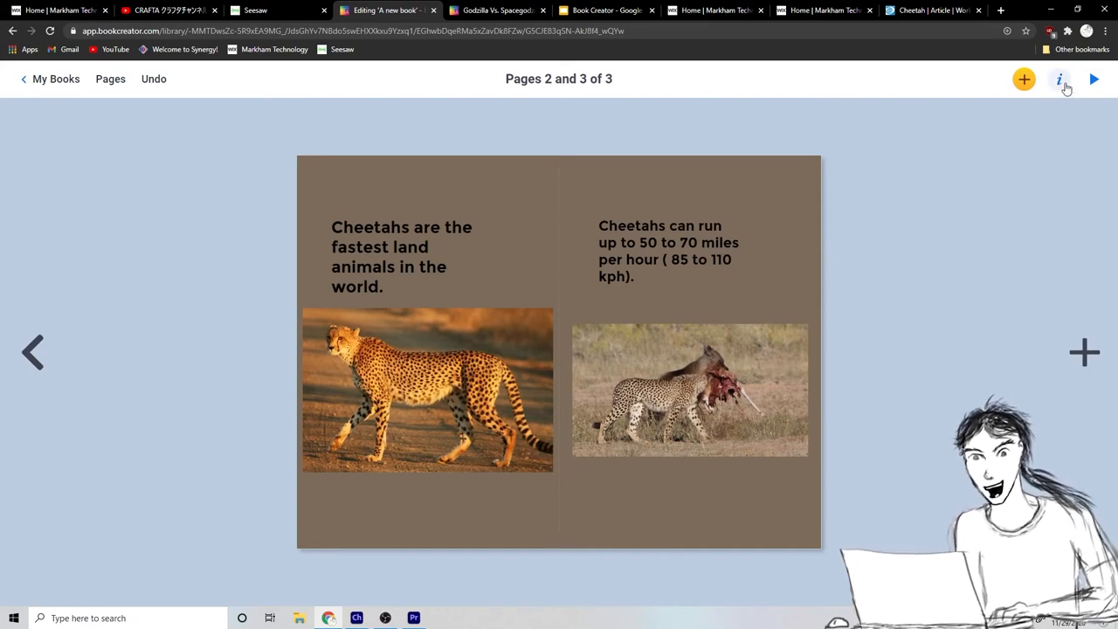
mouse_move(793, 319)
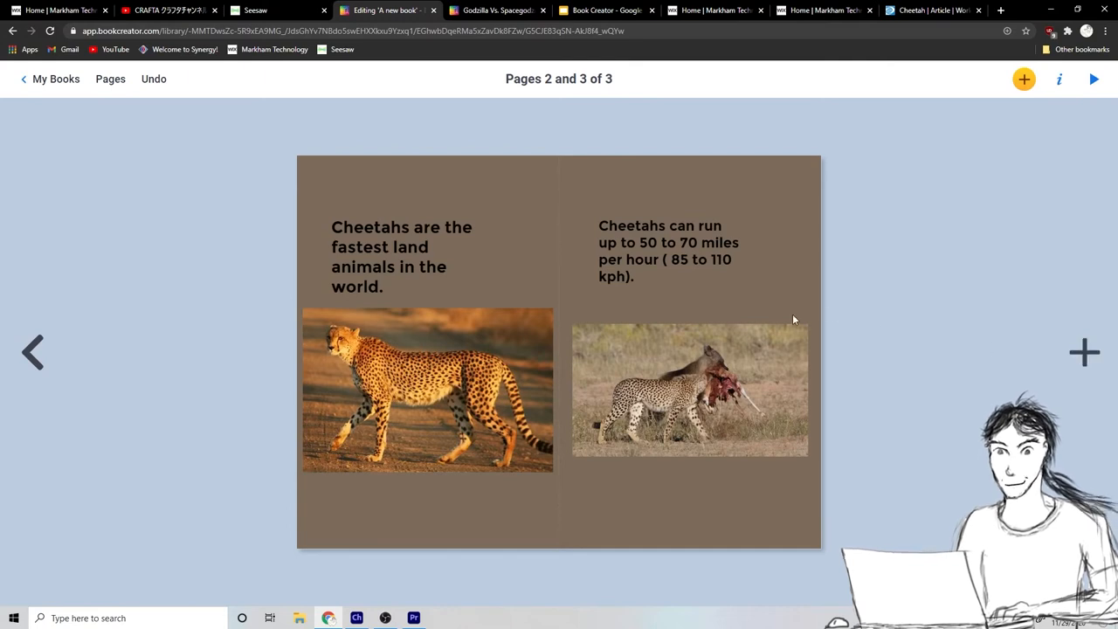
Nudge the prey photo up beneath the speed fact and deselect it.
left_click(689, 389)
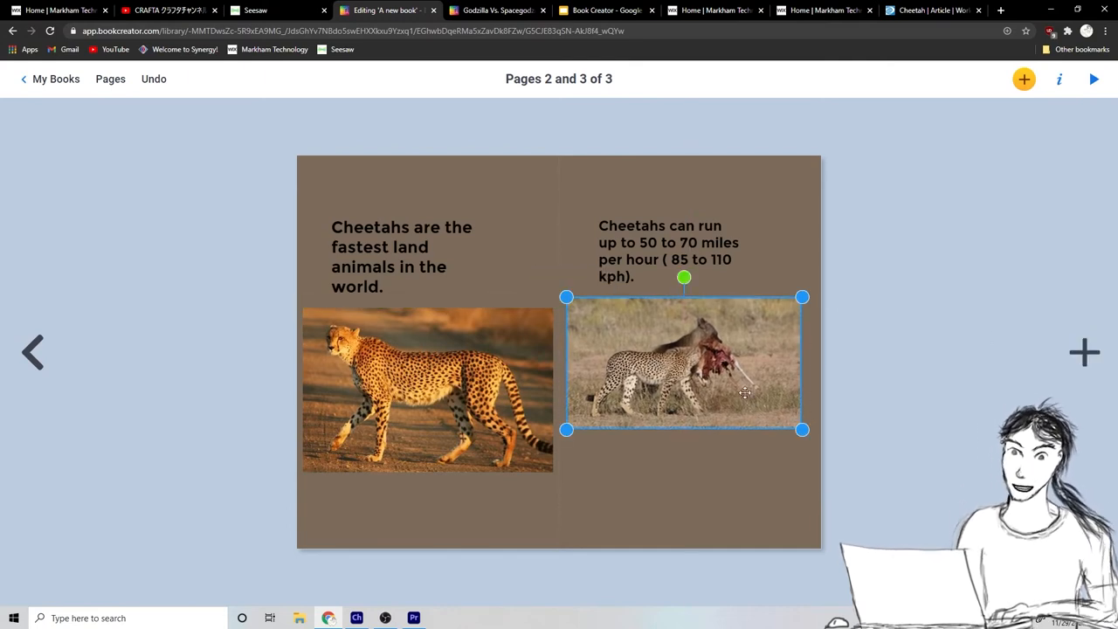
left_click(1058, 79)
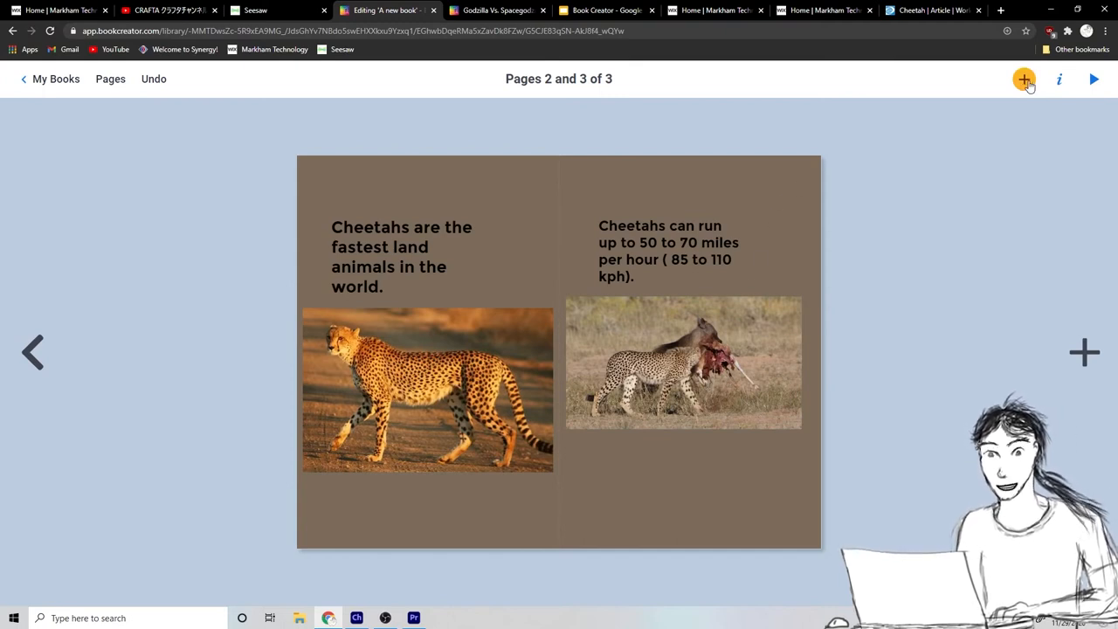
Add a speech bubble shape and move it below the prey photo.
left_click(1024, 80)
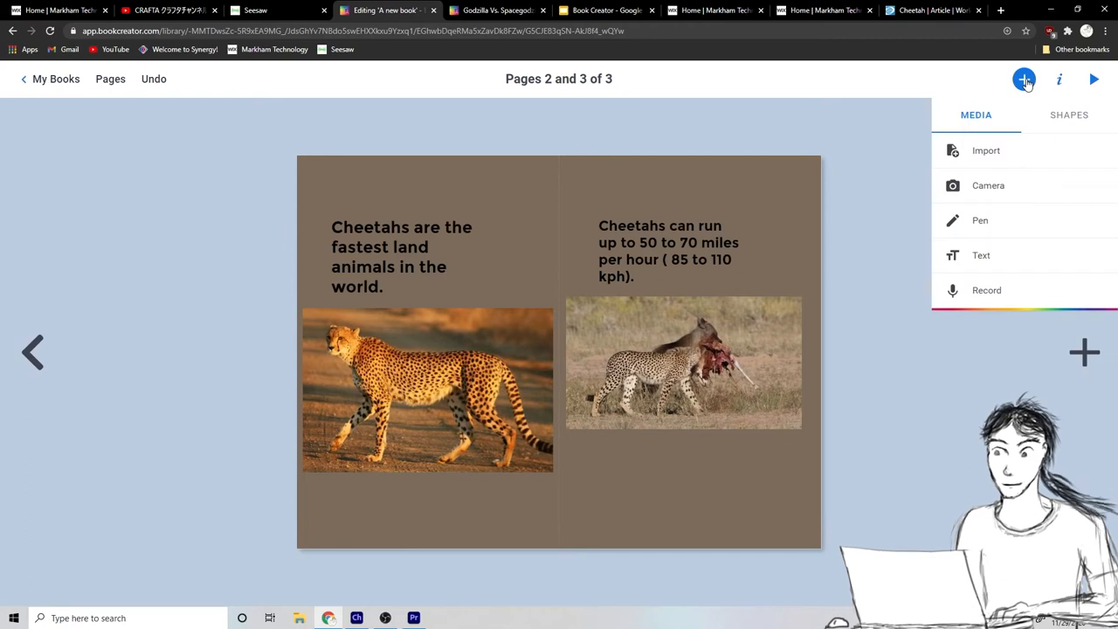
left_click(1069, 114)
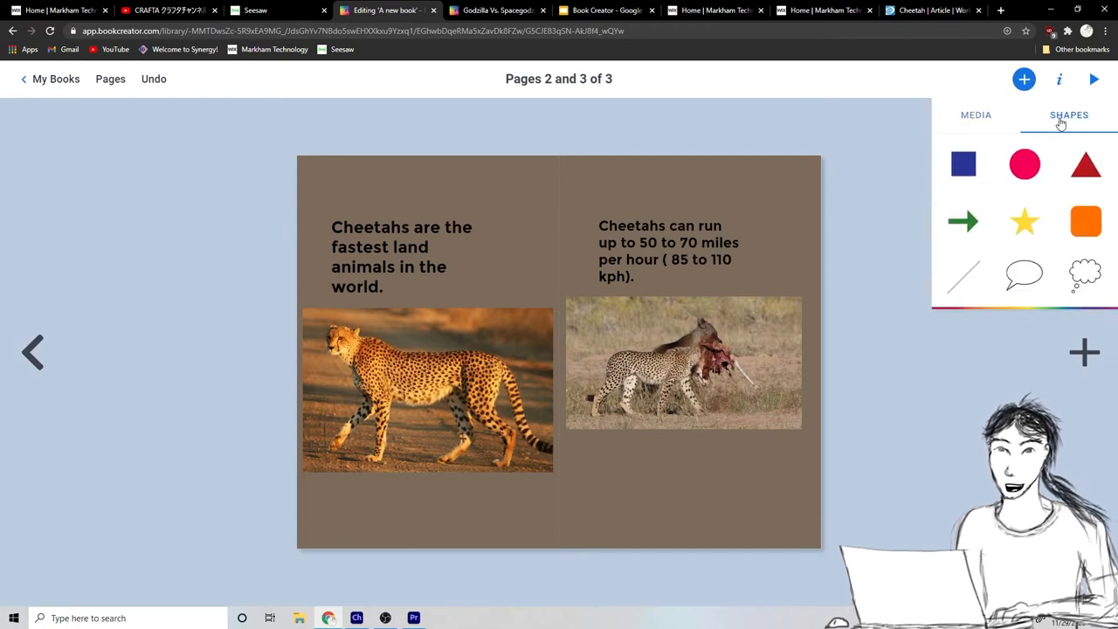
mouse_move(1024, 276)
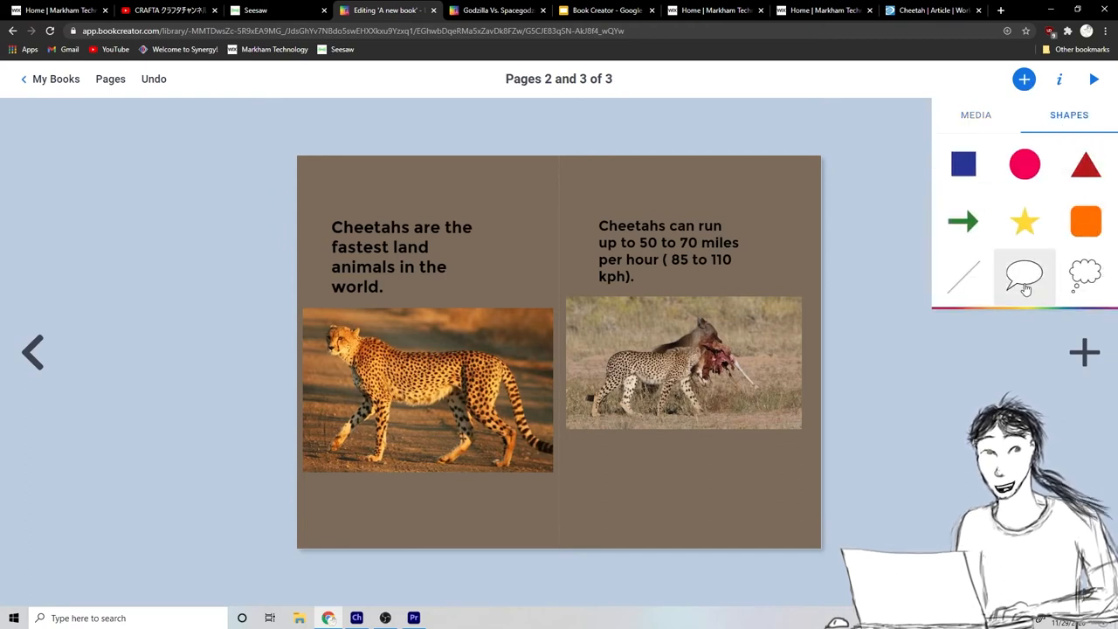
mouse_move(1085, 277)
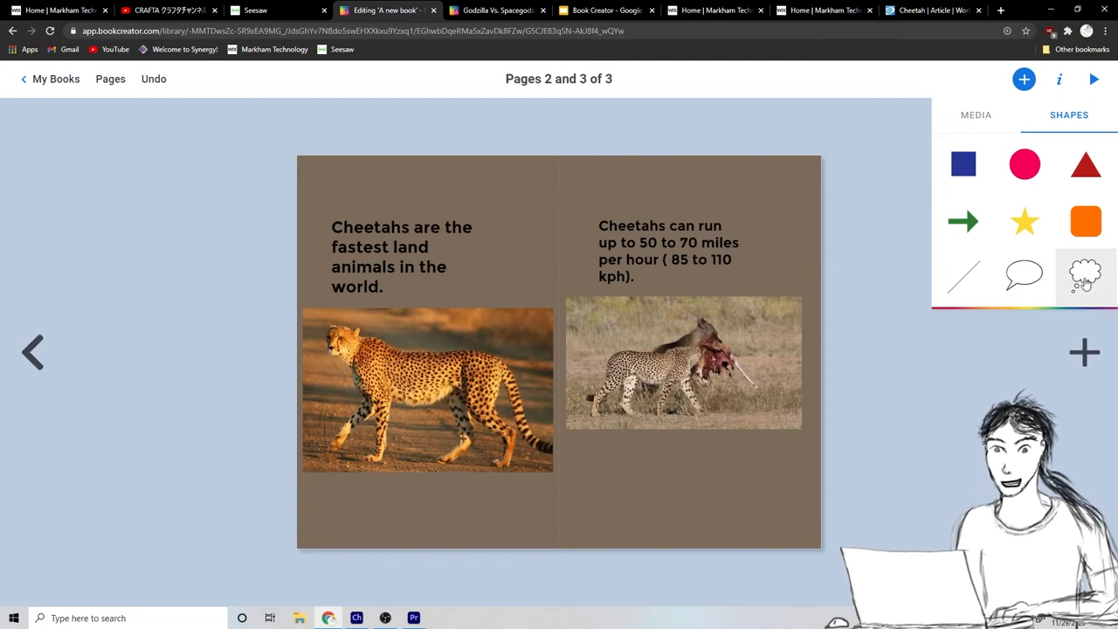
left_click(1023, 275)
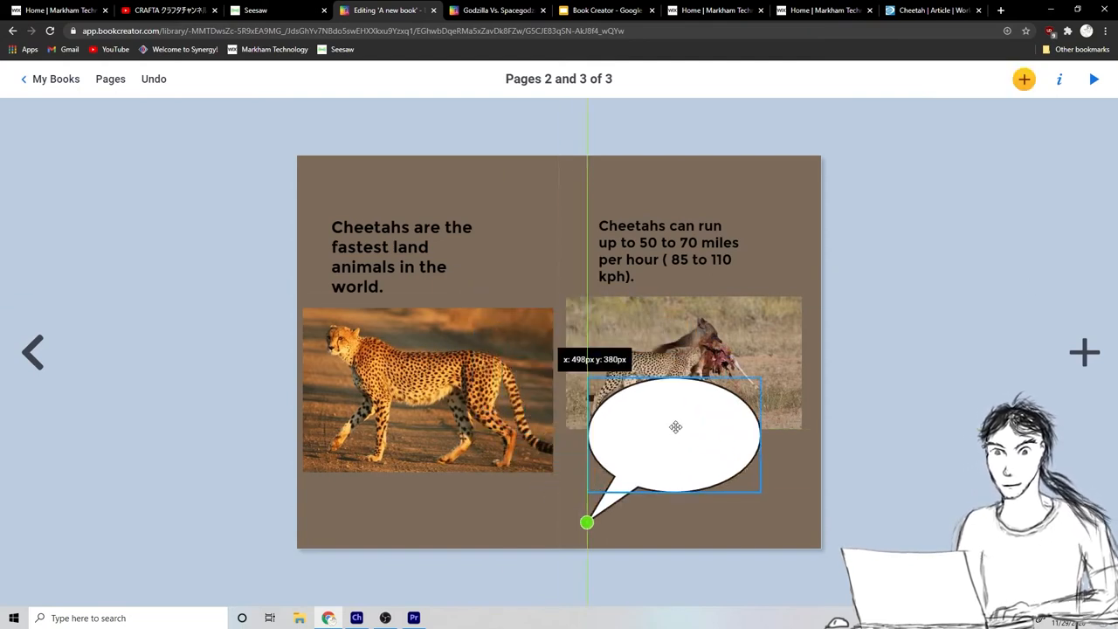
left_click_drag(675, 426, 699, 448)
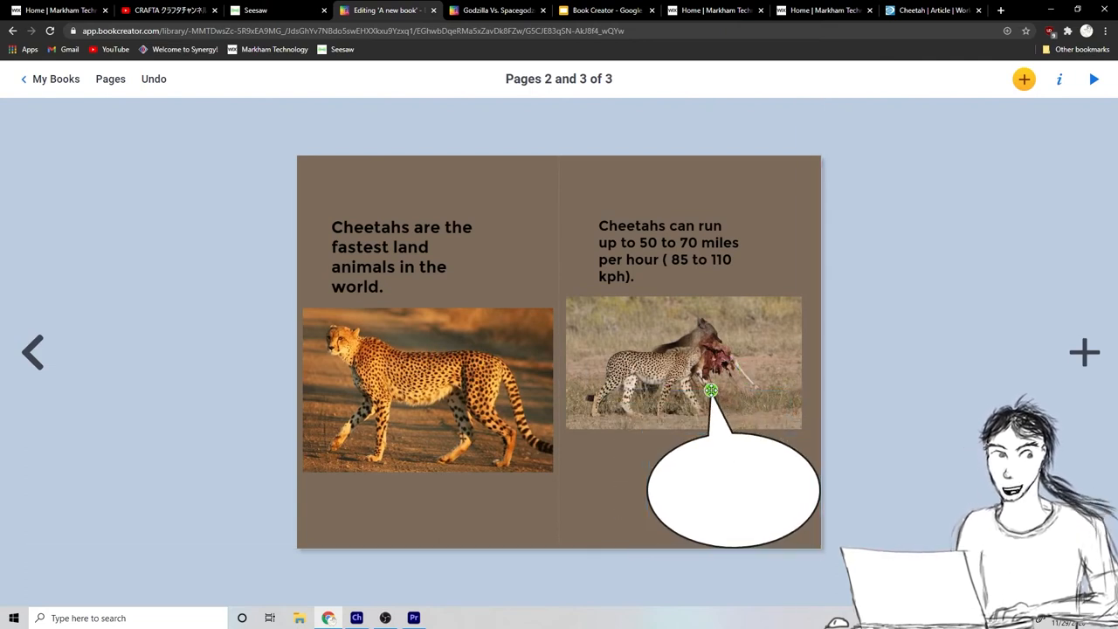
Write 'Mmmmm Yummy Antelope!' inside the speech bubble and reselect it.
left_click(732, 487)
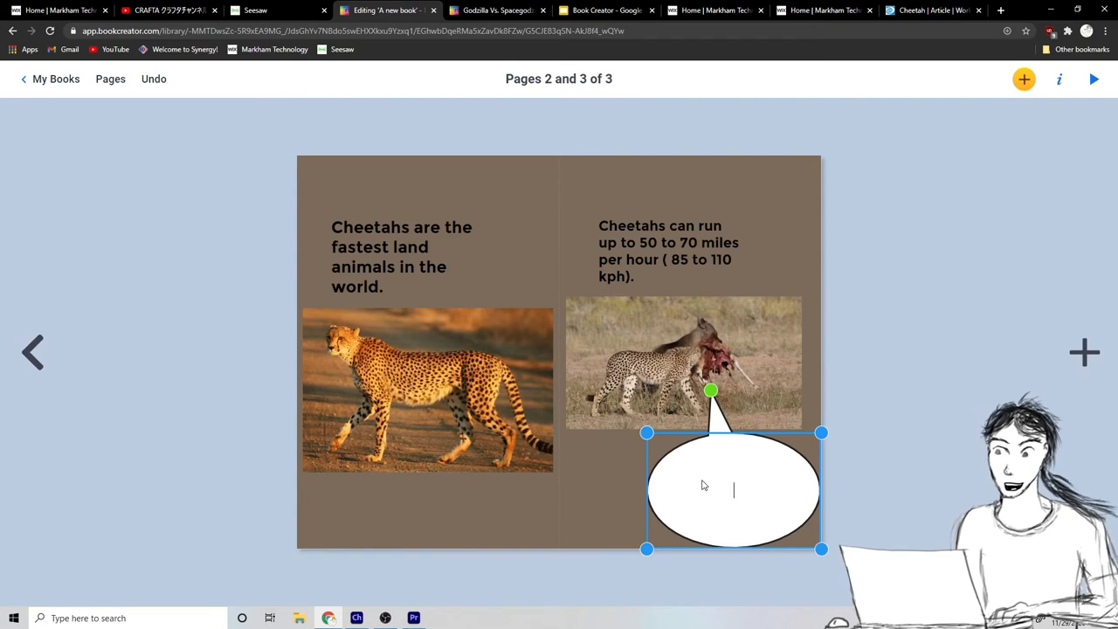
type("Mm")
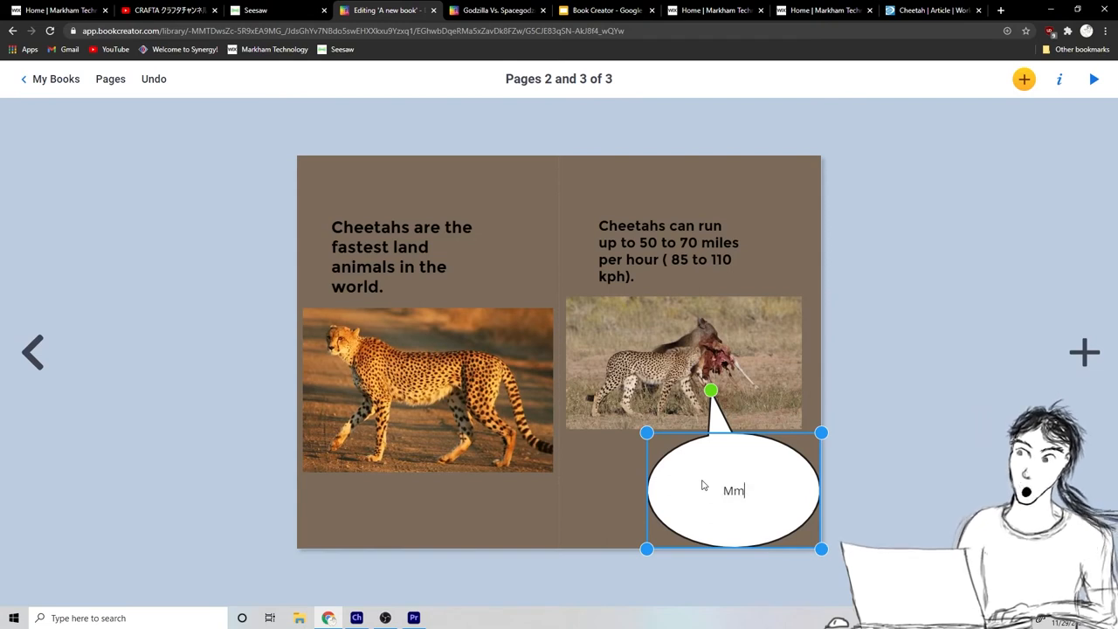
type("mmm Yummy Antel")
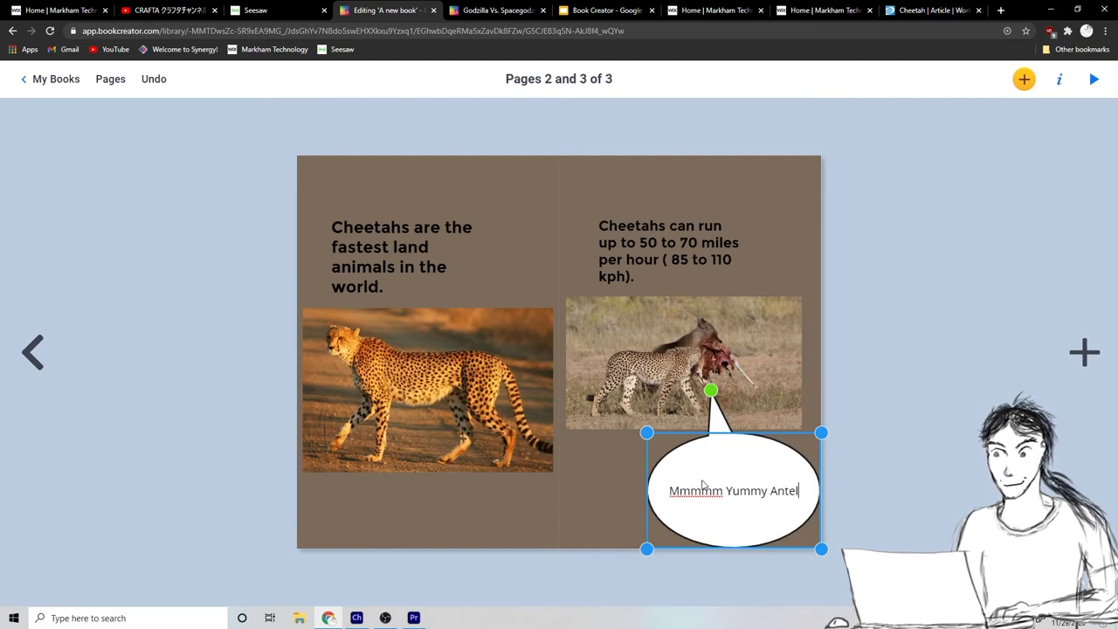
type("ope!")
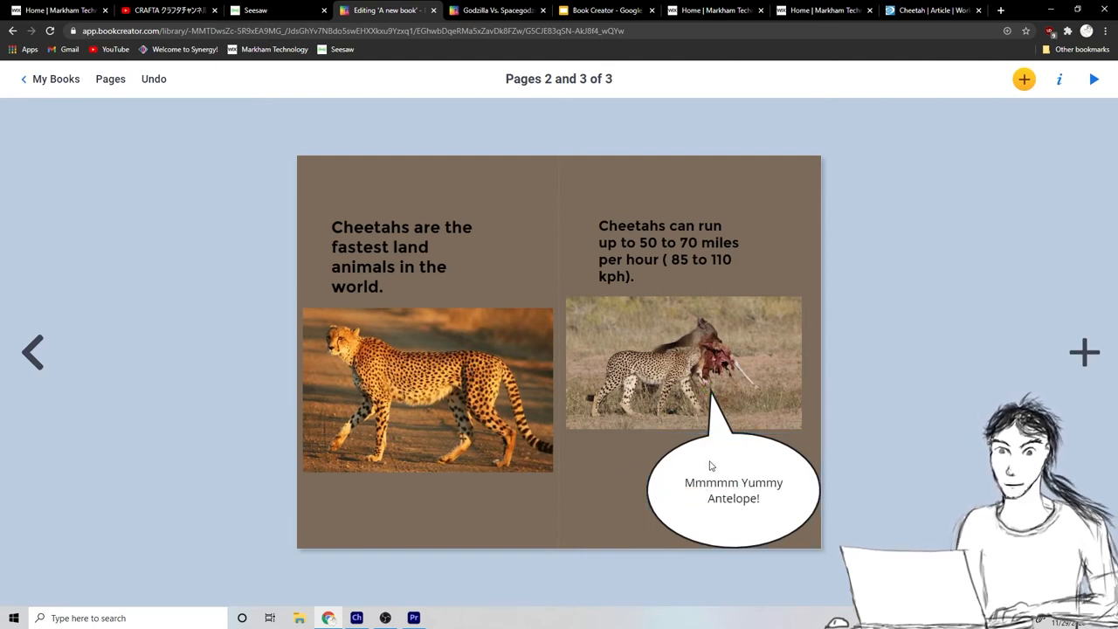
left_click(733, 490)
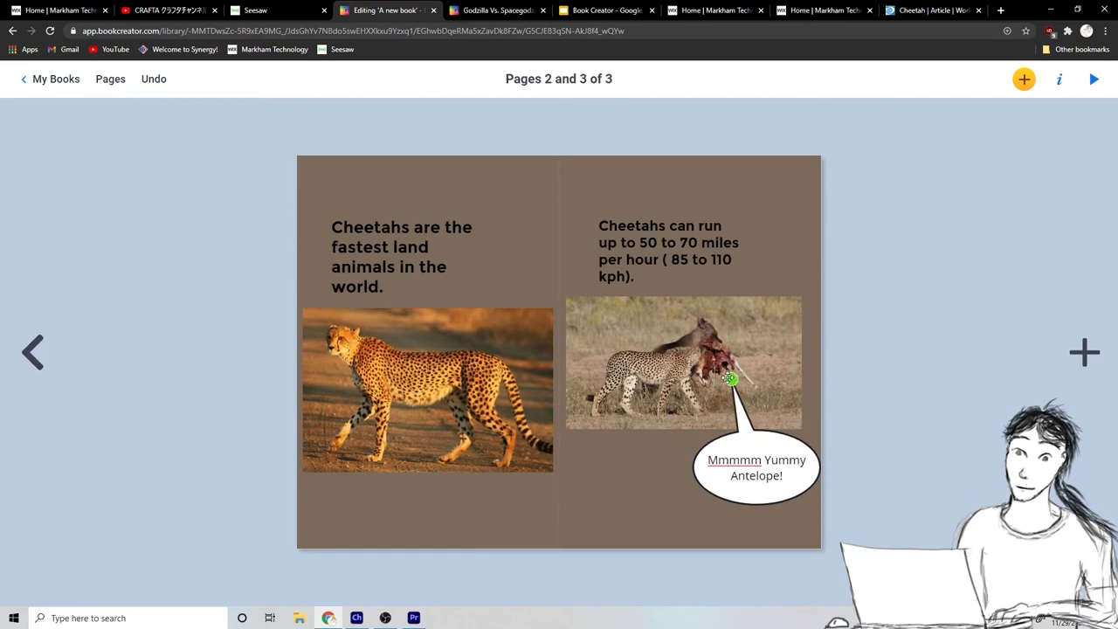
left_click(755, 467)
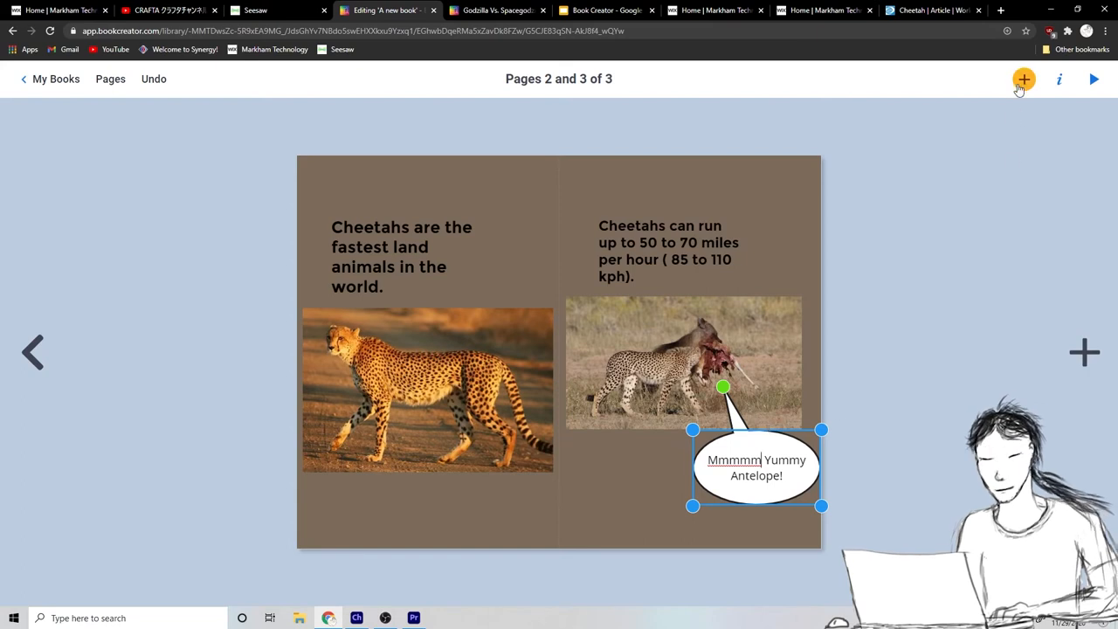
left_click(1023, 79)
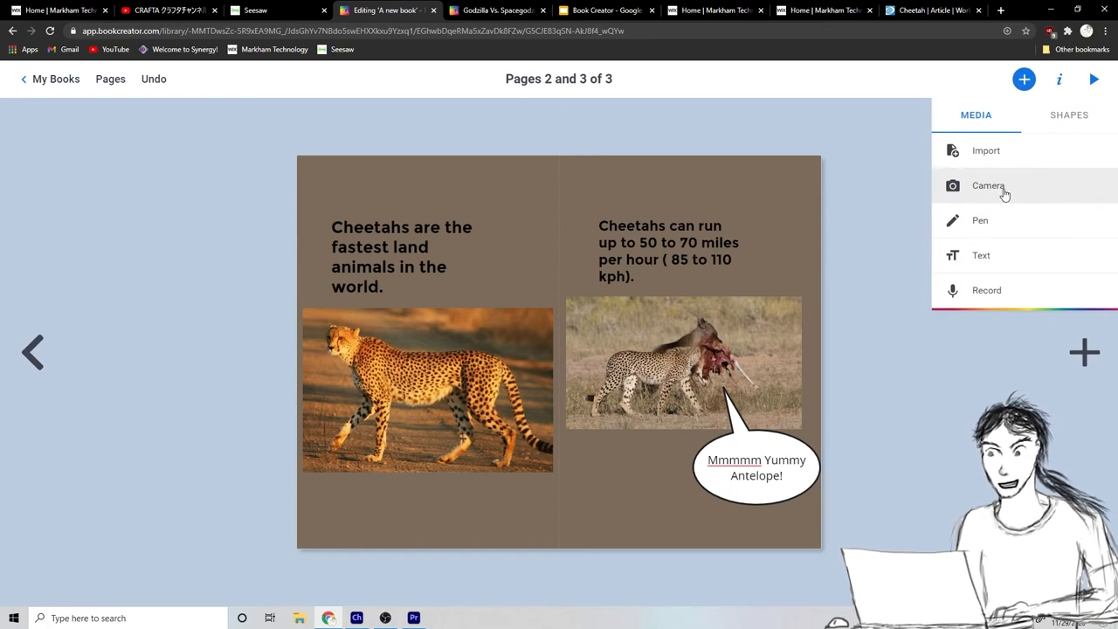
mouse_move(1002, 220)
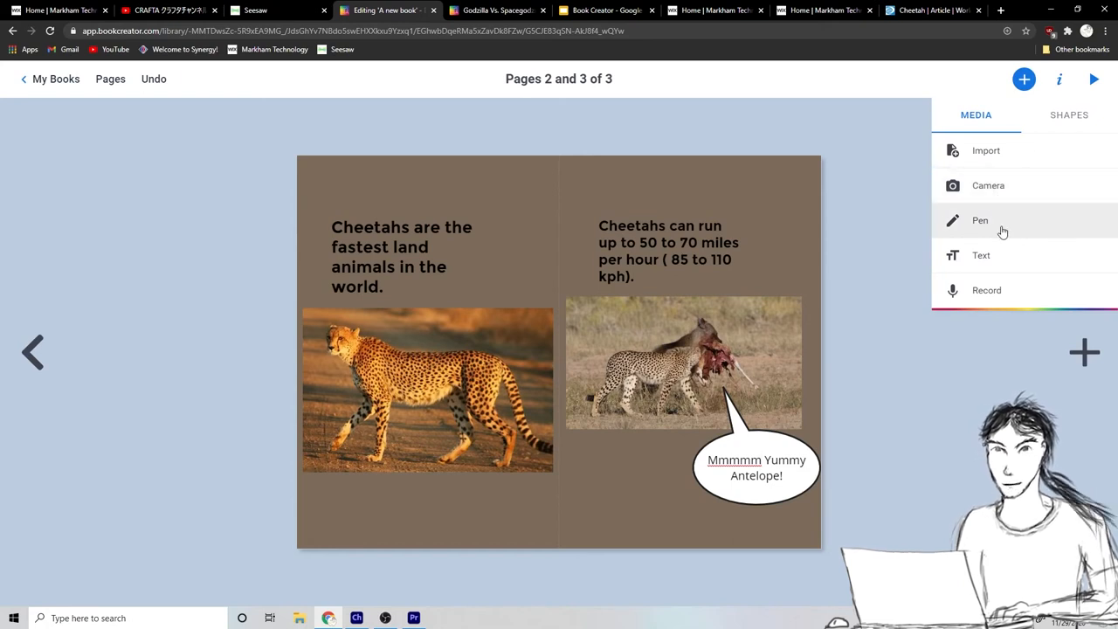
Switch to the pen with dark red ink, write 'Cheetahs!' along the bottom, and open emojis.
left_click(979, 220)
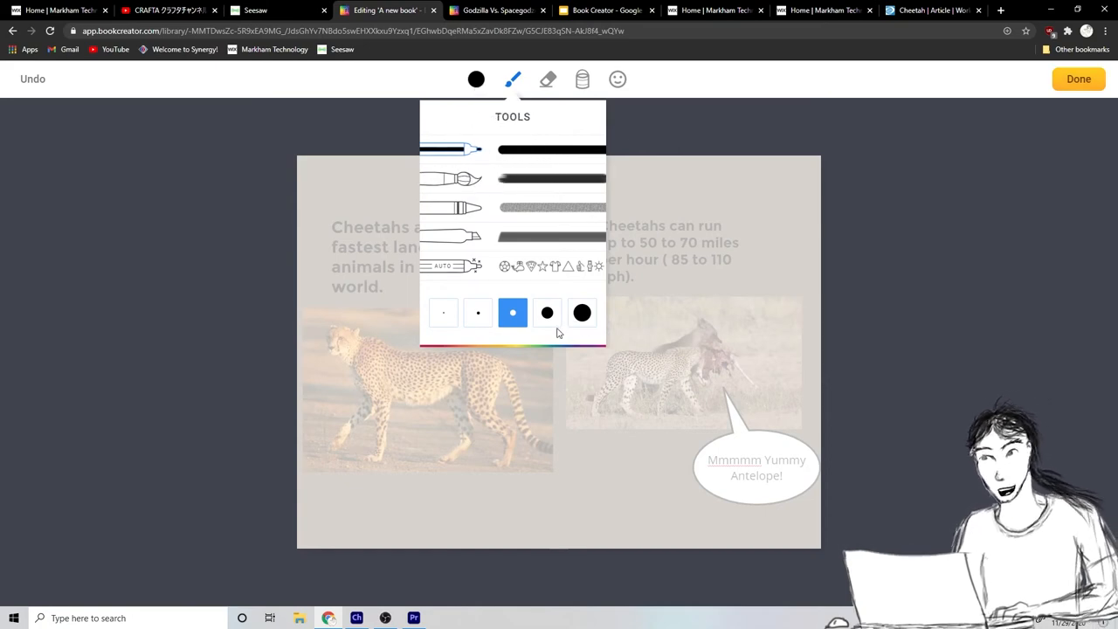
left_click(476, 80)
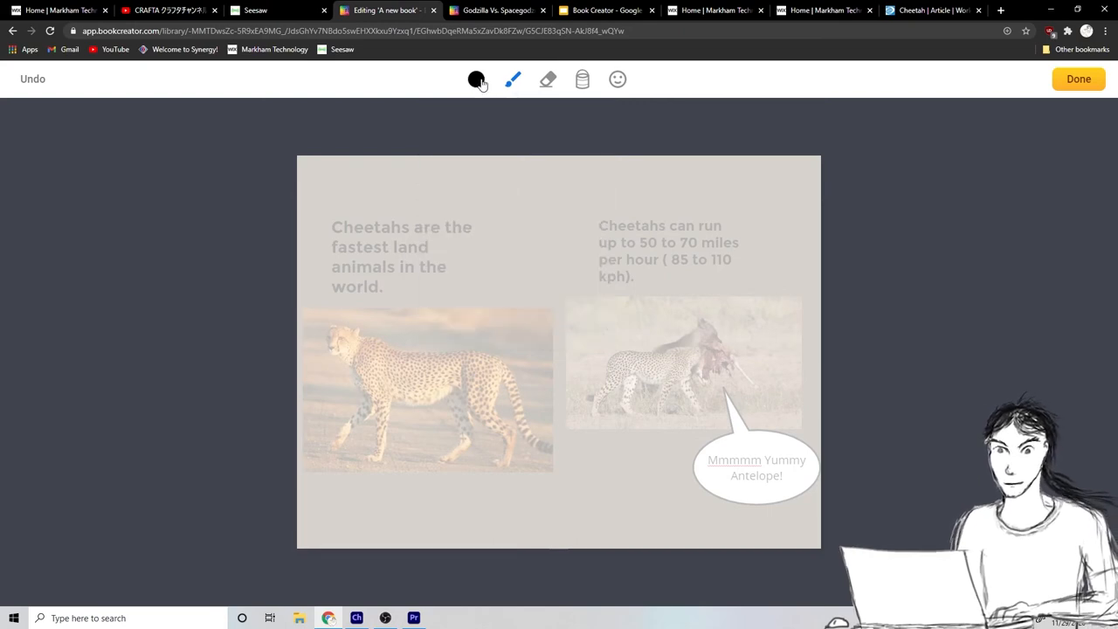
left_click(475, 80)
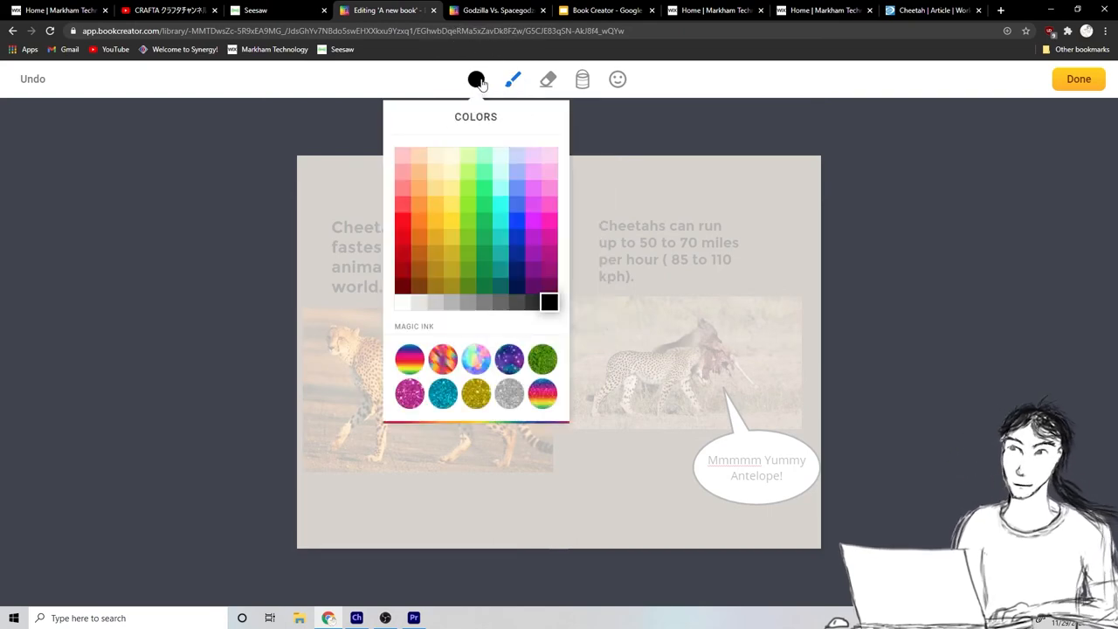
left_click(428, 227)
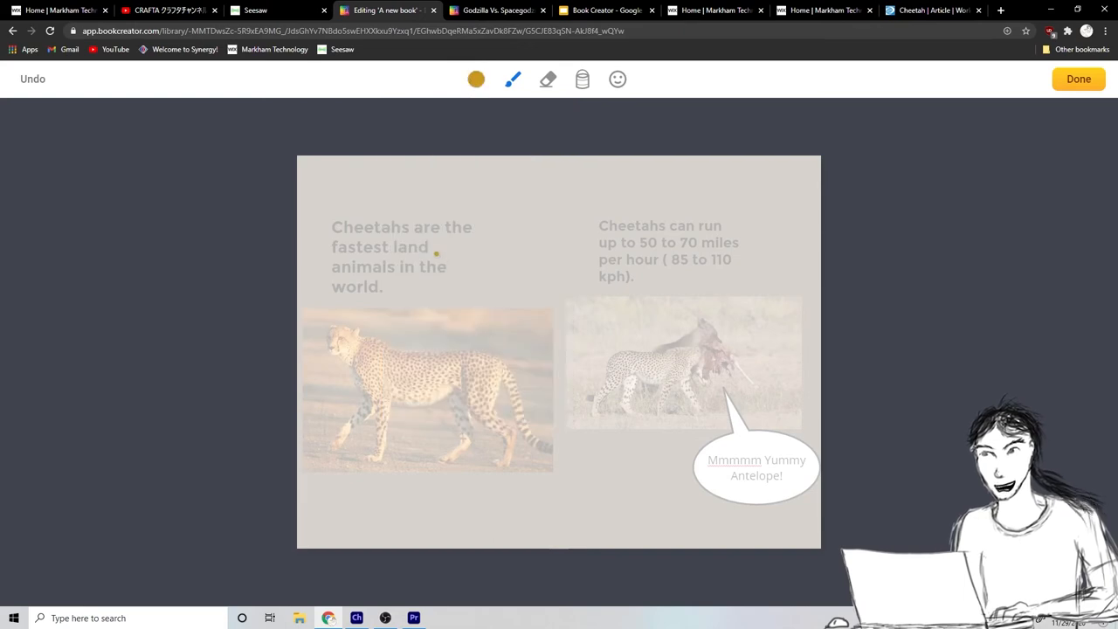
left_click(476, 80)
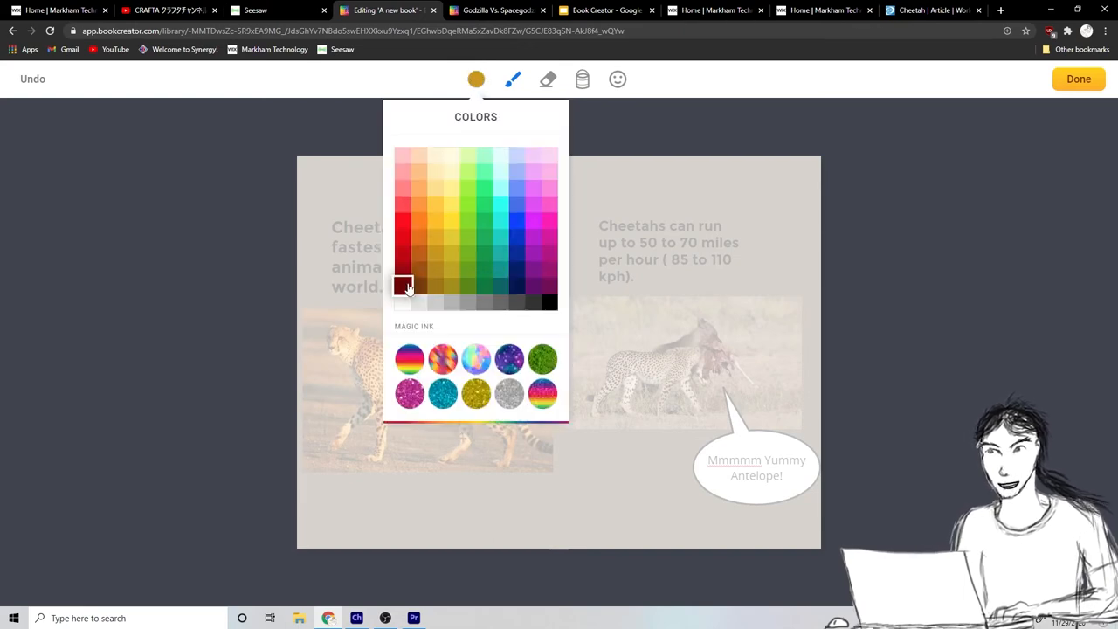
left_click(403, 286)
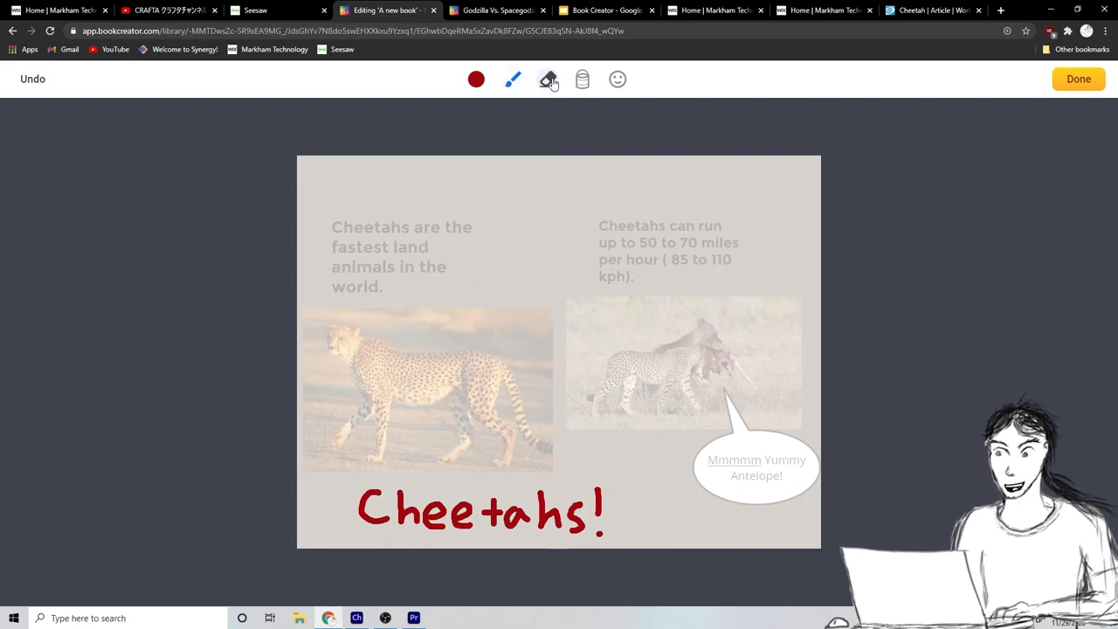
left_click(548, 79)
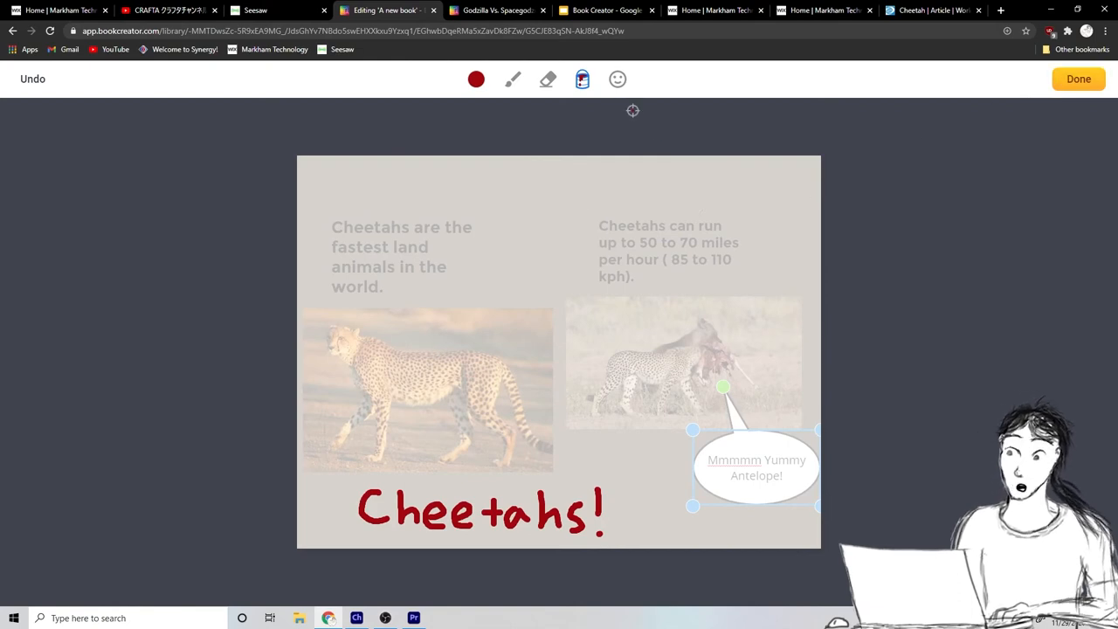
left_click(617, 79)
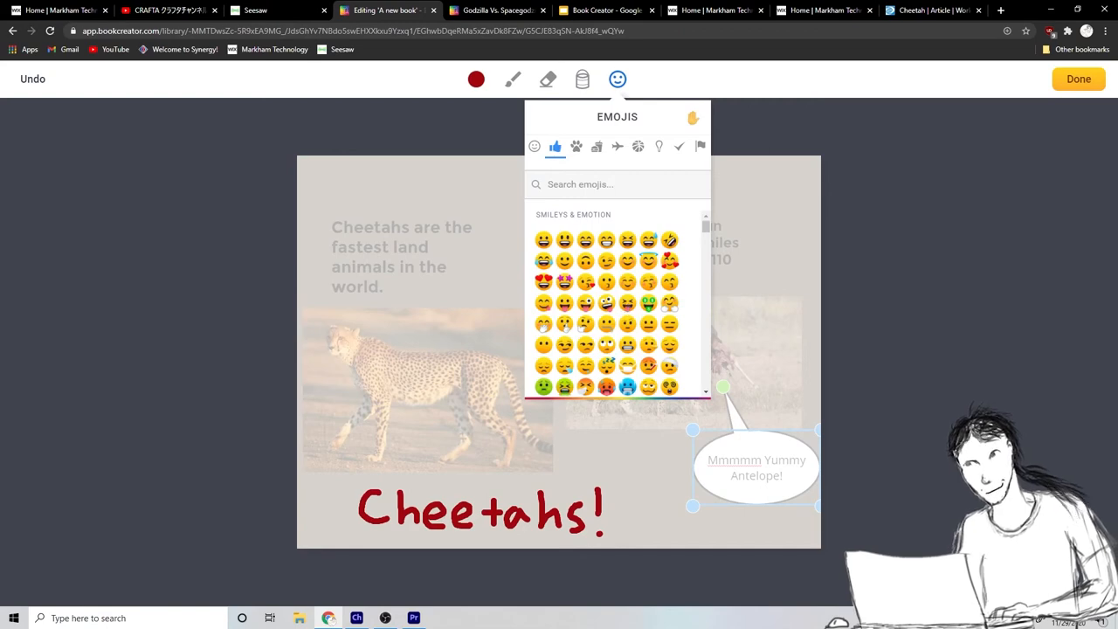
Add the squinting tongue-out emoji, then search 'cat' and place a cat emoji top-right.
left_click(607, 303)
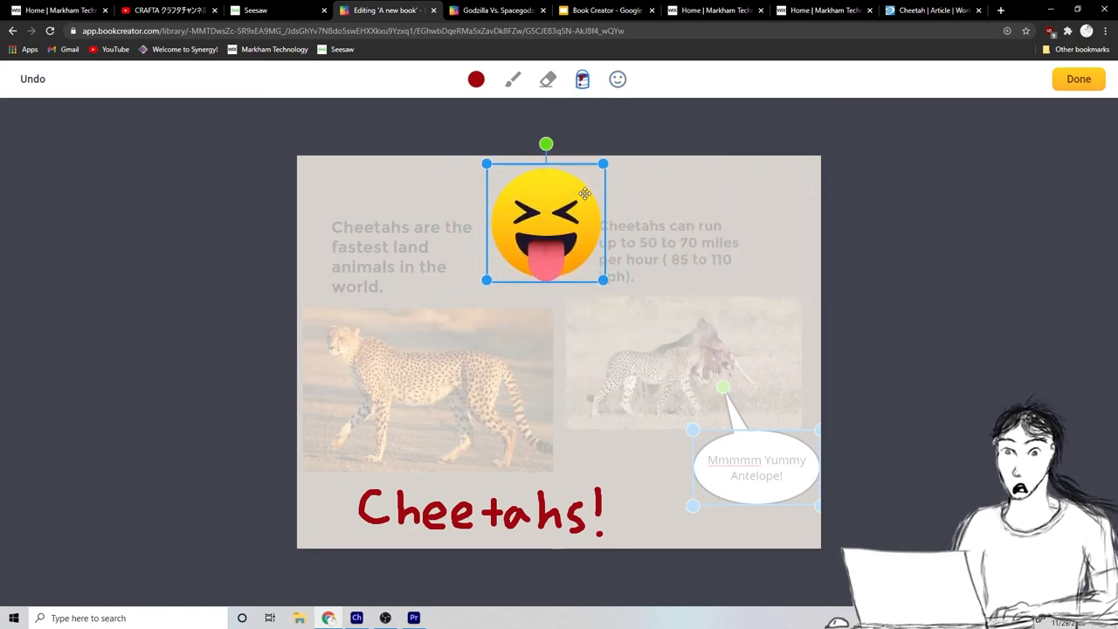
left_click(618, 79)
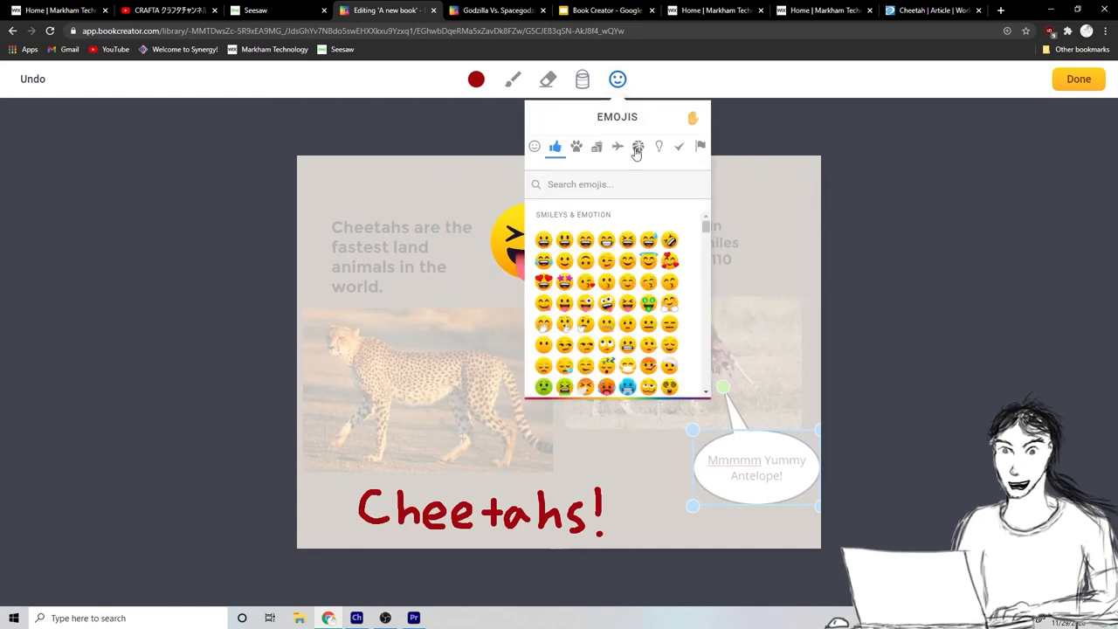
left_click(595, 146)
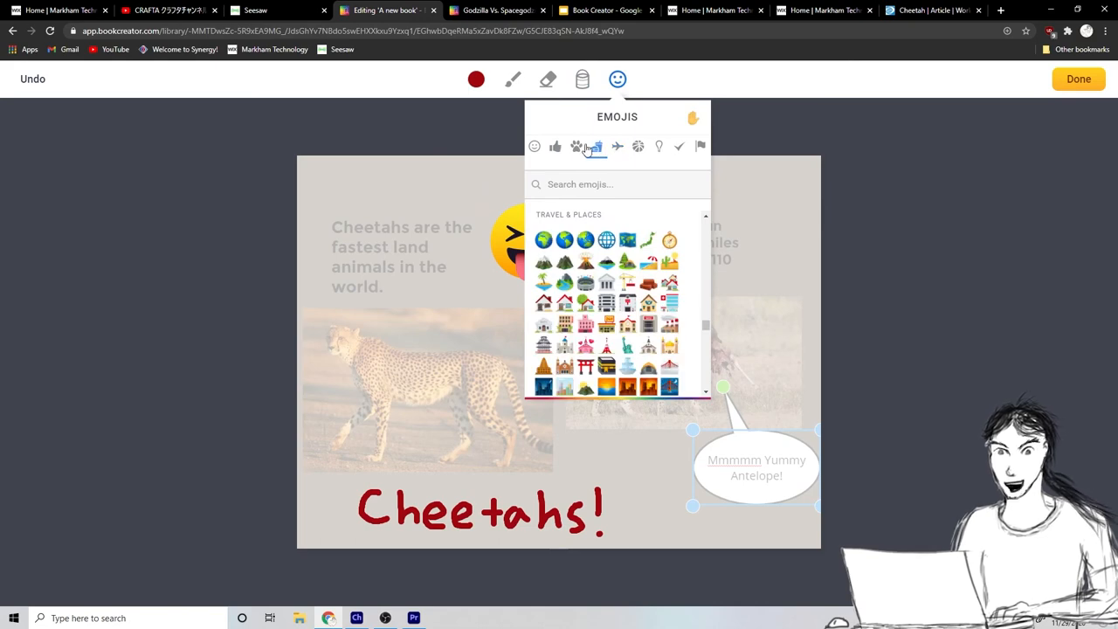
left_click(576, 146)
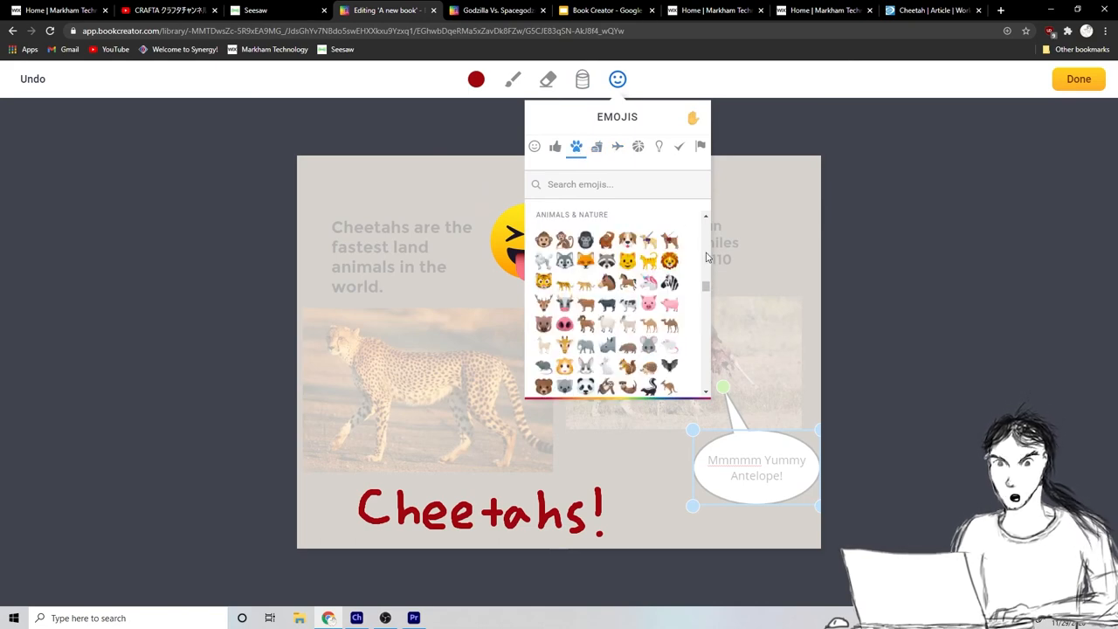
scroll("down", 3)
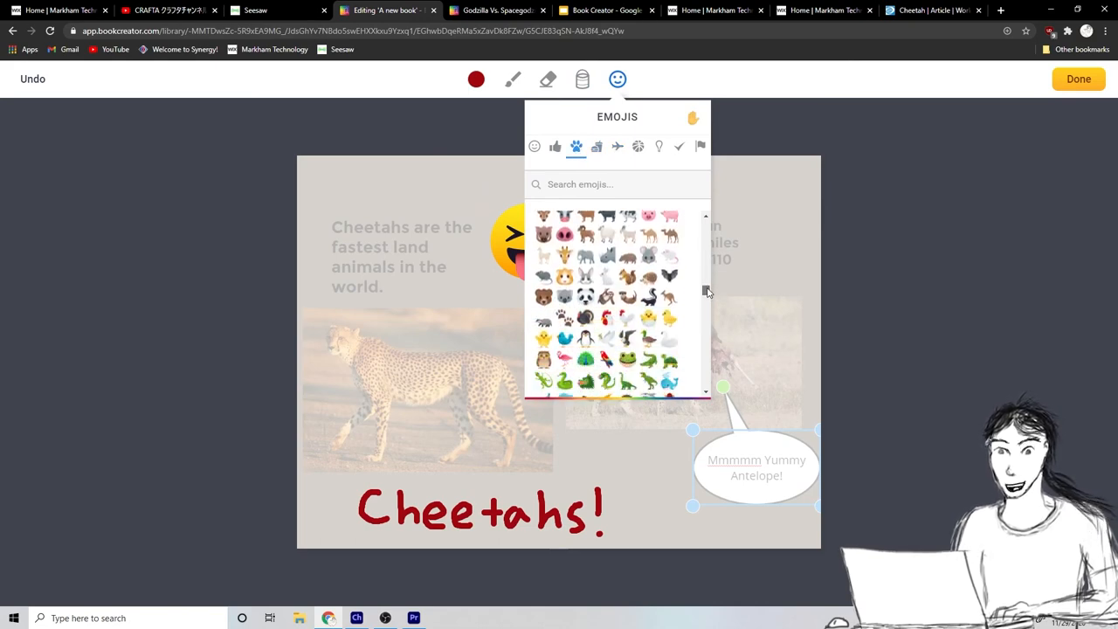
type("ch")
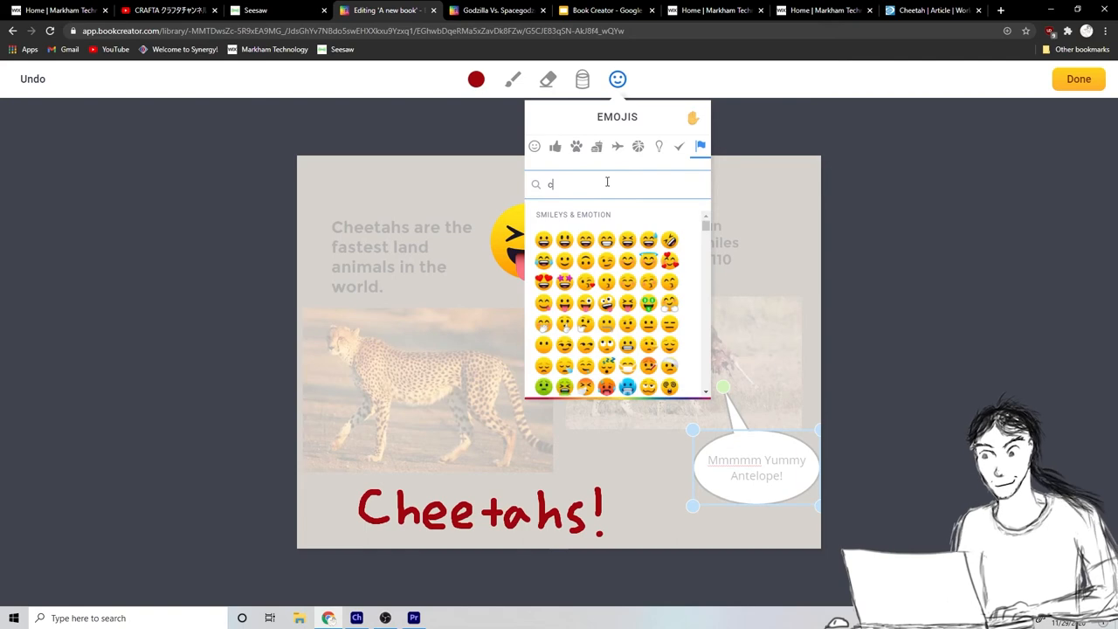
type("at")
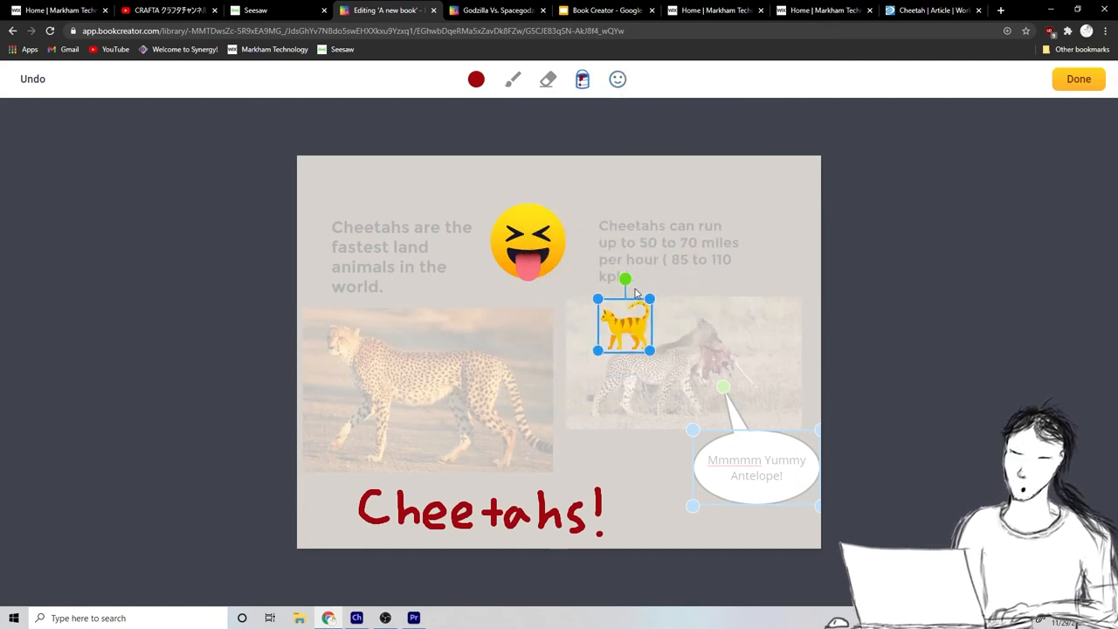
left_click_drag(623, 323, 782, 192)
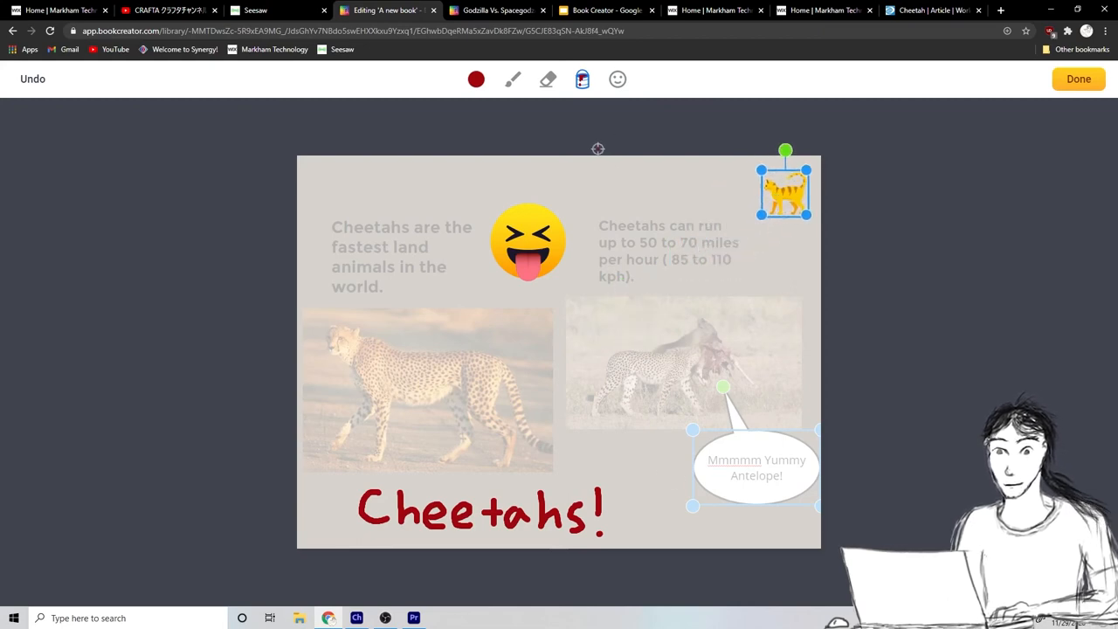
left_click(1078, 79)
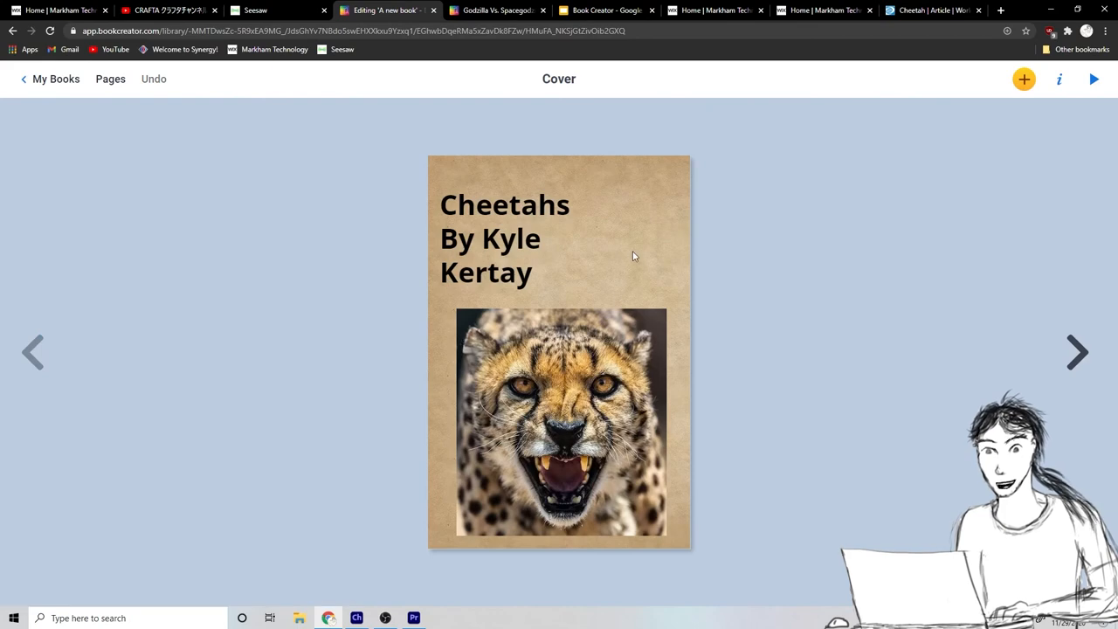
mouse_move(610, 223)
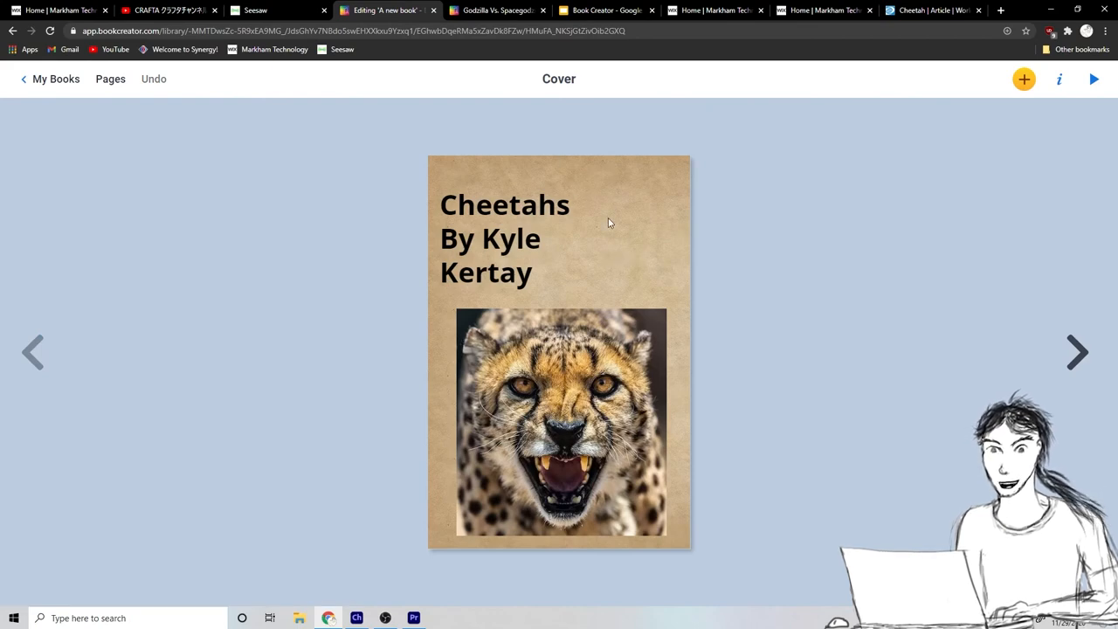
mouse_move(624, 278)
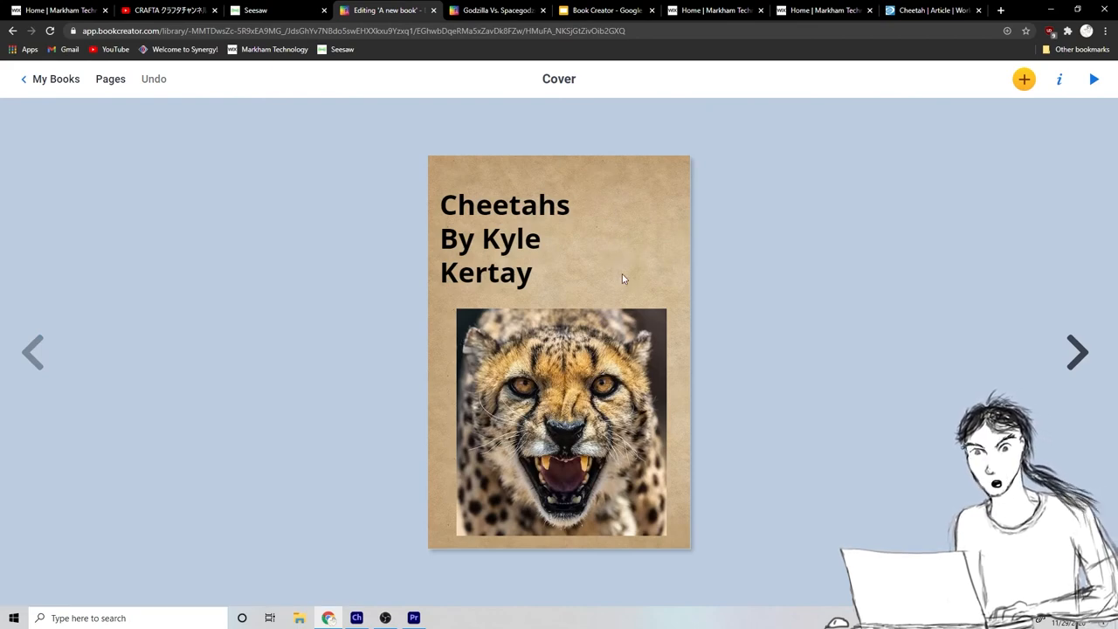
mouse_move(574, 479)
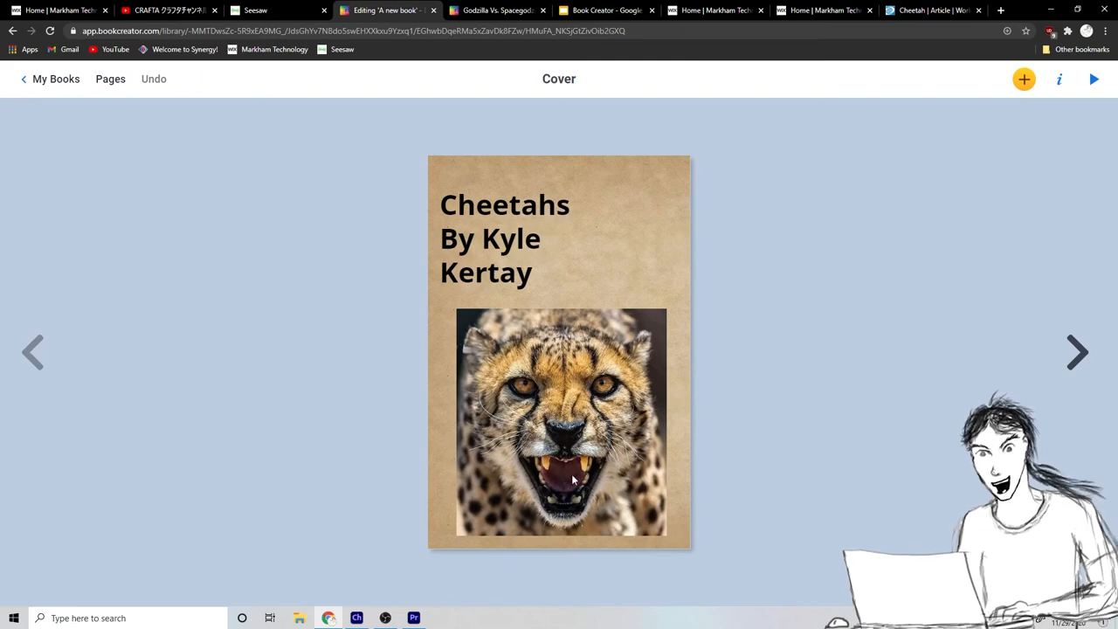
left_click(1077, 352)
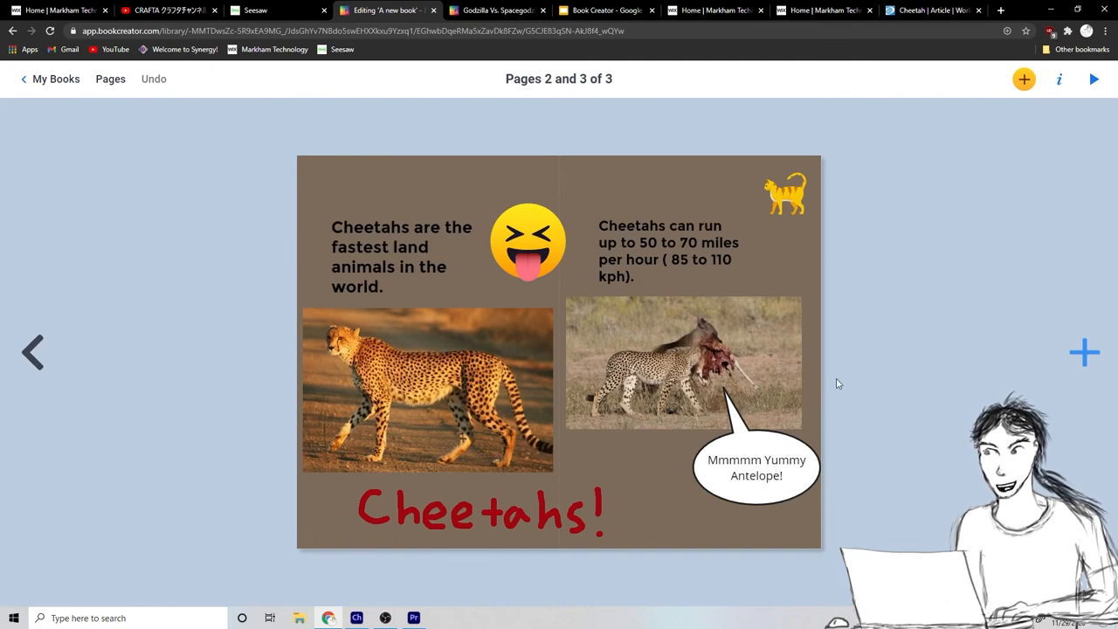
mouse_move(810, 355)
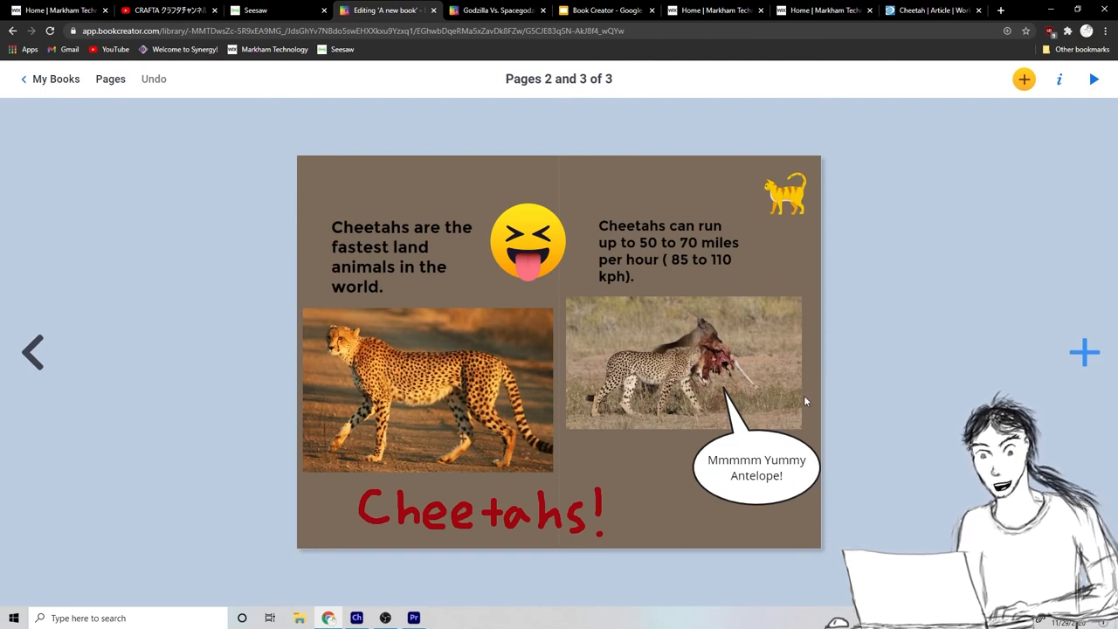
mouse_move(687, 174)
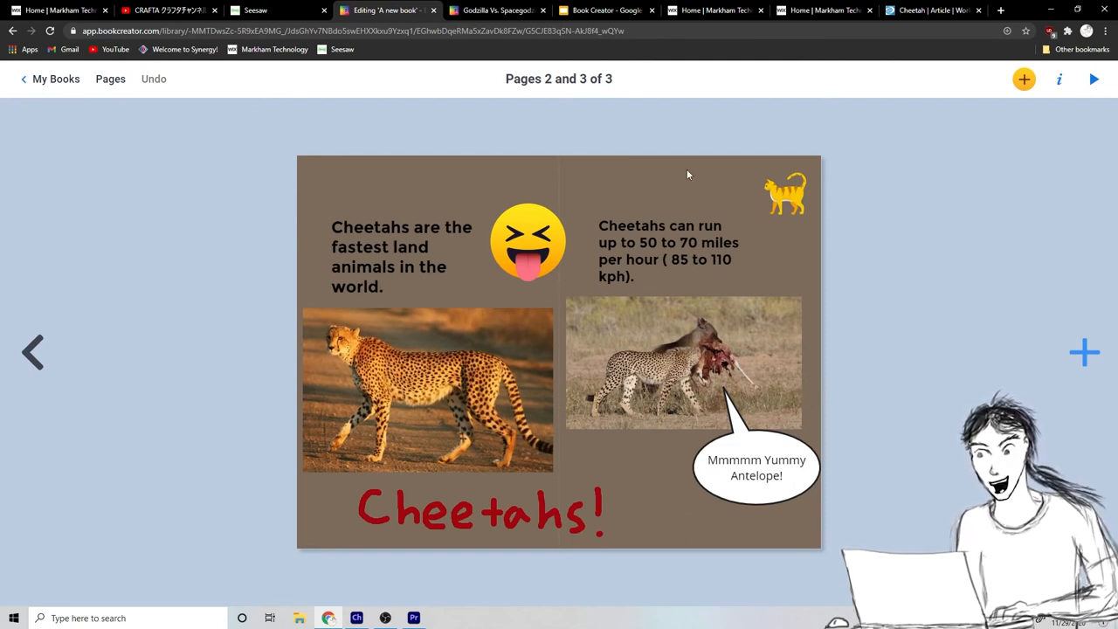
mouse_move(279, 96)
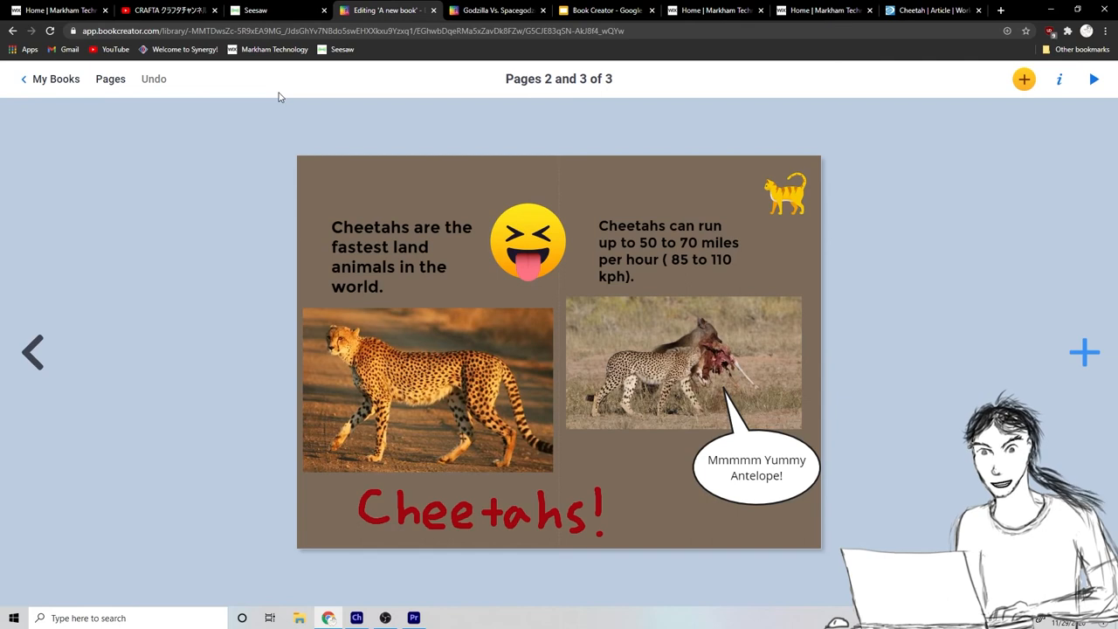
left_click(33, 352)
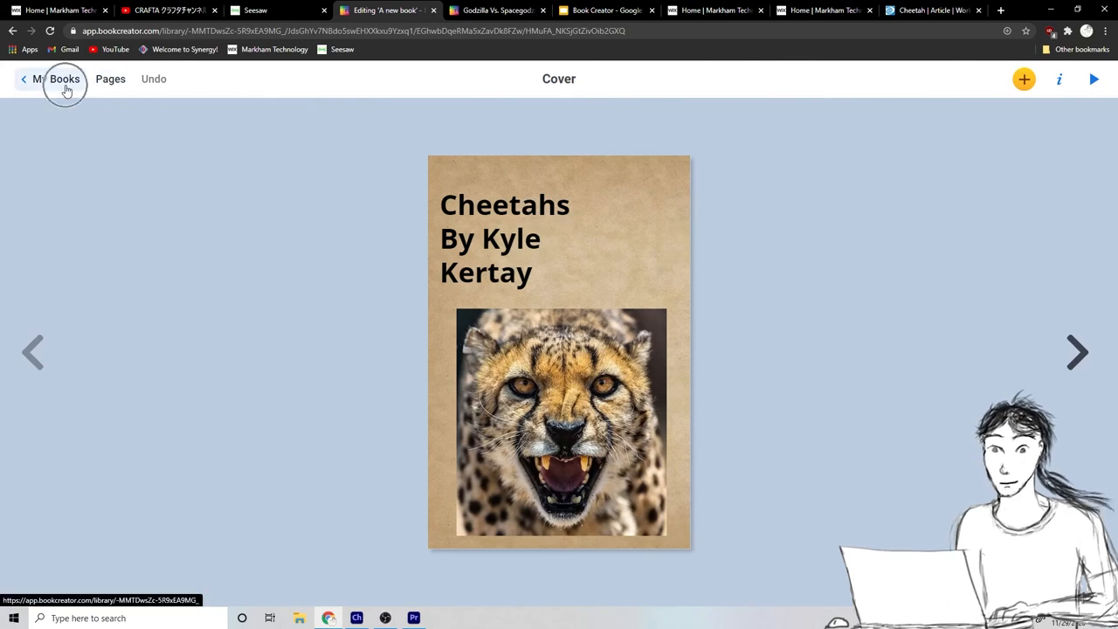
Return to My Books and open the Cheetahs book's share menu.
left_click(65, 79)
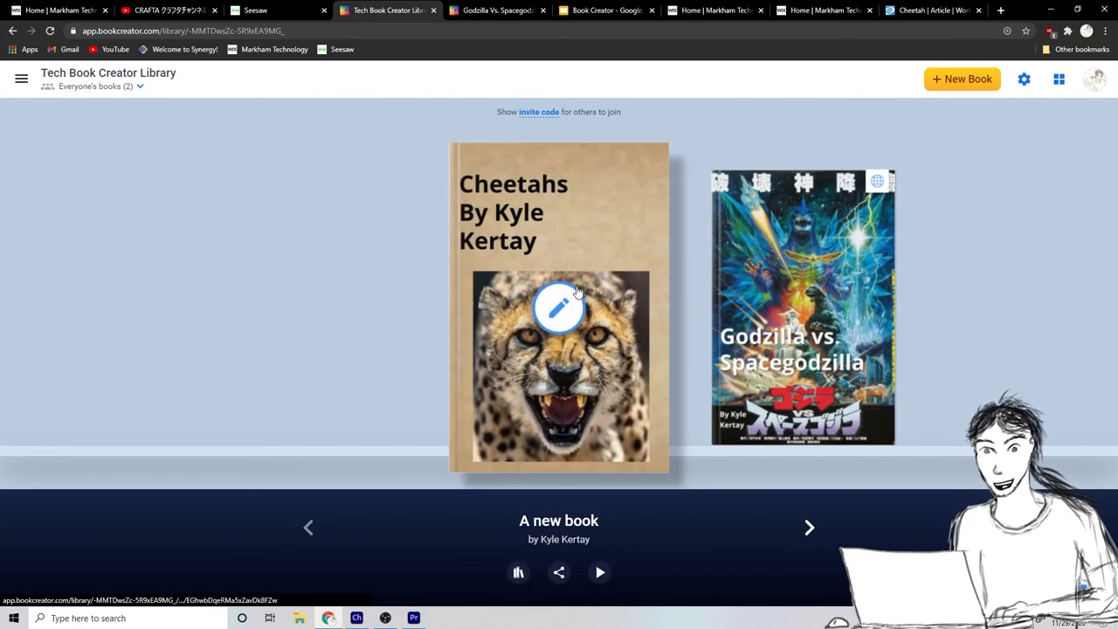
mouse_move(568, 426)
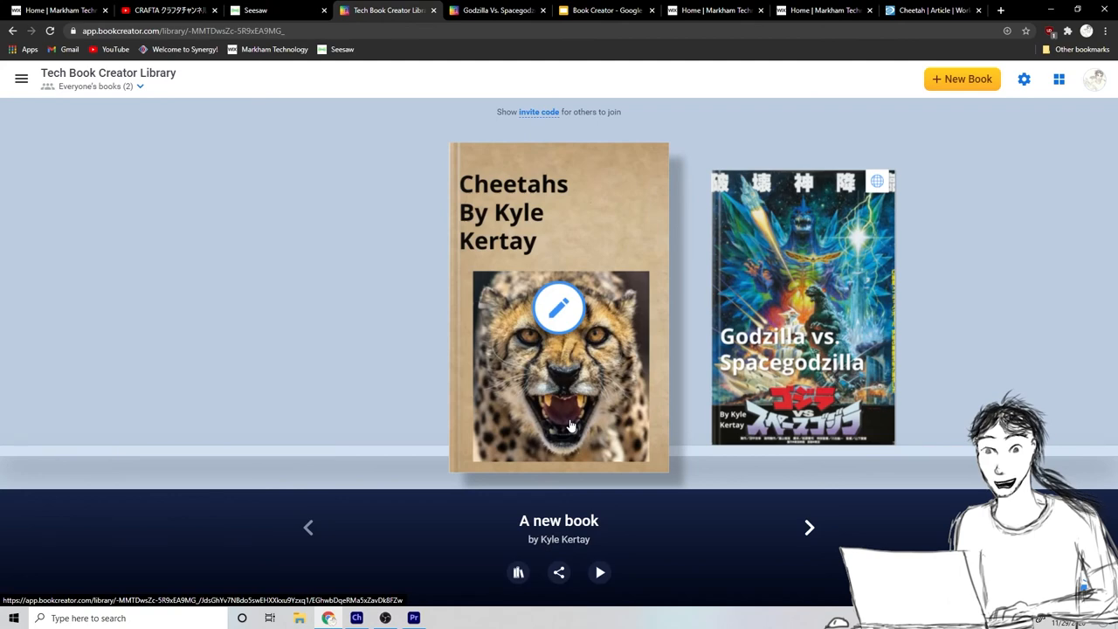
mouse_move(568, 425)
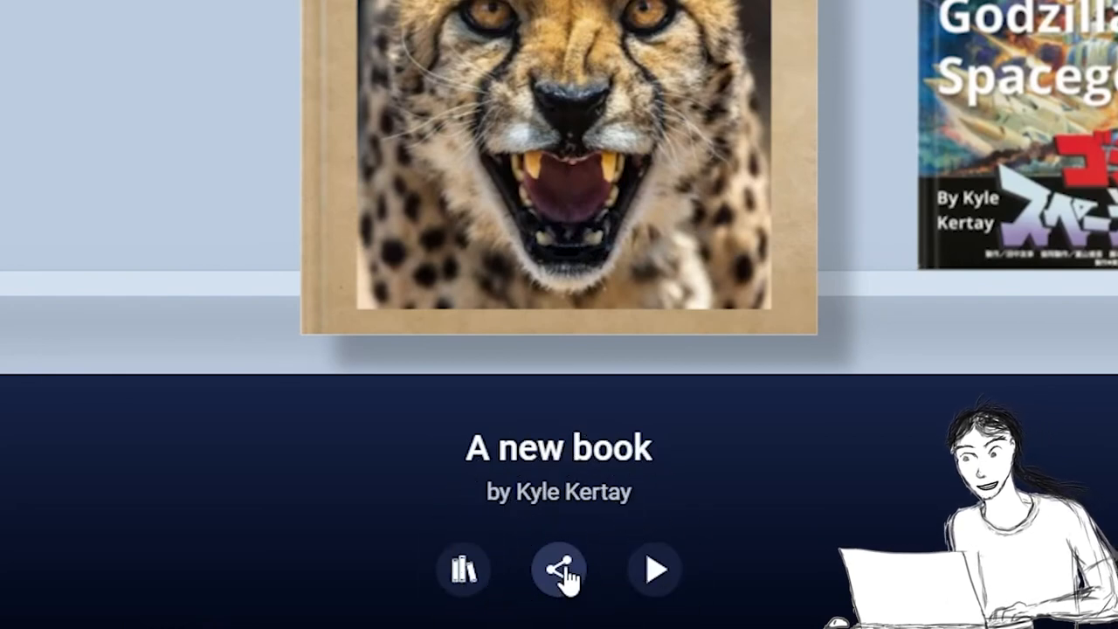
left_click(558, 569)
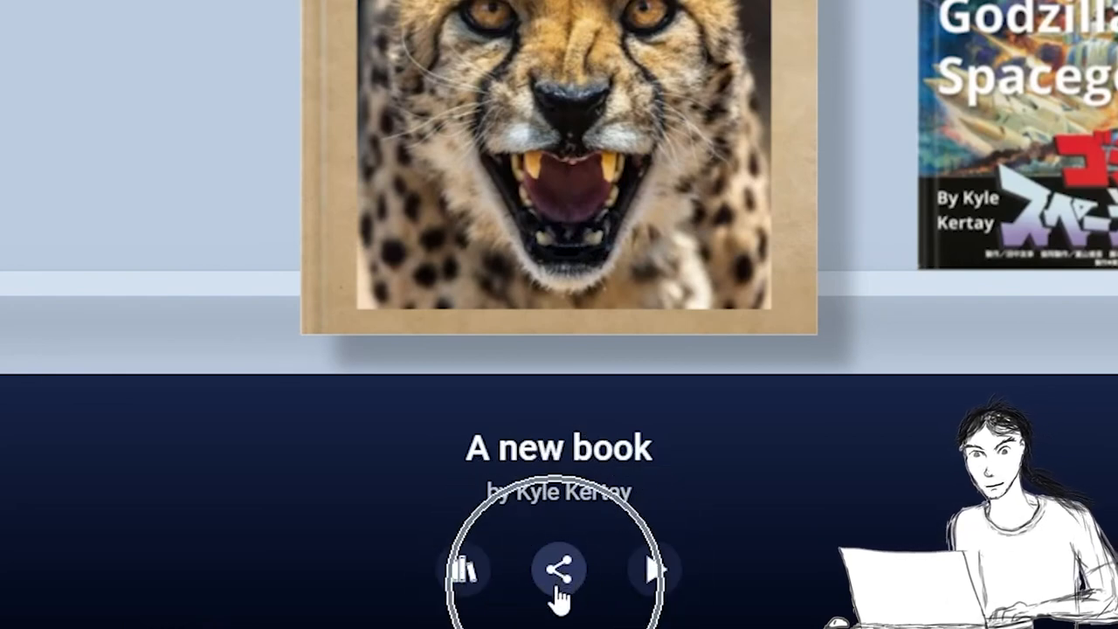
left_click(559, 570)
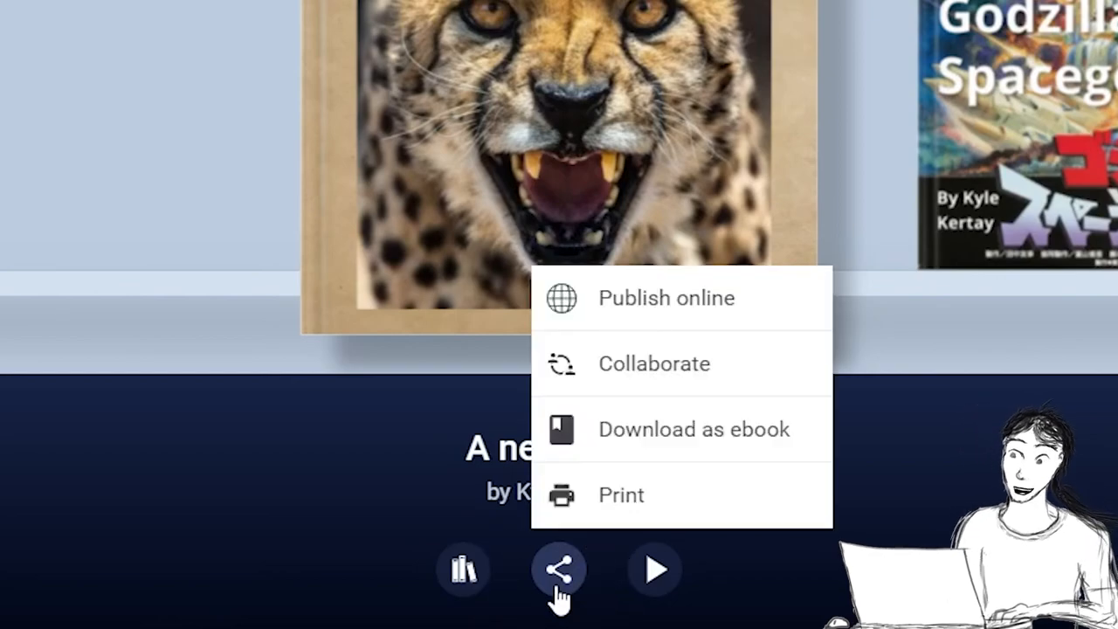
mouse_move(769, 321)
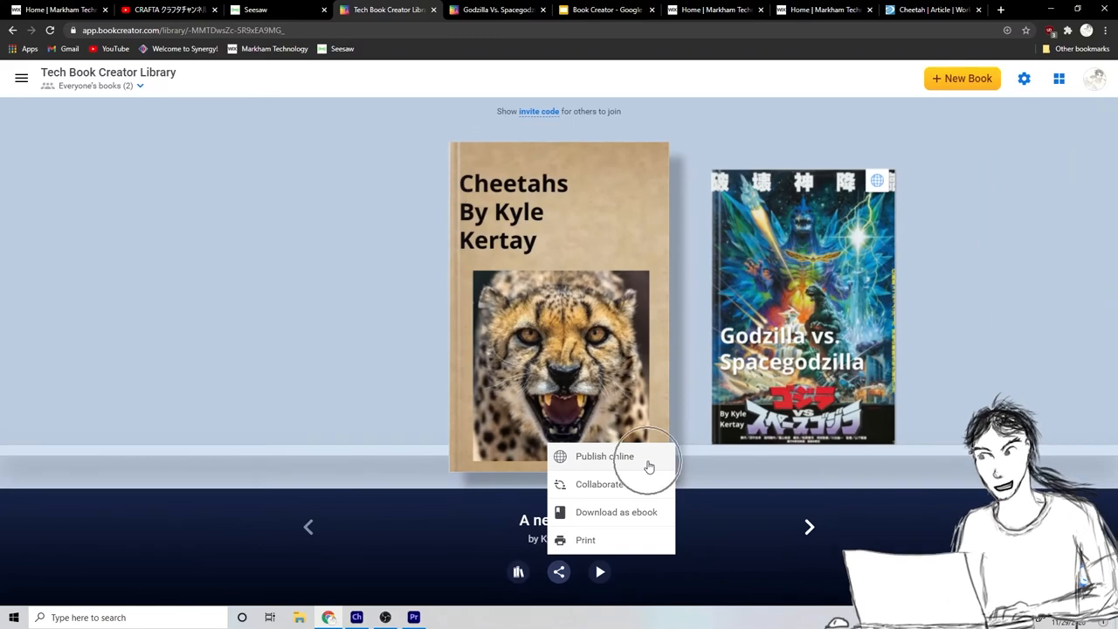
Choose Publish online, enter the title 'Cheetahs!', and publish the book.
left_click(604, 456)
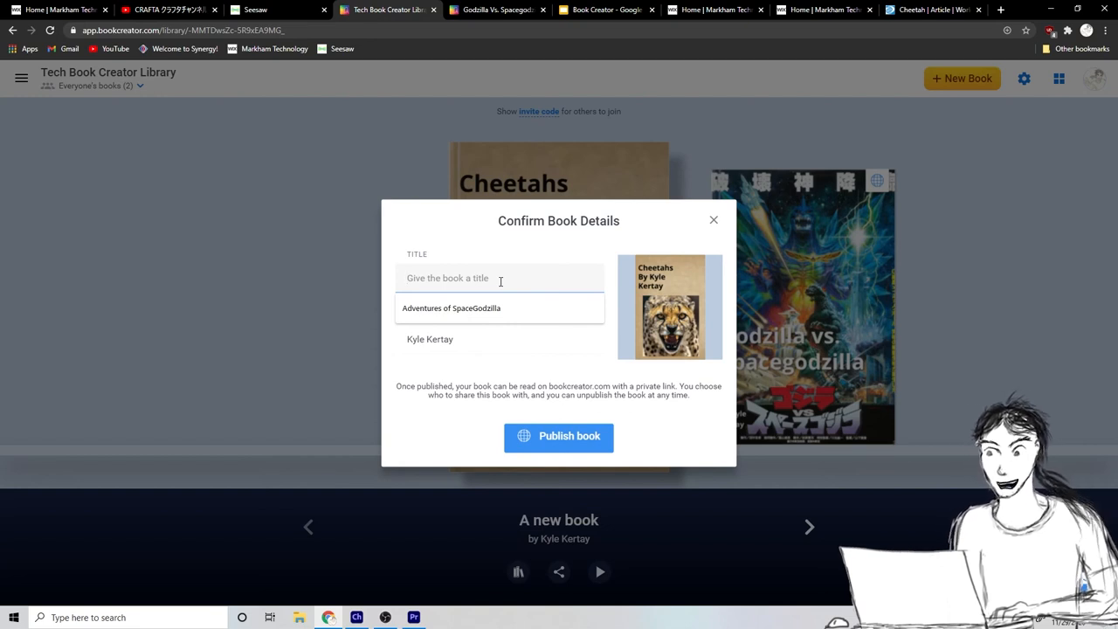
type("Cheetahs!")
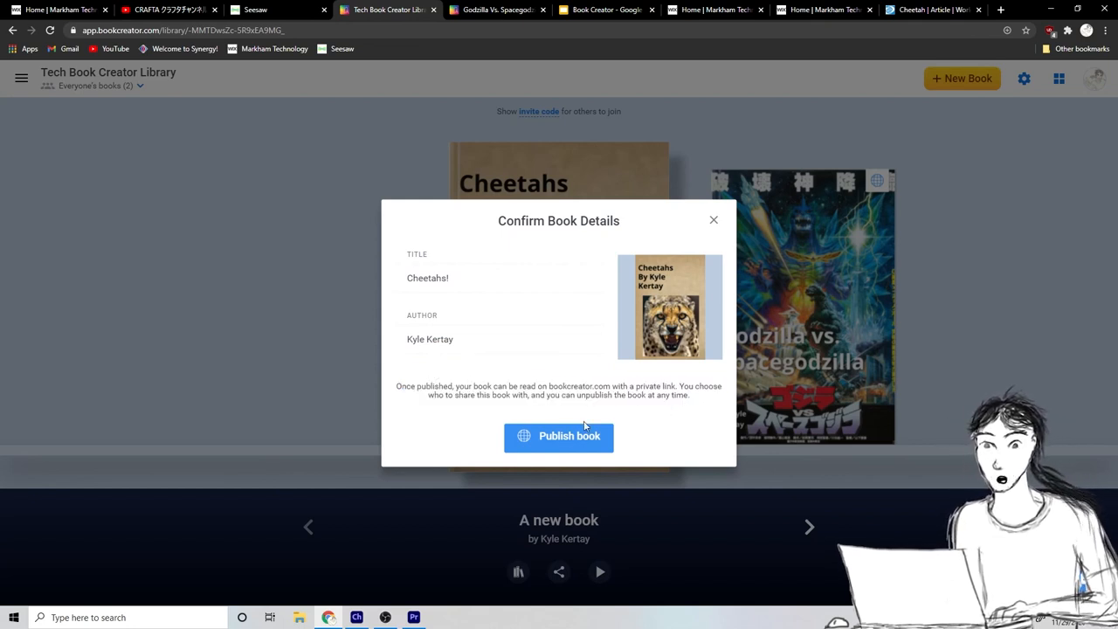
left_click(559, 435)
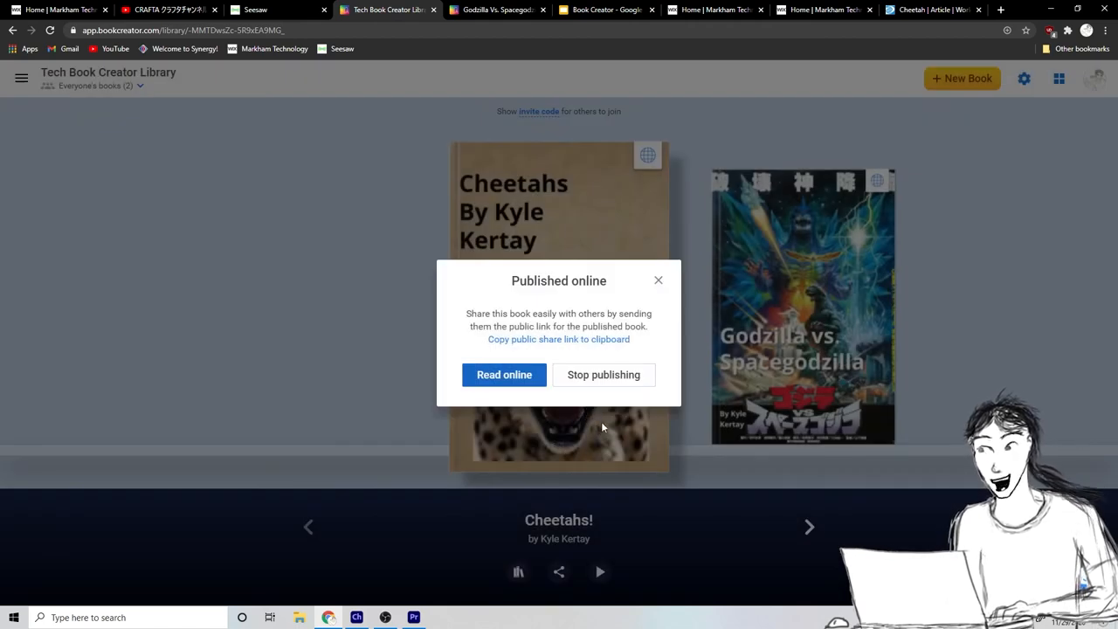
mouse_move(681, 539)
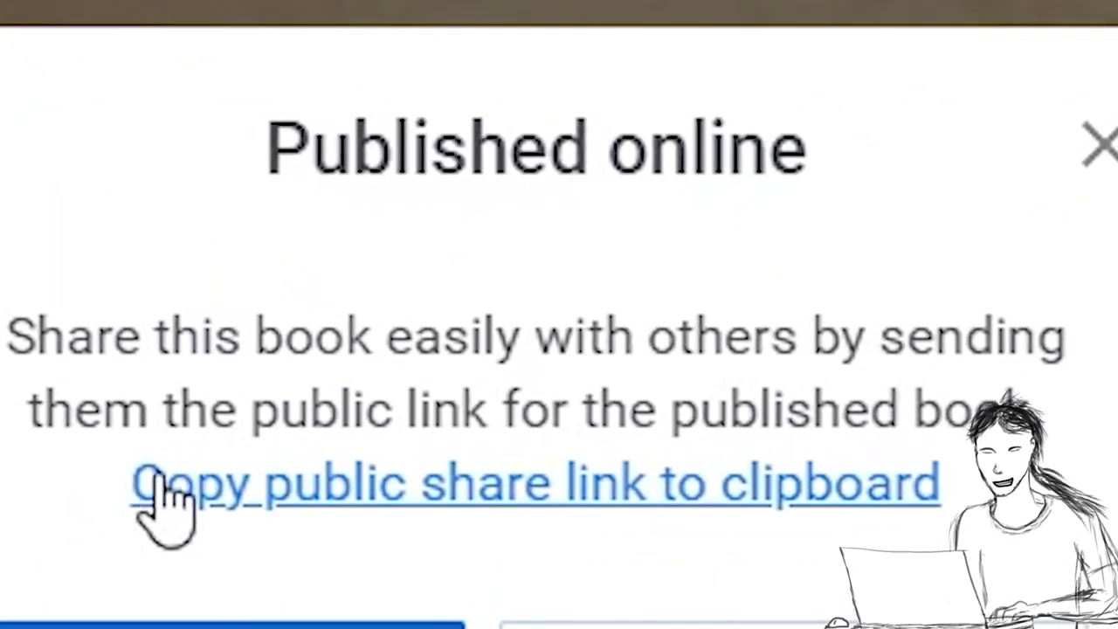
mouse_move(603, 524)
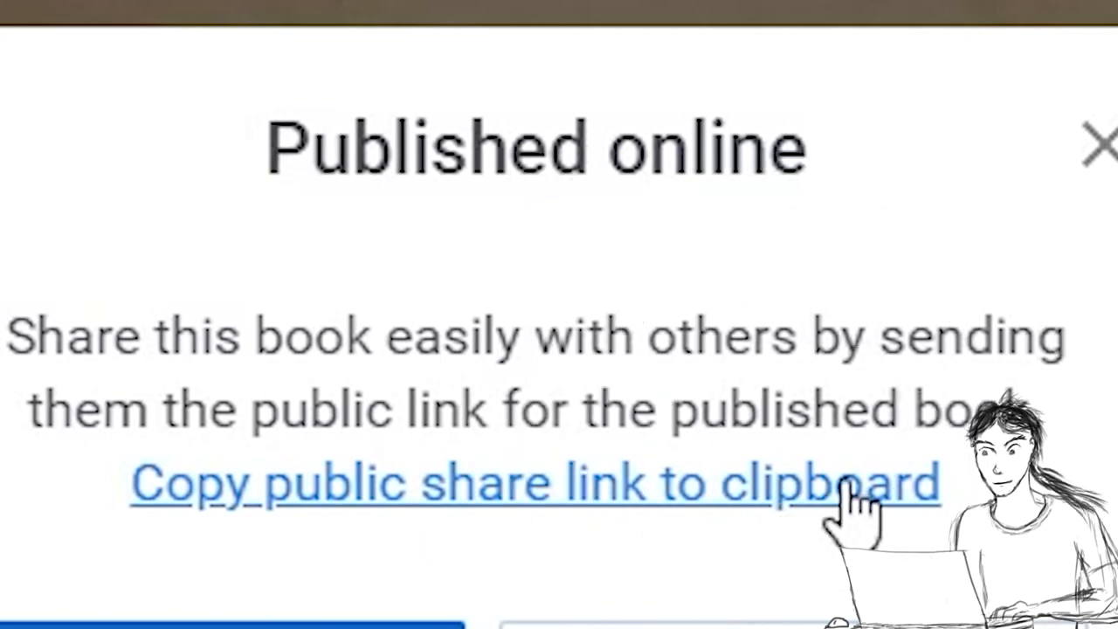
mouse_move(537, 546)
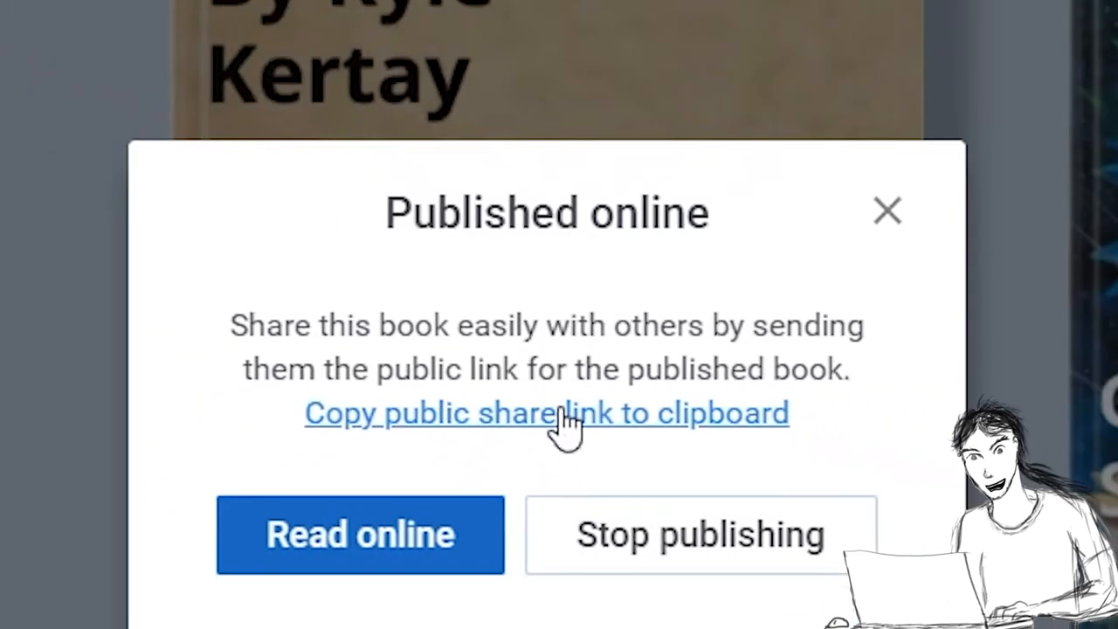
Copy the 'Cheetahs!' public share link and dismiss the Published online dialog.
left_click(546, 413)
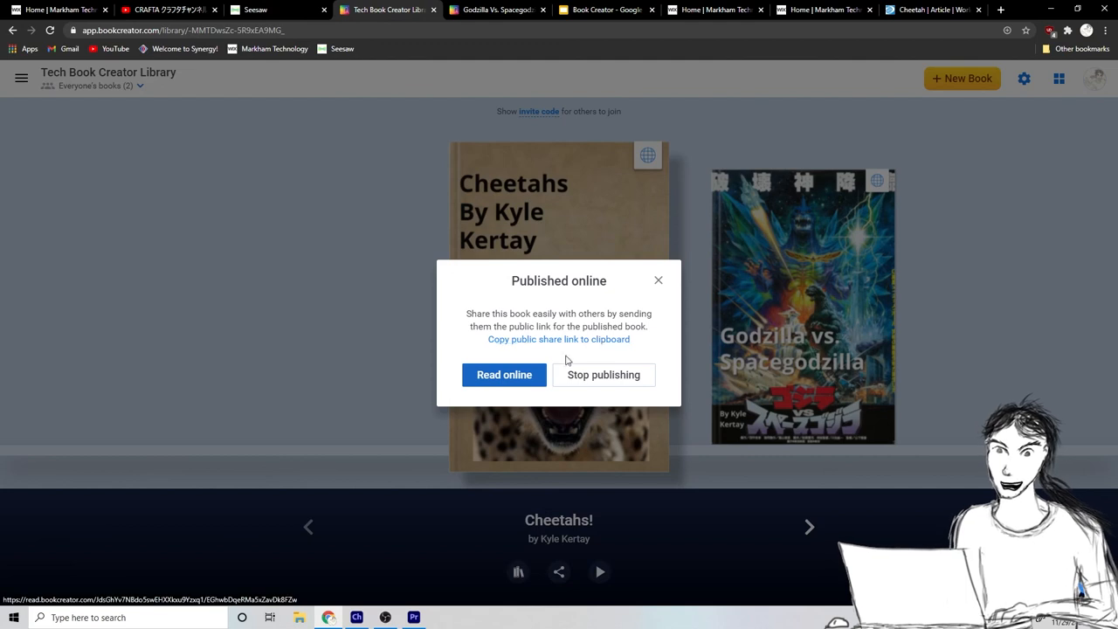
left_click(558, 339)
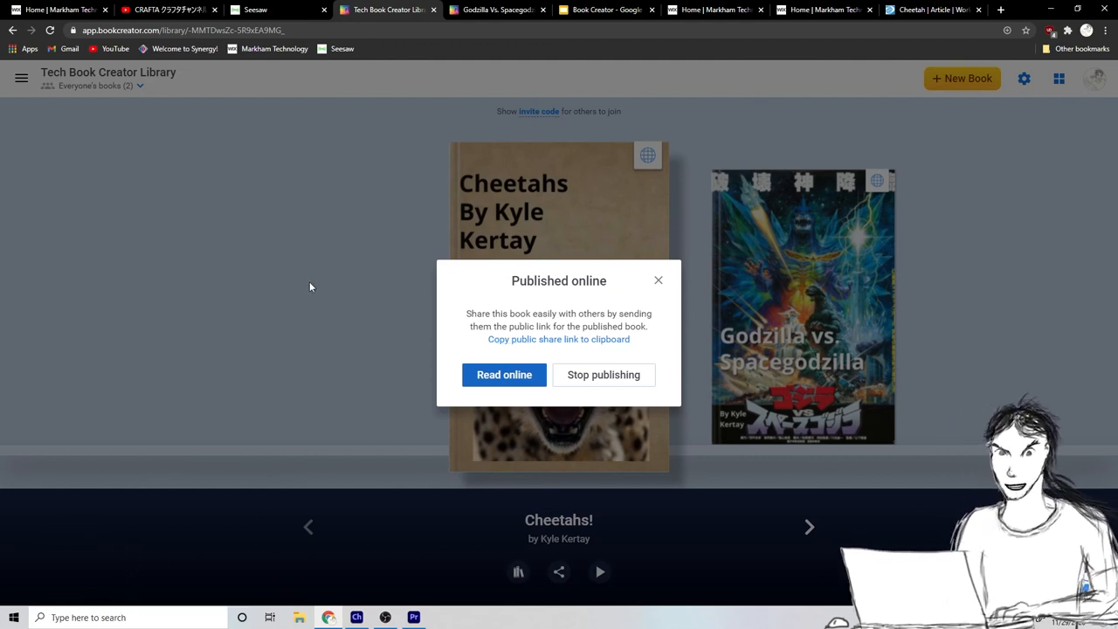
left_click(659, 280)
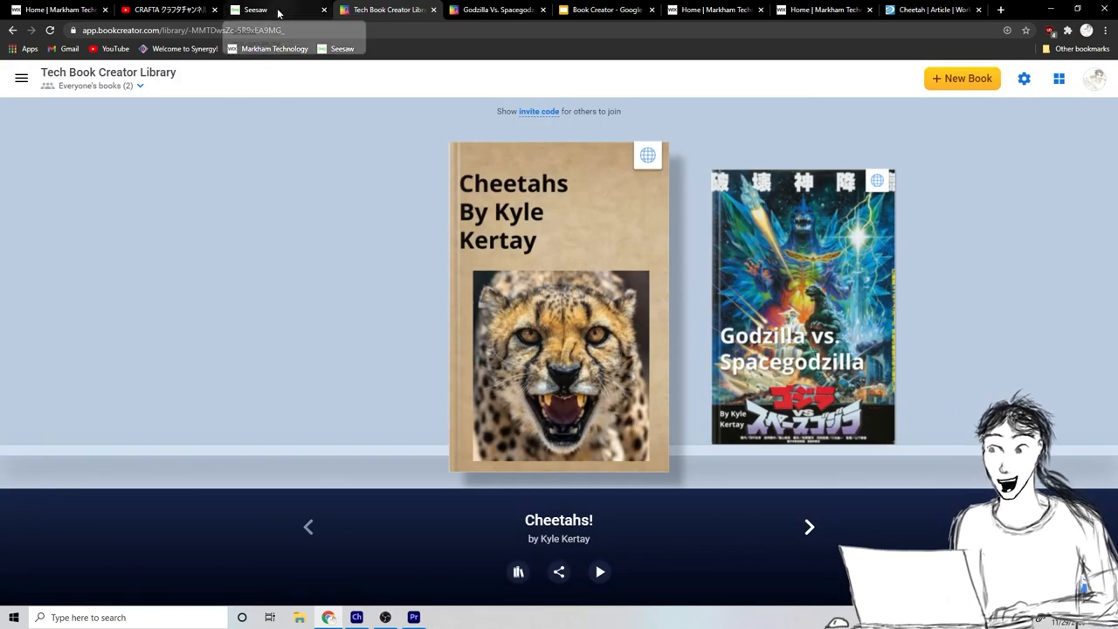
Add a Link response to Seesaw's Book Creator assignment and paste the book's URL.
left_click(253, 10)
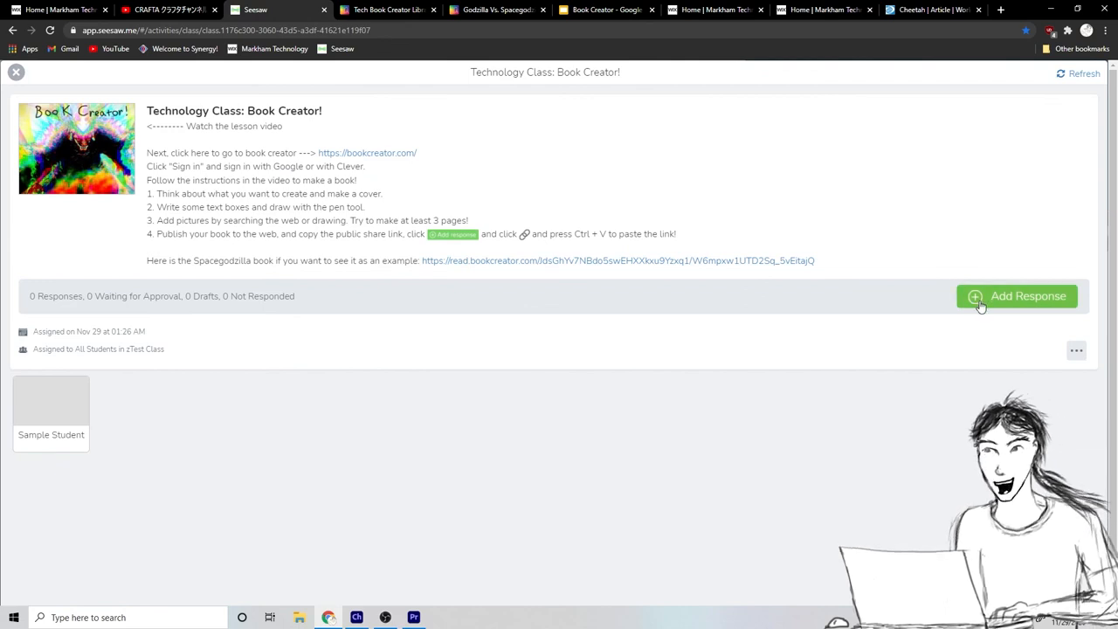
left_click(1016, 295)
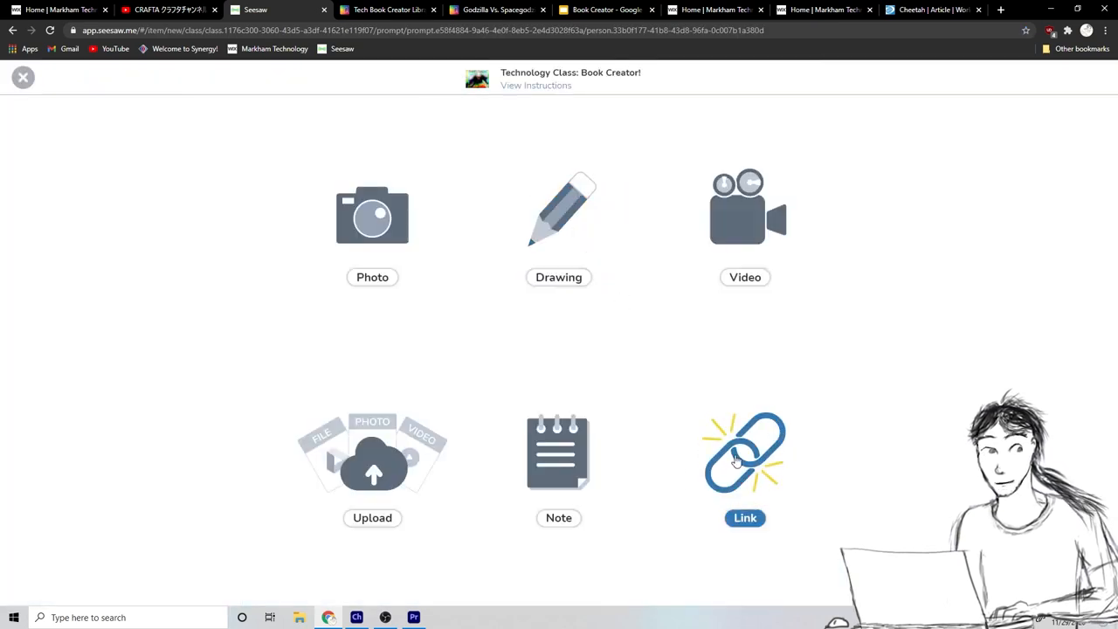
left_click(744, 452)
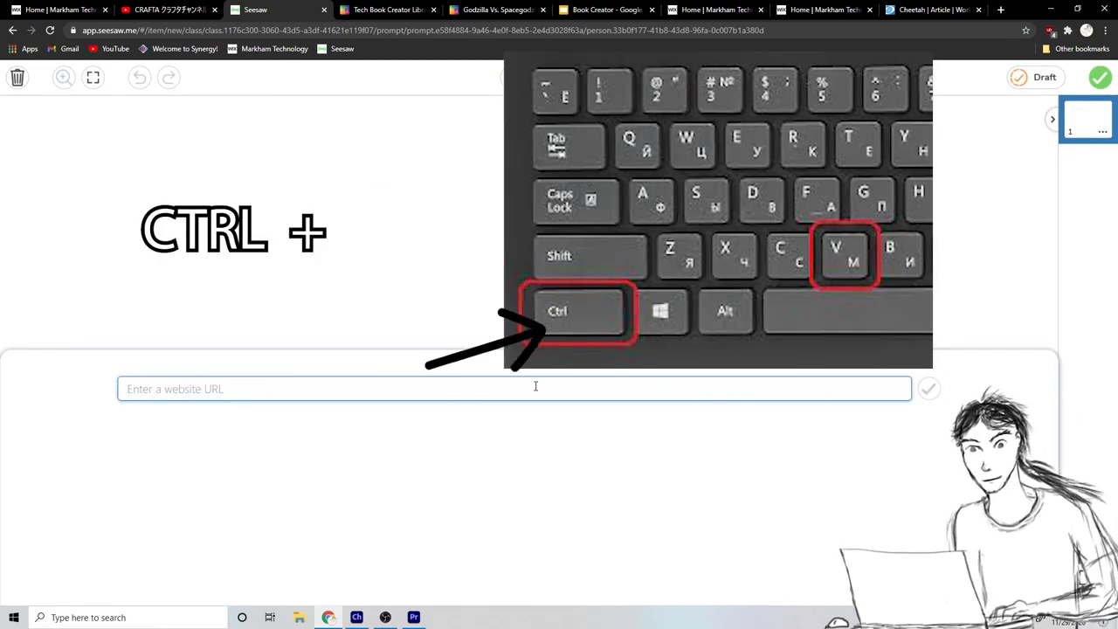
key("ctrl+v")
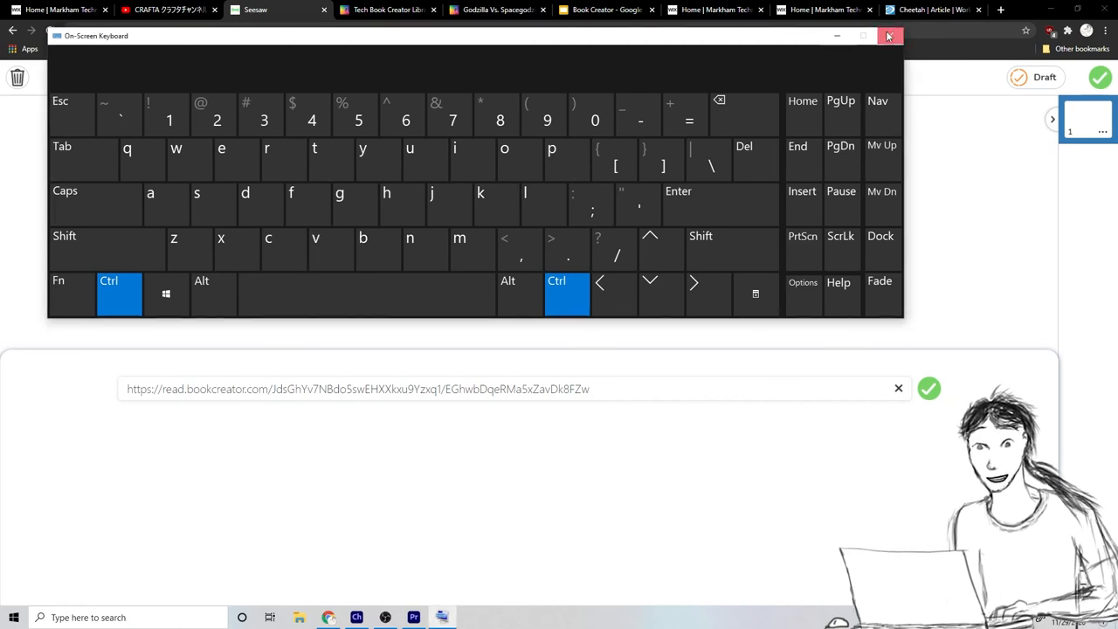
left_click(889, 36)
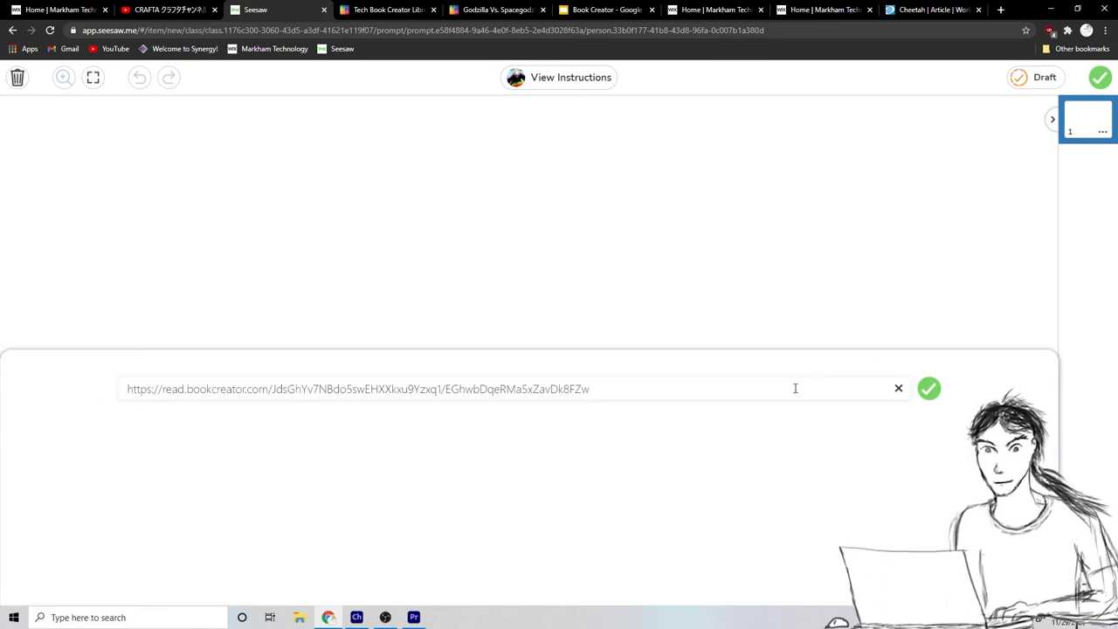
Confirm the pasted Cheetahs book link with the green check and view the journal.
left_click(928, 388)
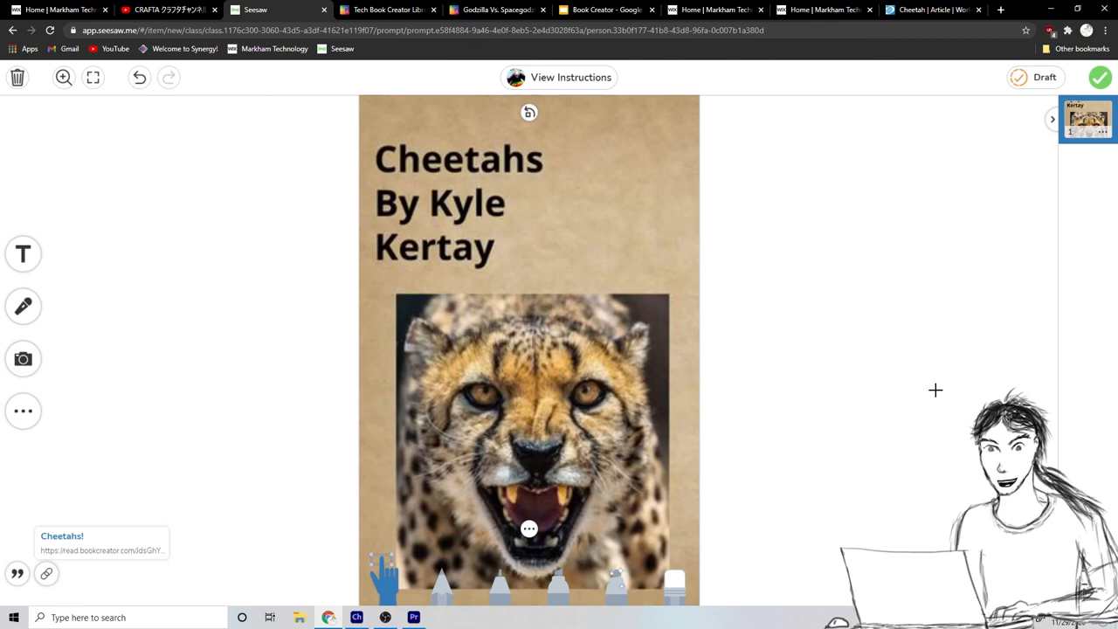
mouse_move(835, 367)
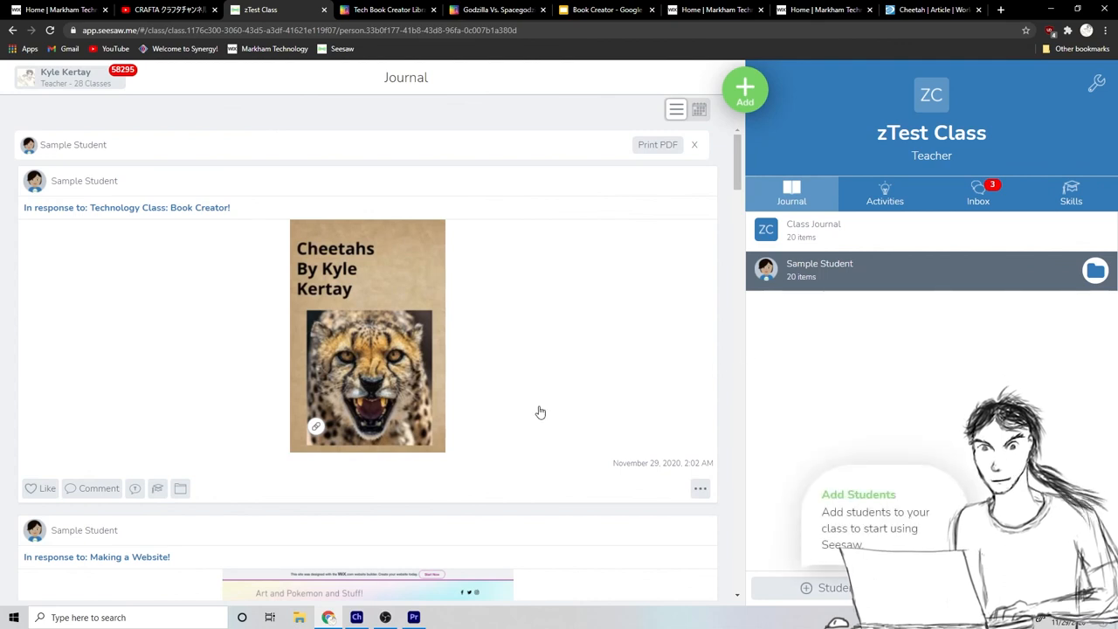
scroll("down", 3)
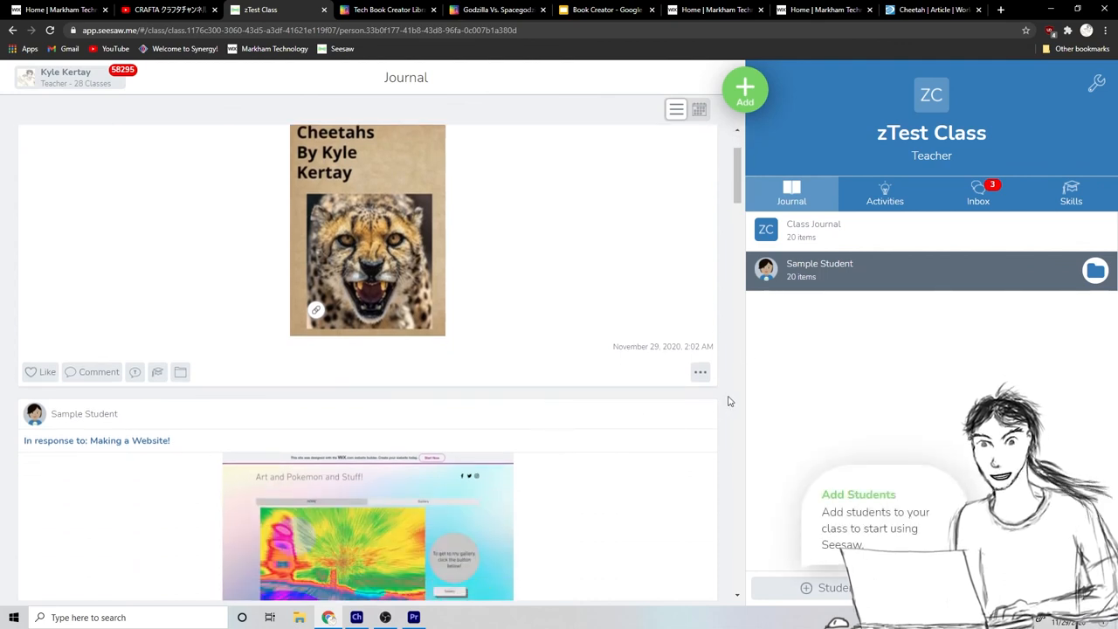